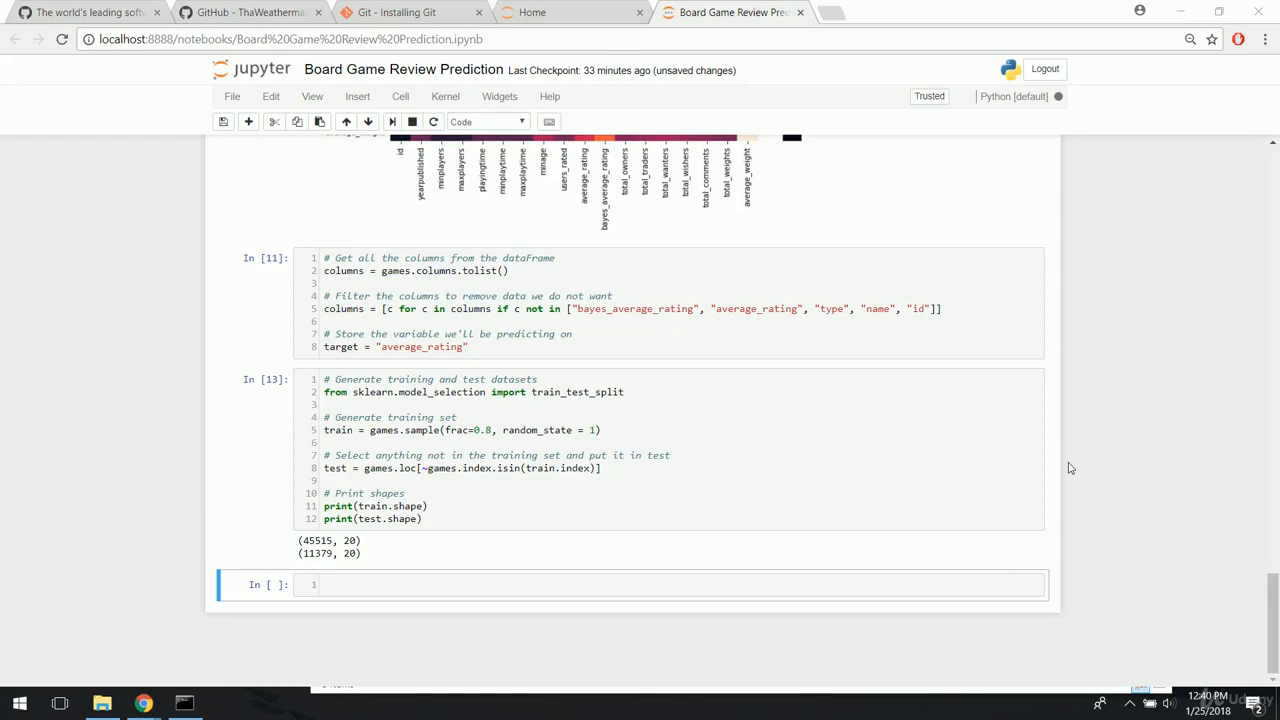
mouse_move(116, 440)
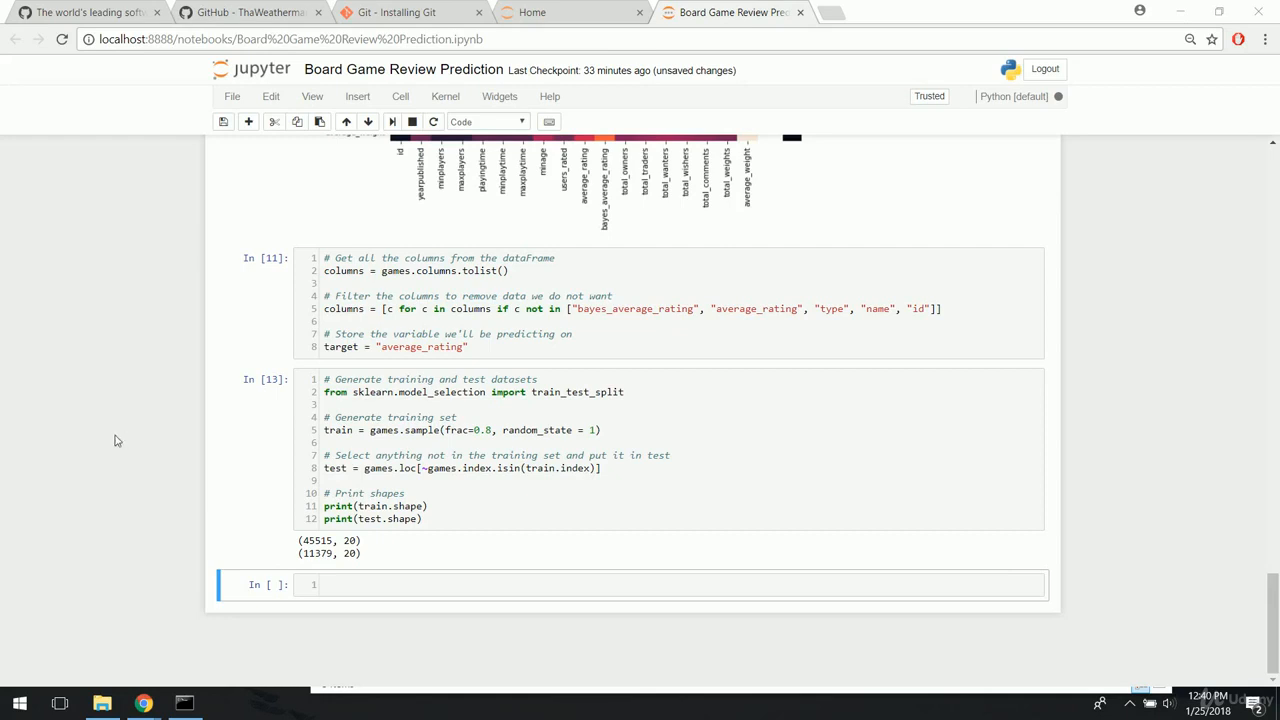
mouse_move(112, 460)
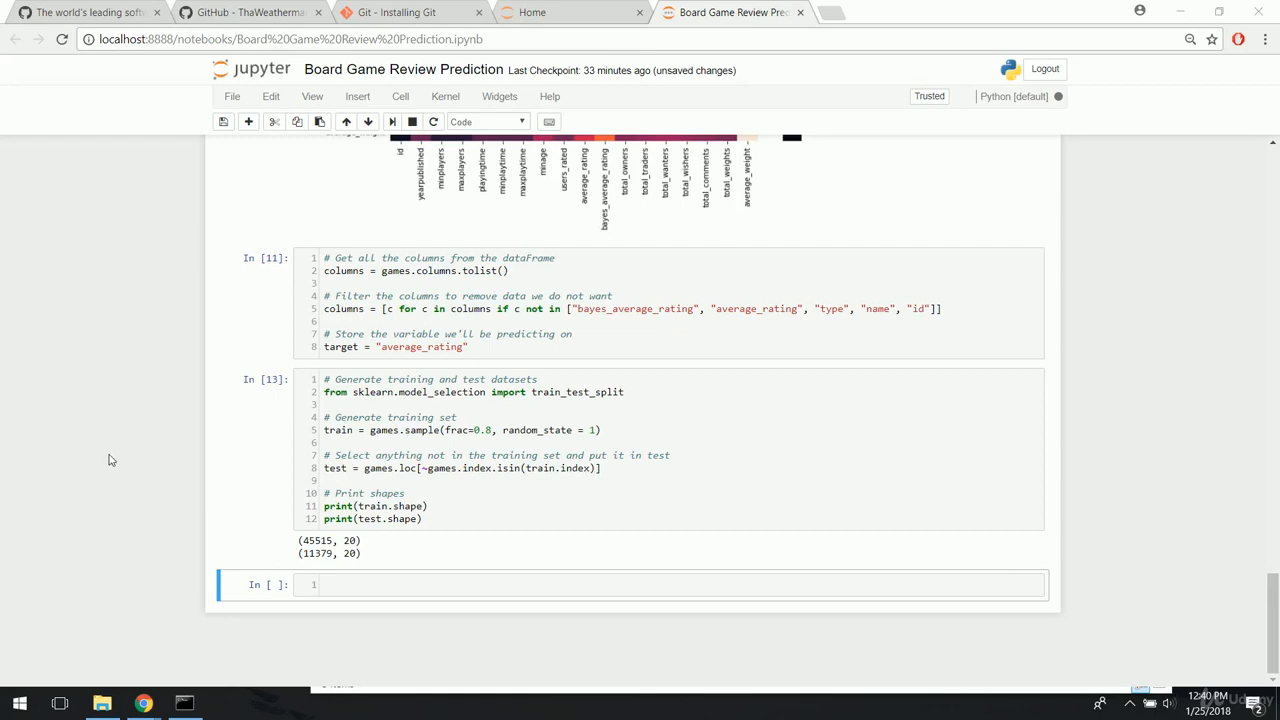
mouse_move(204, 500)
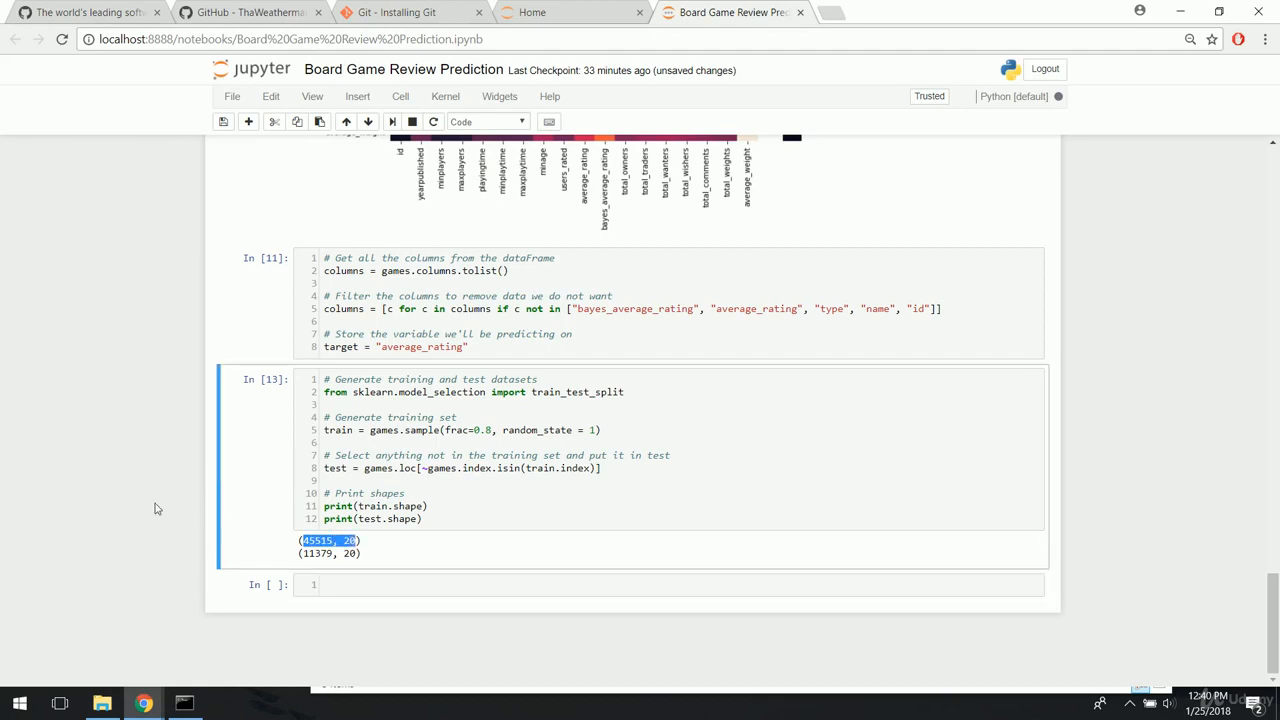
mouse_move(310, 572)
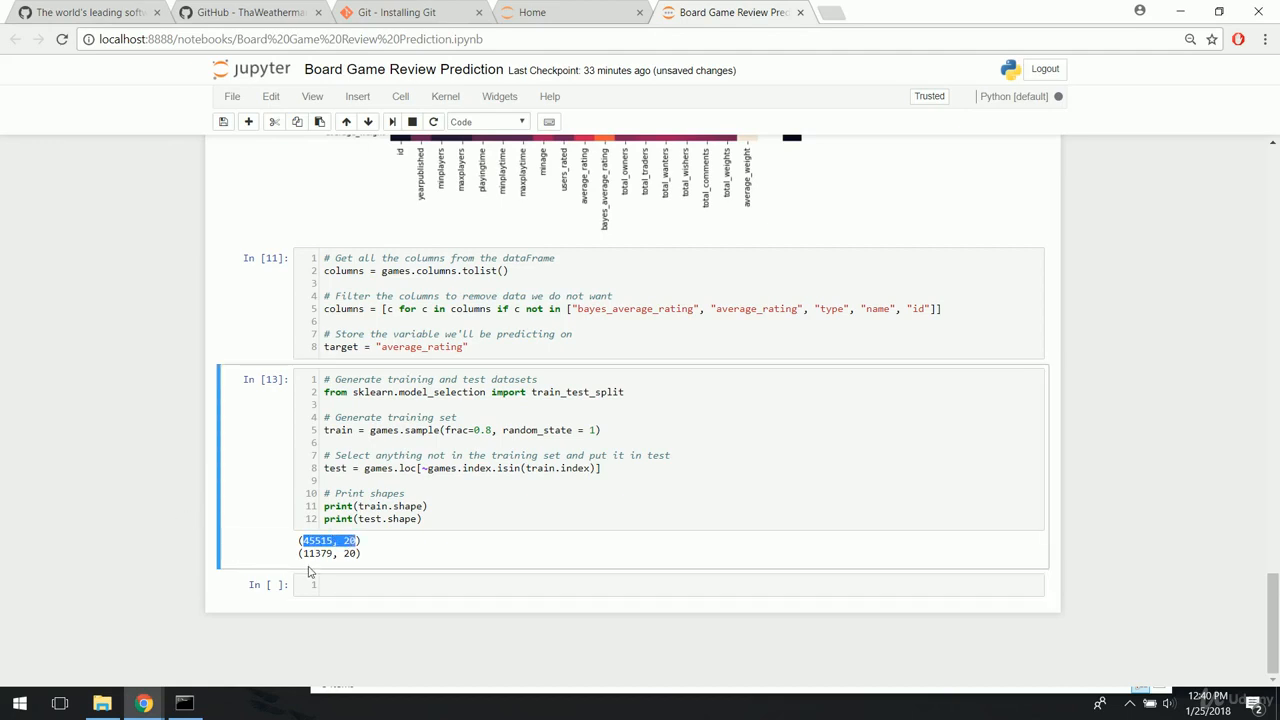
mouse_move(180, 530)
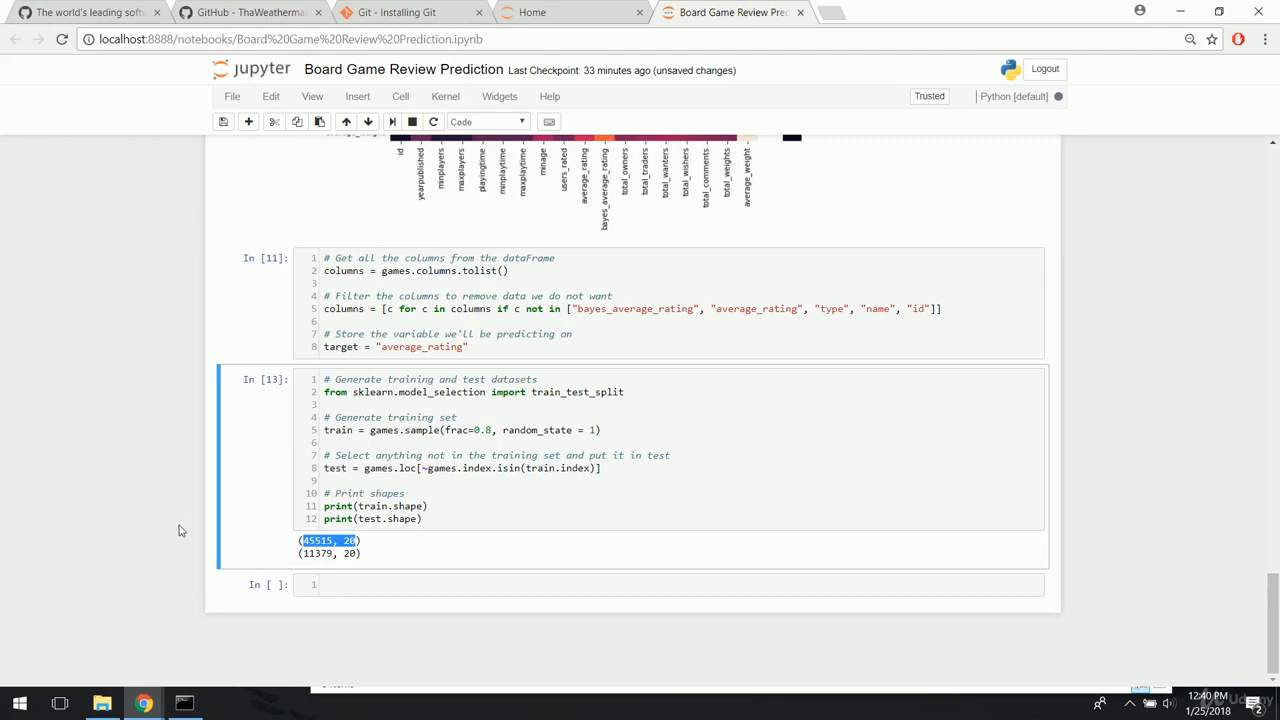
- Add the comment '# Import linear regression model' and import LinearRegression from sklearn.linear_model
scroll(down, 3)
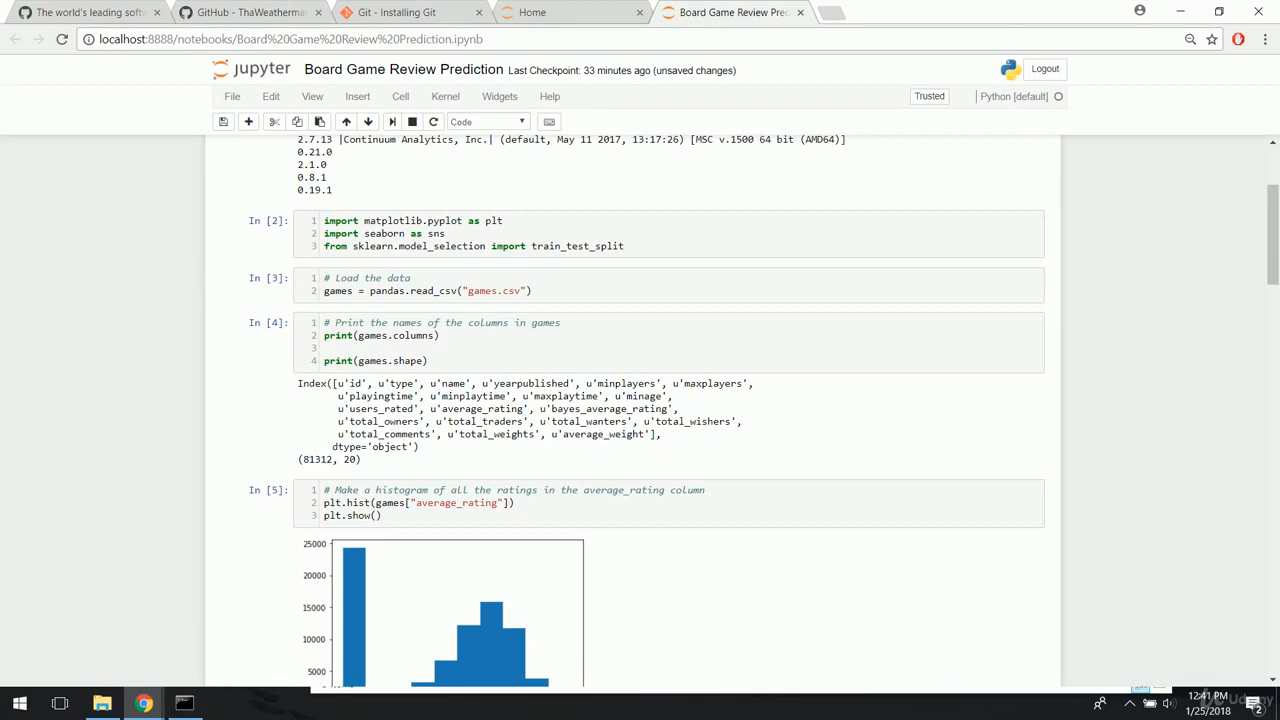
scroll(down, 3)
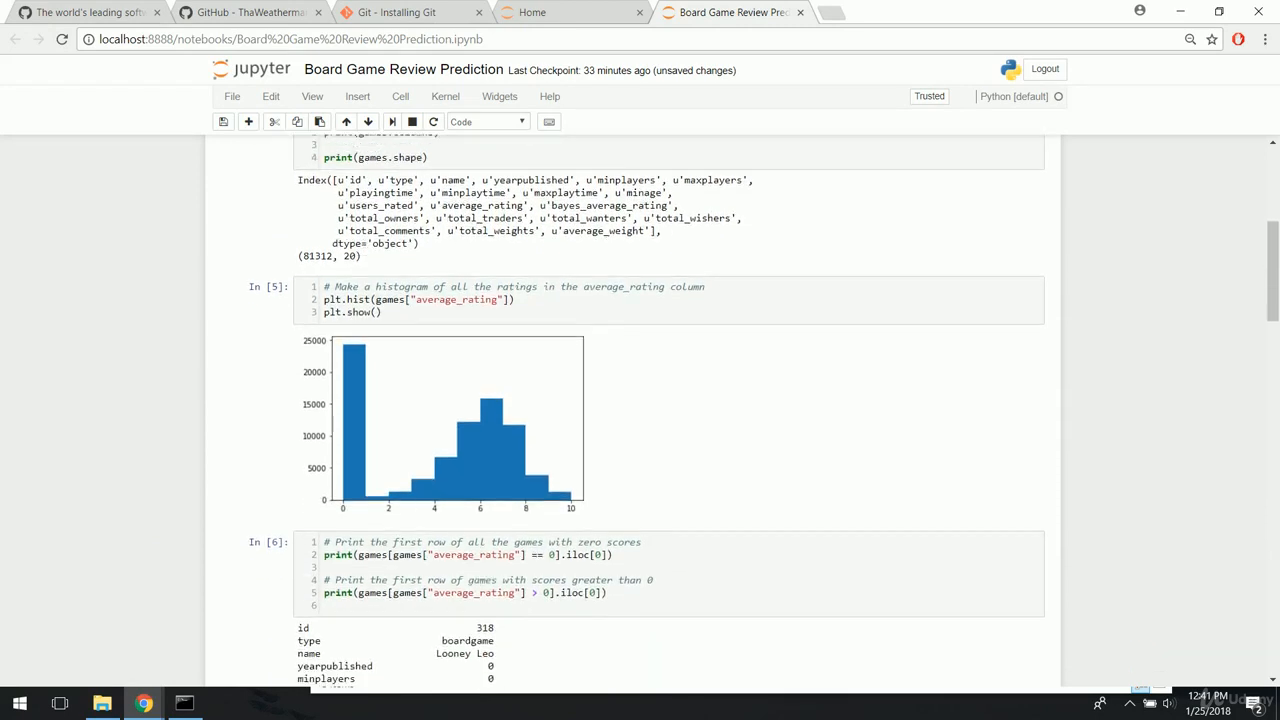
scroll(down, 3)
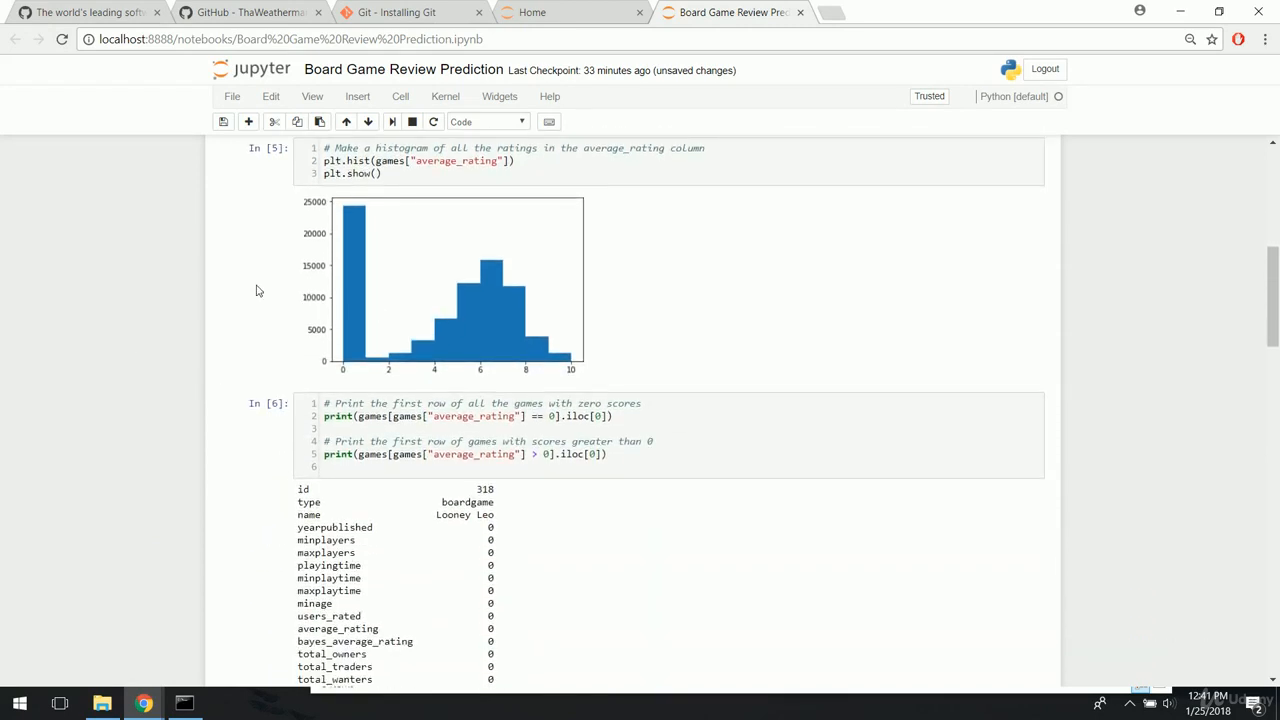
scroll(down, 3)
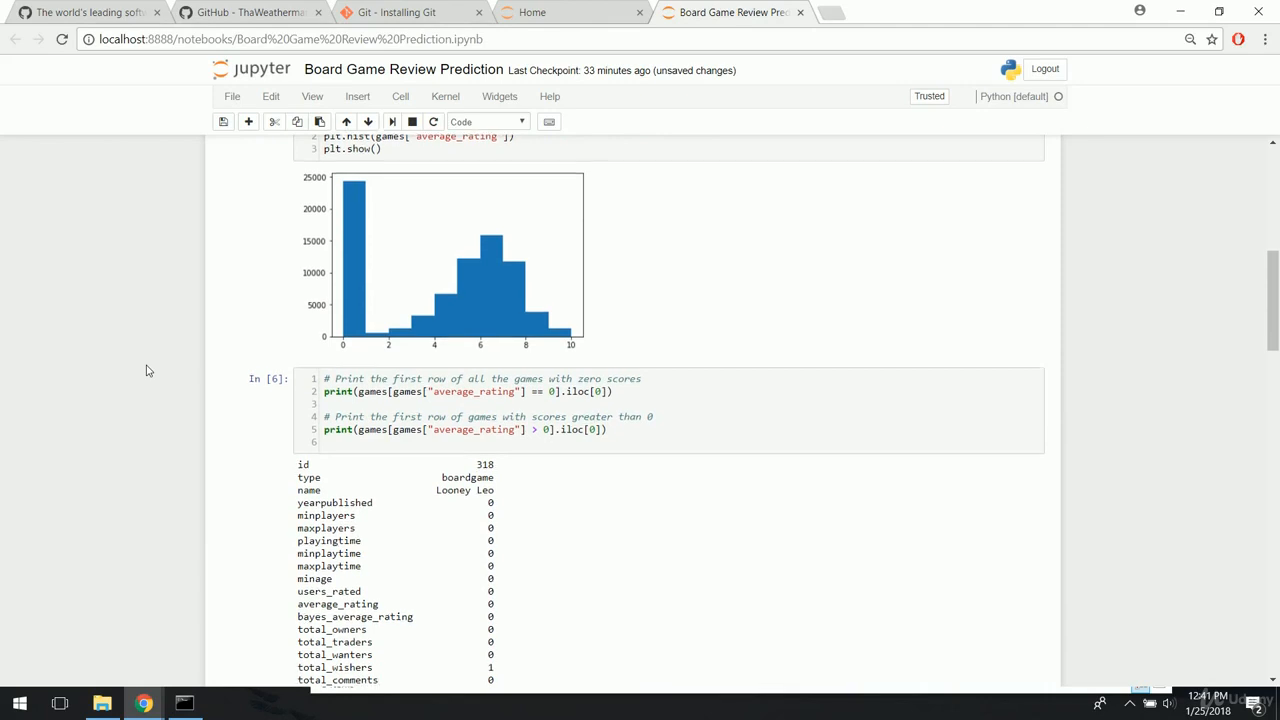
scroll(down, 3)
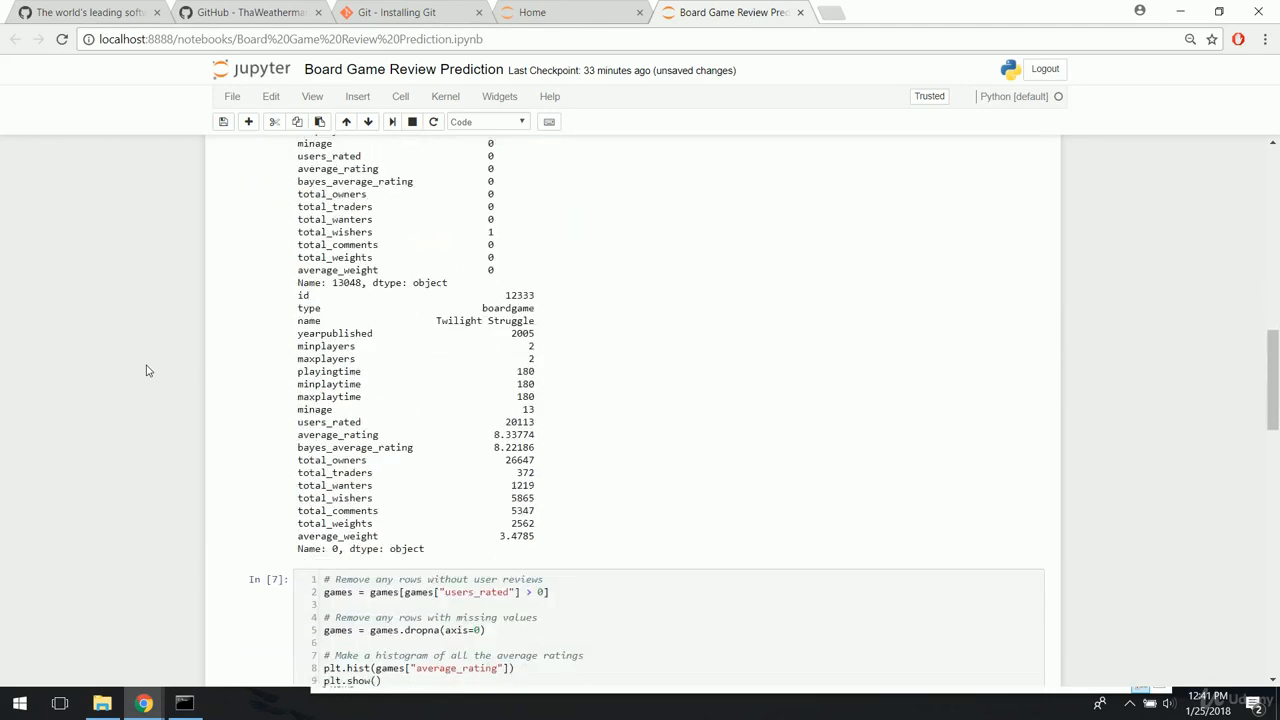
scroll(down, 3)
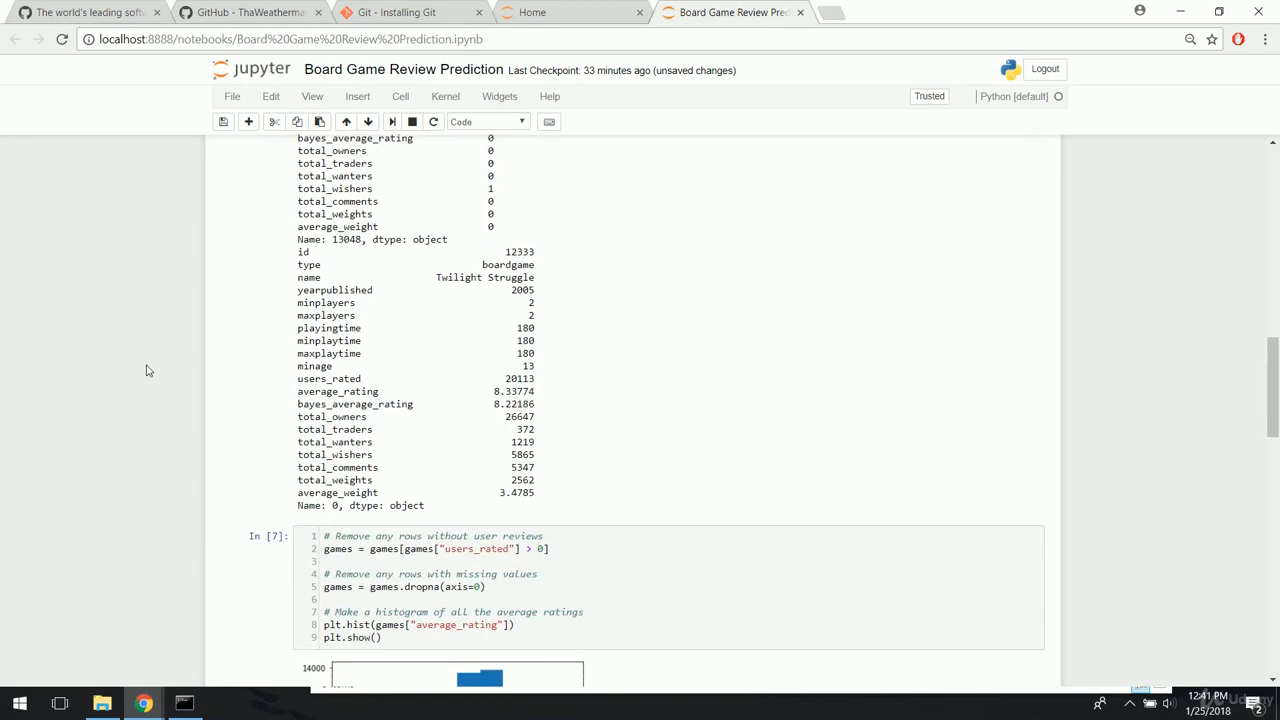
scroll(down, 3)
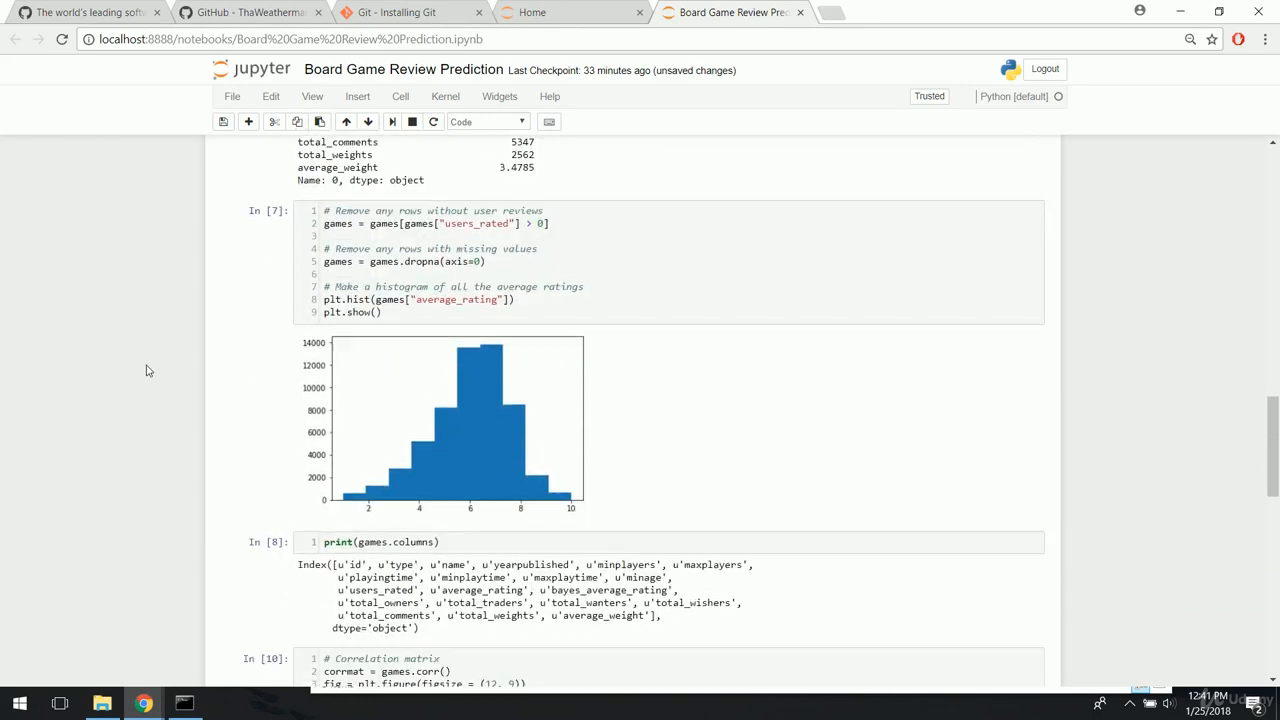
scroll(down, 3)
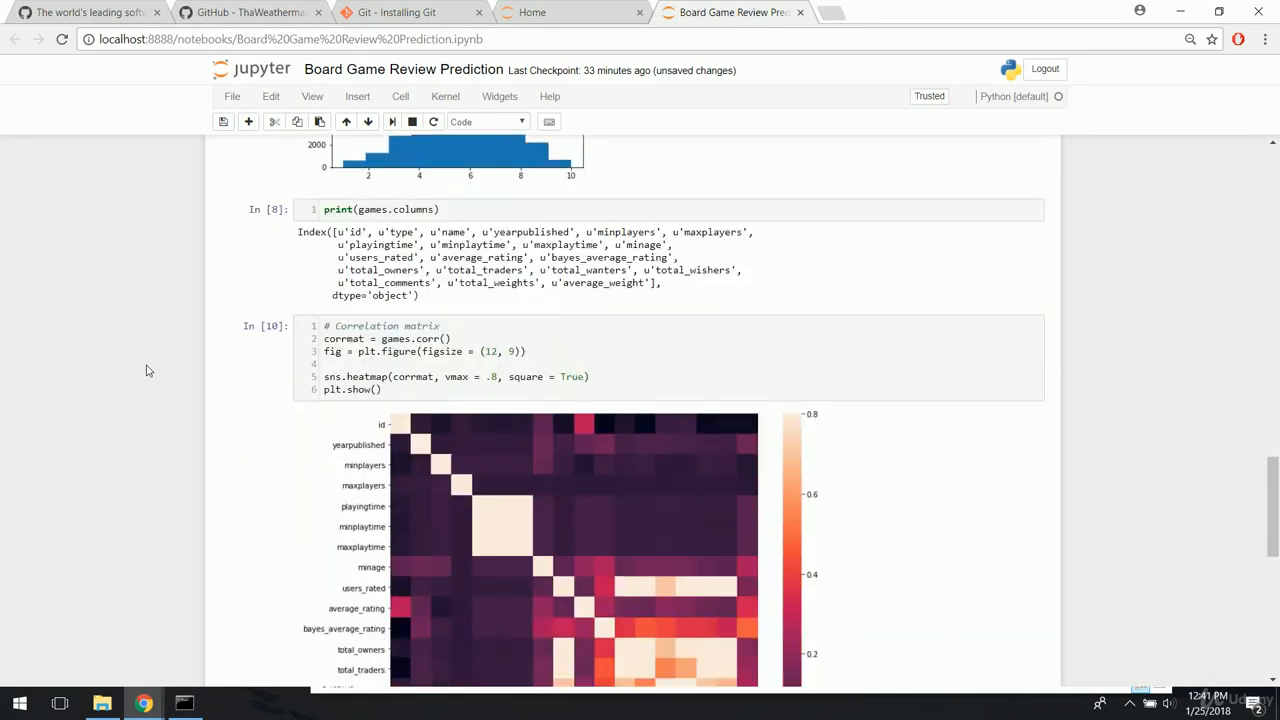
scroll(down, 3)
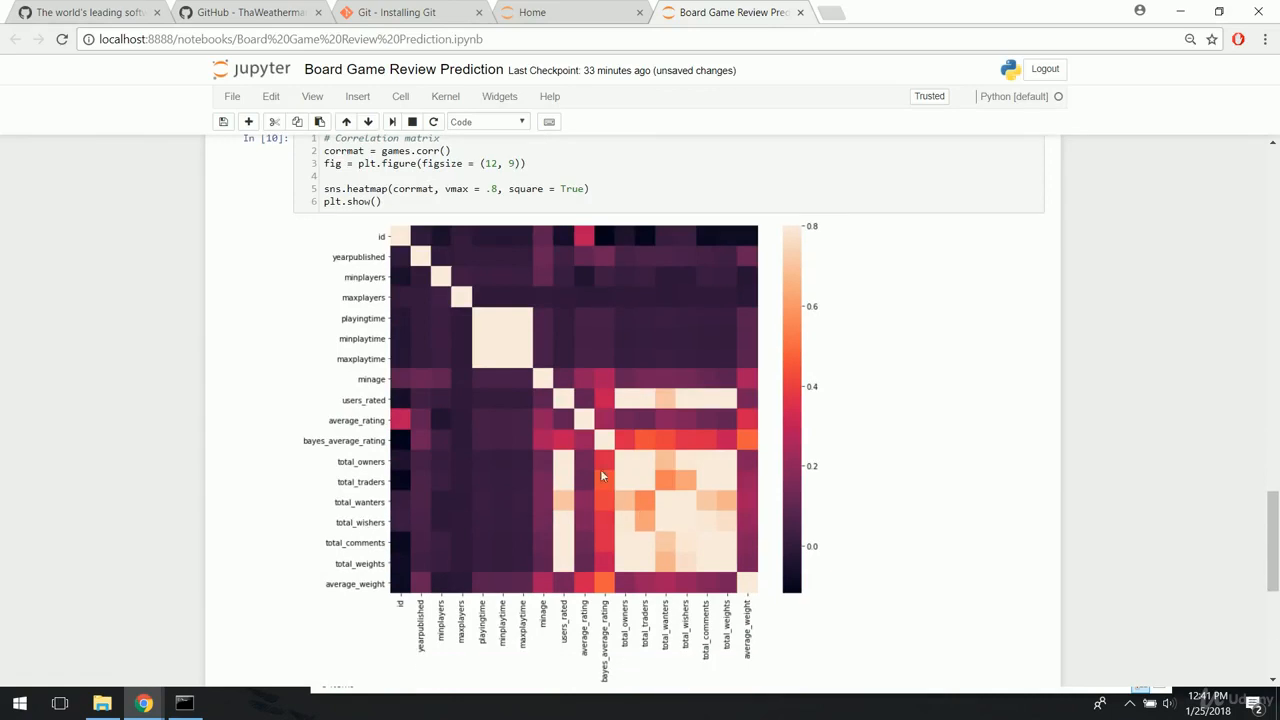
mouse_move(650, 528)
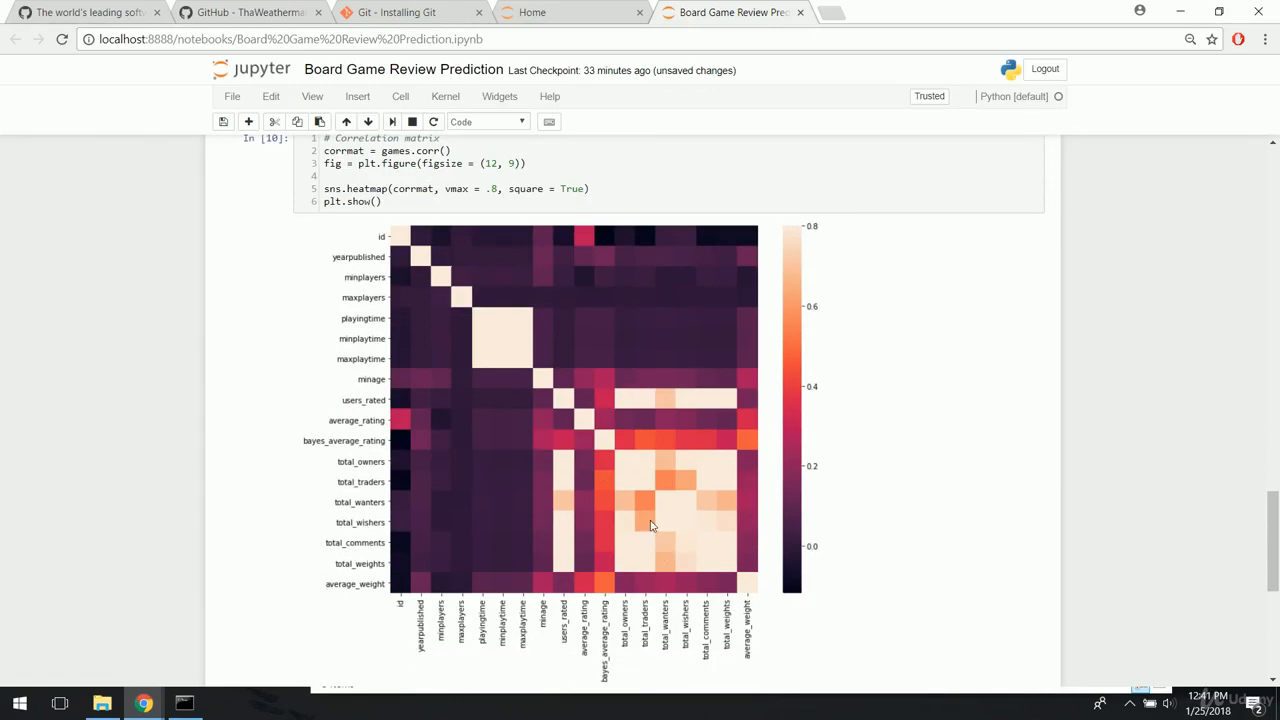
scroll(down, 3)
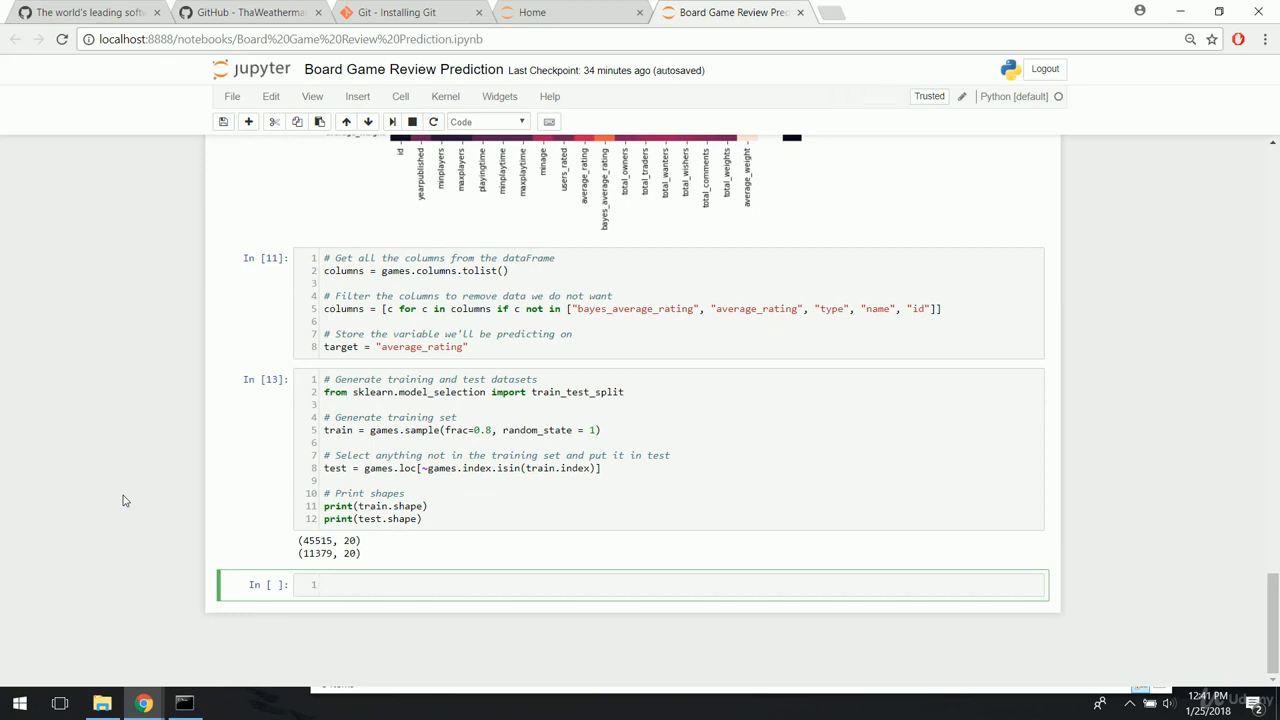
text(# Import)
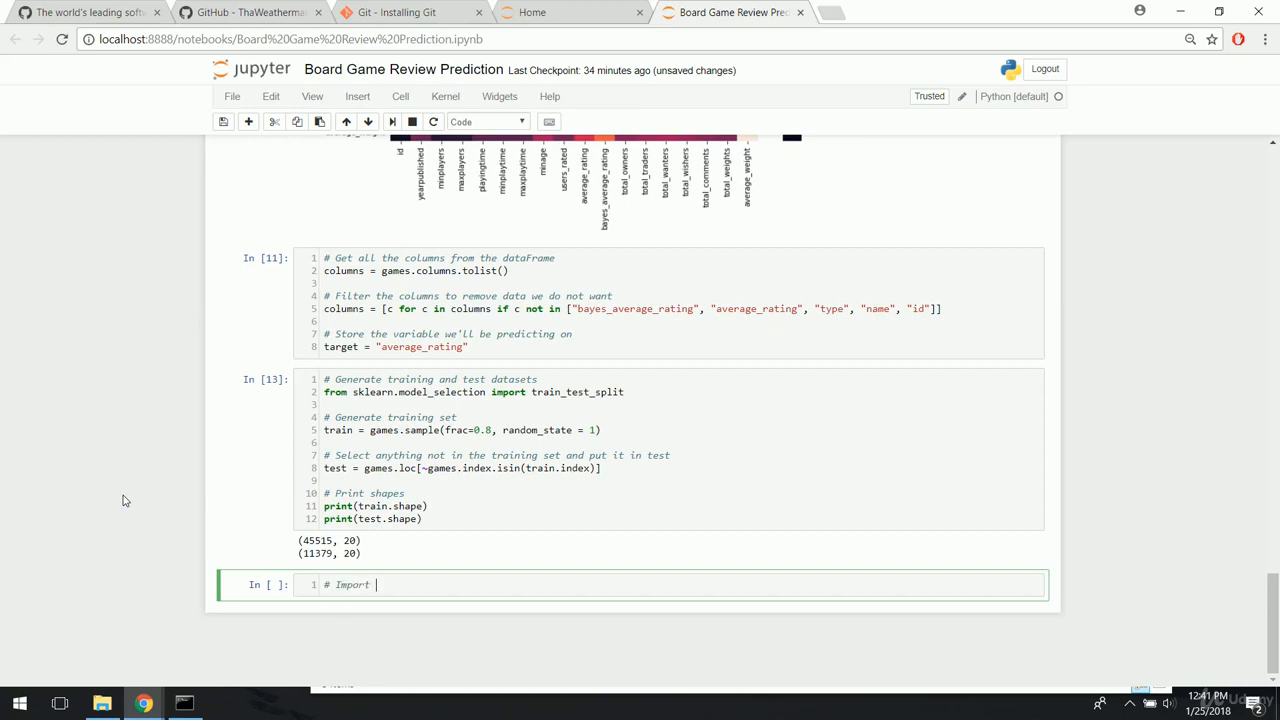
text(linear regr)
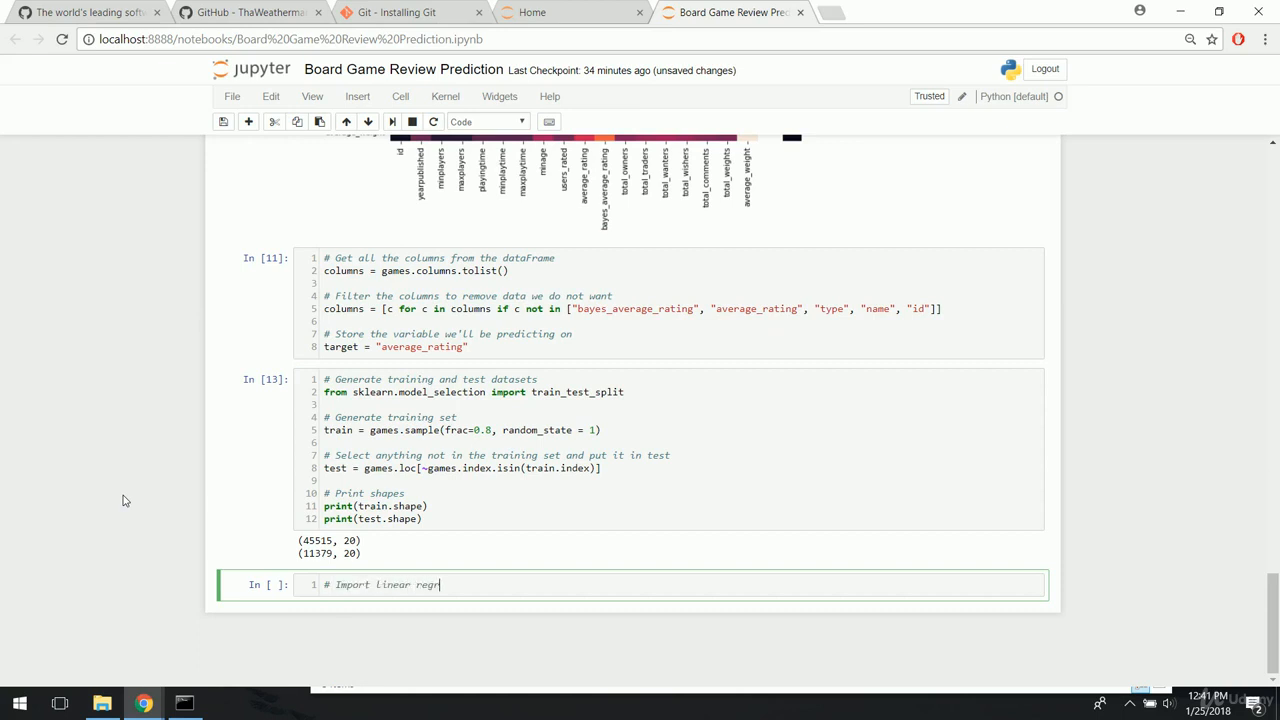
text(ession model)
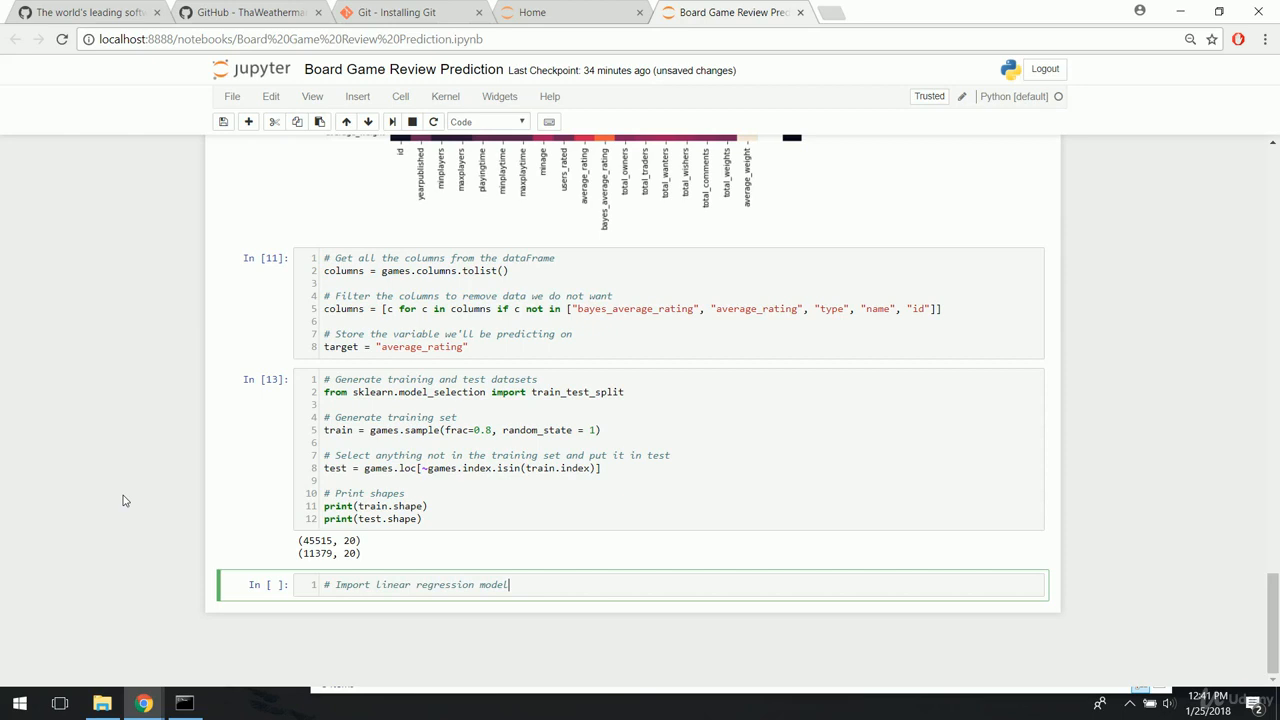
key(enter)
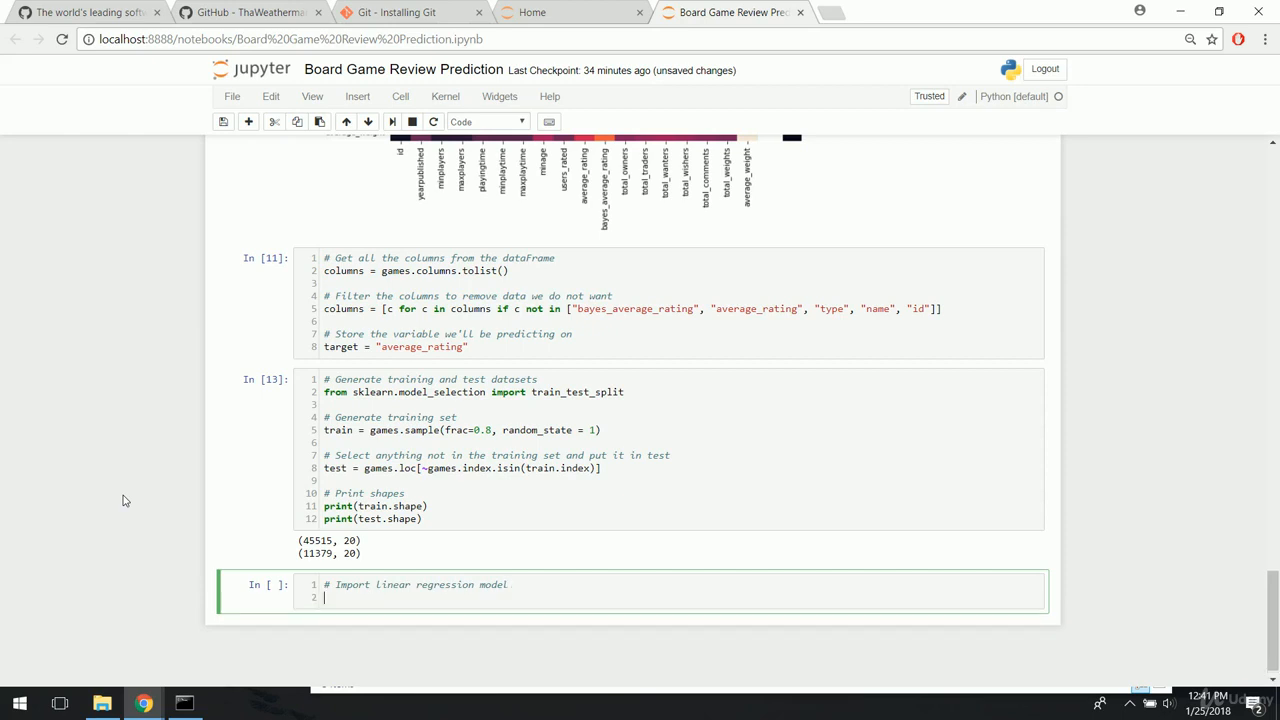
text(from sklearn.l)
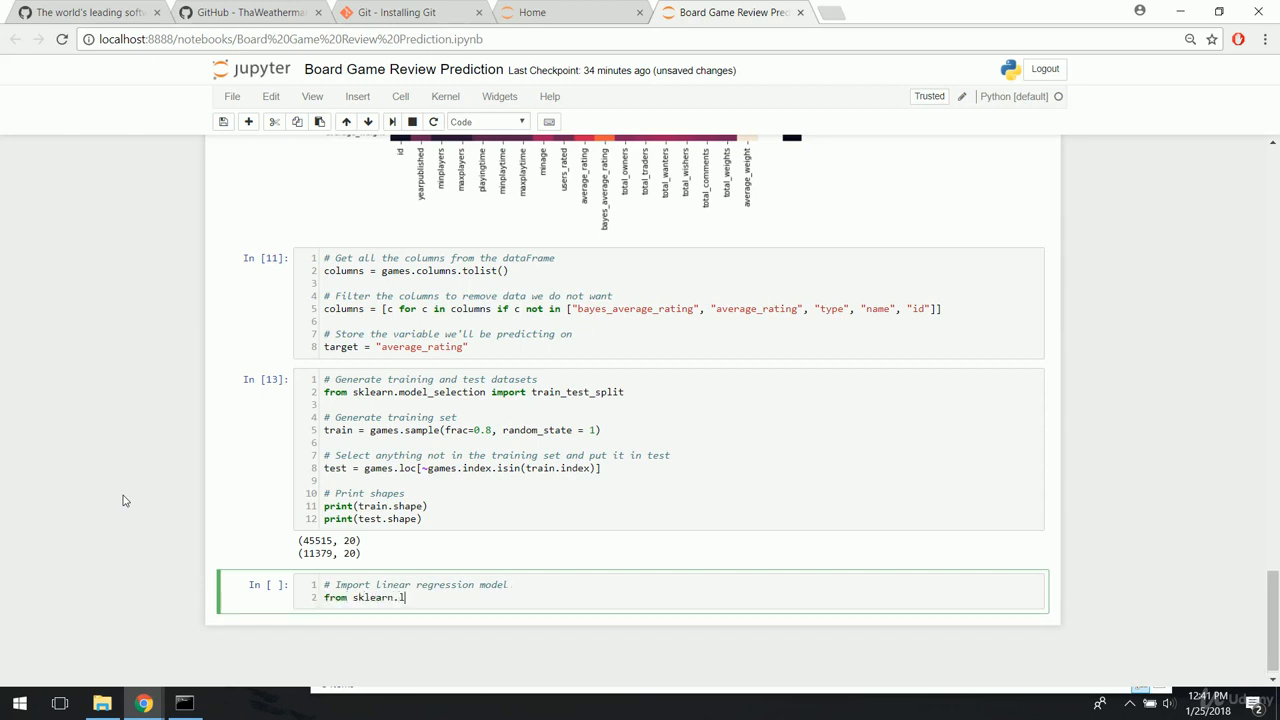
text(inear_mode)
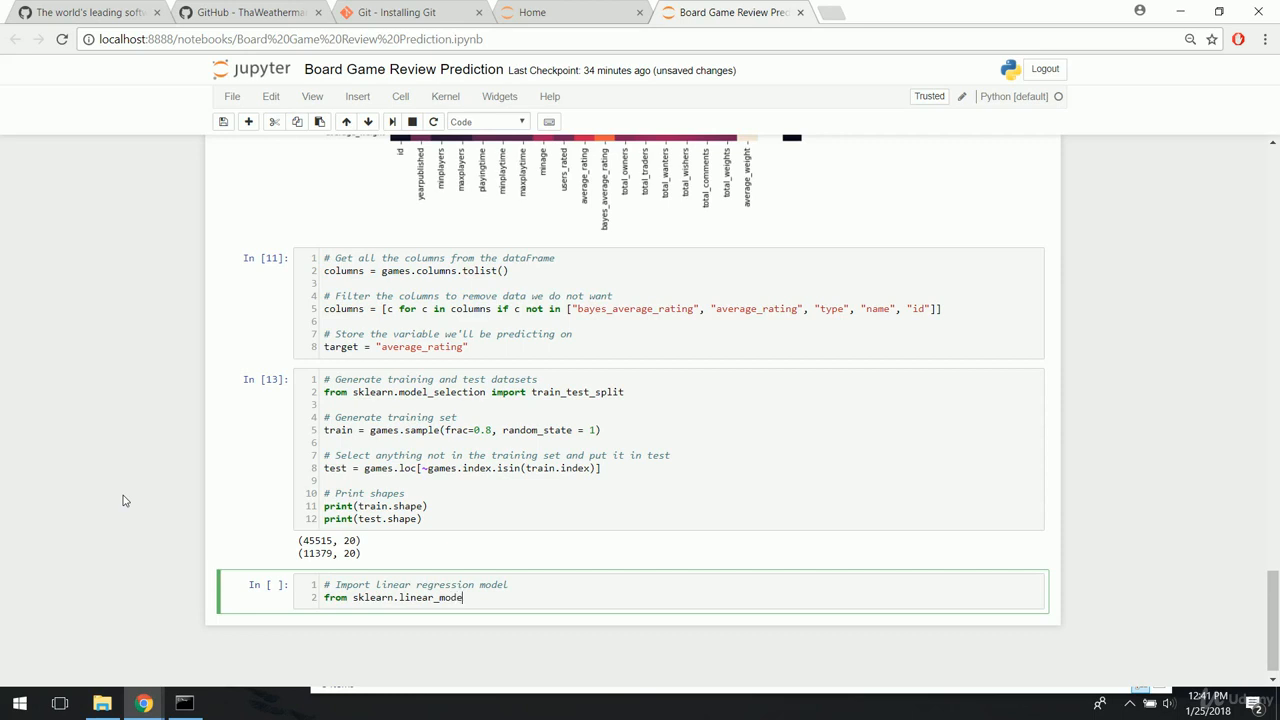
text(import)
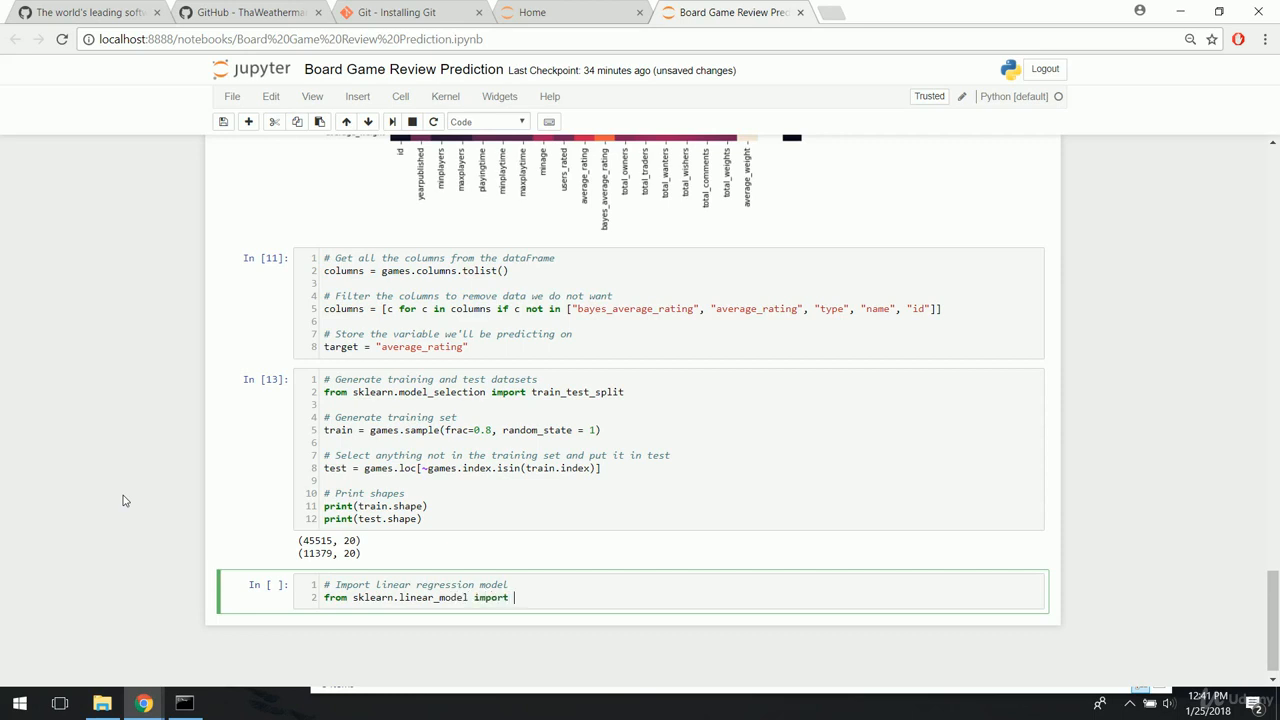
text(LinearR)
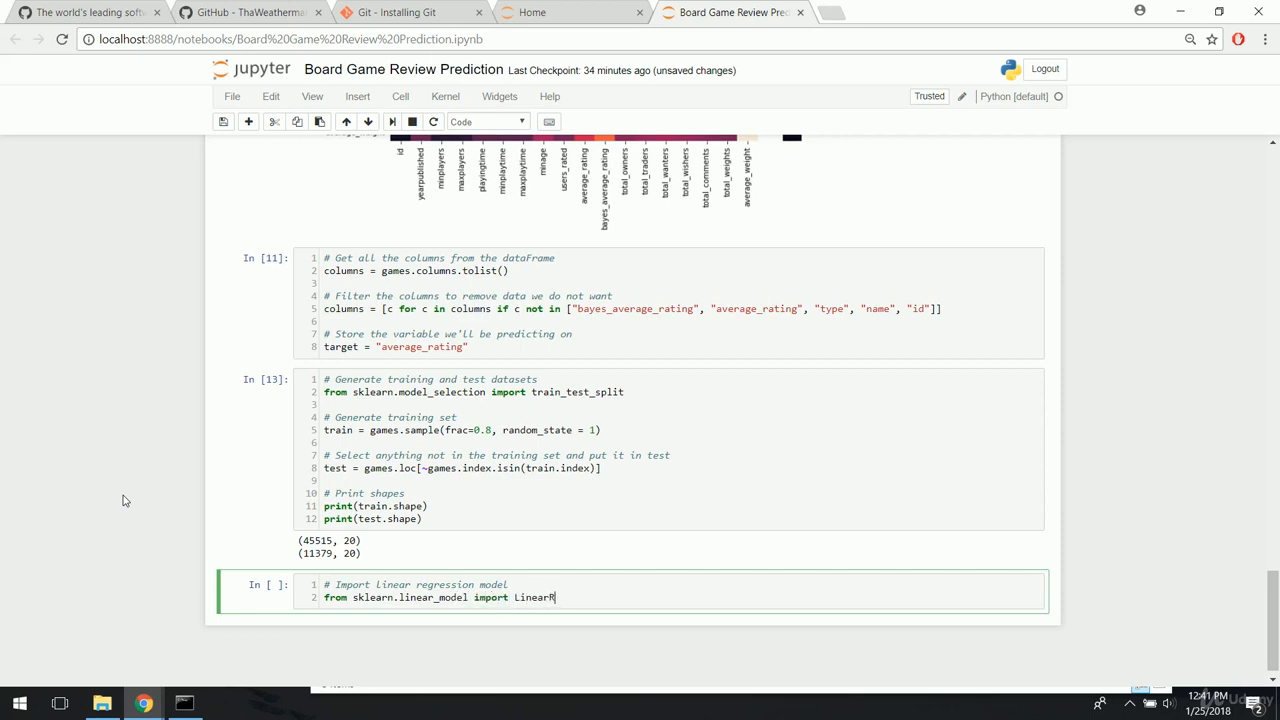
text(egression)
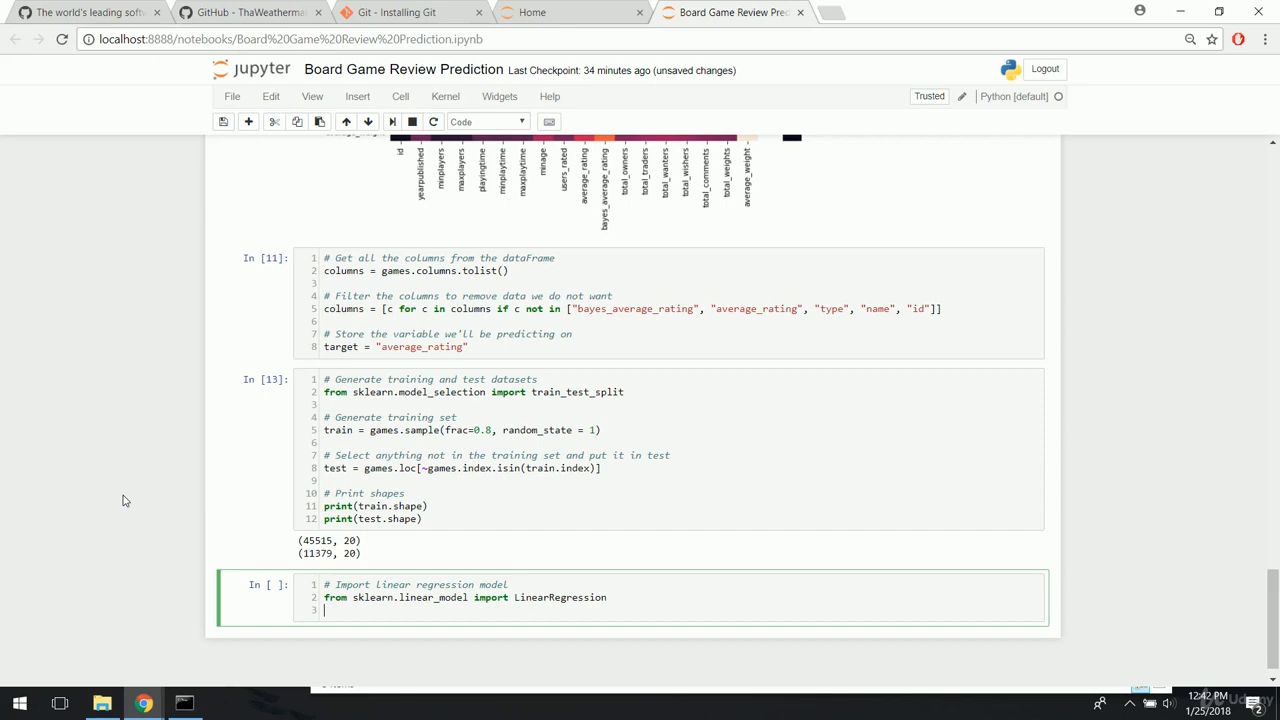
mouse_move(120, 448)
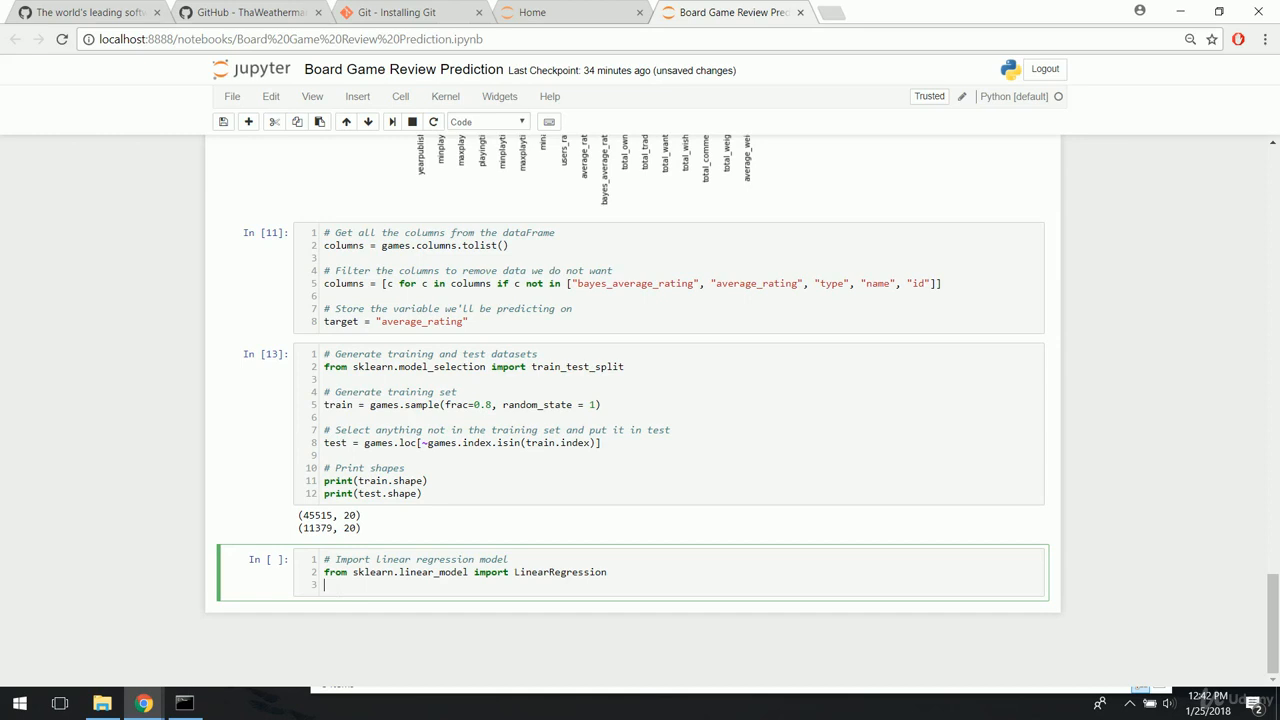
- Import mean_squared_error from sklearn.metrics on the next line
text(from sk)
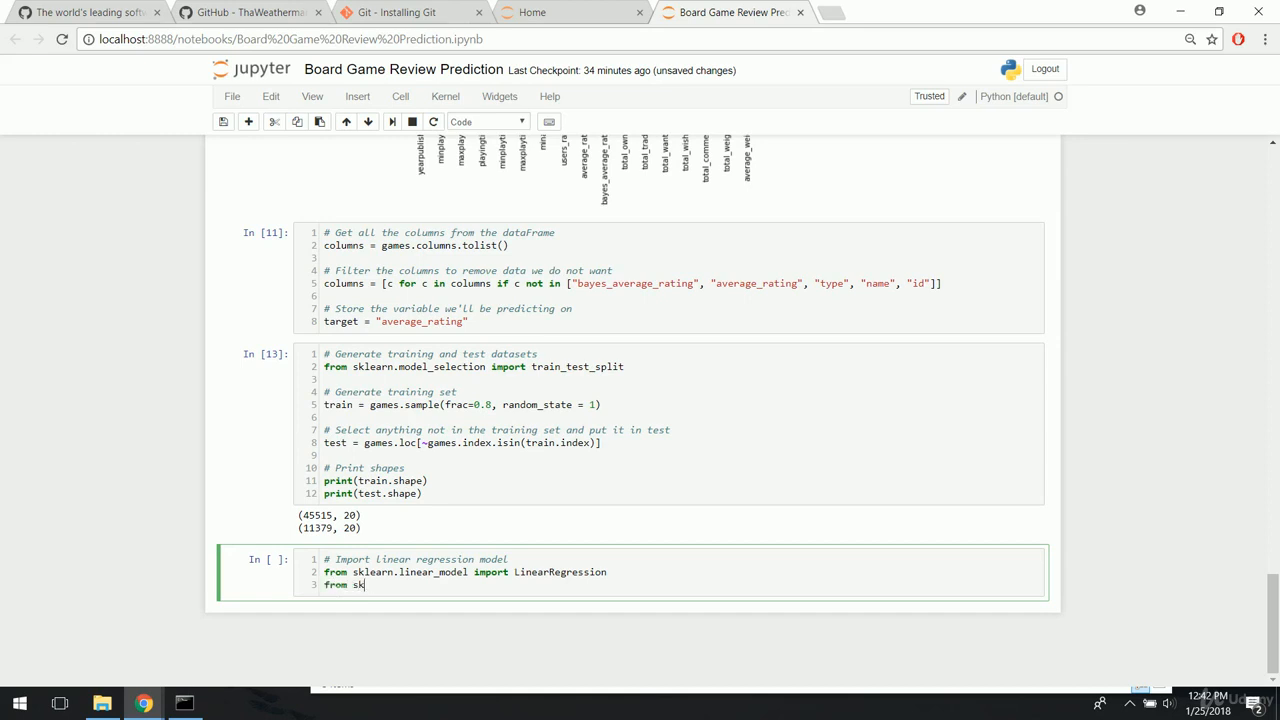
text(learn.metrics)
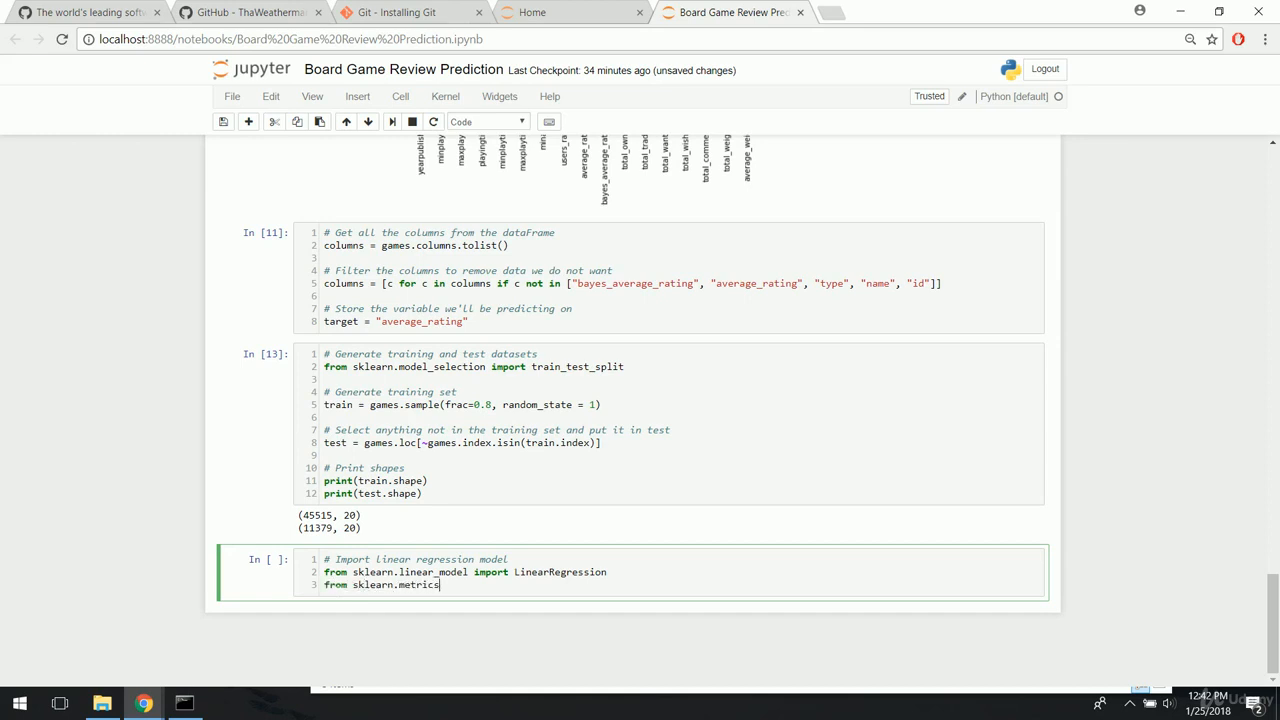
text(import mean)
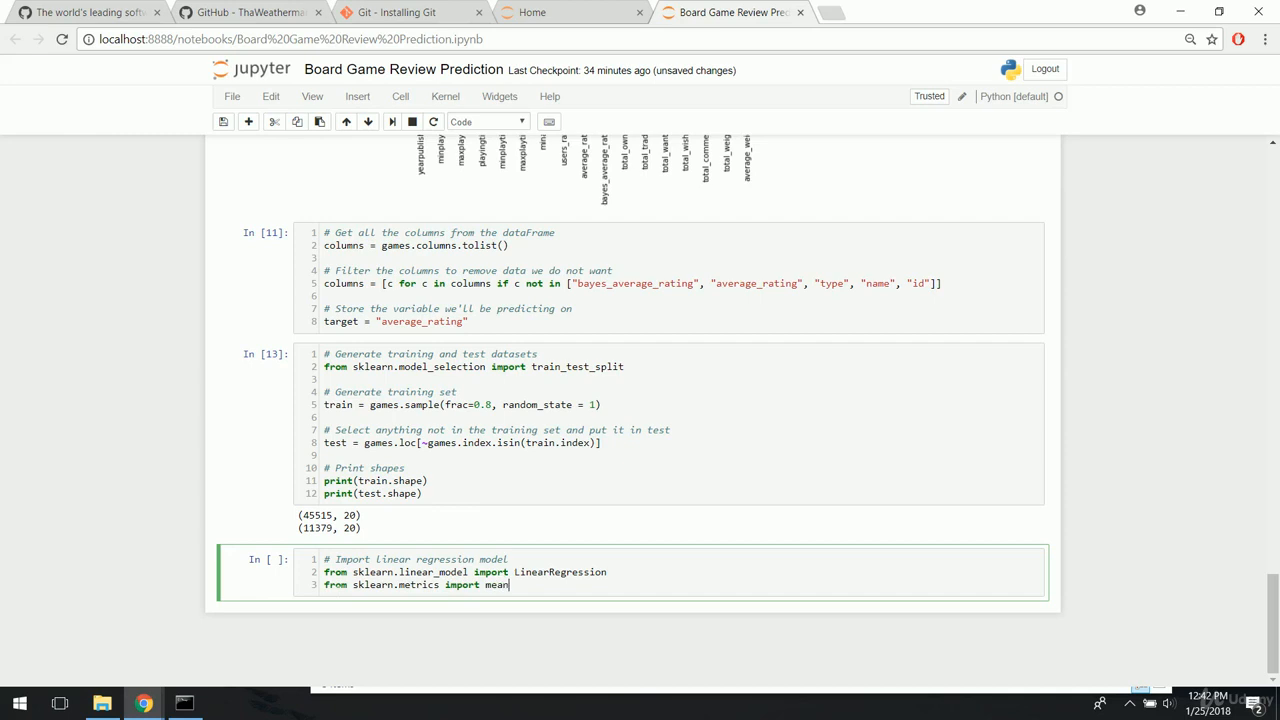
text(_squared_error)
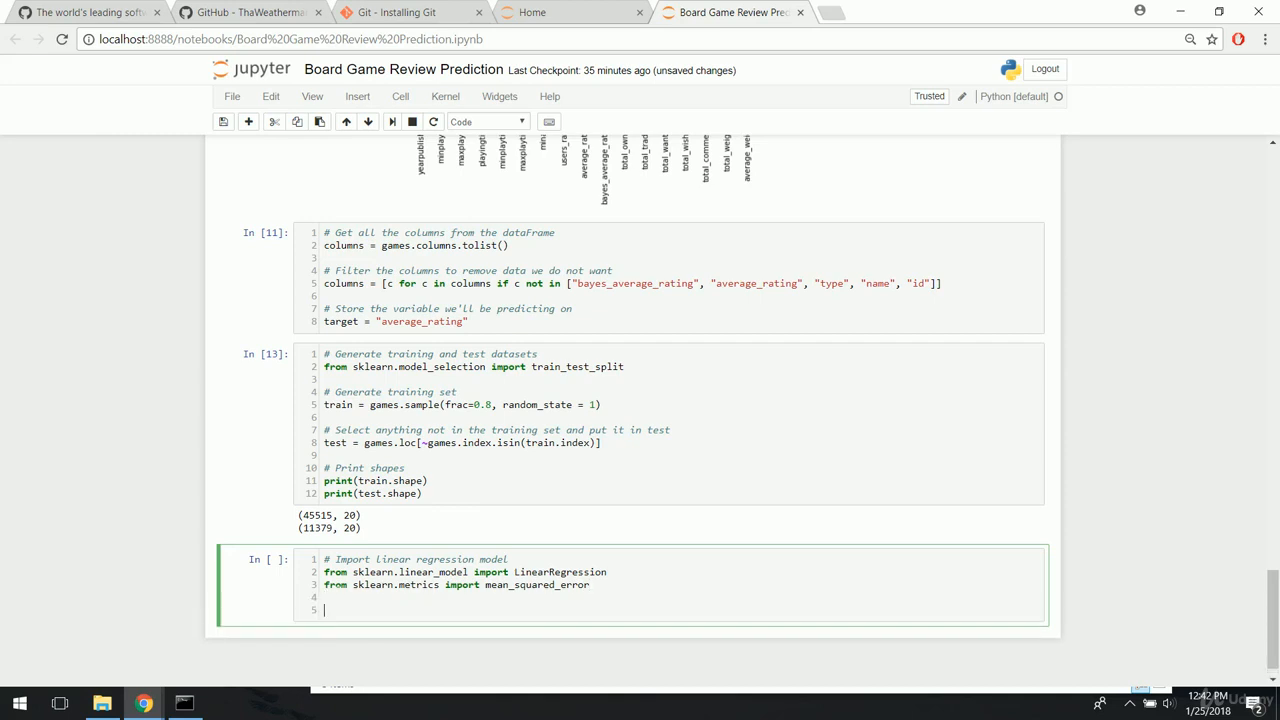
- Add the comment '# Initialize the model class' and the line LR = LinearRegression()
text(# Initialize the model class)
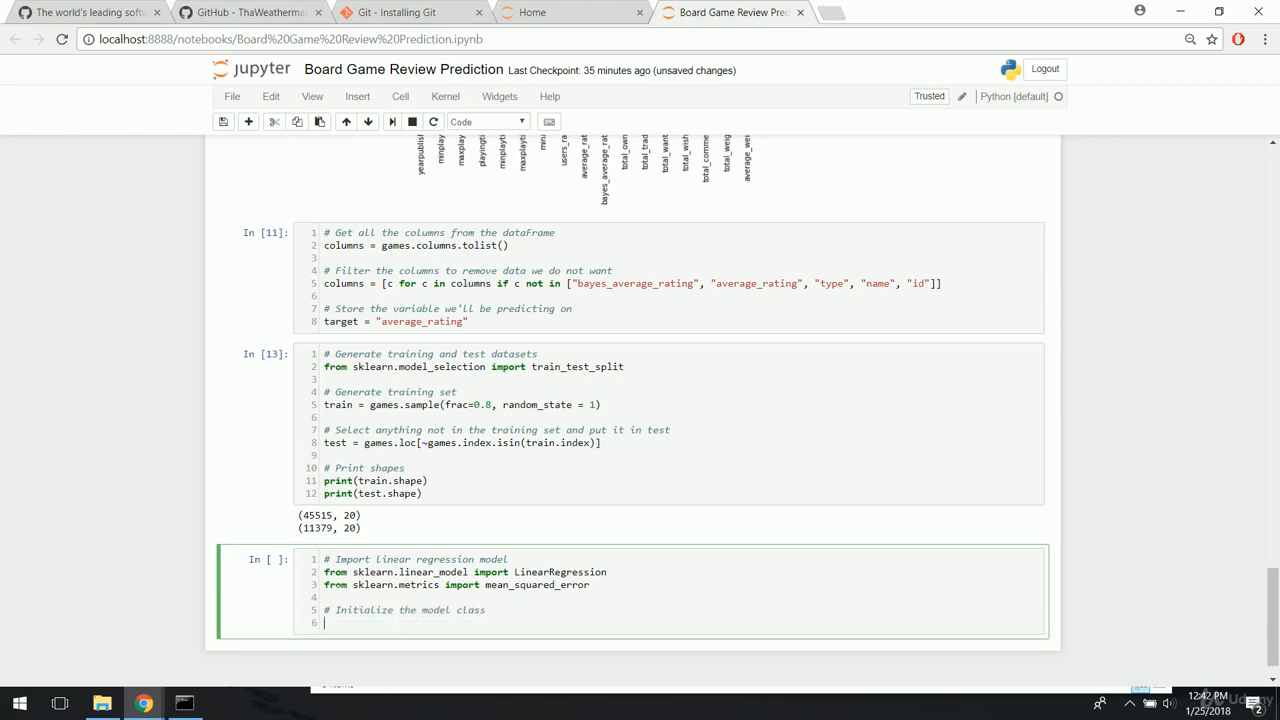
text(LR)
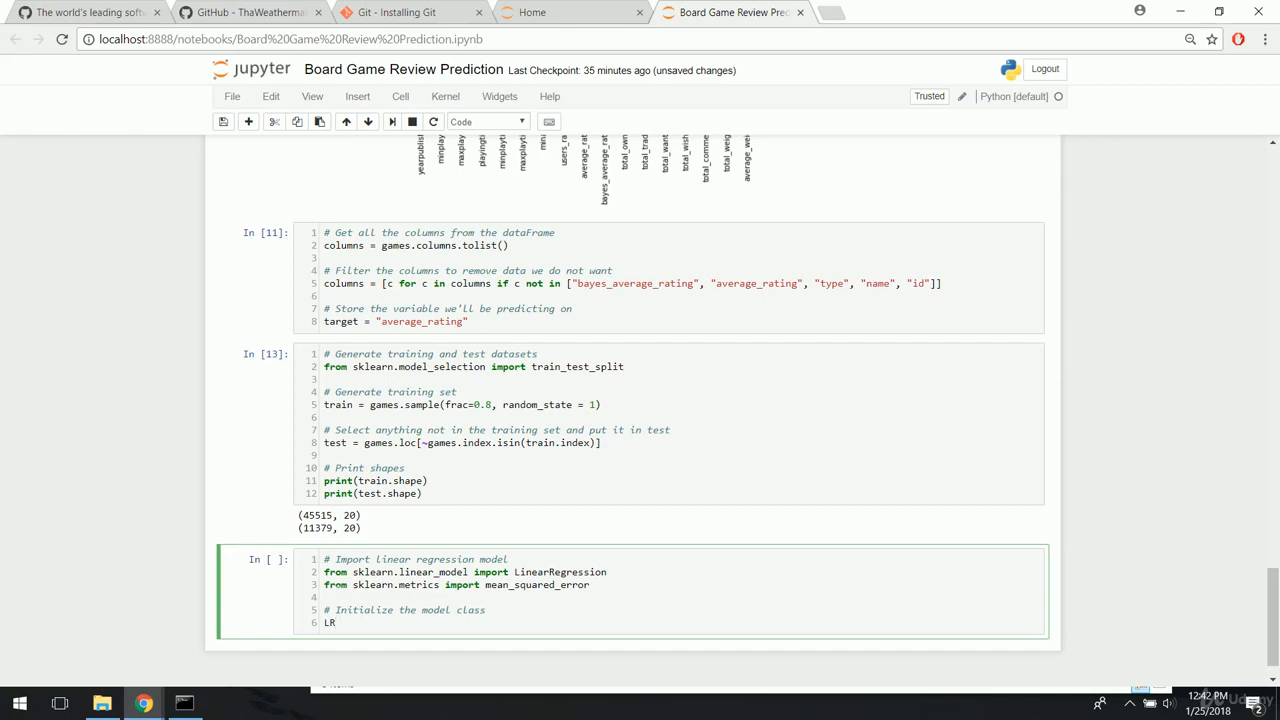
text(= Lin)
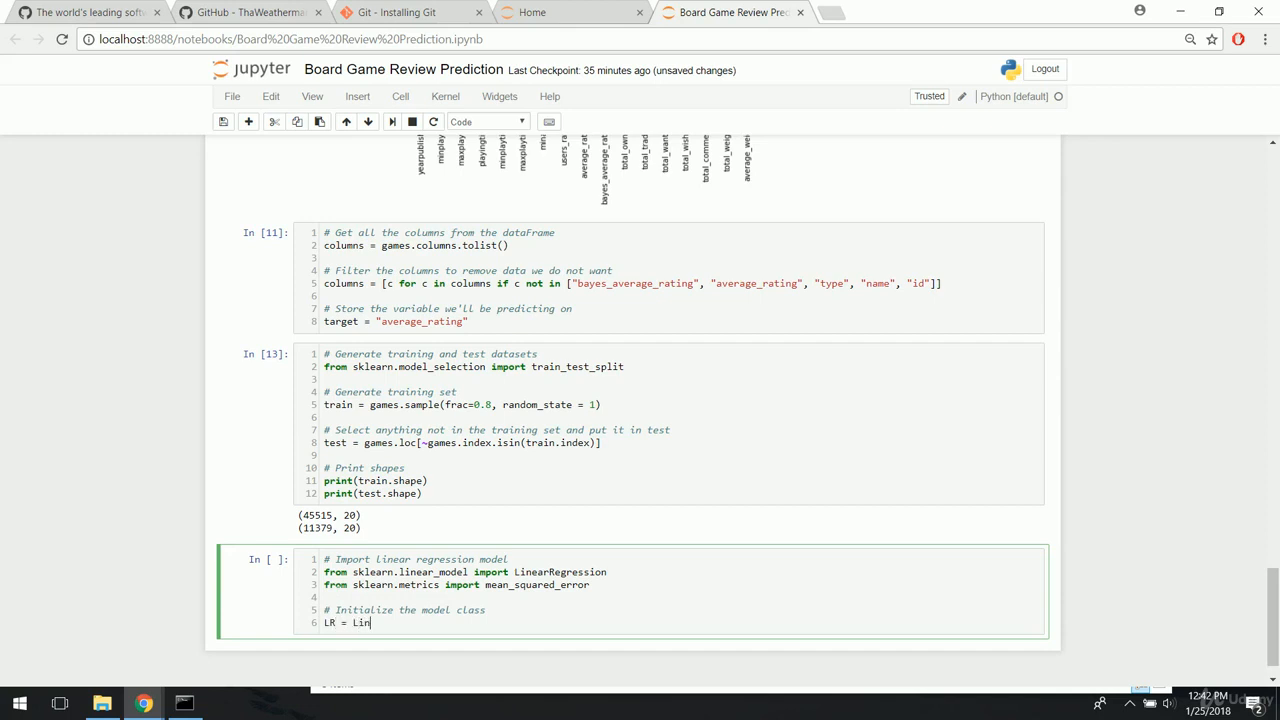
text(earRegression()
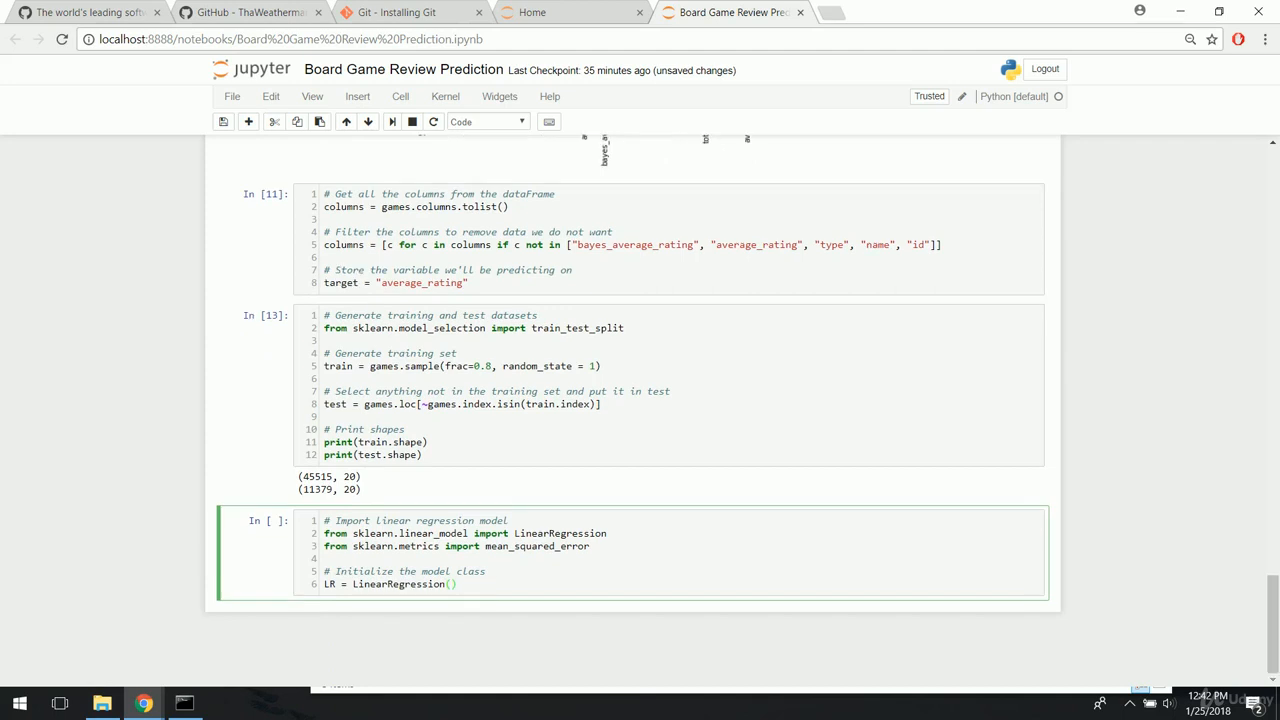
key(enter)
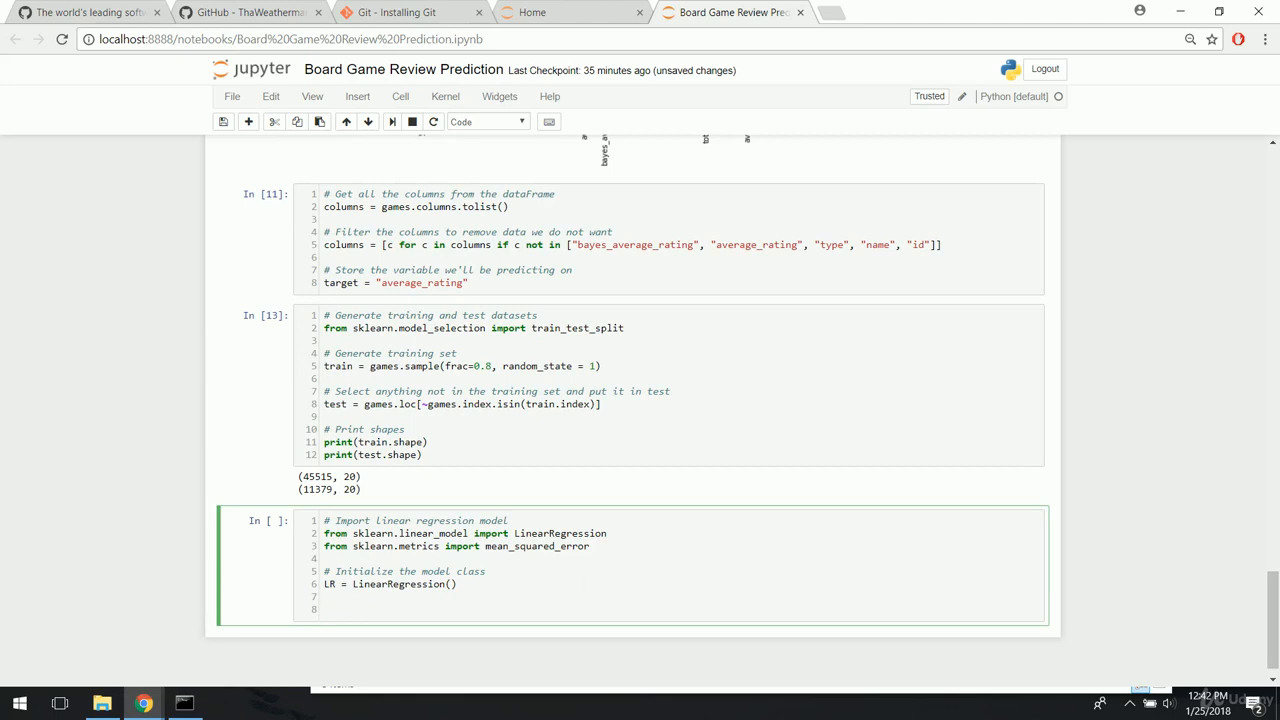
- Add a fitting comment and LR.fit(train[columns], train[target]), then run the cell
text(# Fit the model the tra)
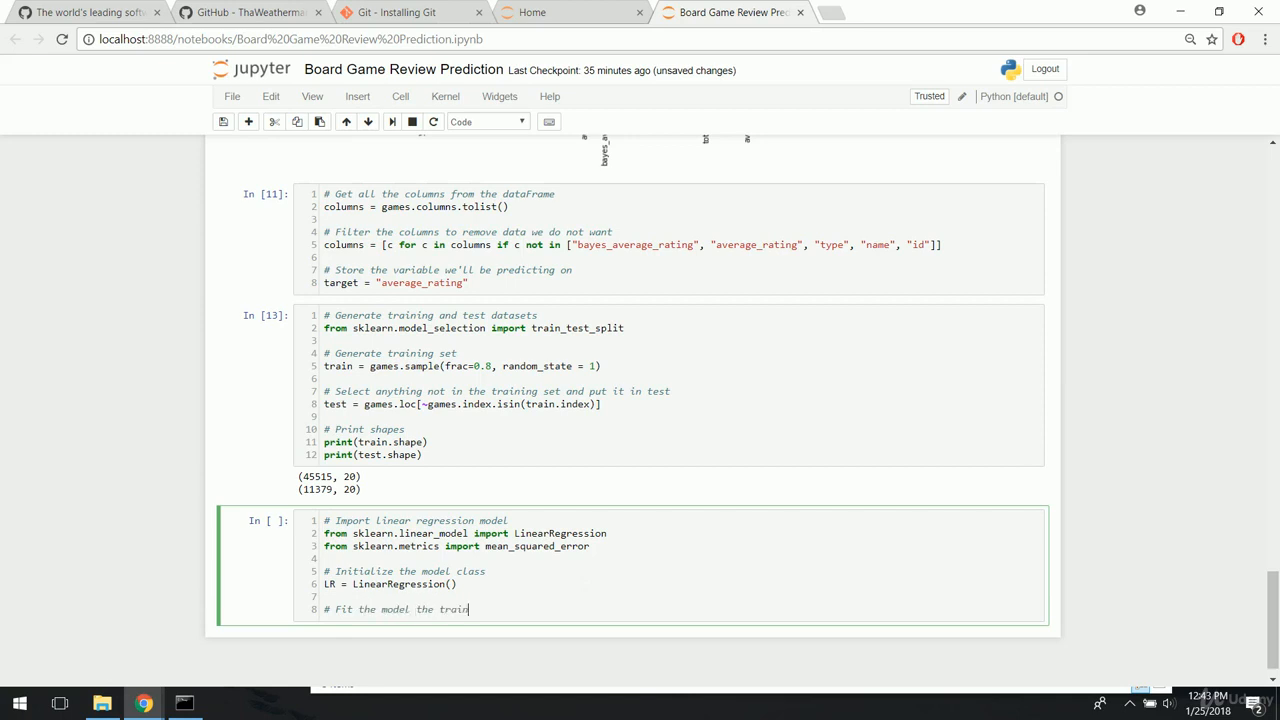
text(ing data)
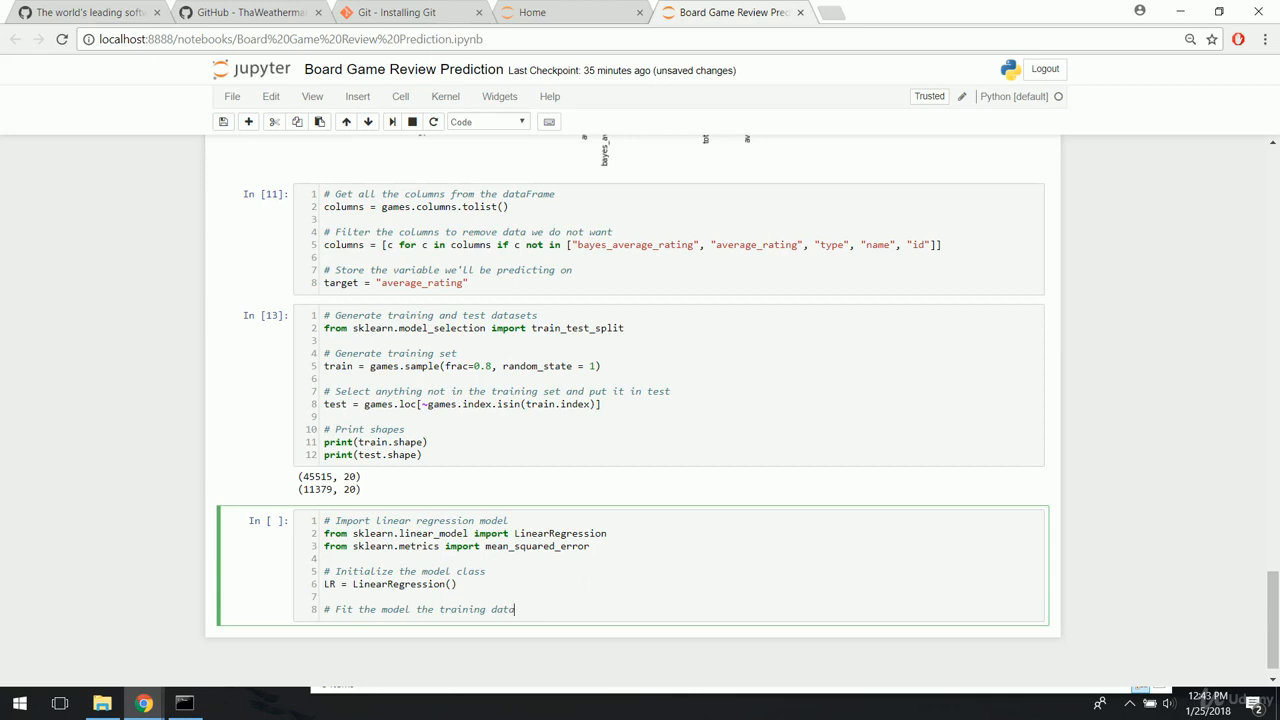
text(LR)
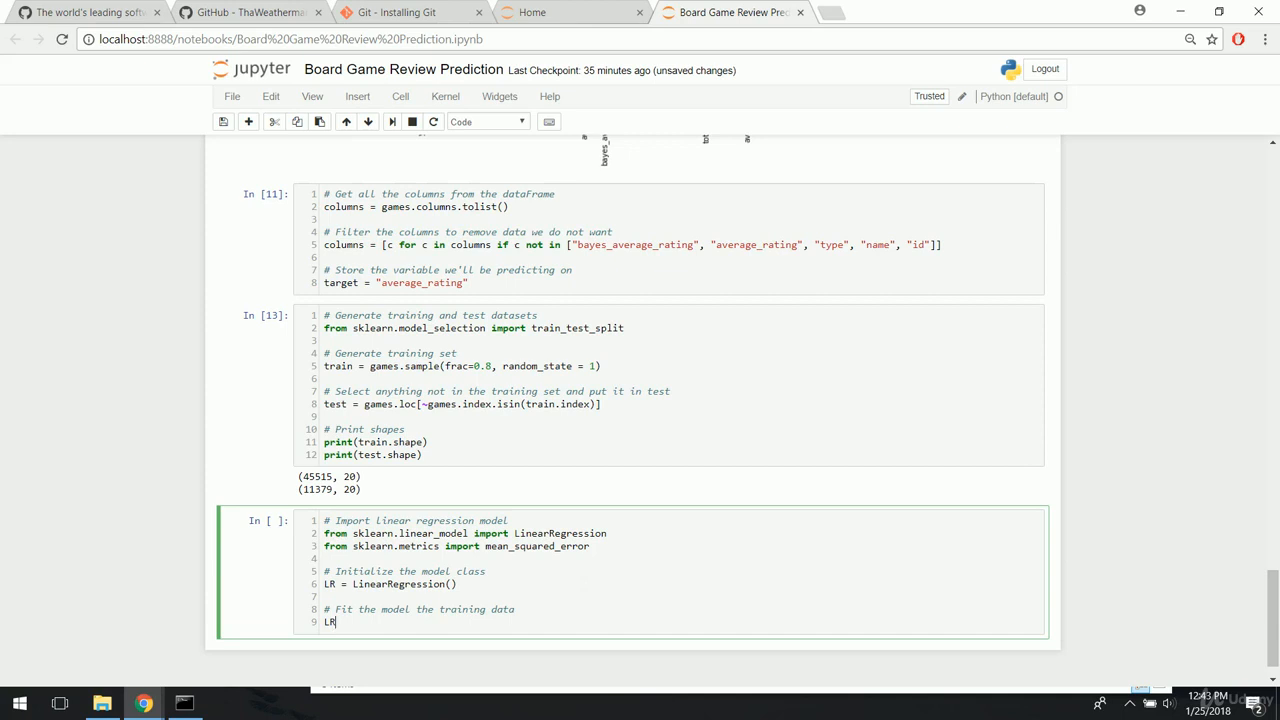
text(.fit(train[)
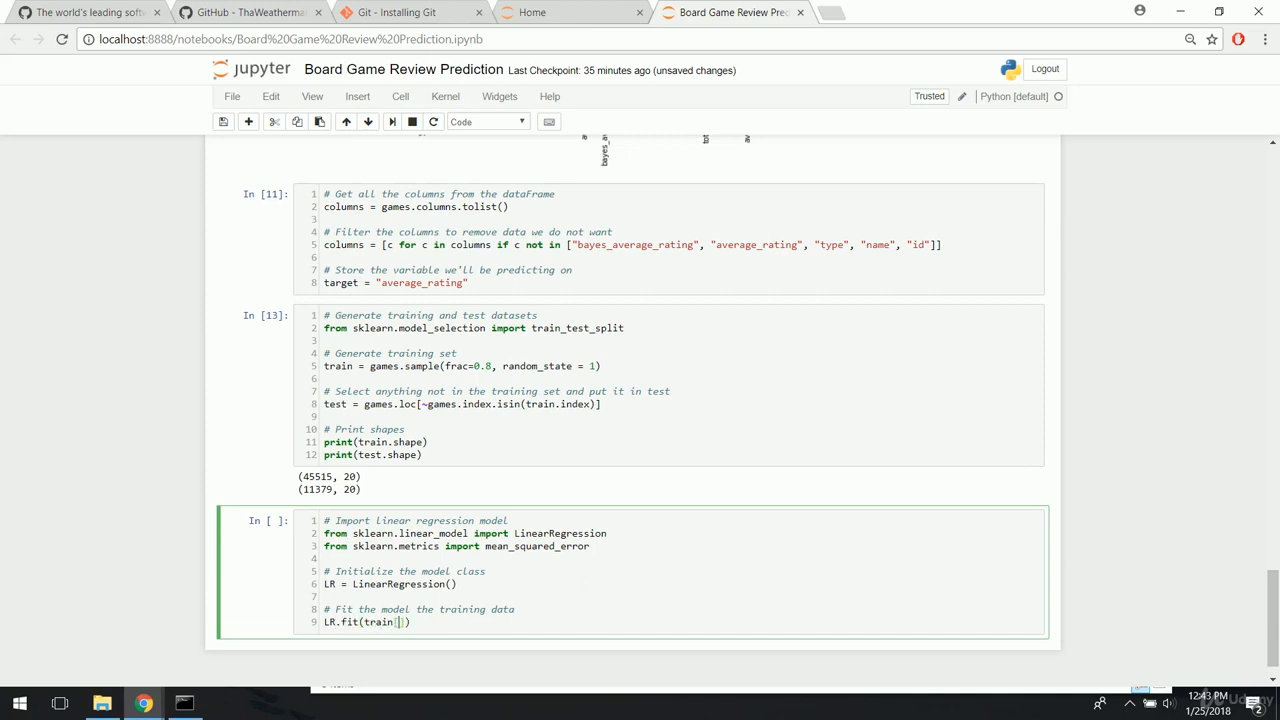
text(columns)
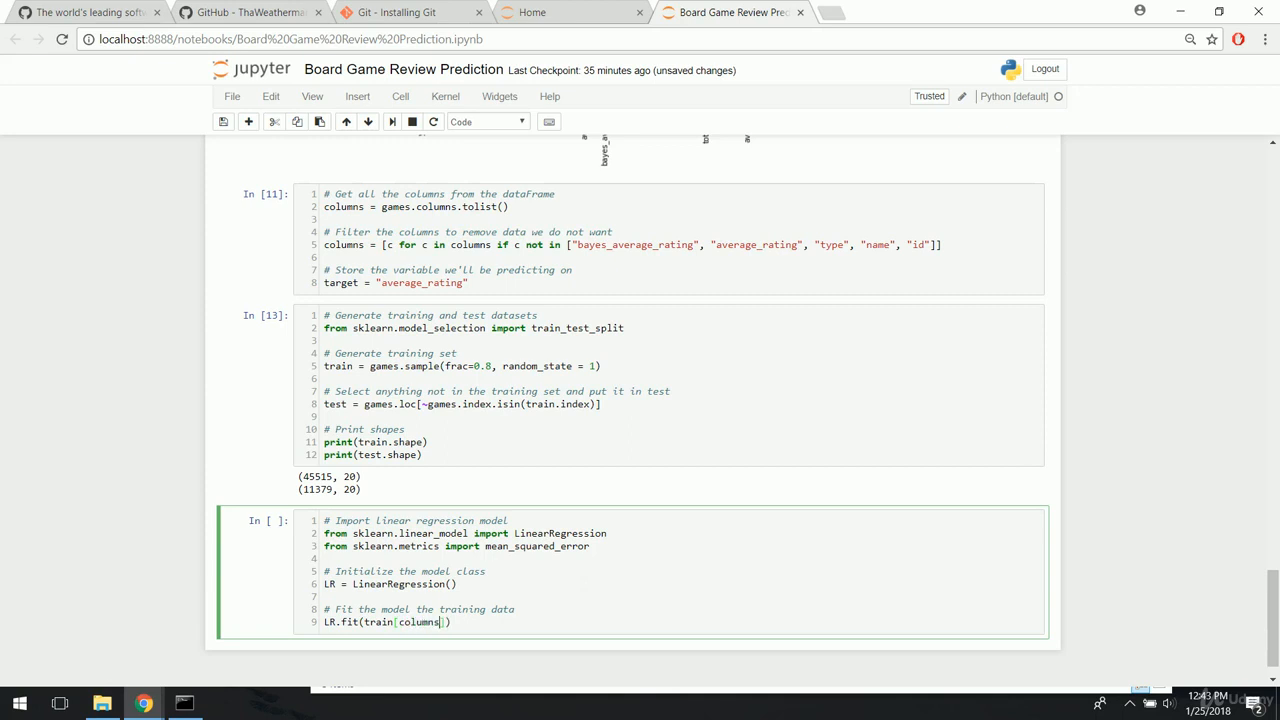
text(, train[t)
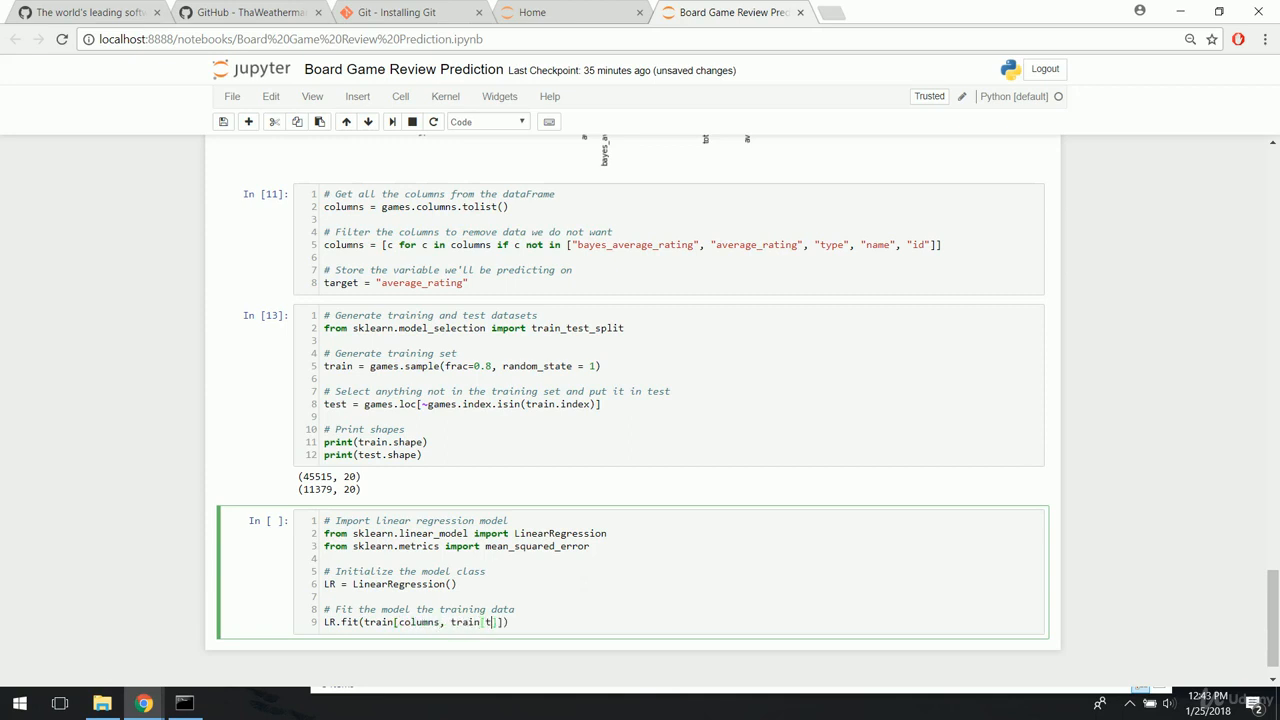
text(arget)
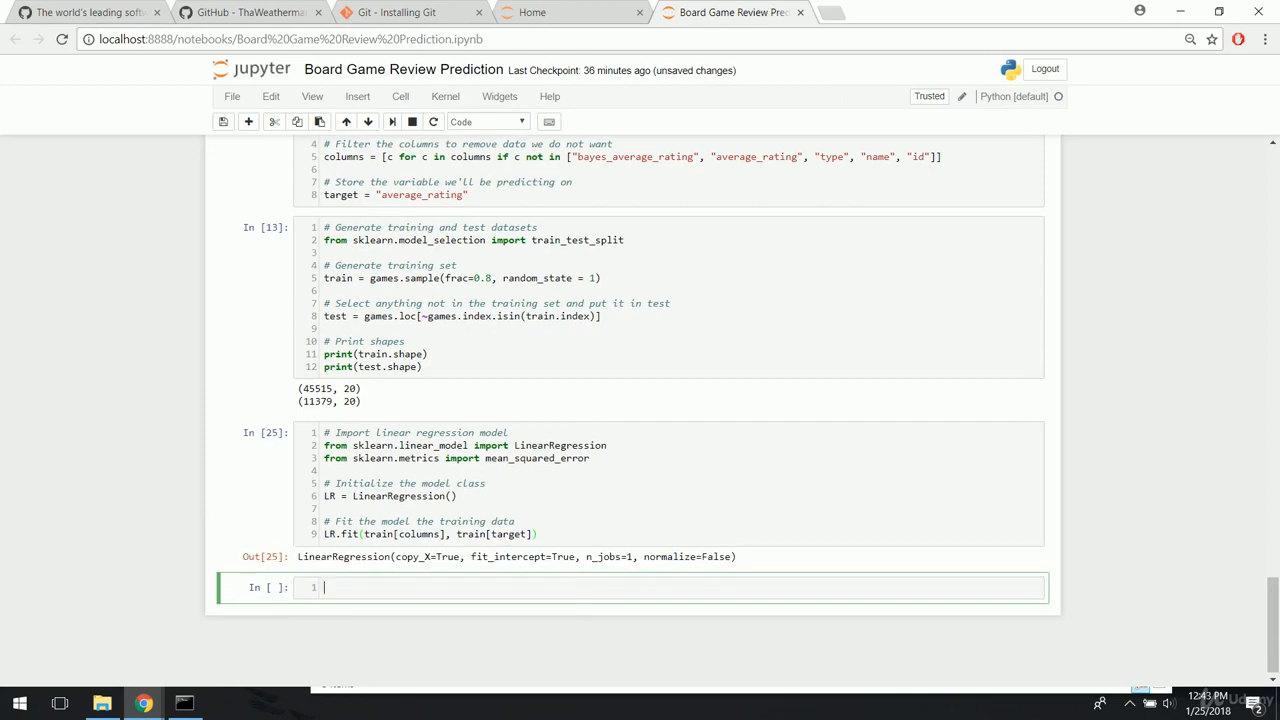
scroll(down, 3)
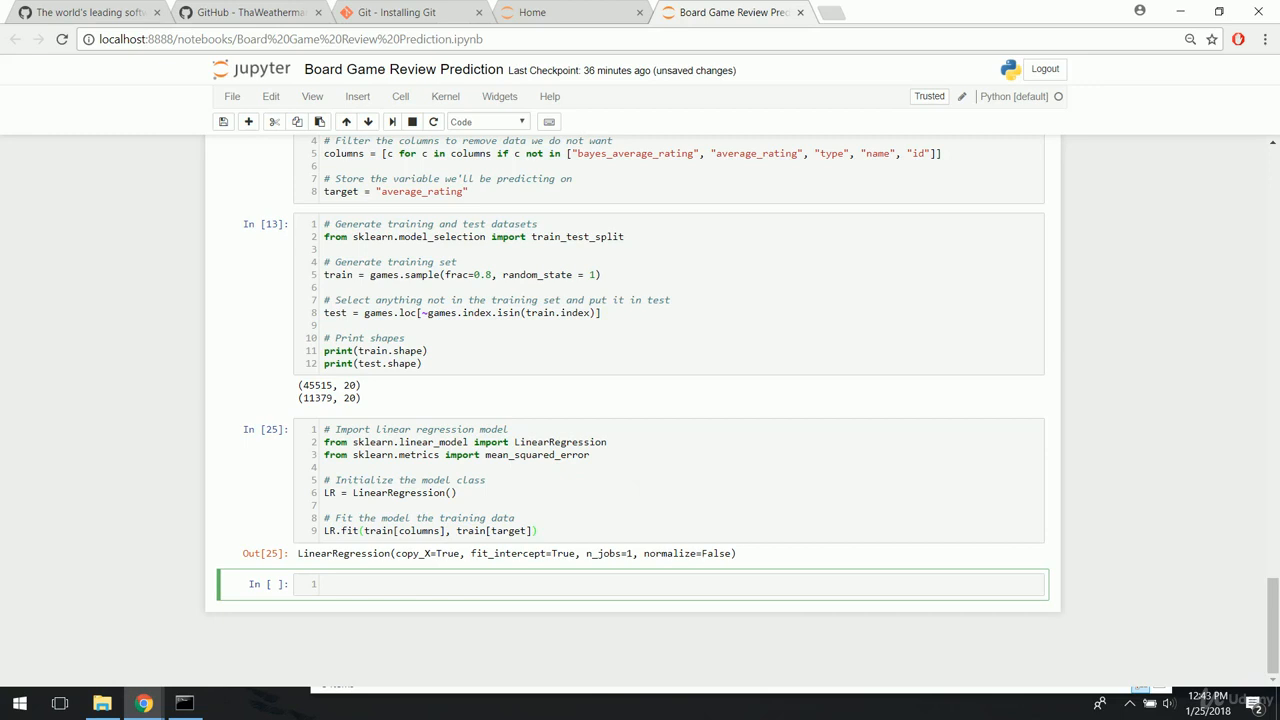
- Write a '# Generate predictions' comment and predictions = LR.predict(test[columns])
text(#)
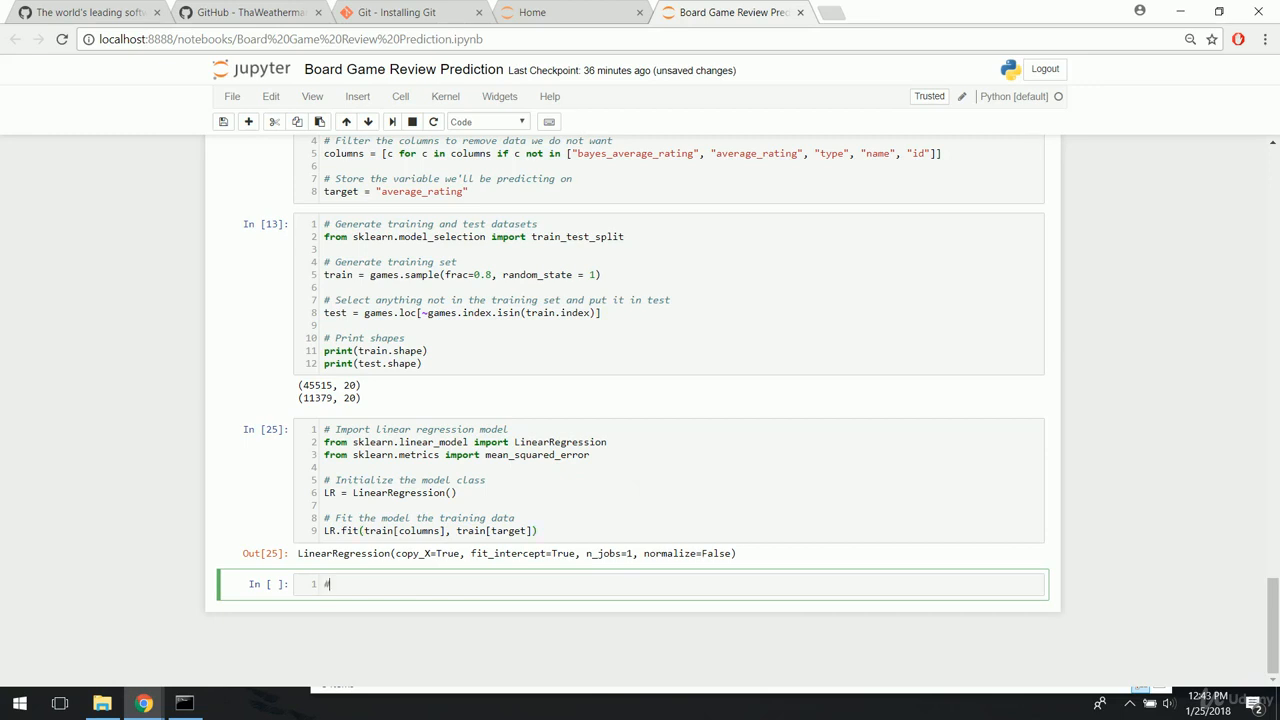
text(# Generate predictions for the test set)
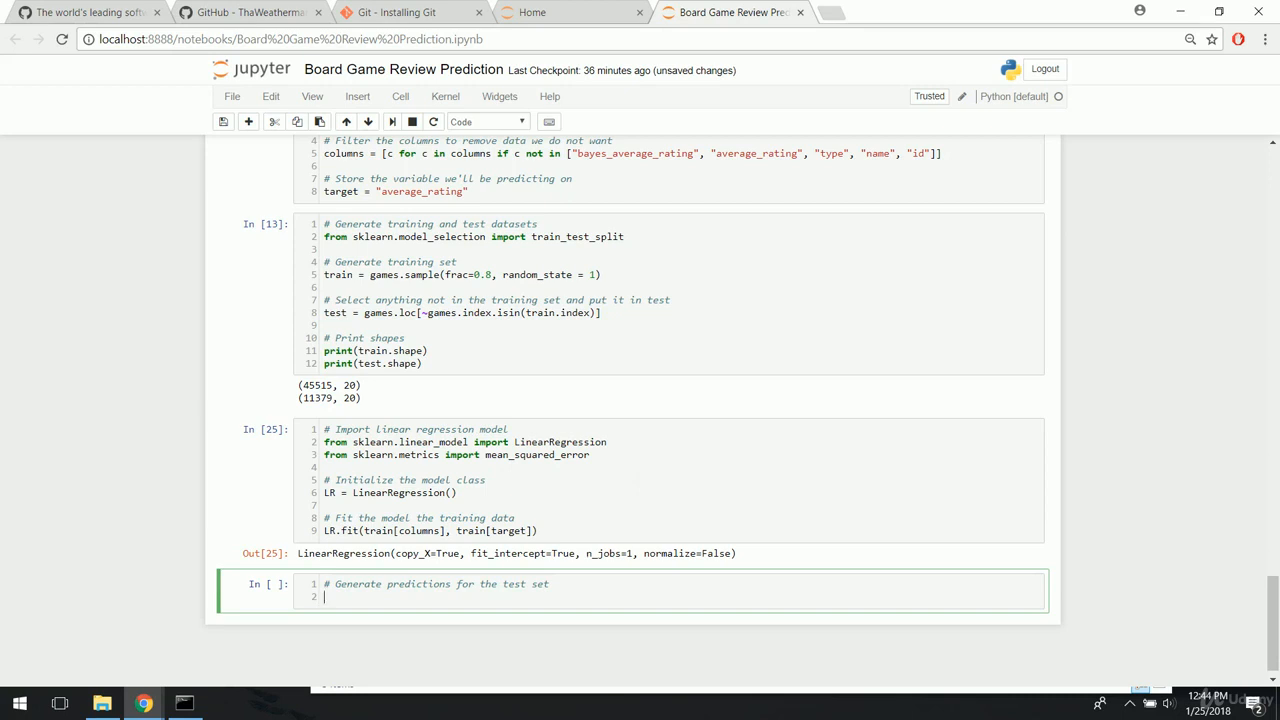
text(predictions =)
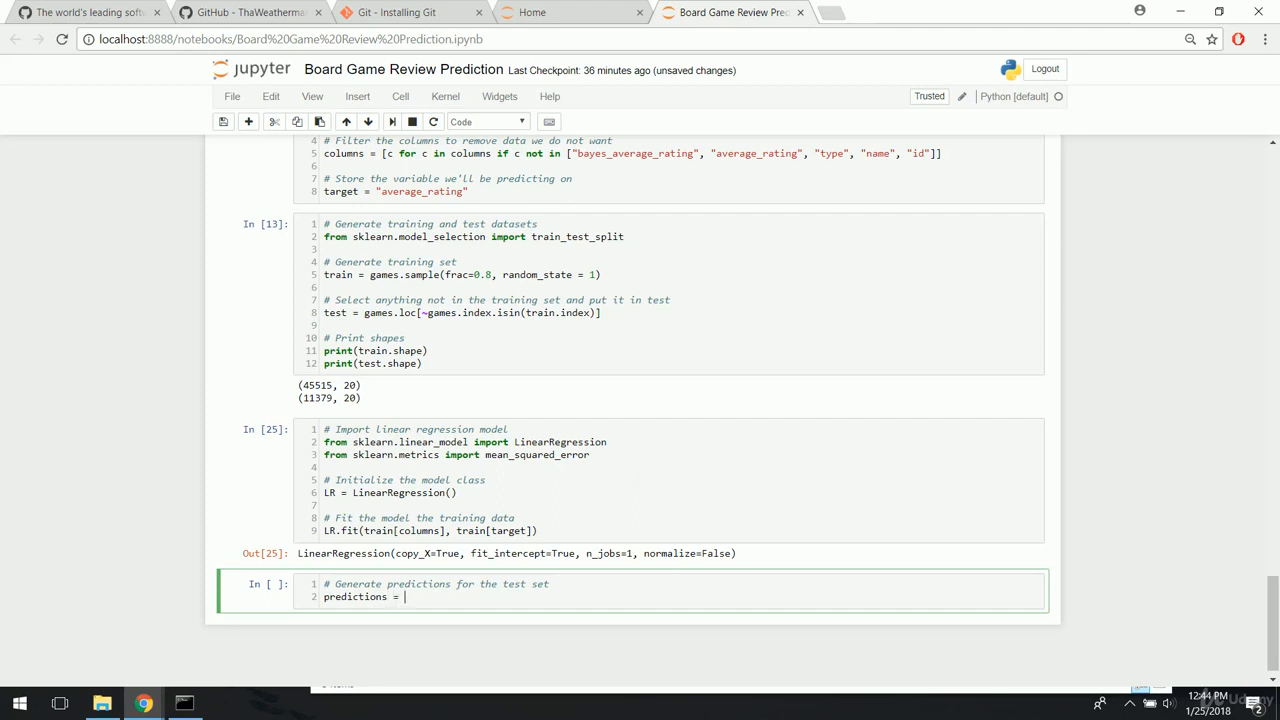
text(LR)
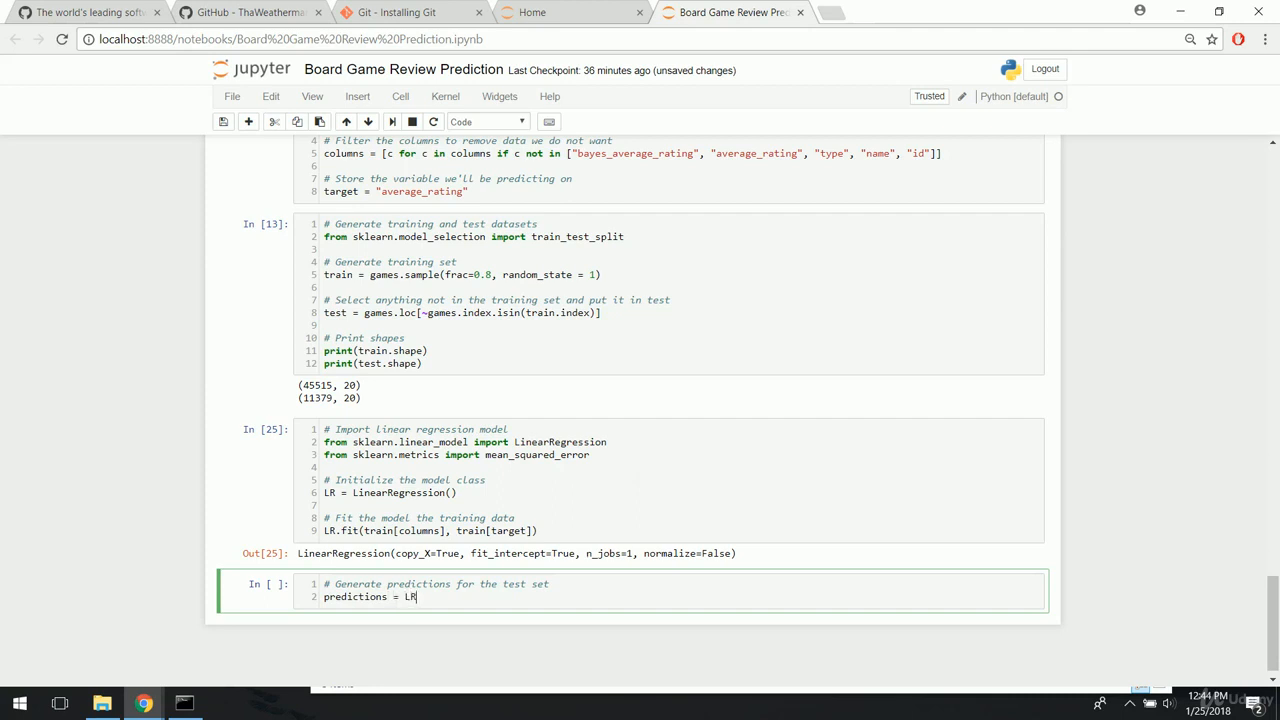
text(.)
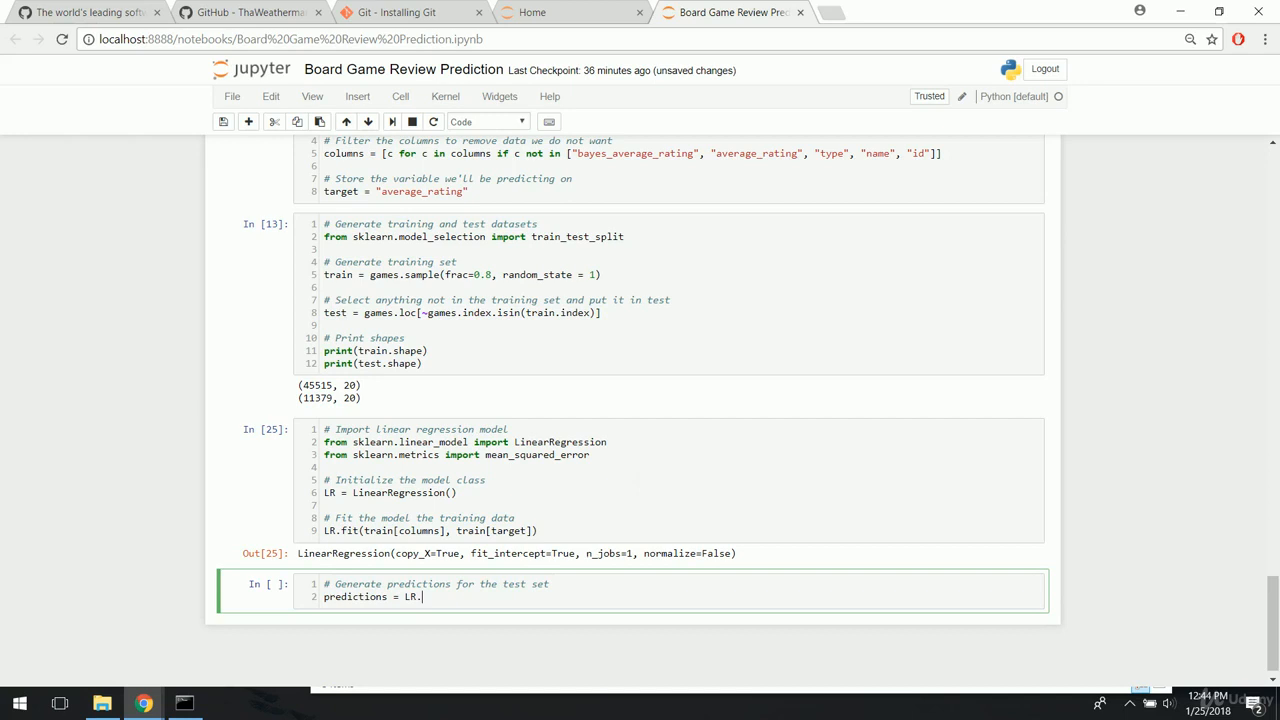
text(predict(test)
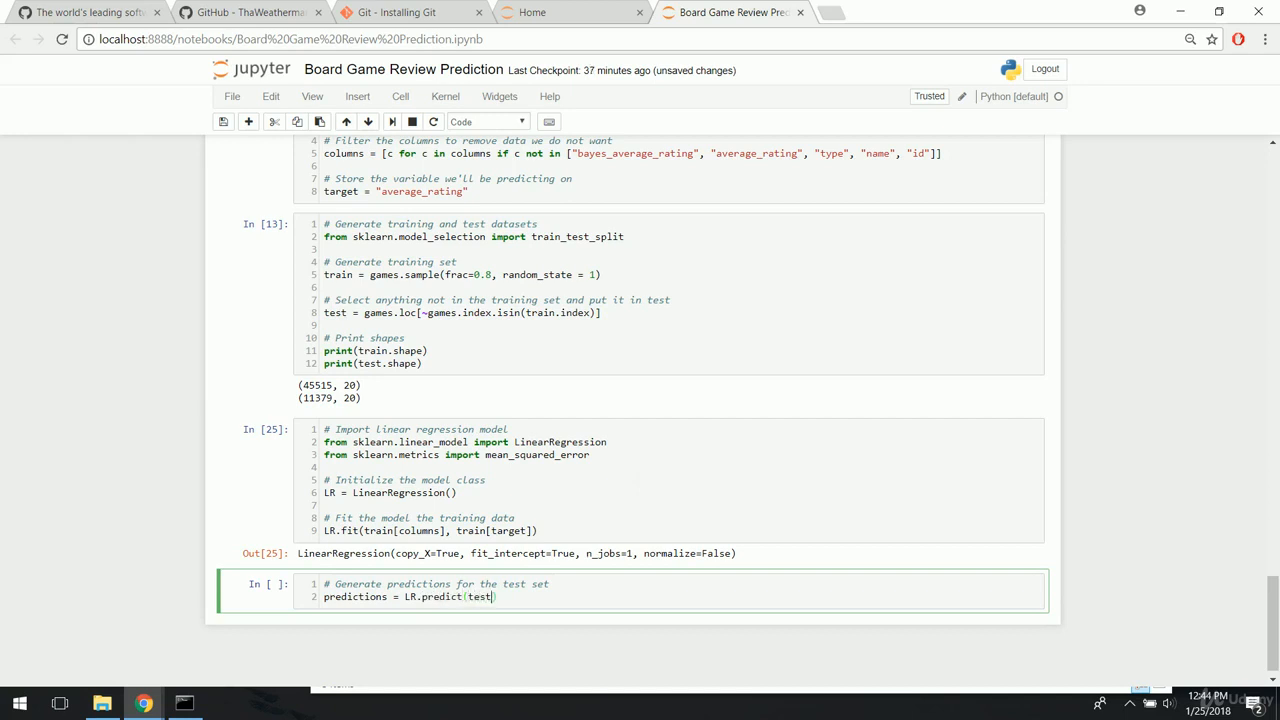
text([)
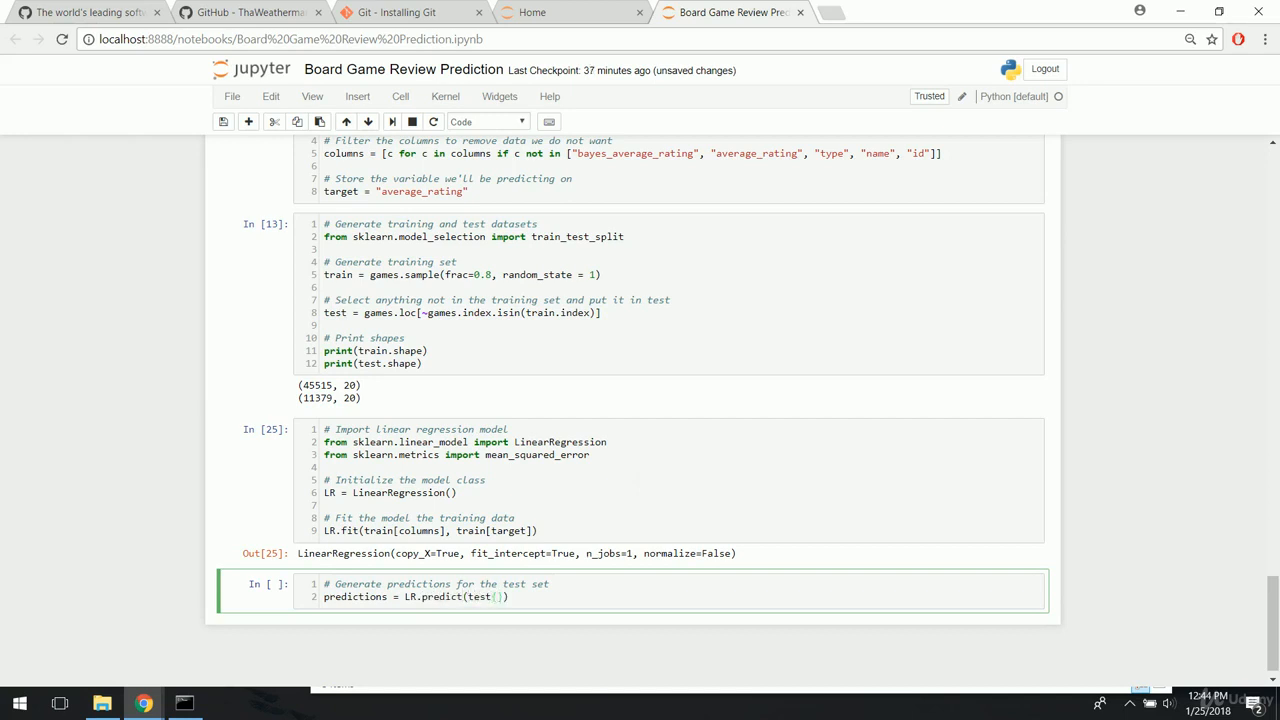
text(colu)
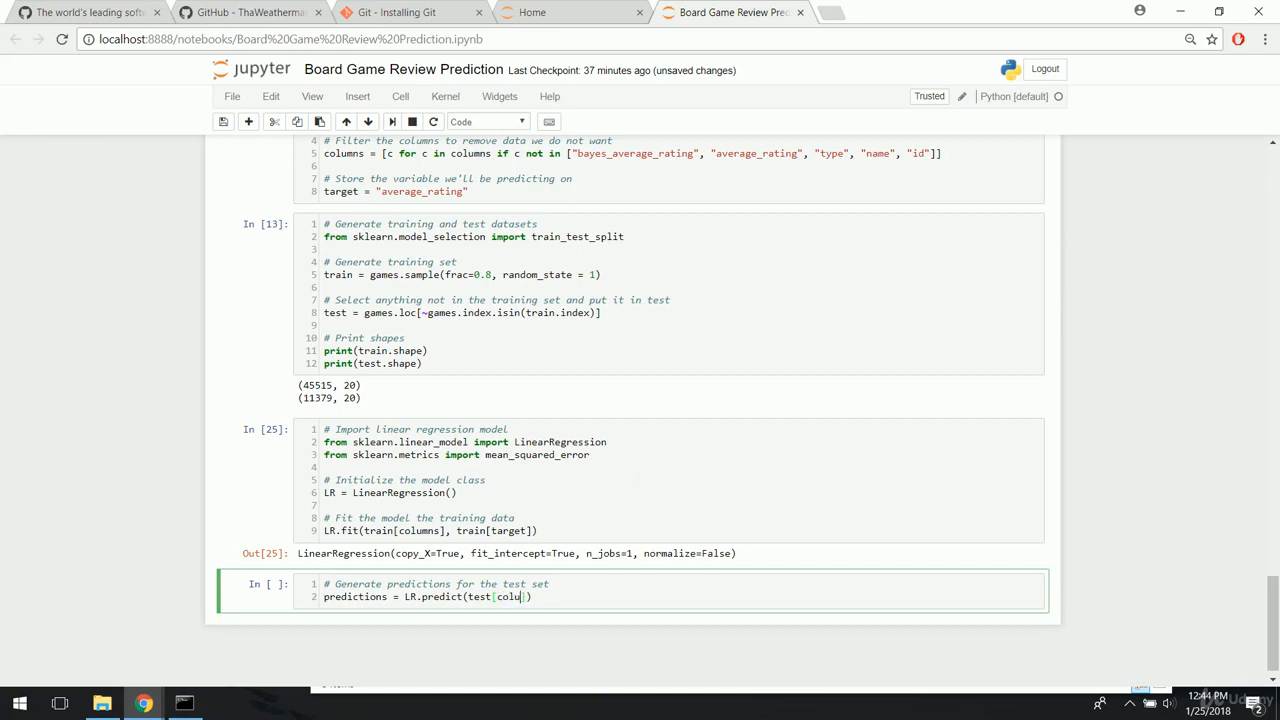
text(mns)
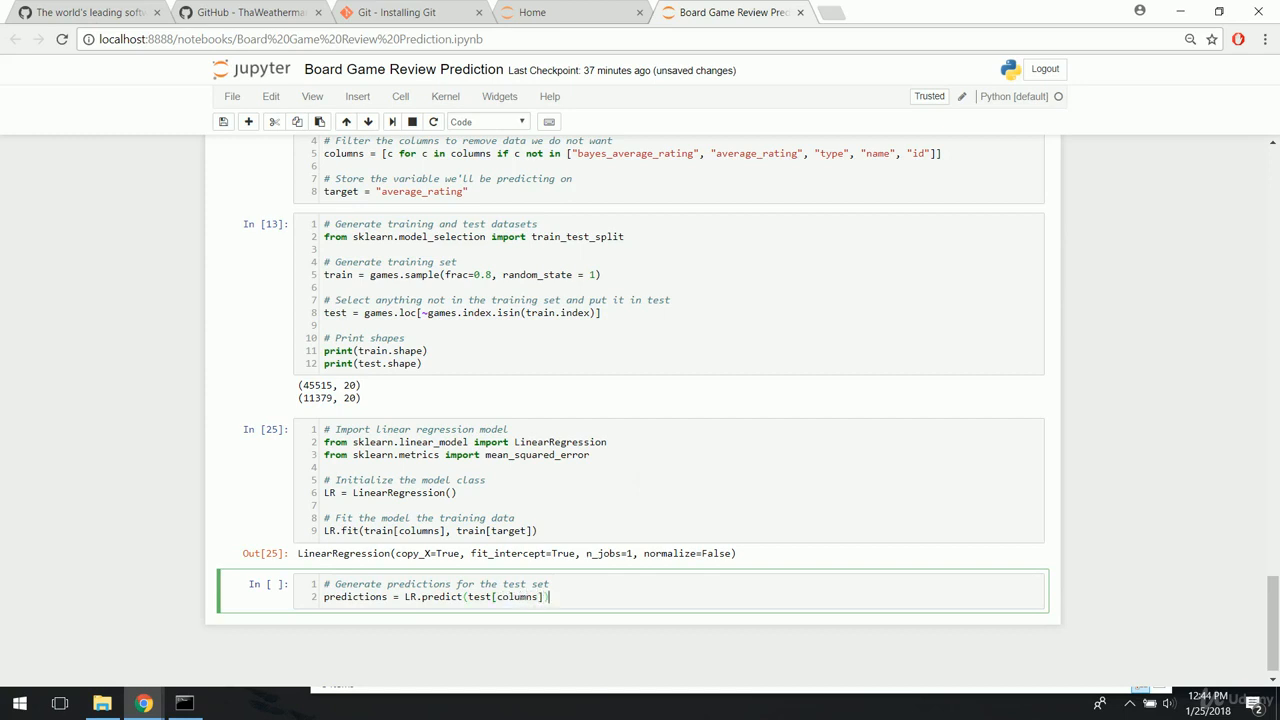
key(enter)
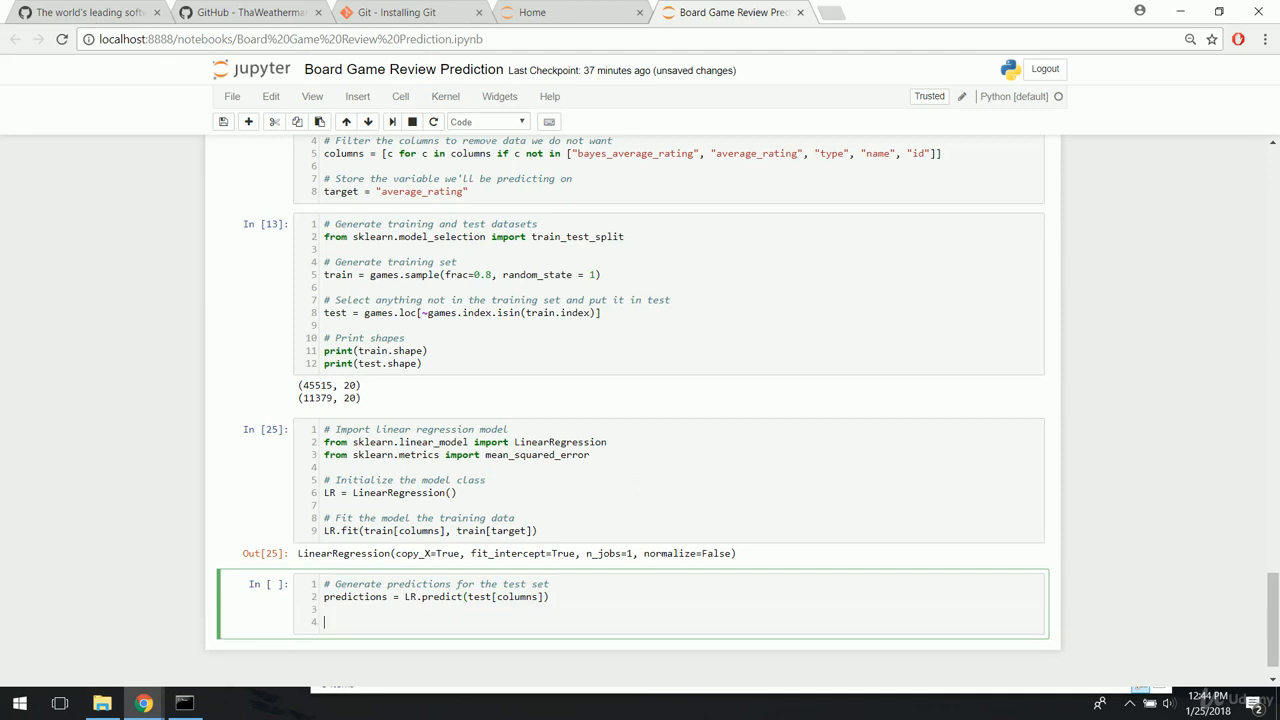
- Add a comment and mean_squared_error(predictions, test[target]) below it
text(#)
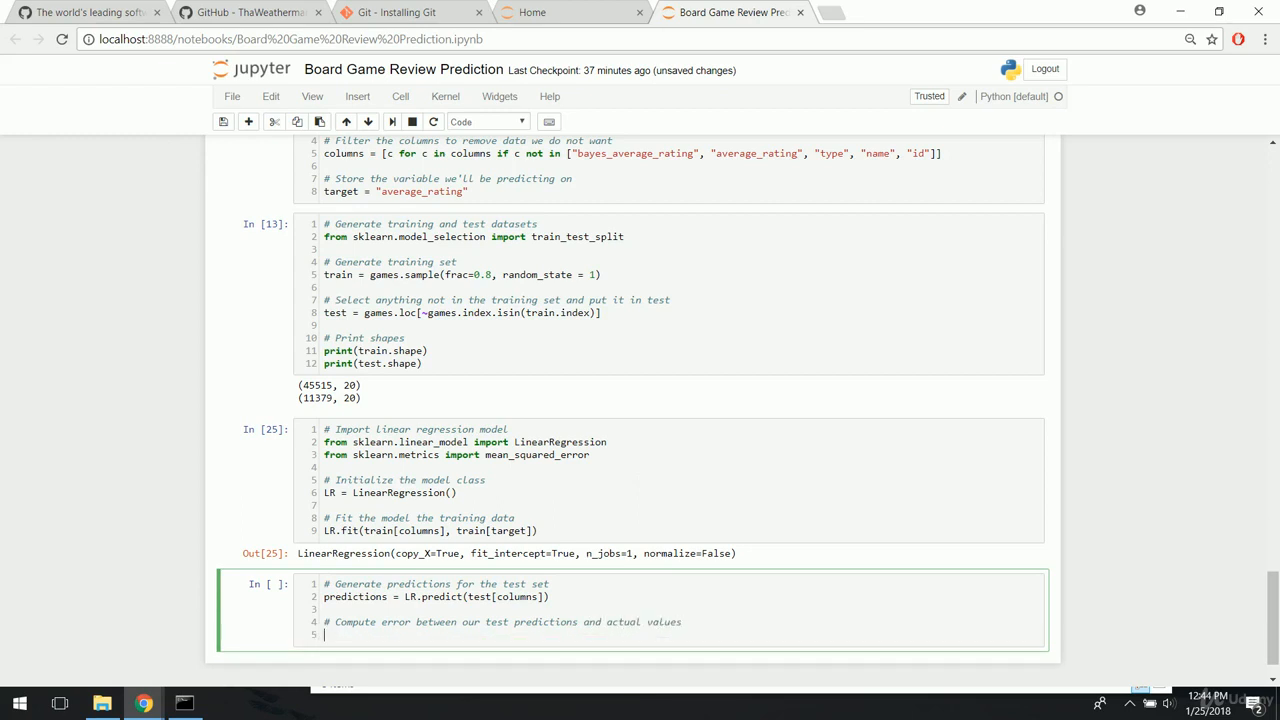
text(mean)
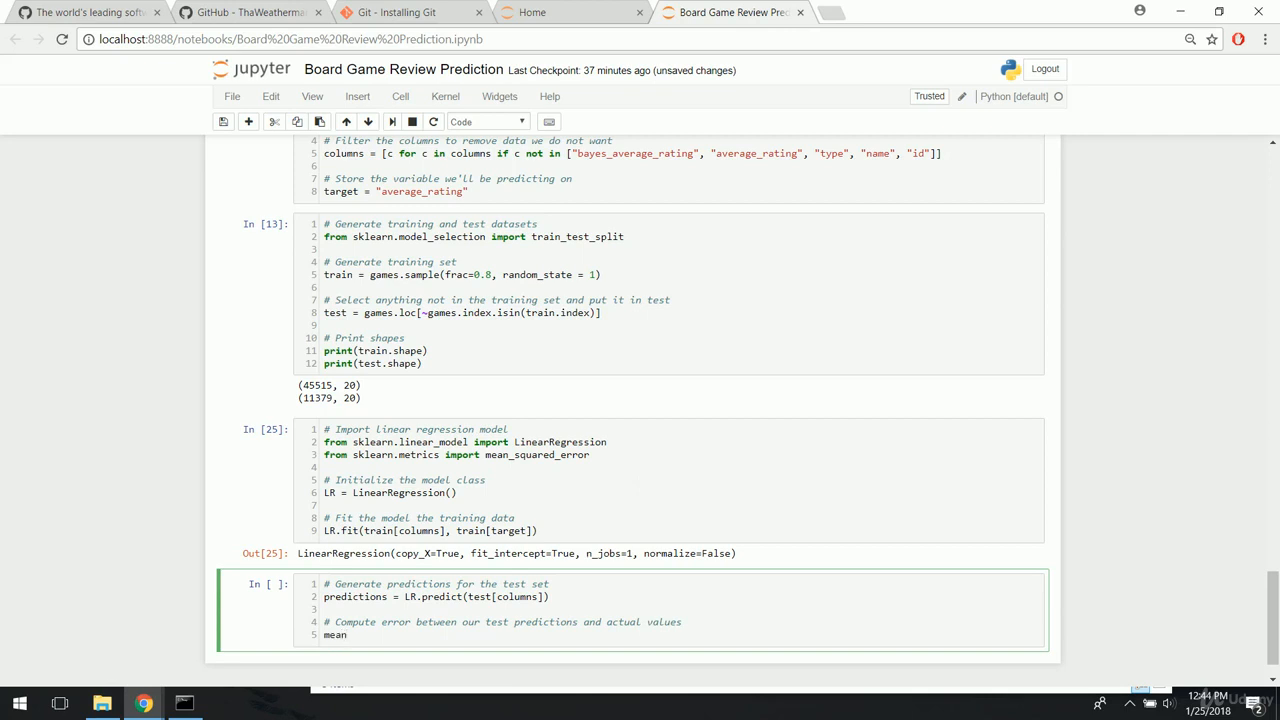
text(_squared_error)
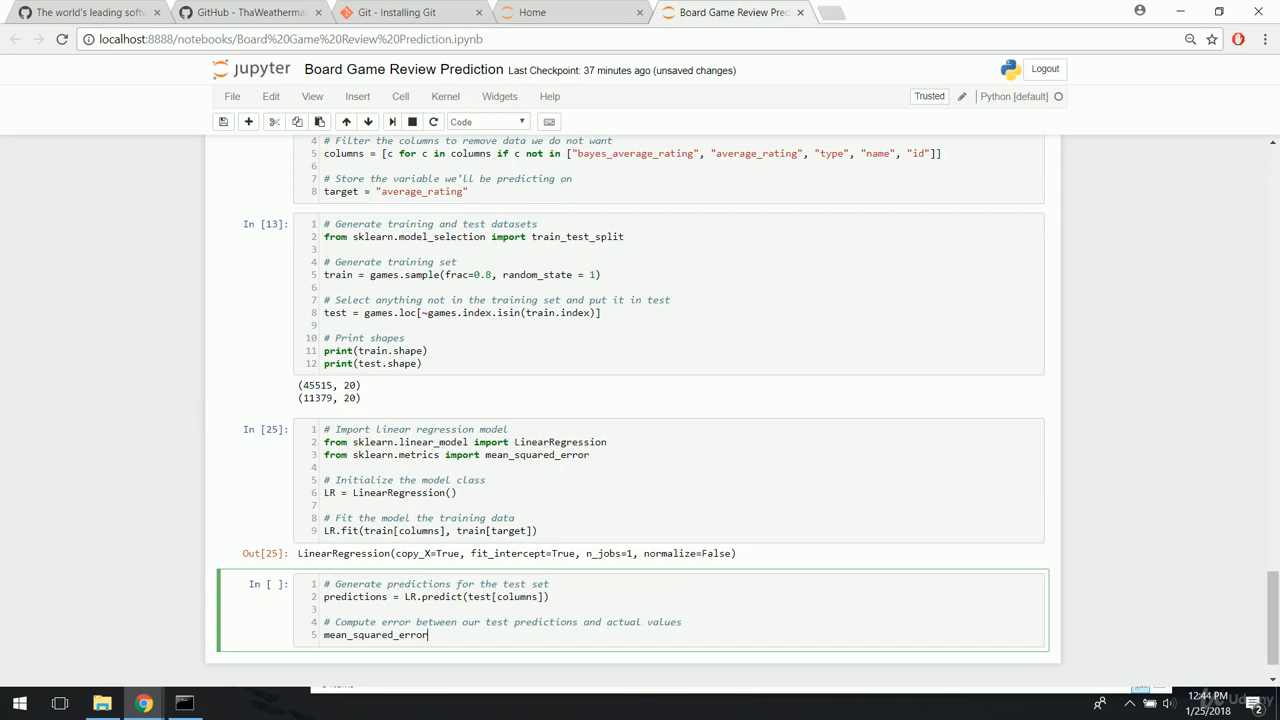
text((predictions, test[)
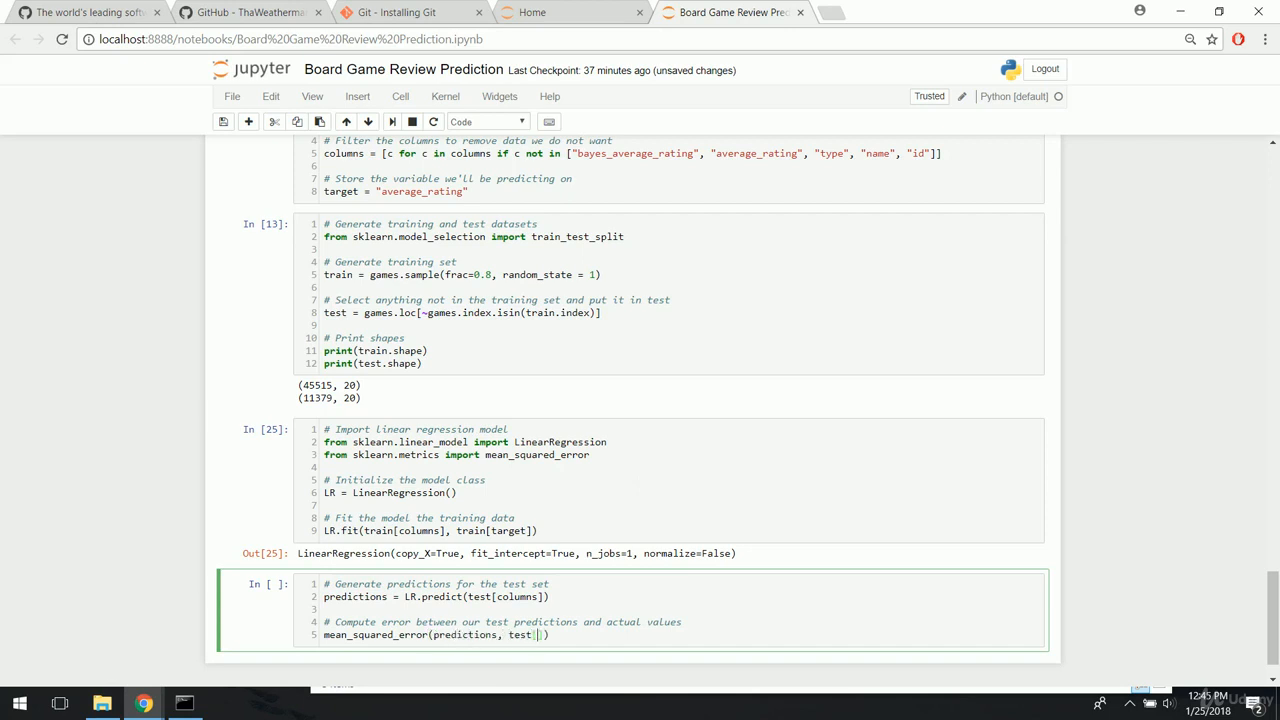
text(target)
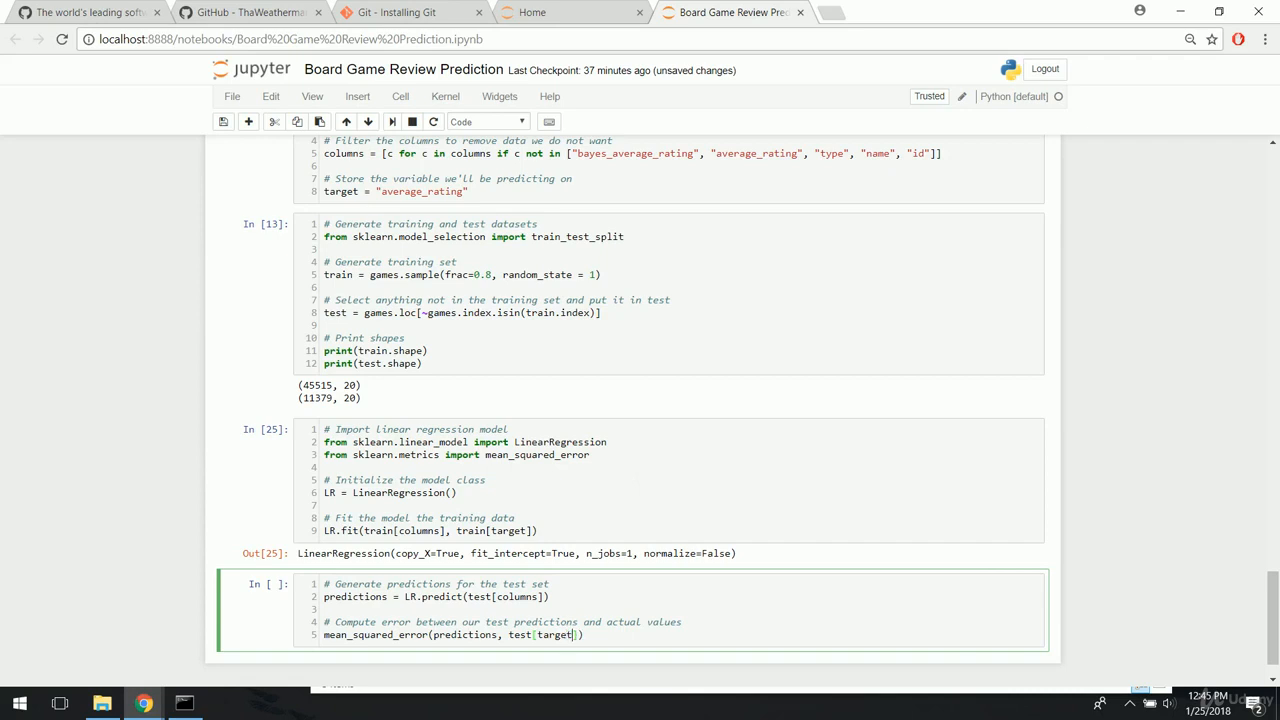
- Check the target variable above and run the prediction cell, giving an error of about 2.0788
scroll(down, 3)
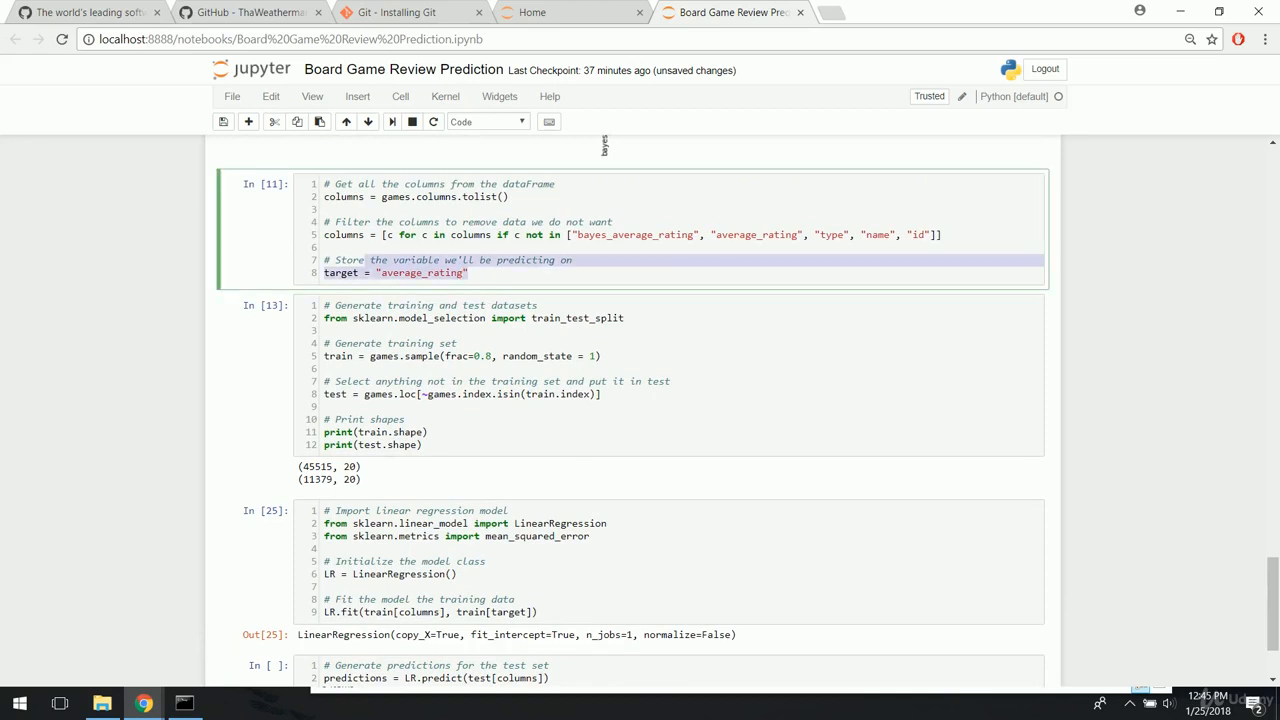
mouse_move(210, 304)
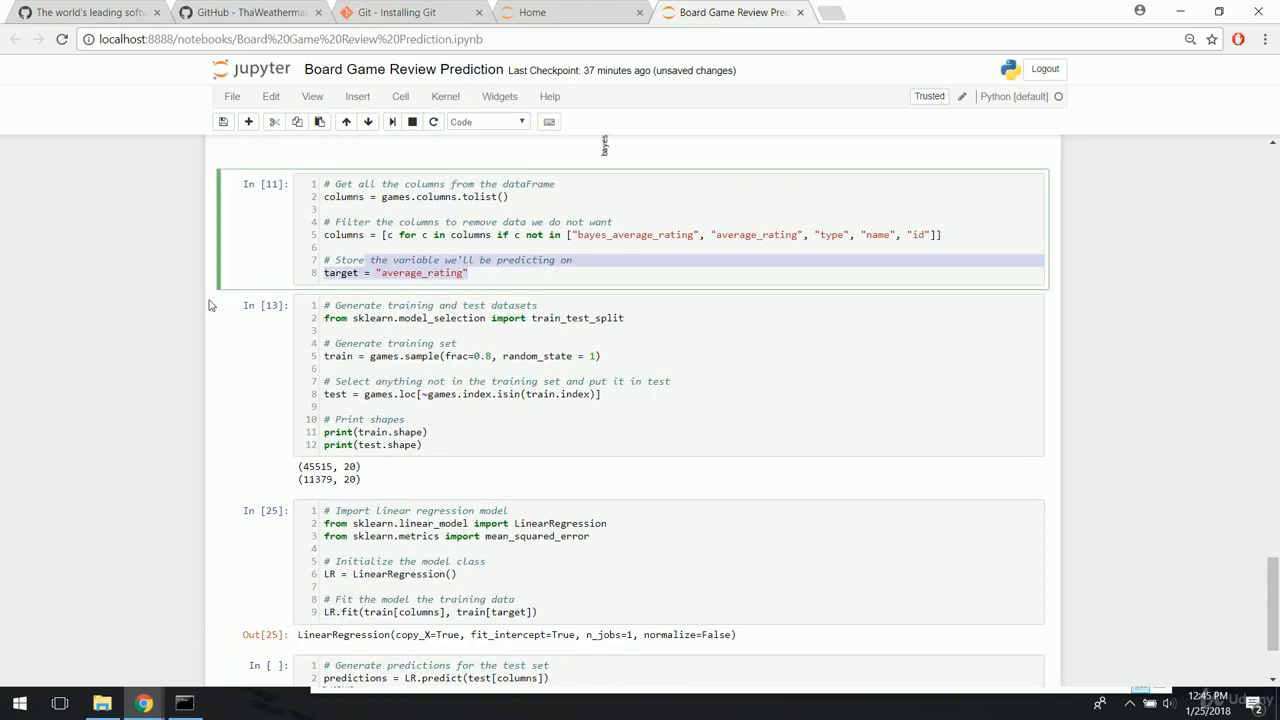
scroll(down, 3)
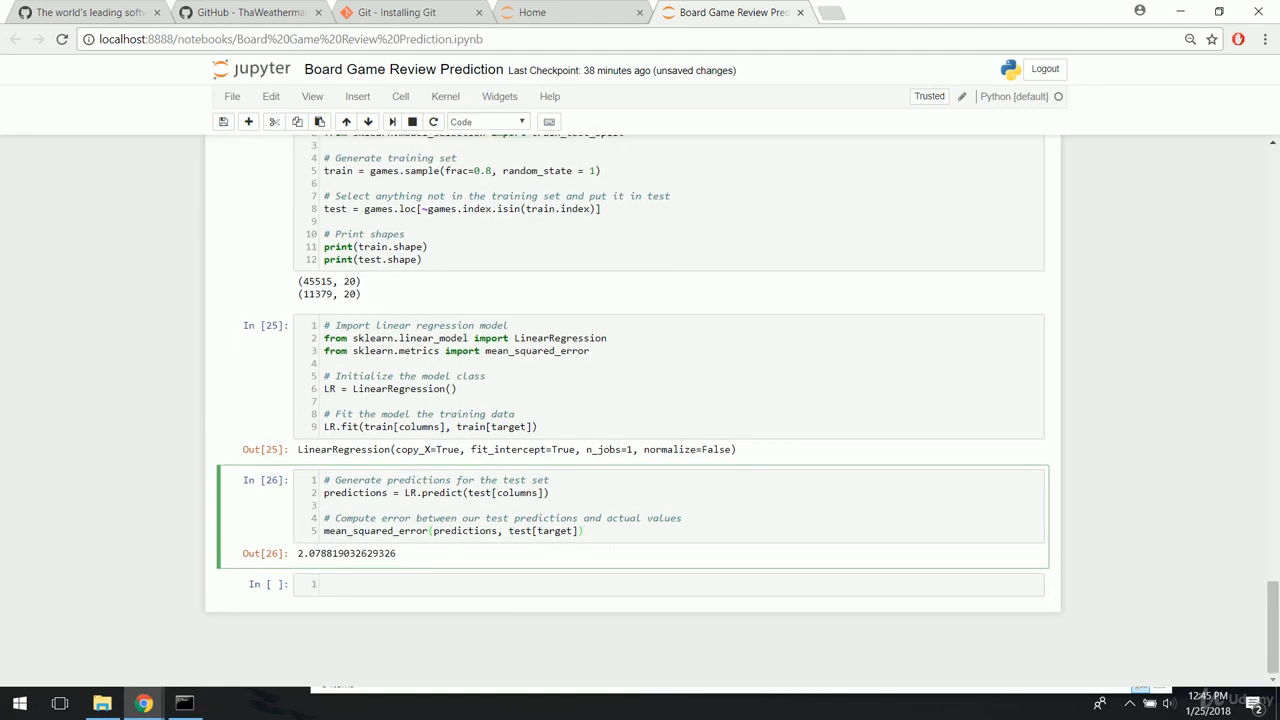
click(580, 532)
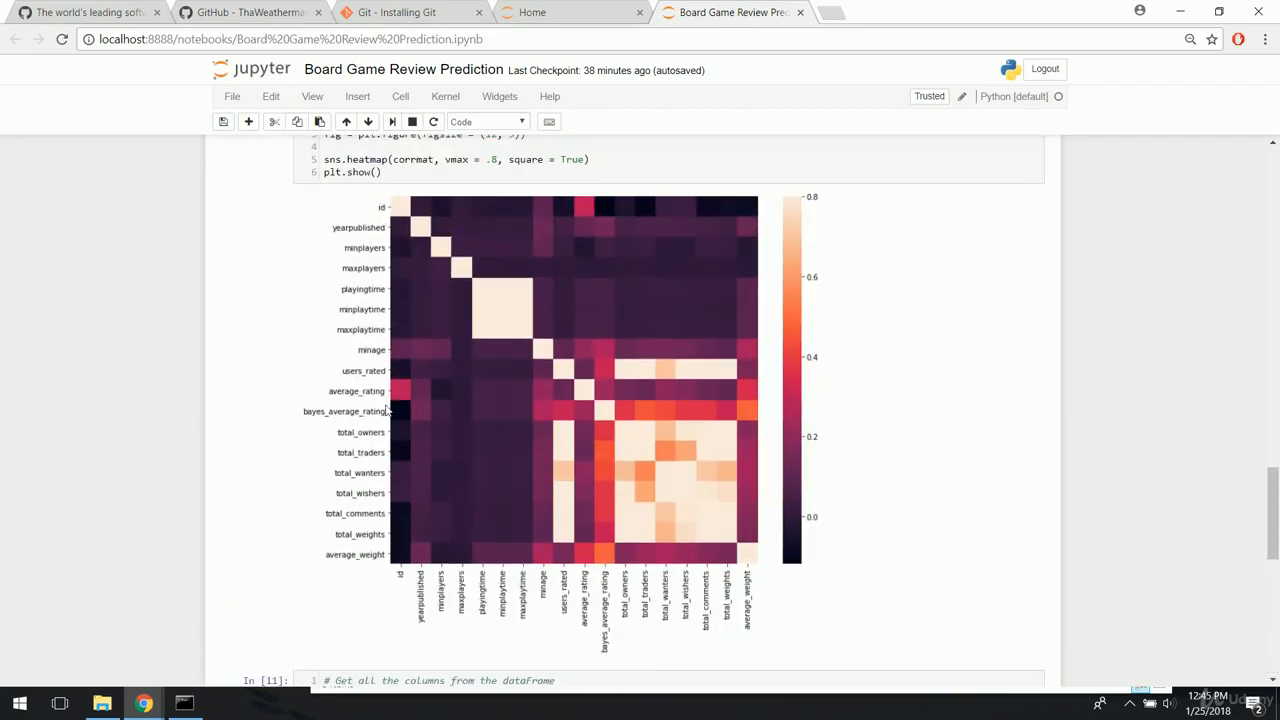
mouse_move(658, 398)
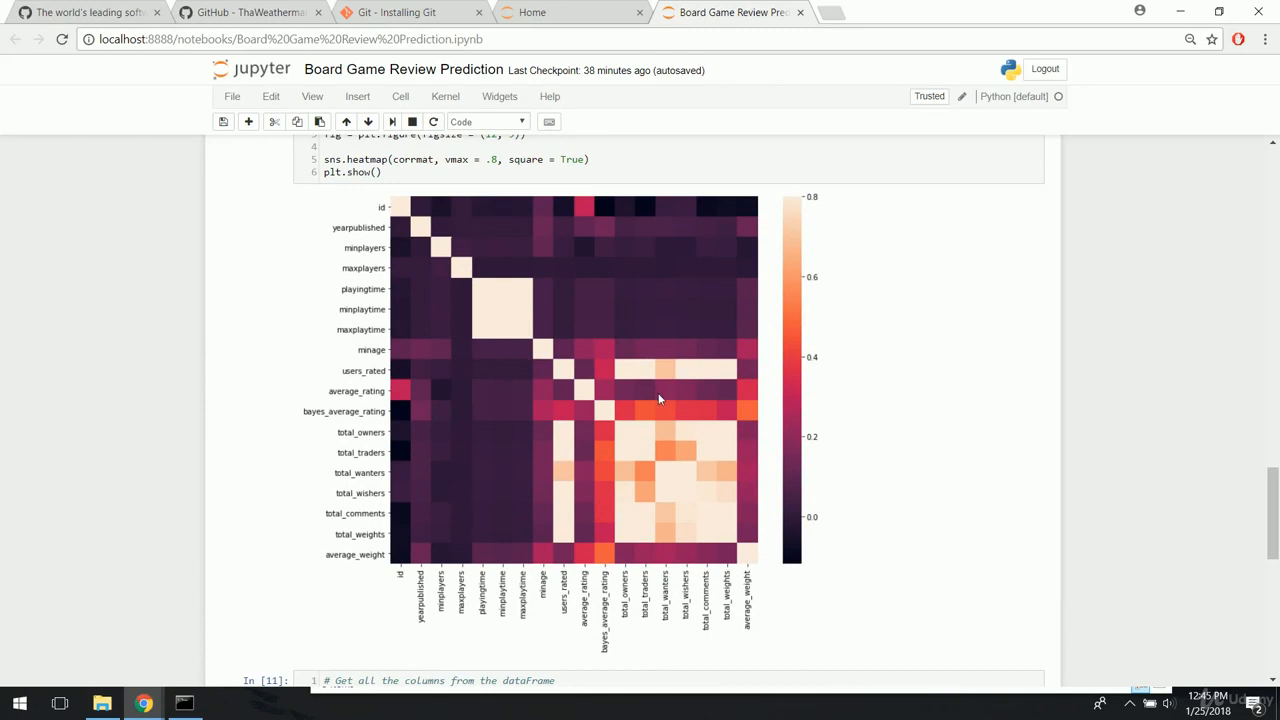
mouse_move(728, 396)
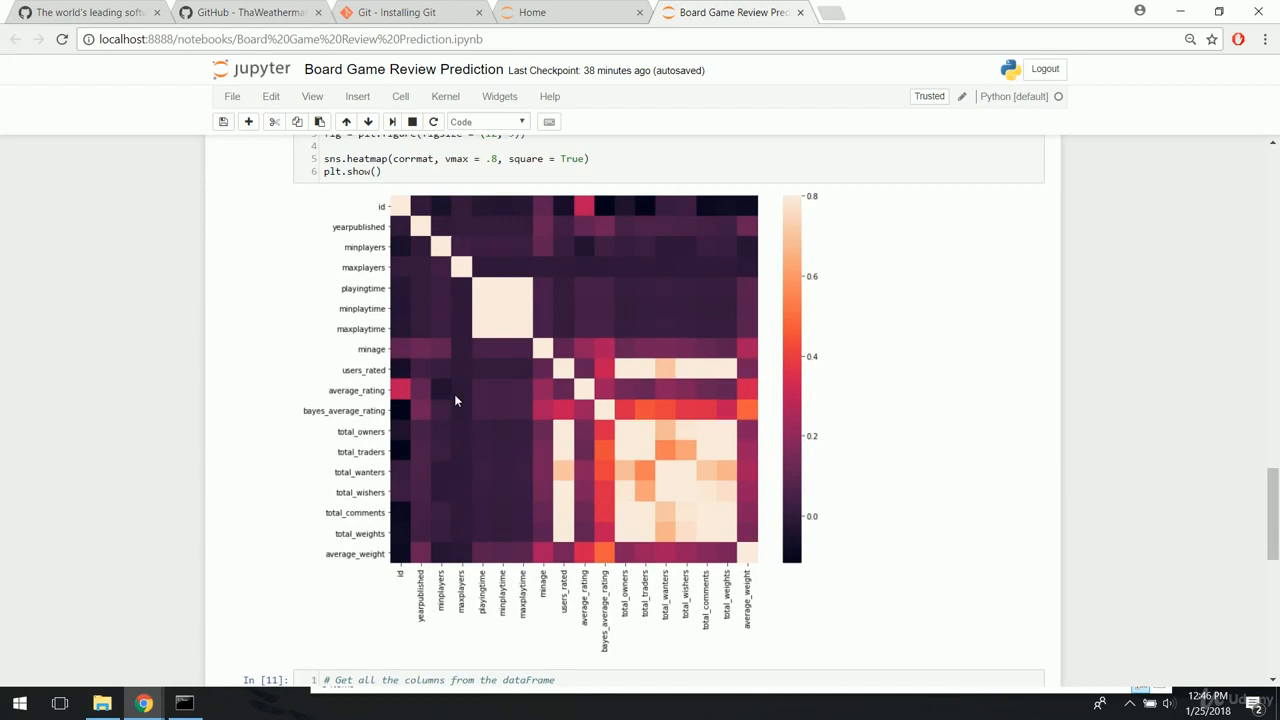
scroll(down, 3)
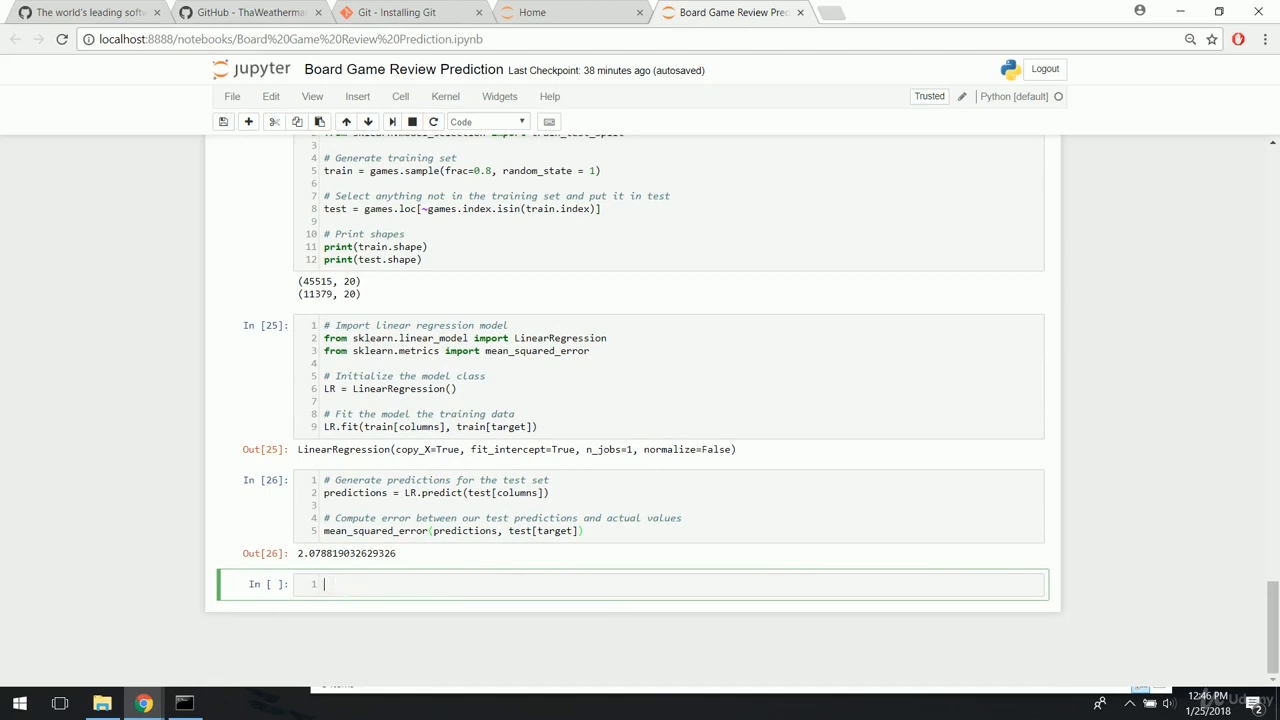
mouse_move(796, 444)
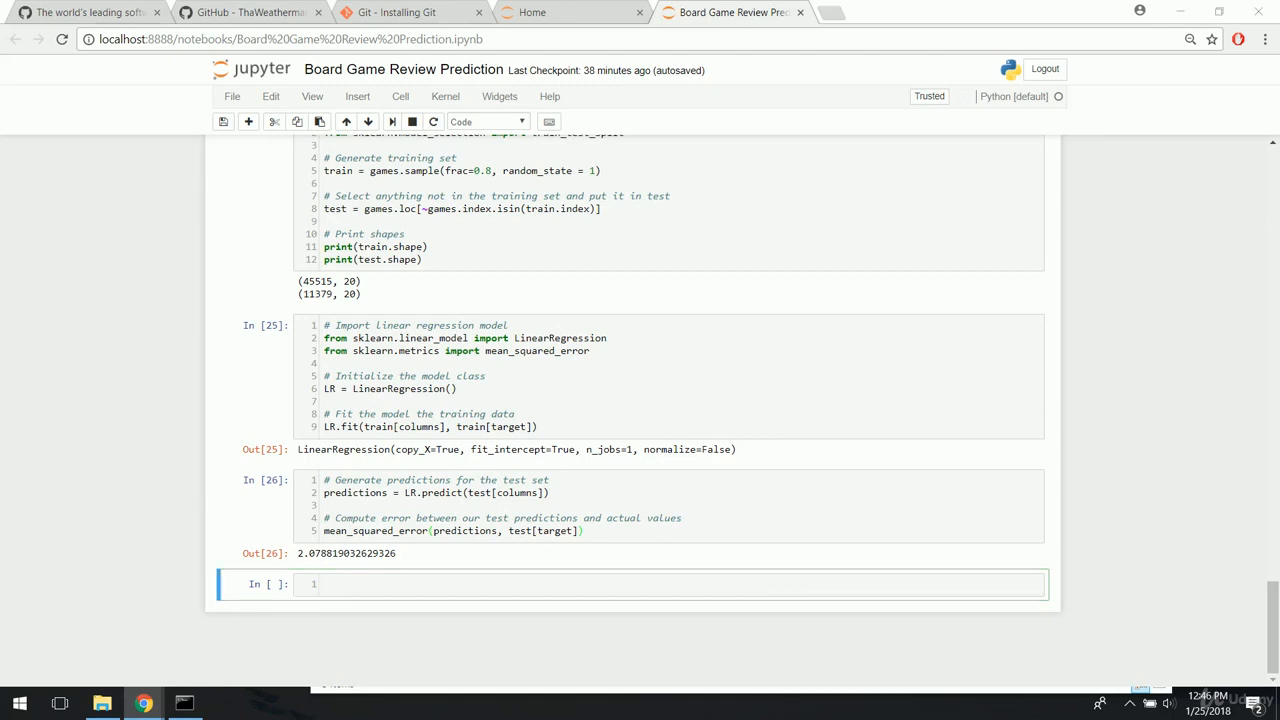
mouse_move(396, 644)
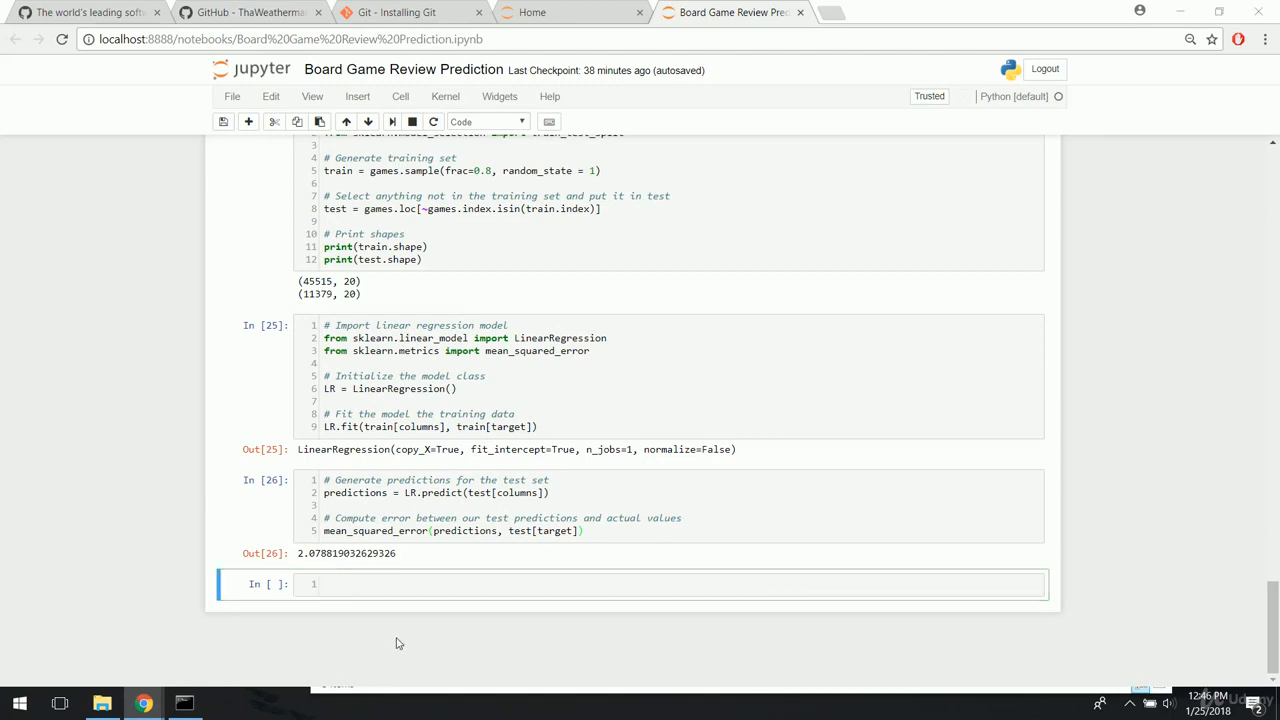
- In the empty cell, comment and import RandomForestRegressor from sklearn.ensemble
click(364, 584)
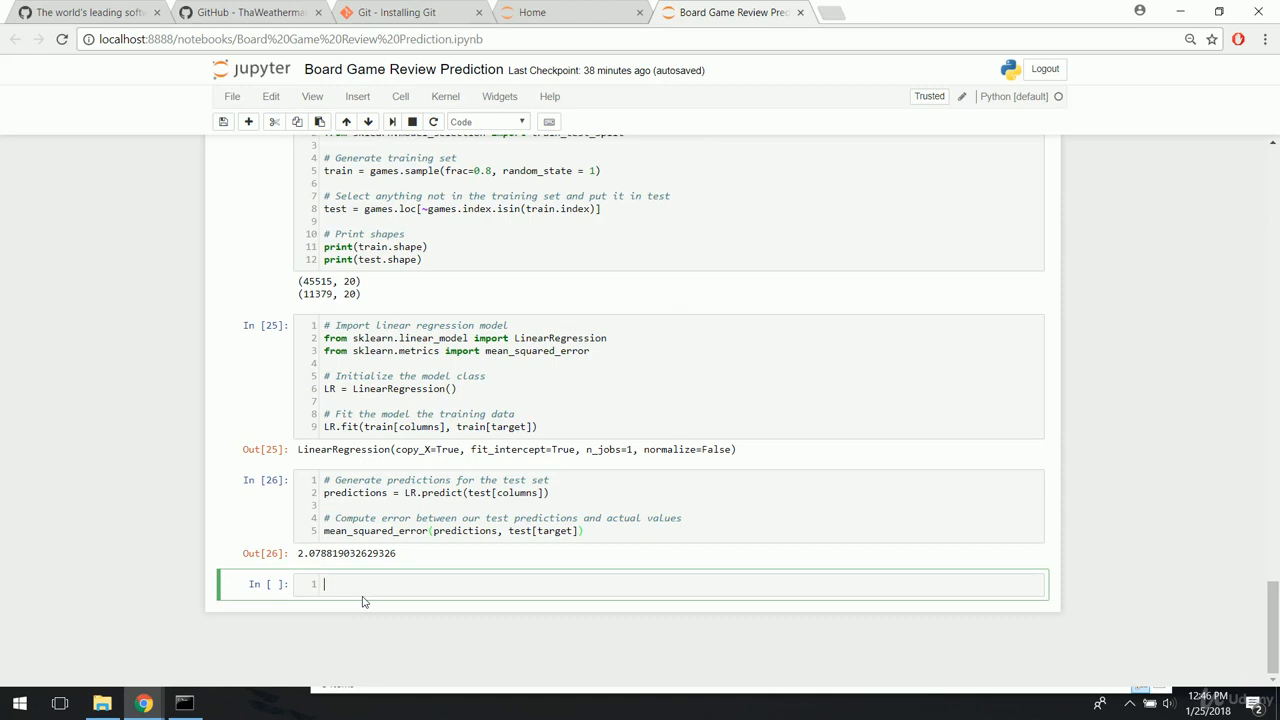
text(# Import)
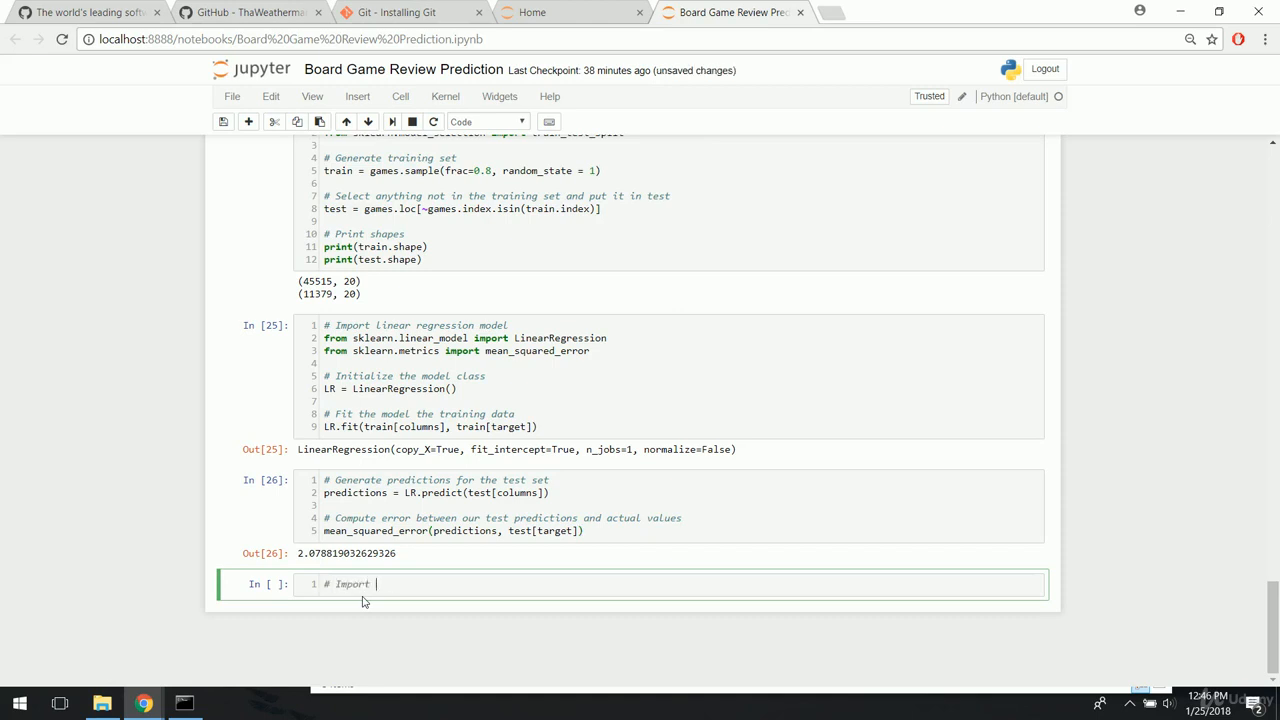
text(the random forest)
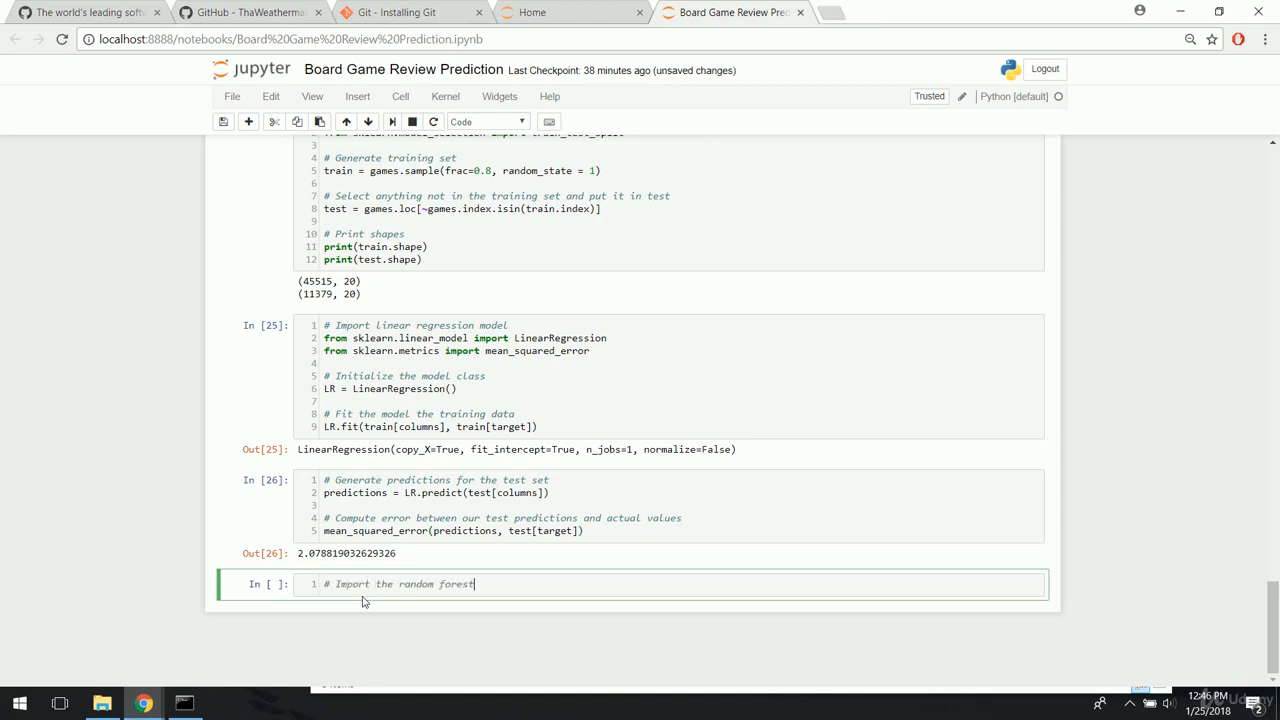
text(model)
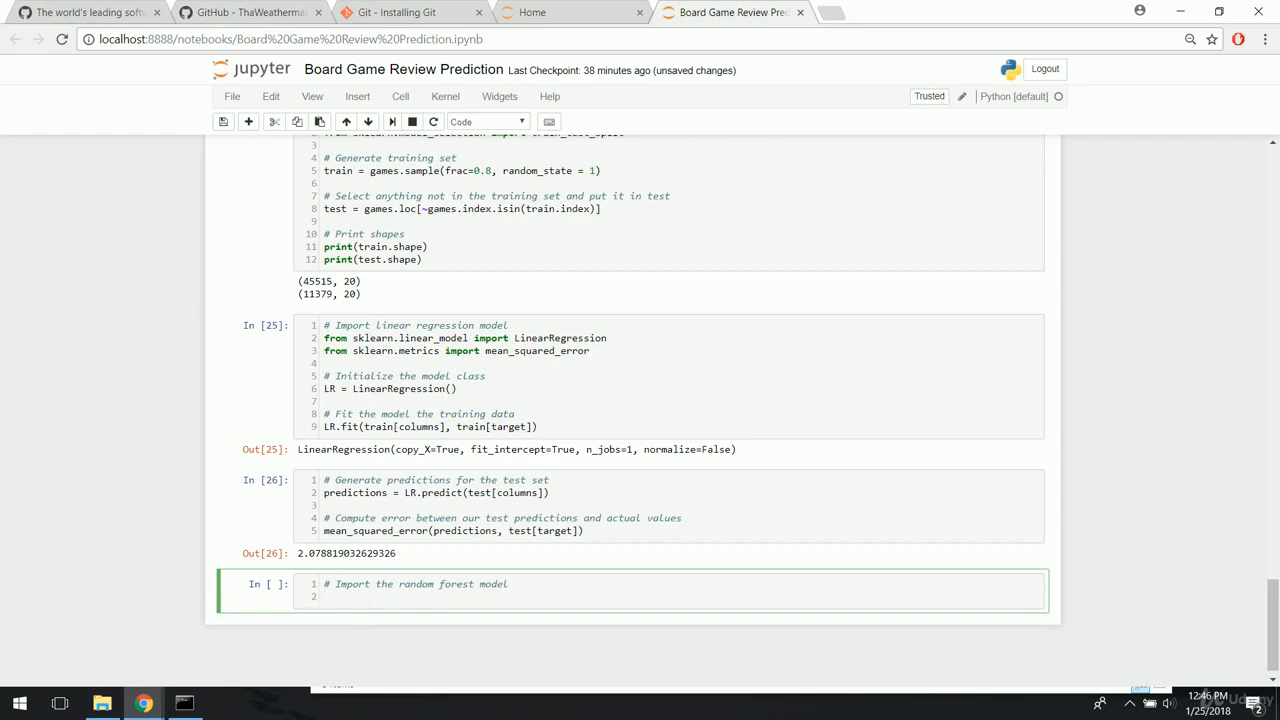
text(from s)
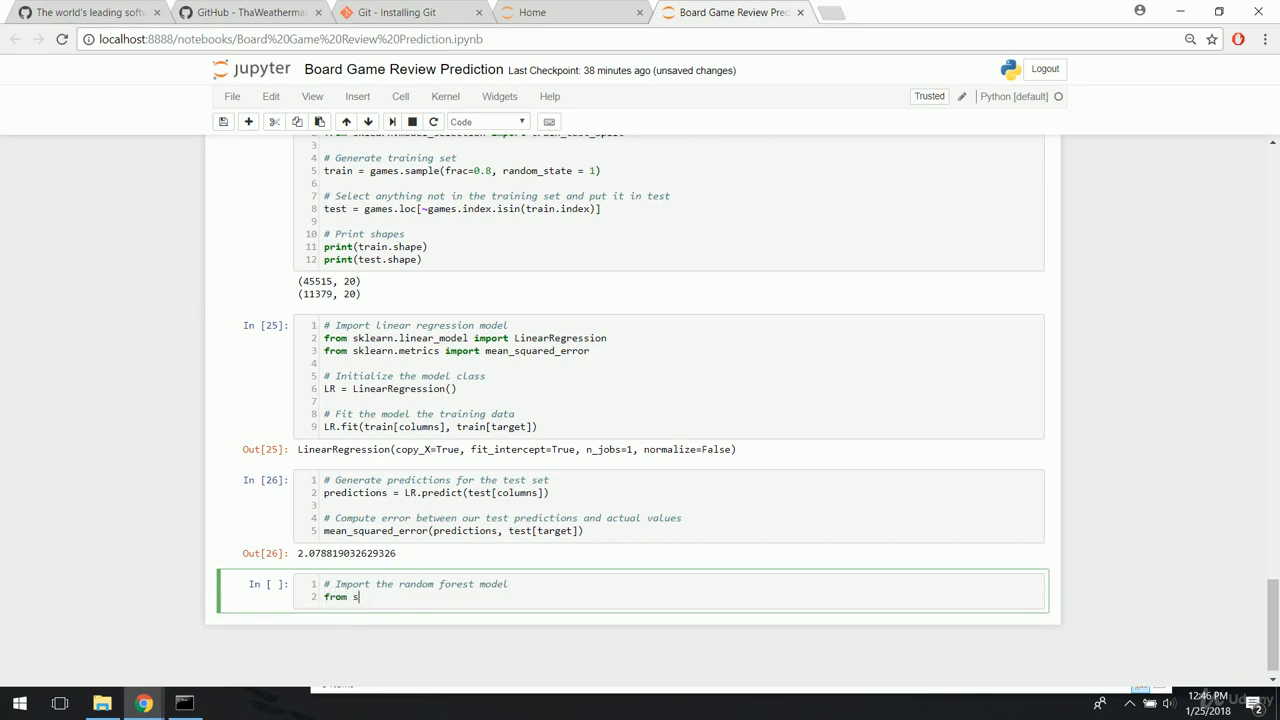
text(klearn.ensemble)
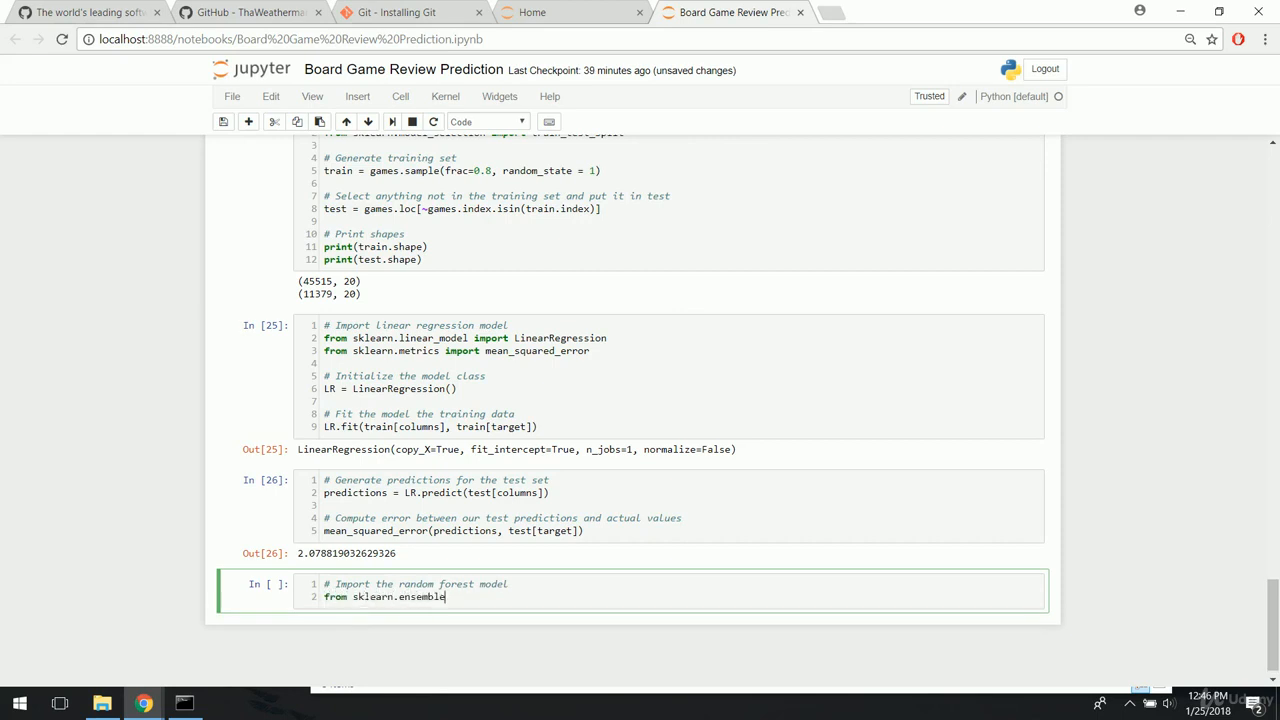
text(import)
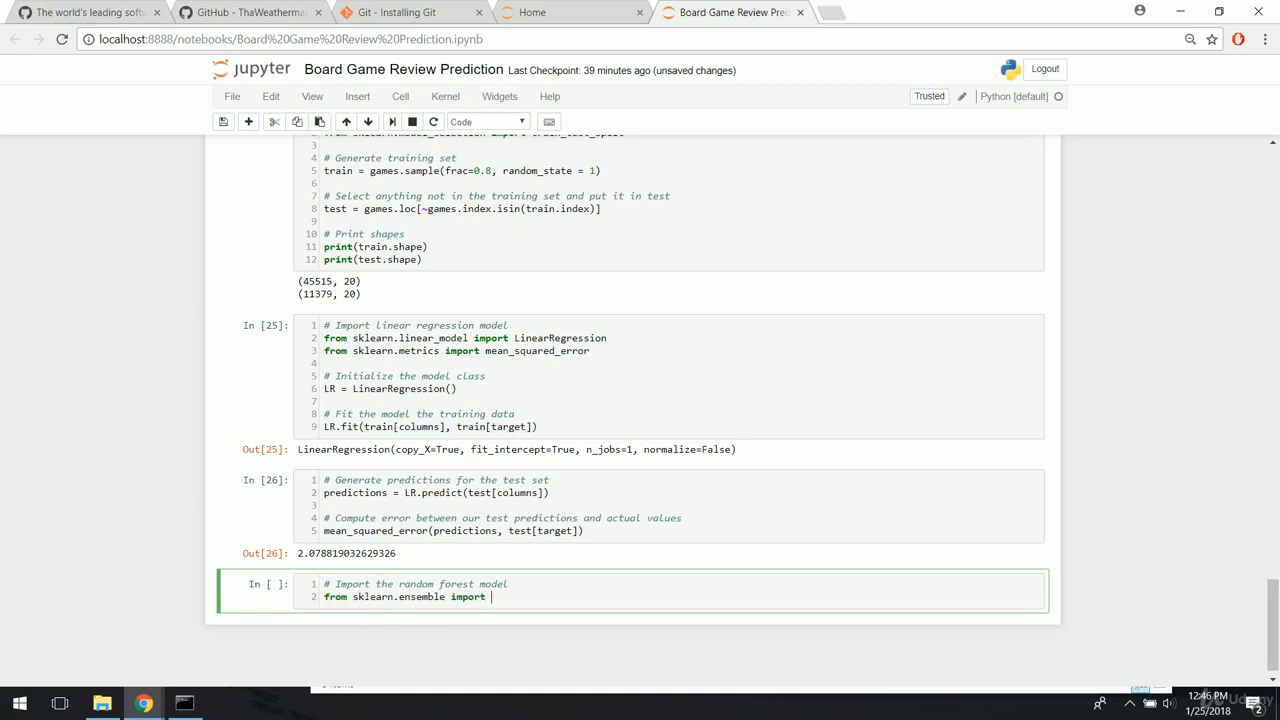
text(Random)
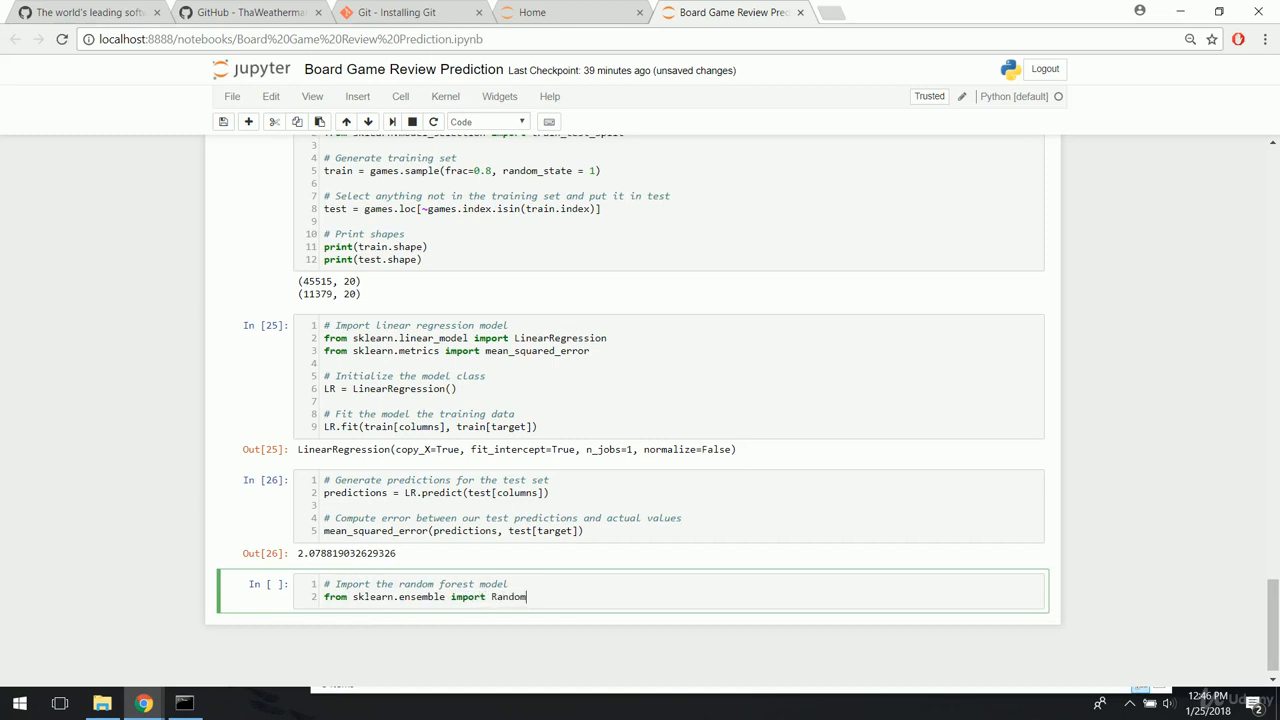
text(ForestRe)
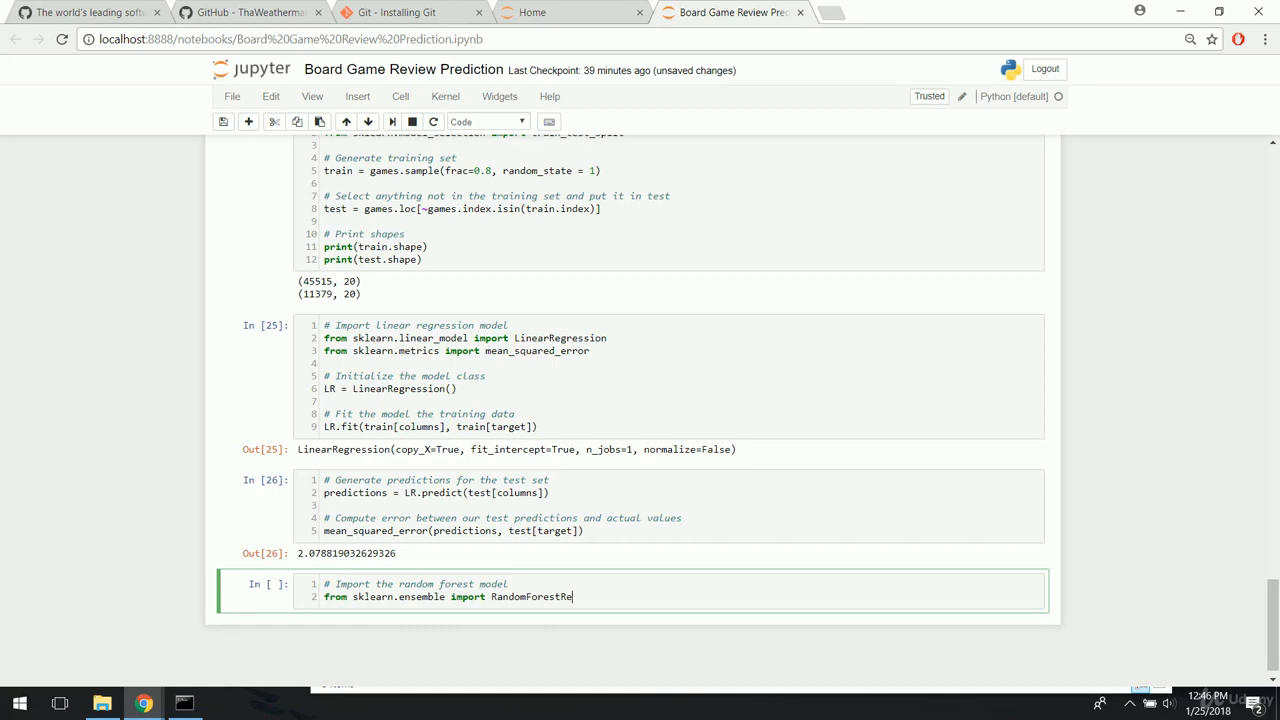
text(gressor)
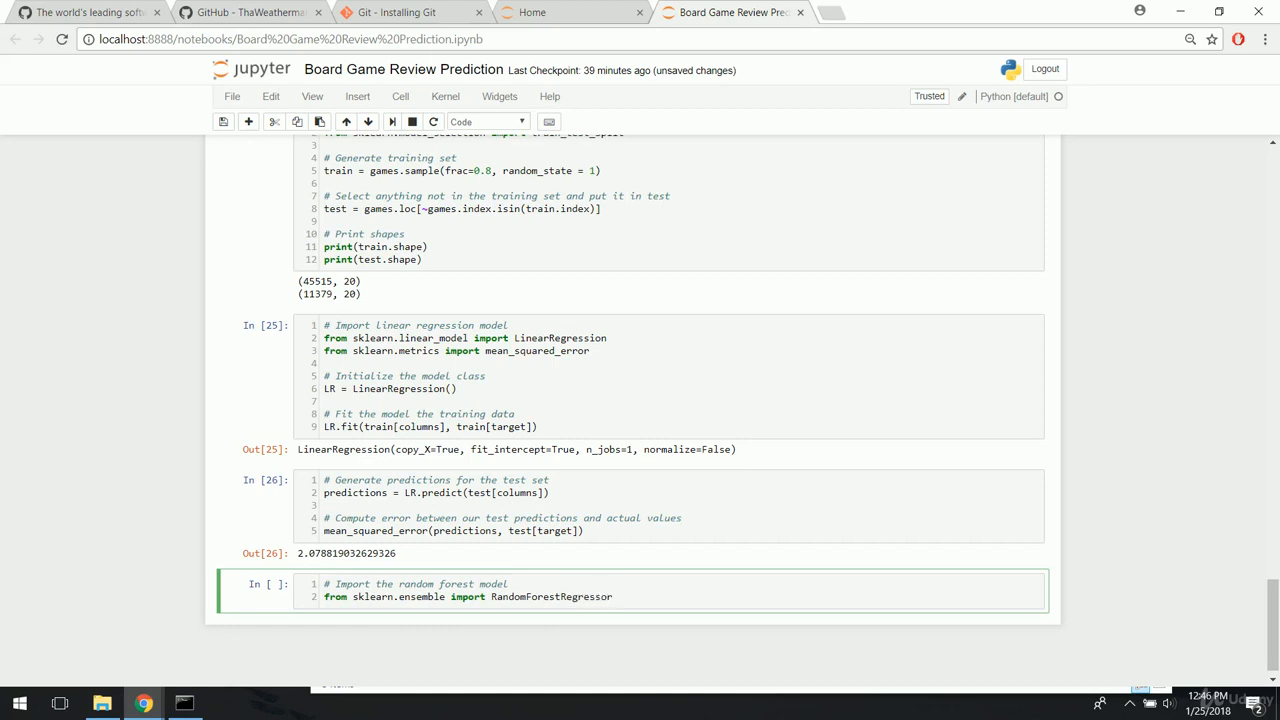
key(Enter)
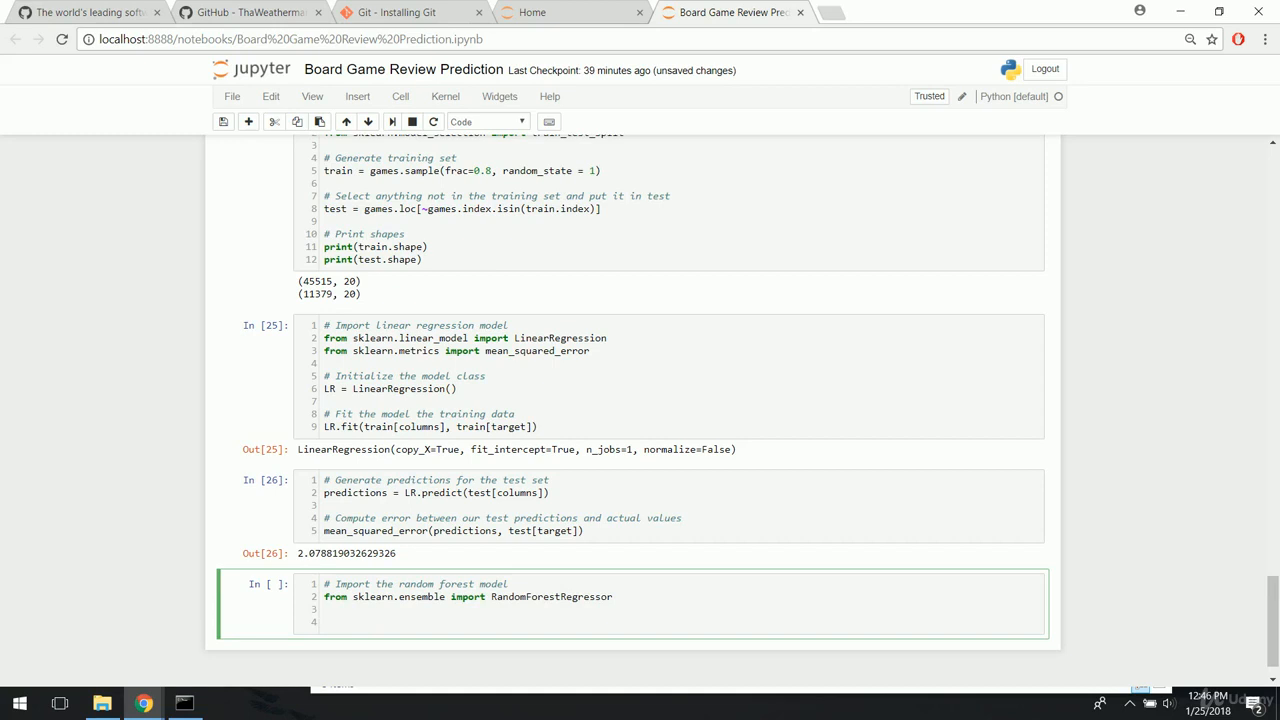
- Initialize RFR = RandomForestREgressor(n_estimators=100, min_samples_leaf=10, random_state=1) under a comment
text(#)
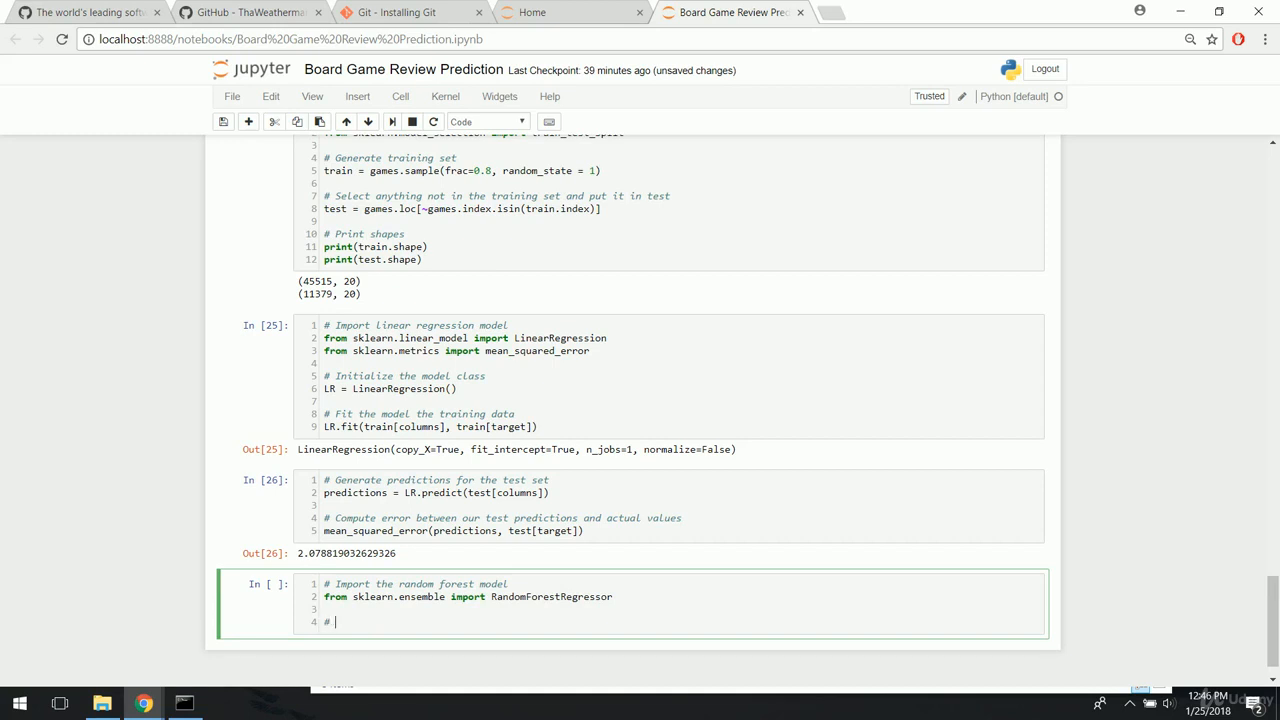
text(Initialize the model)
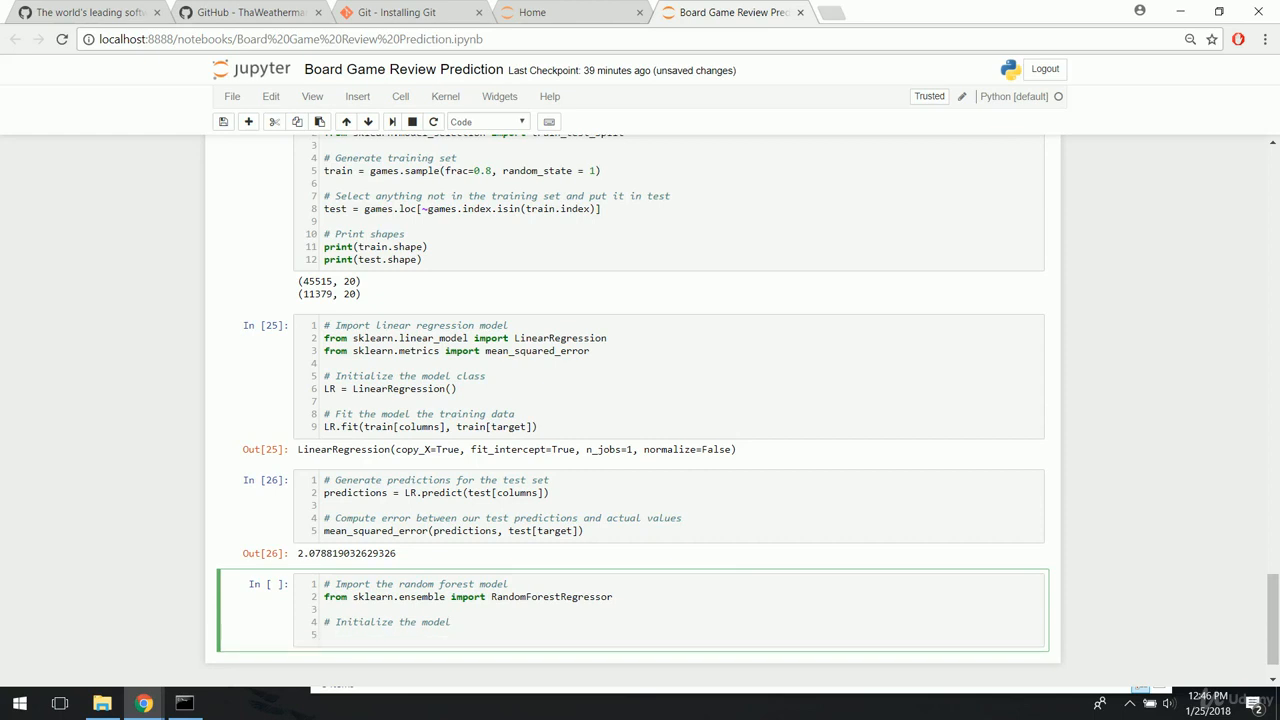
text(RFR)
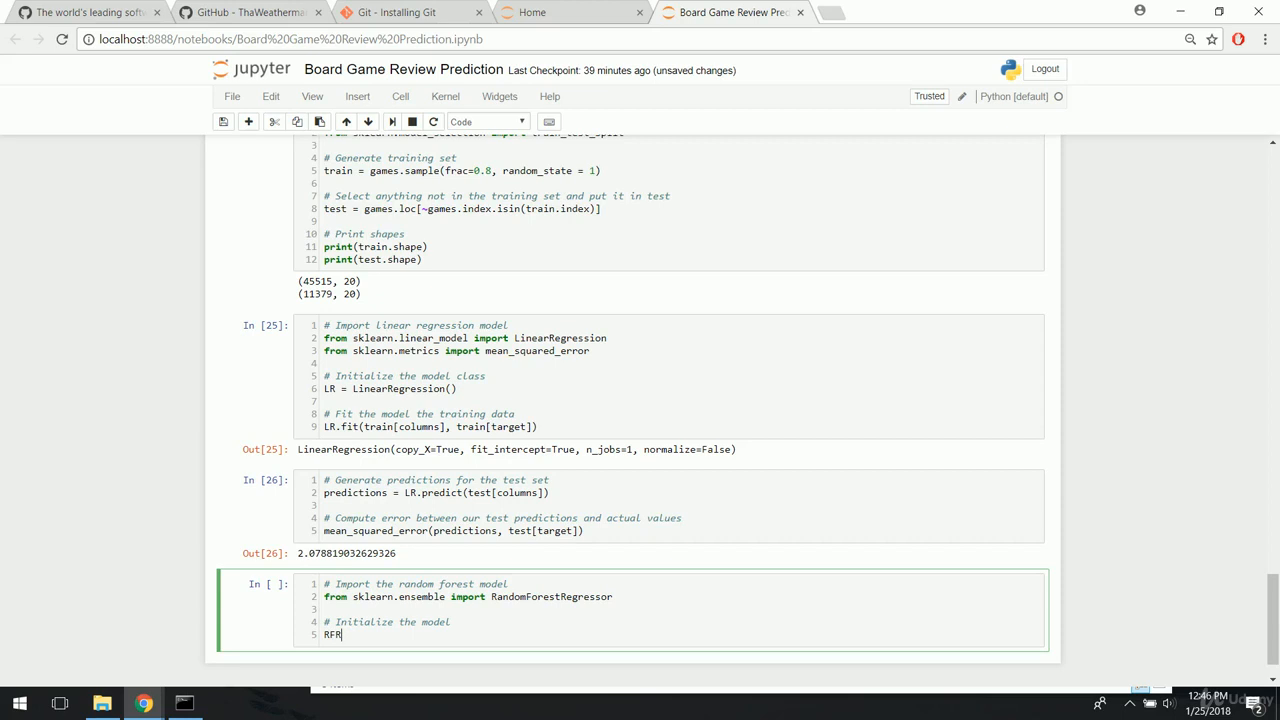
text(=)
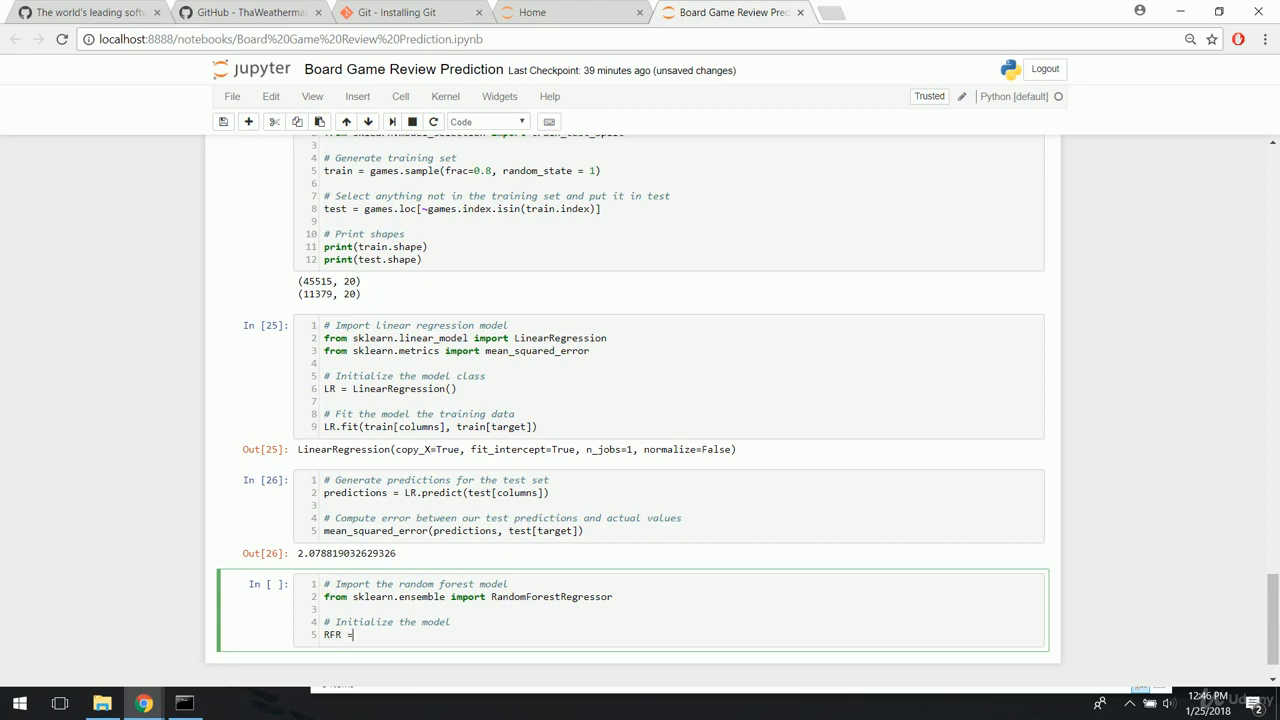
text(RandomFor)
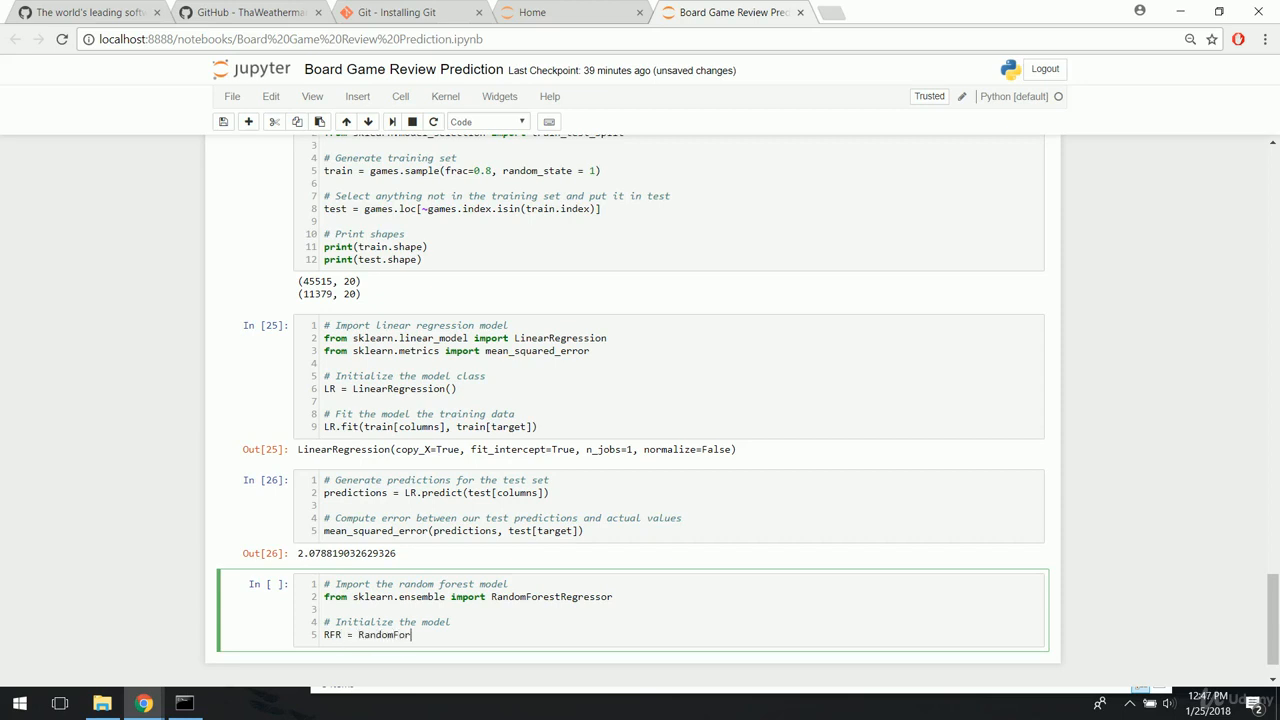
text(estREgressor)
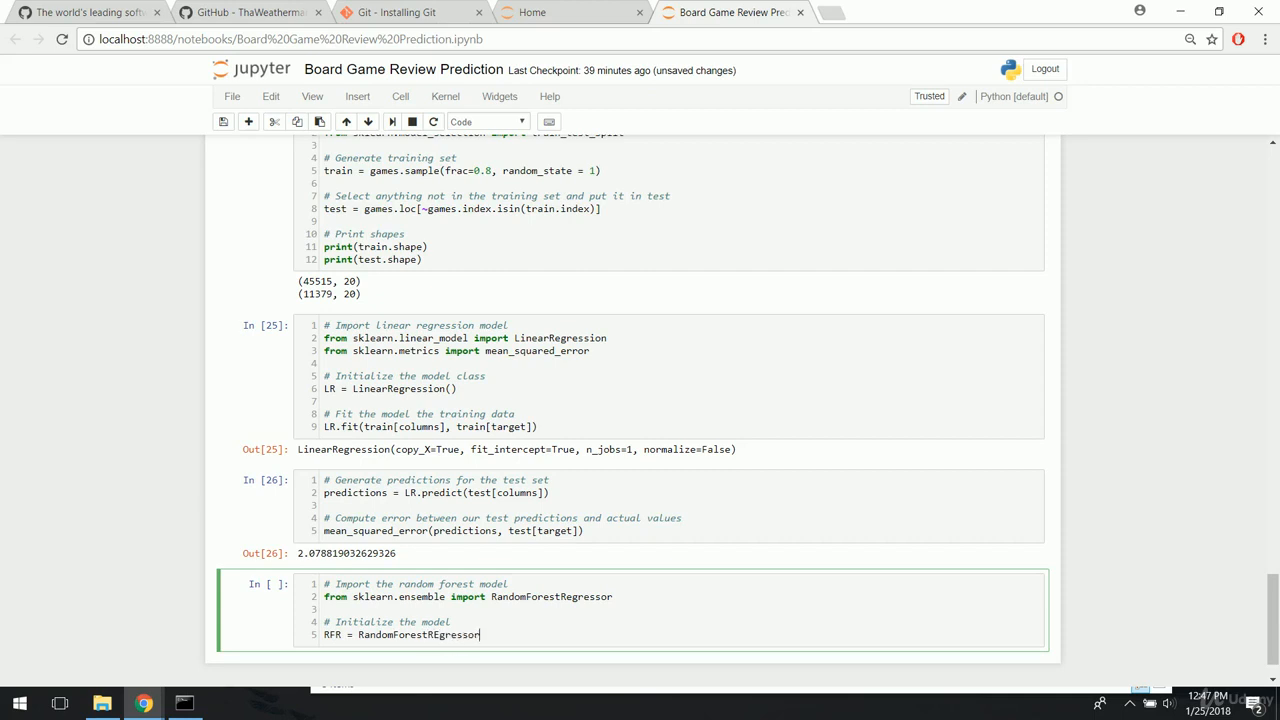
text((n_estimators)
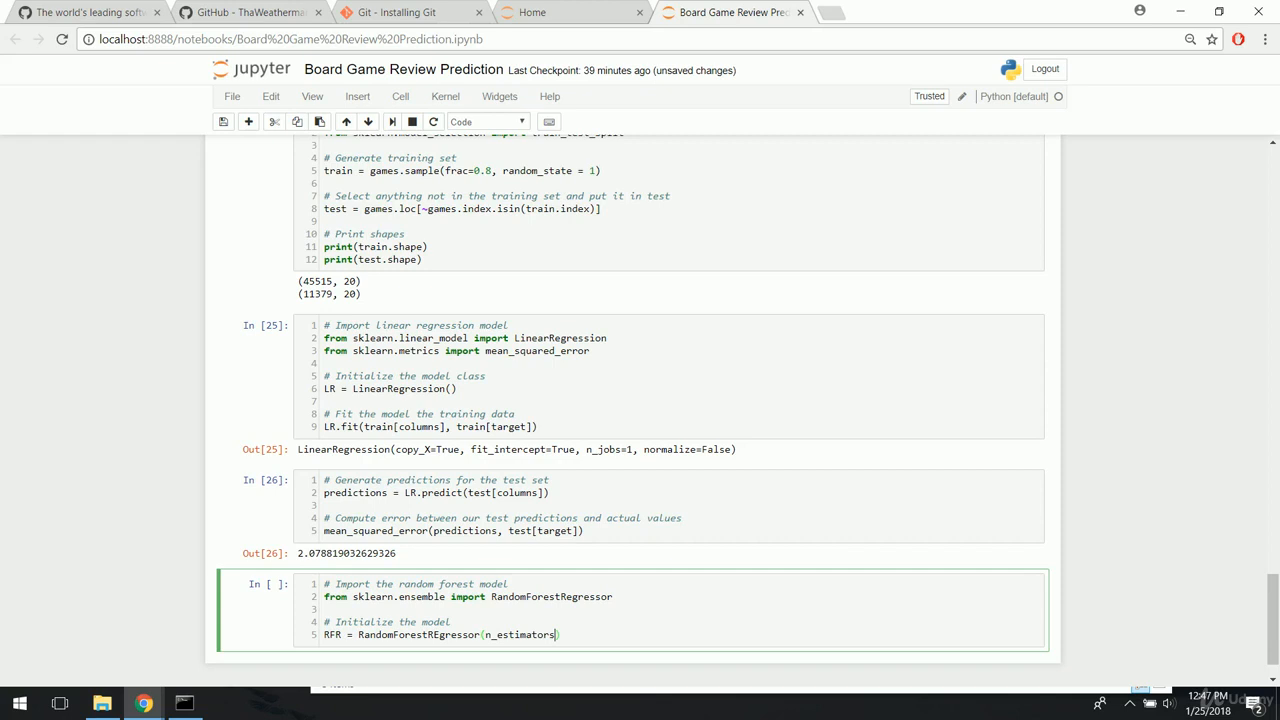
text(= 1)
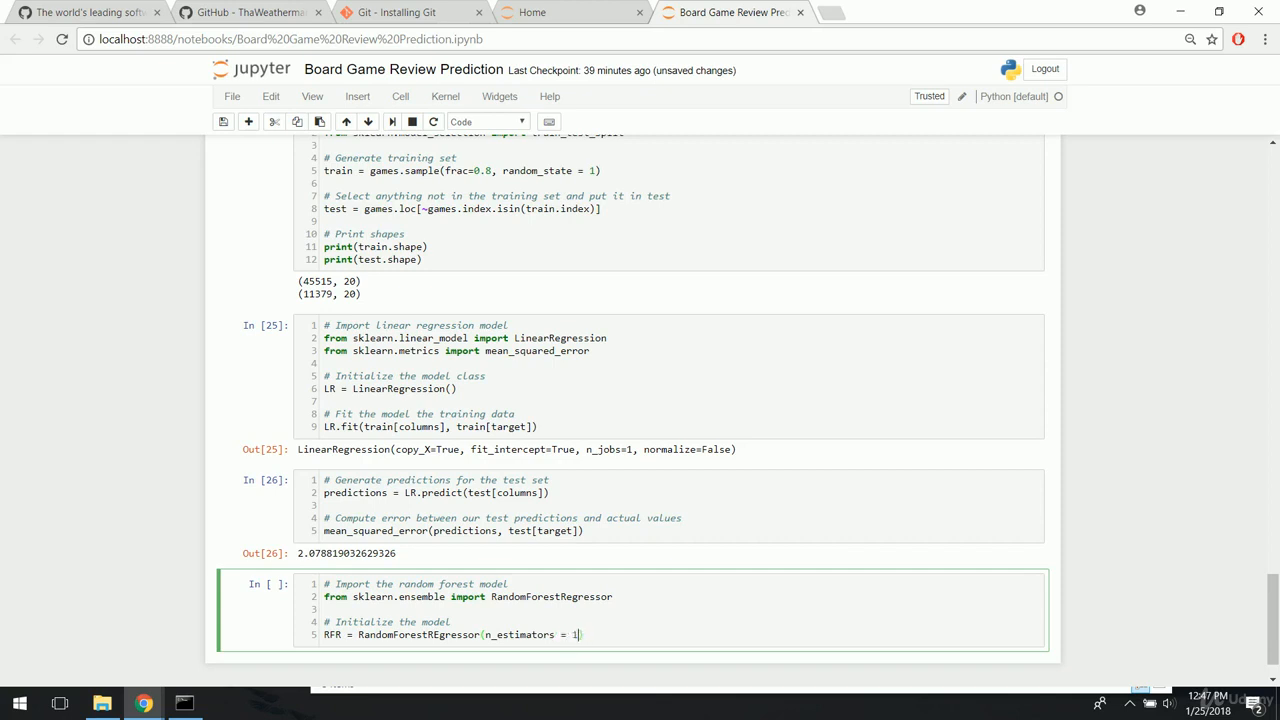
text(00, m)
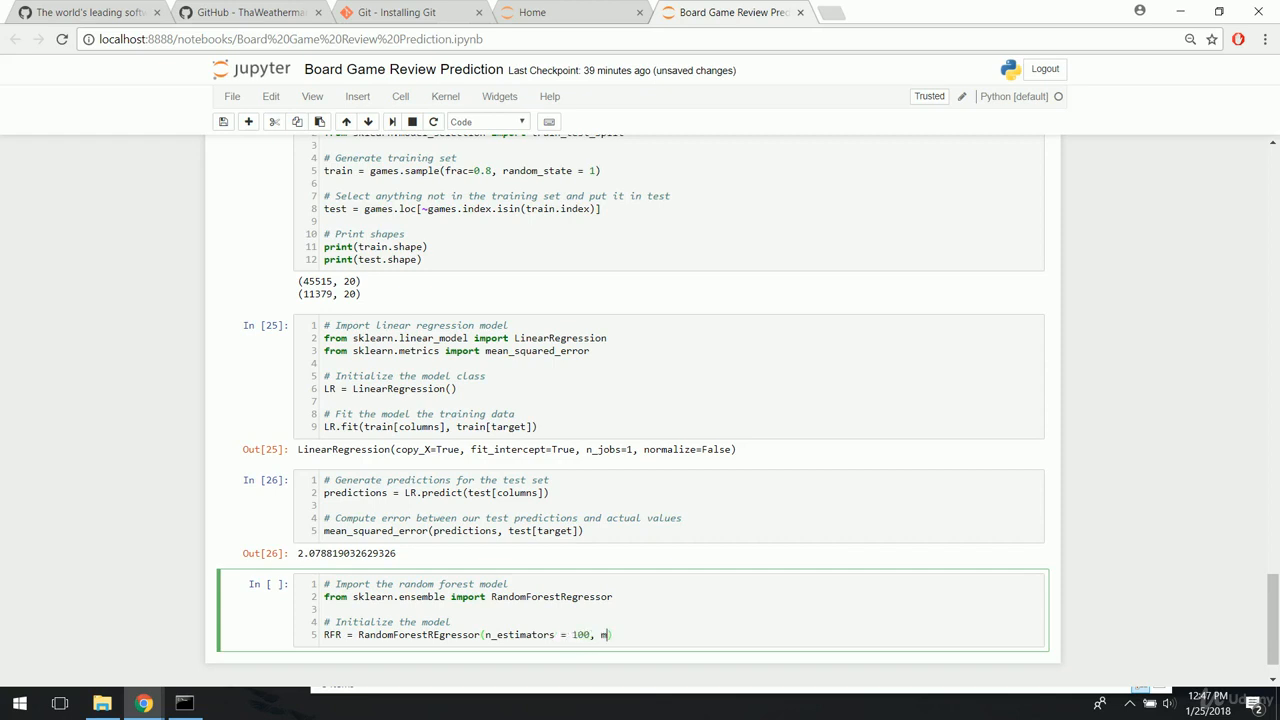
text(min_samp)
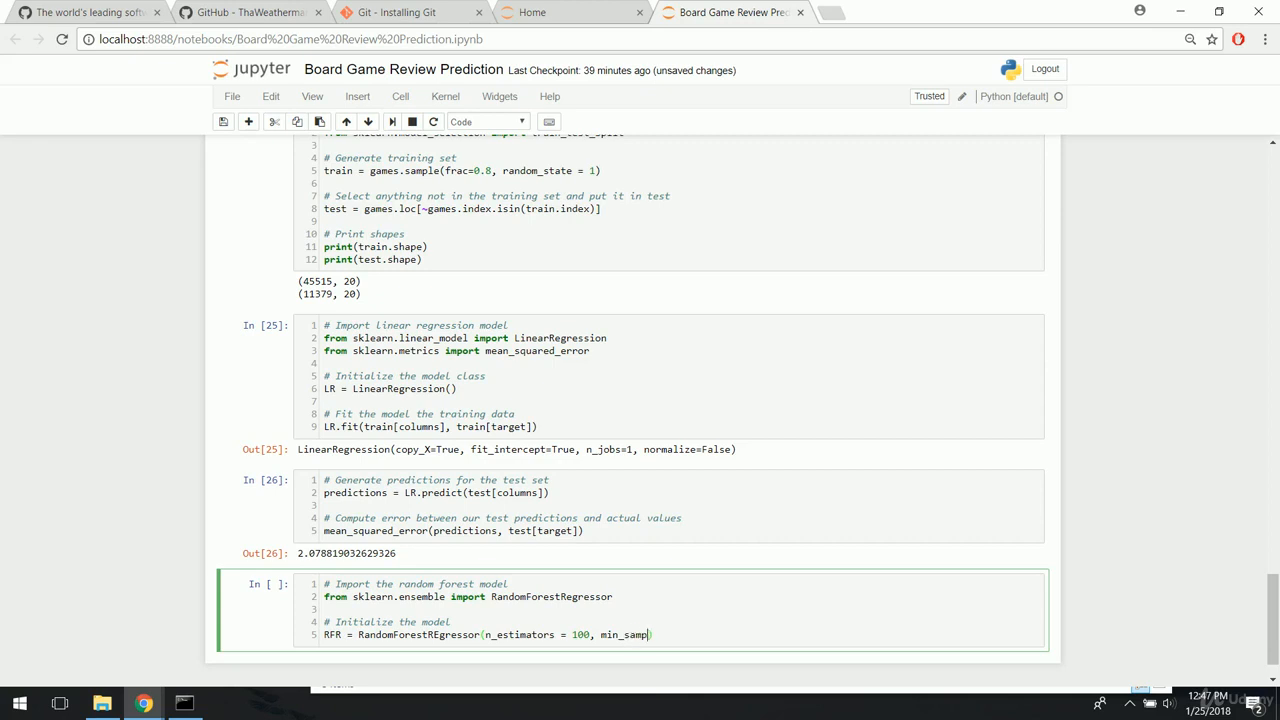
text(les_leav)
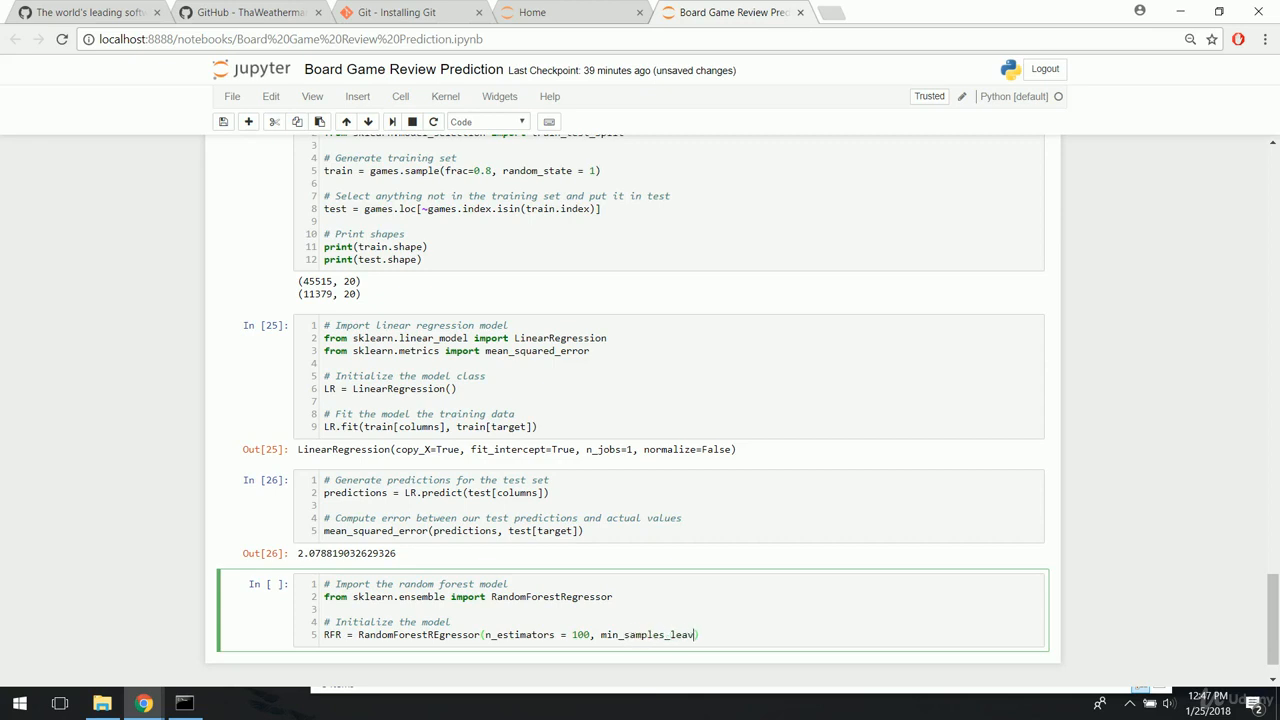
text(=10, random_state = 1)
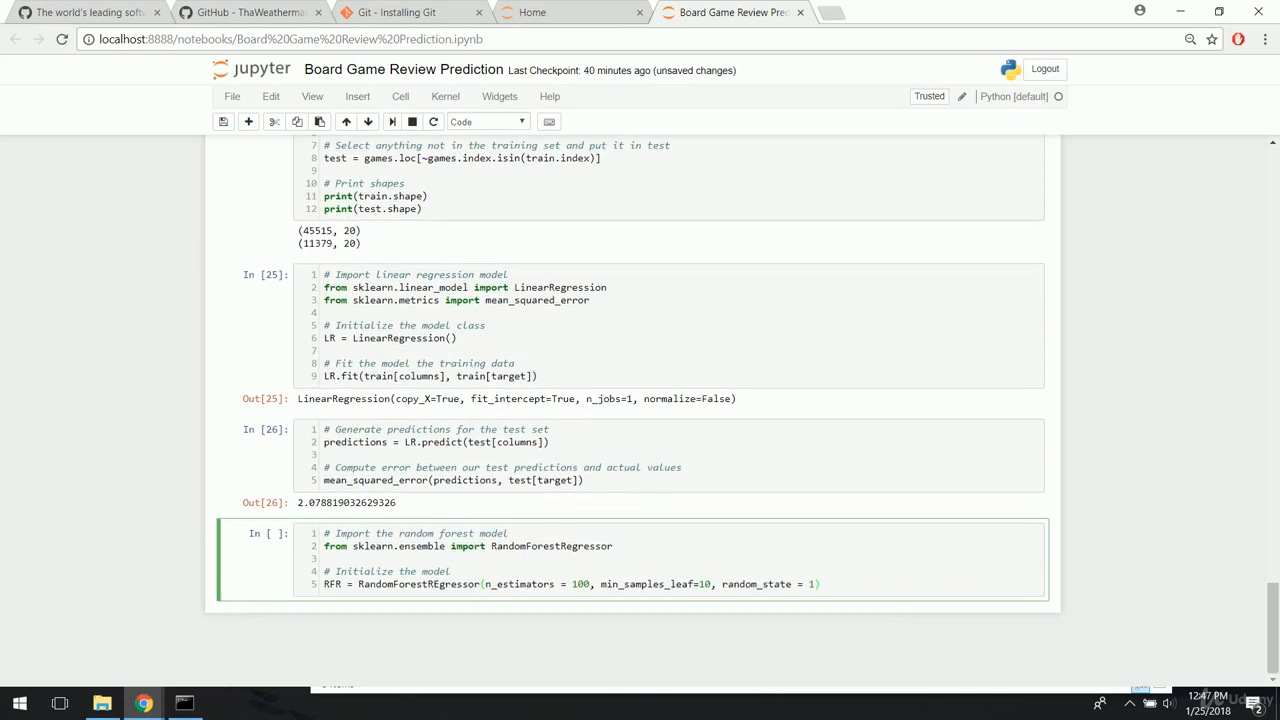
mouse_move(904, 620)
text(# Fit to the dat)
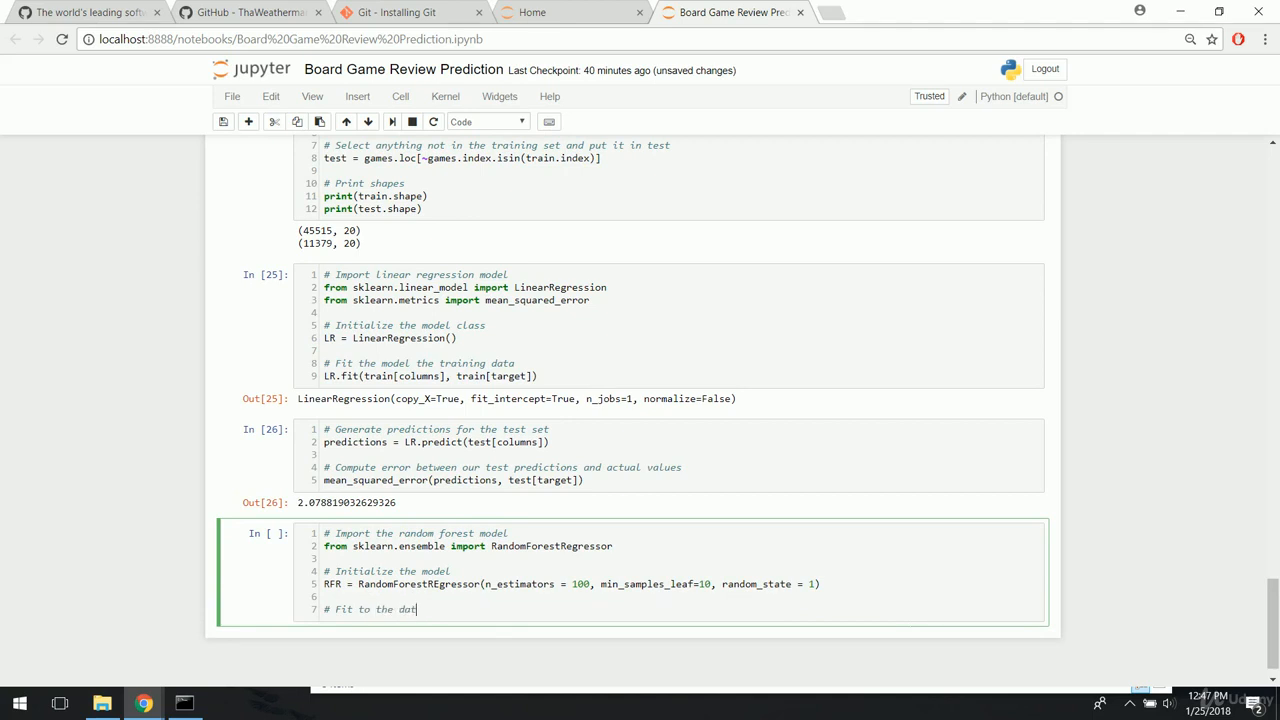
- Fit RFR on train[columns] and train[target] and run the cell, which raises a NameError
key(enter)
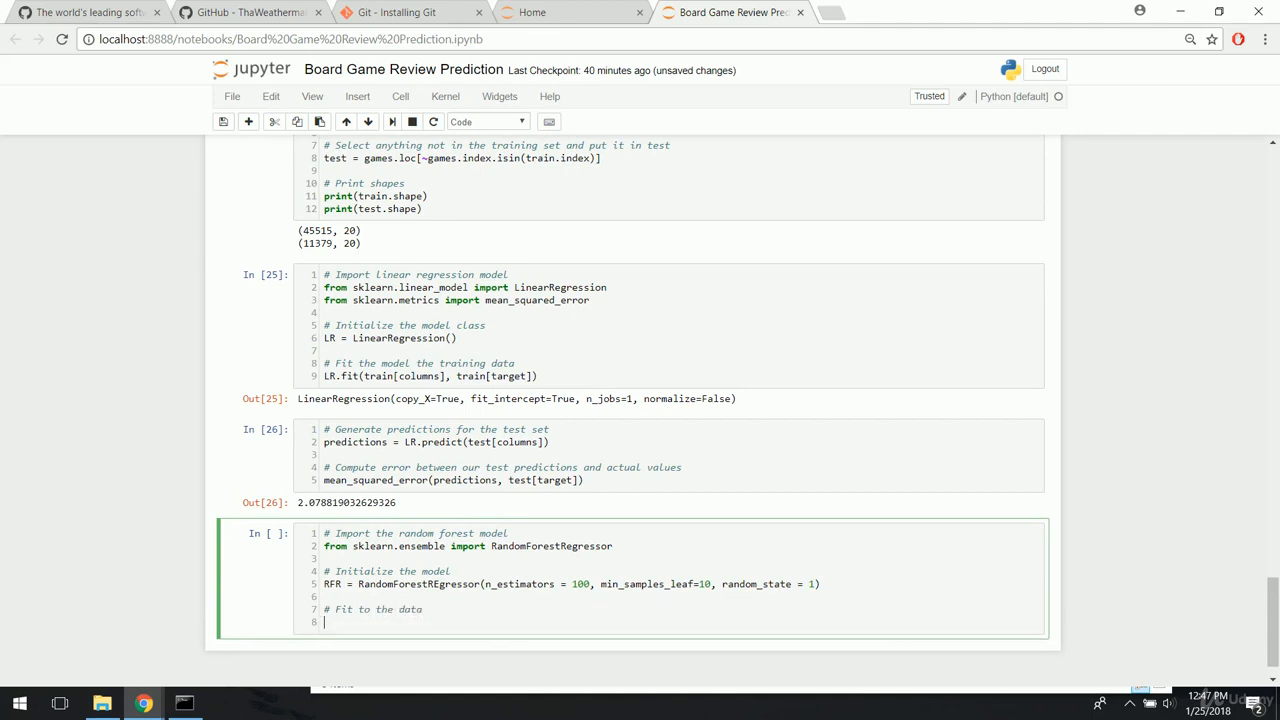
text(RFR.fit(train[columns], train[)
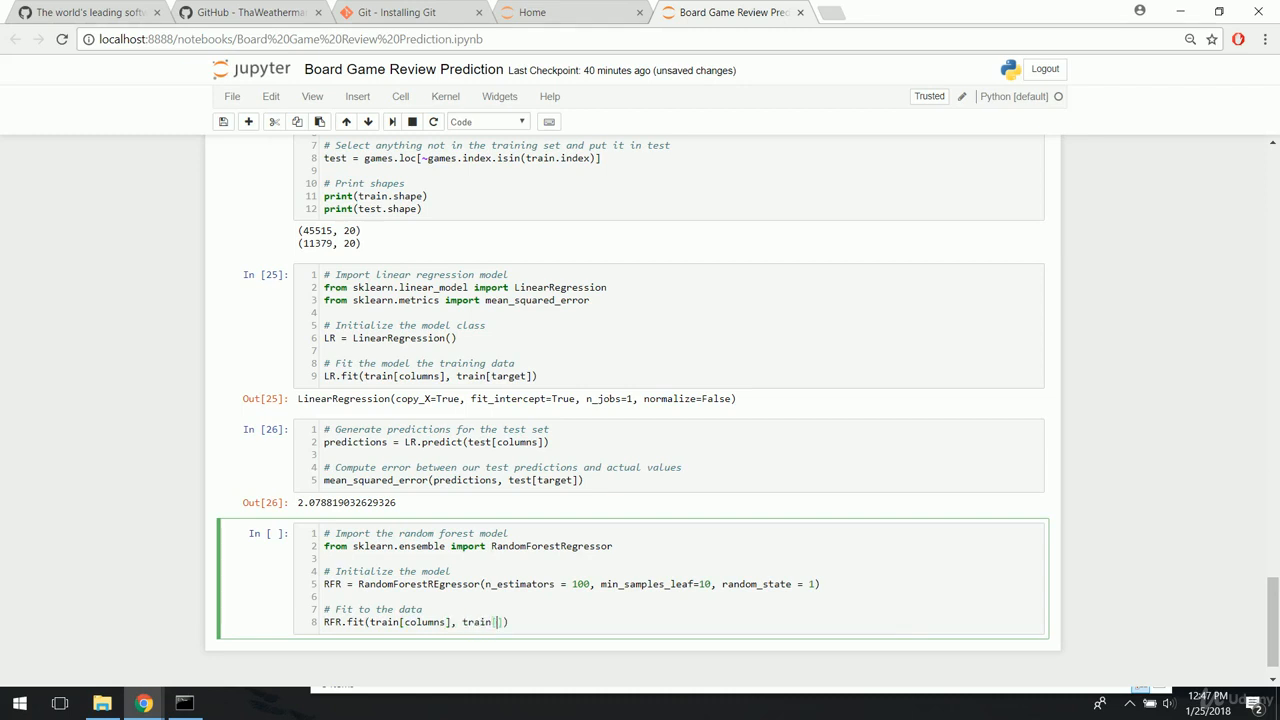
text(target)
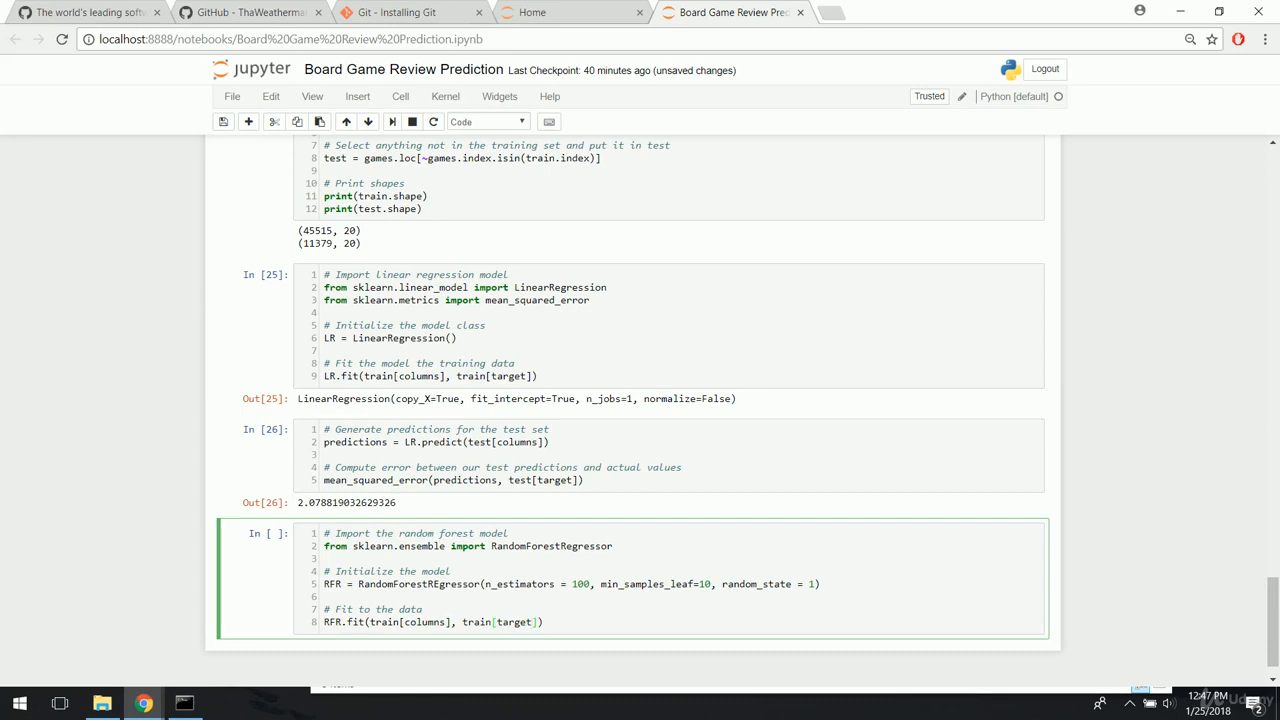
scroll(down, 3)
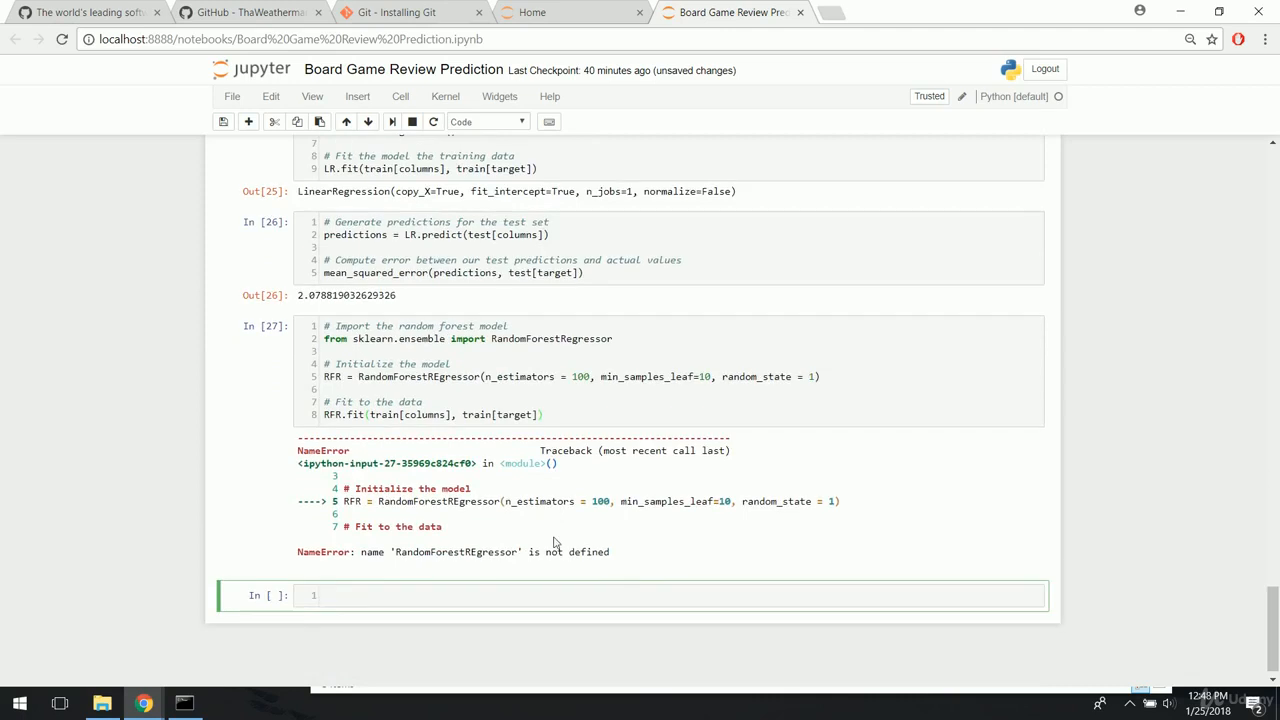
- Correct 'RandomForestREgressor' to 'RandomForestRegressor', rerun the cell and move to the empty cell below
scroll(down, 3)
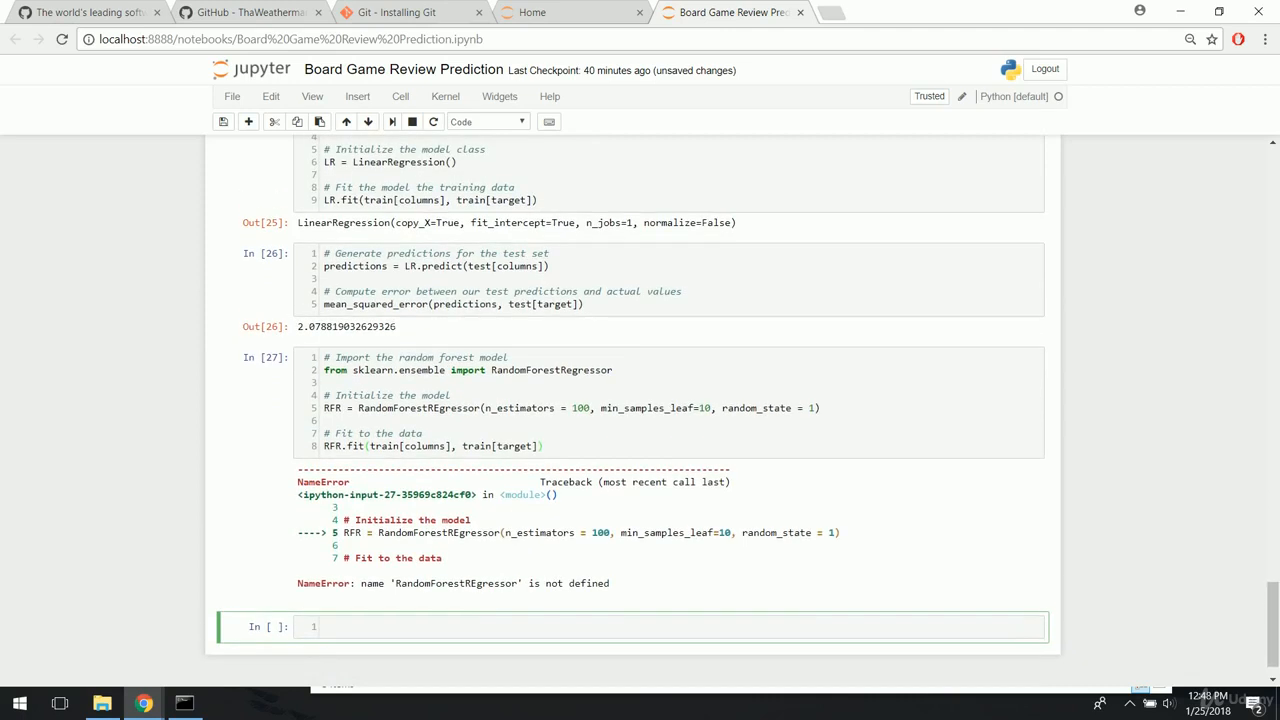
click(440, 408)
text(e)
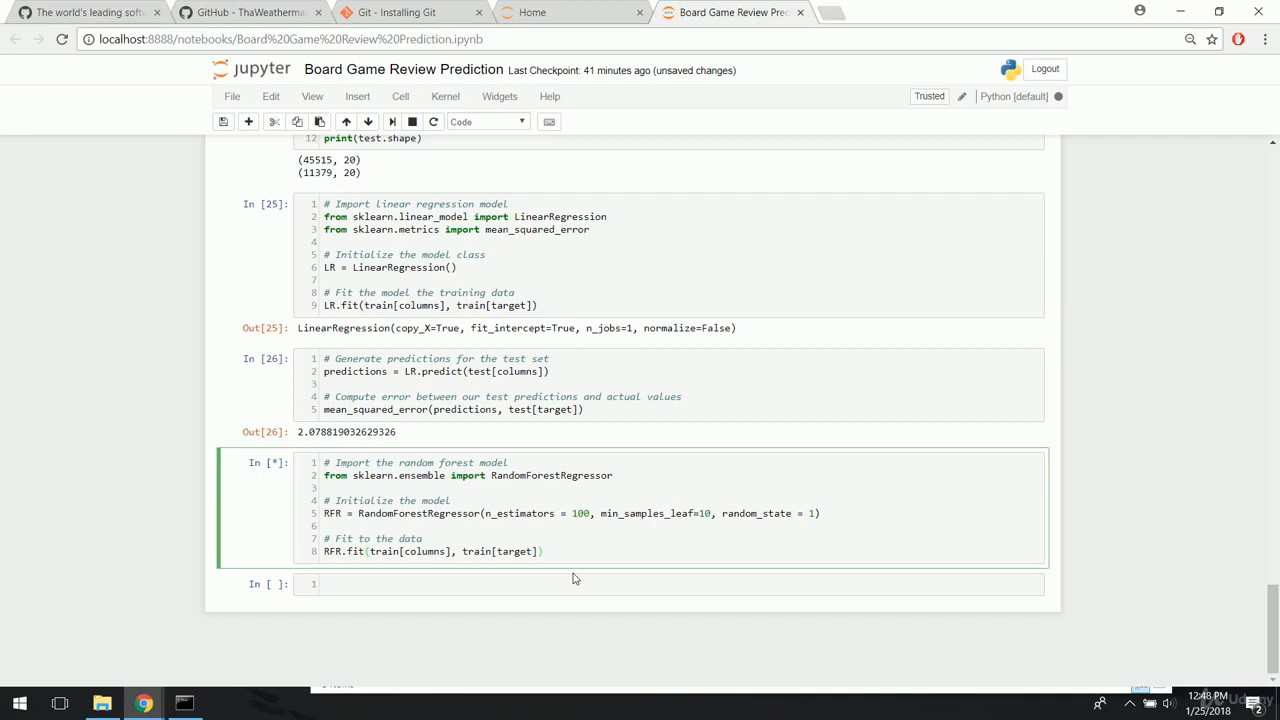
click(542, 552)
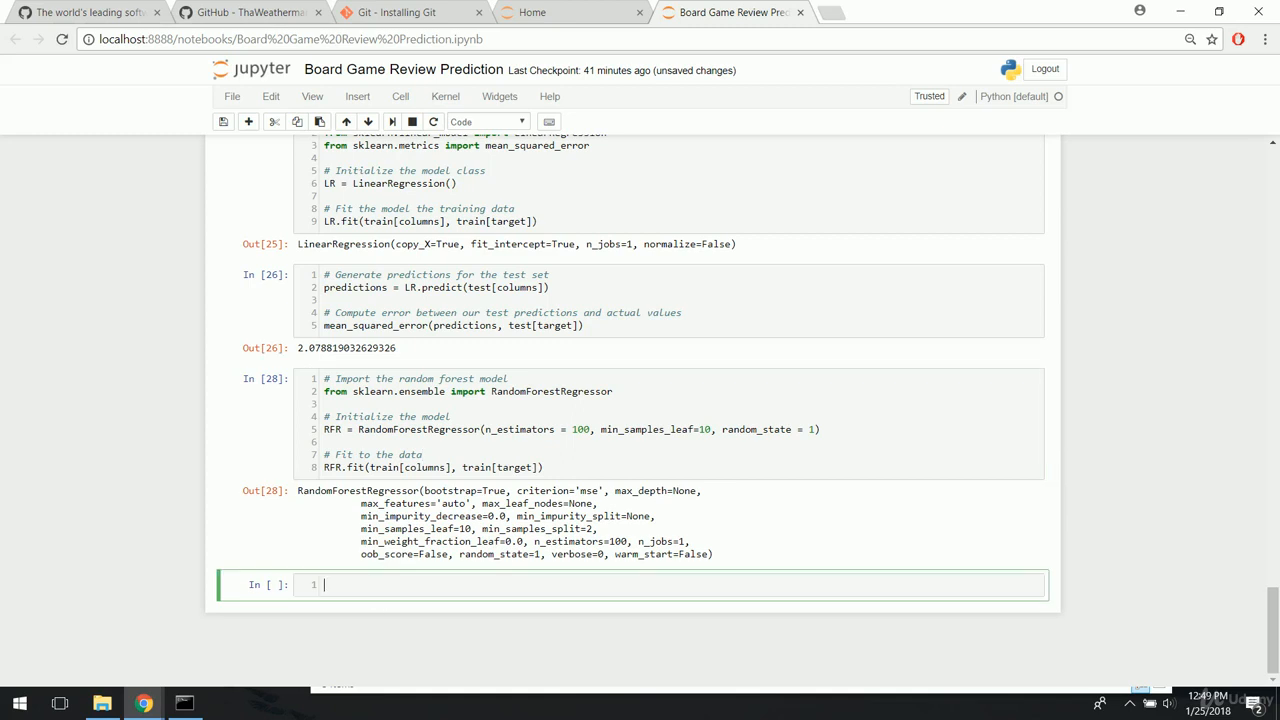
- Write predictions = RFR.predict(test[columns]) with a '# make predictions' comment
text(predictions =)
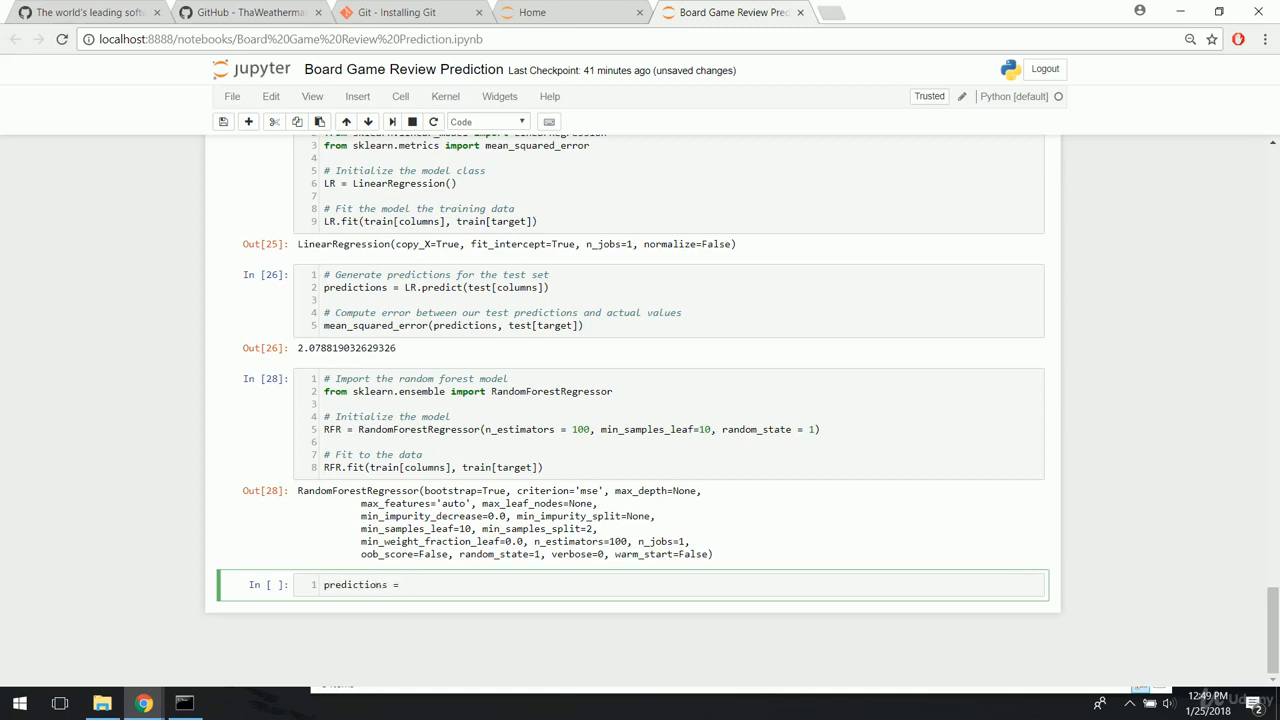
text(RFR)
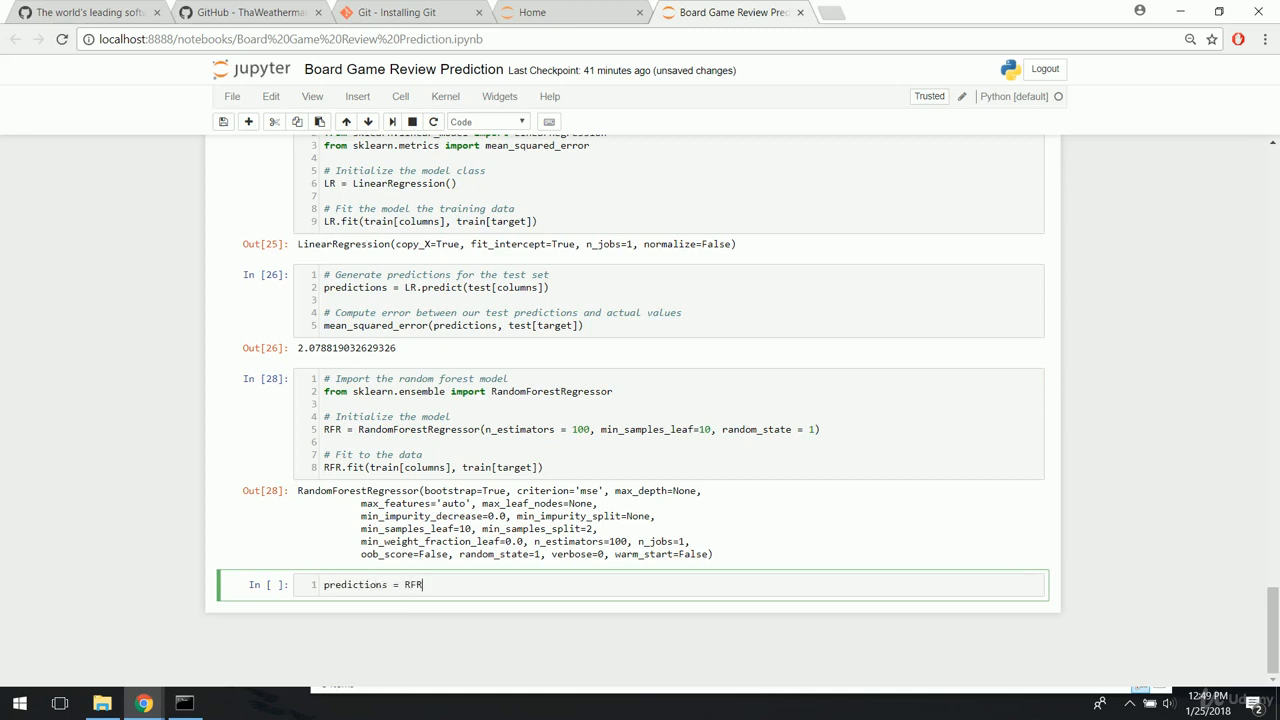
text(.predict())
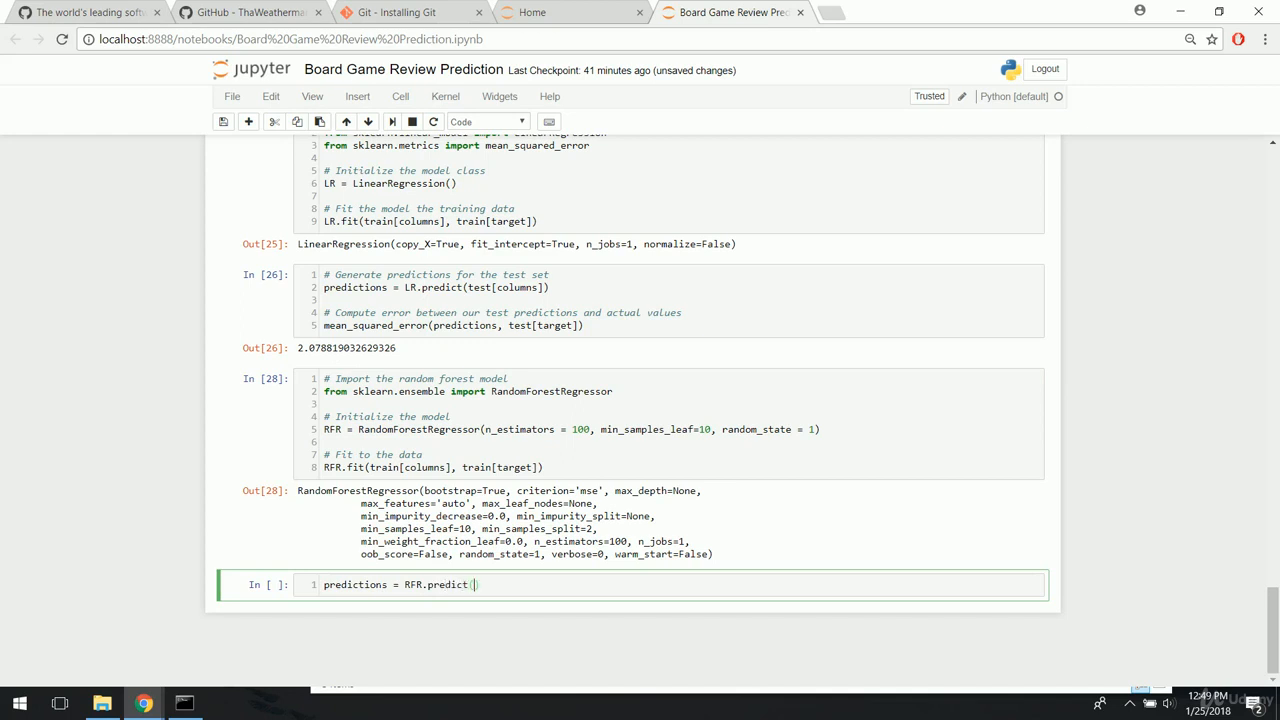
text(test[columns)
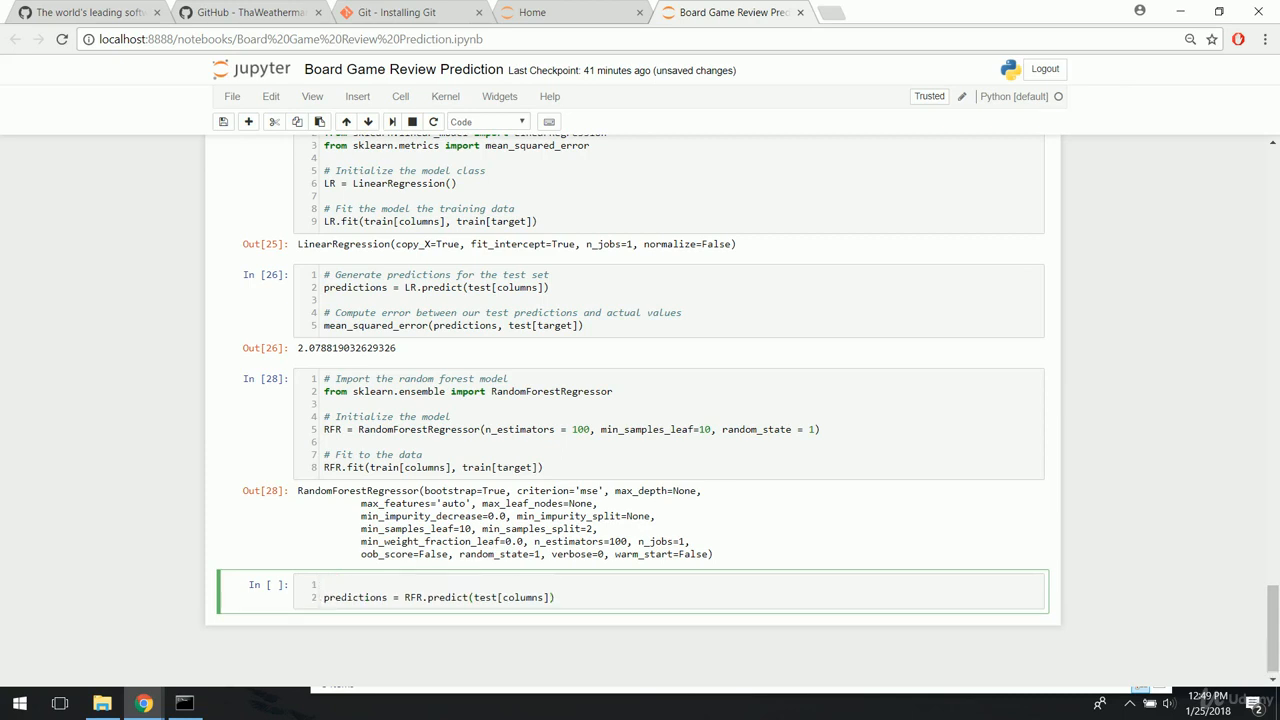
text(# make pred)
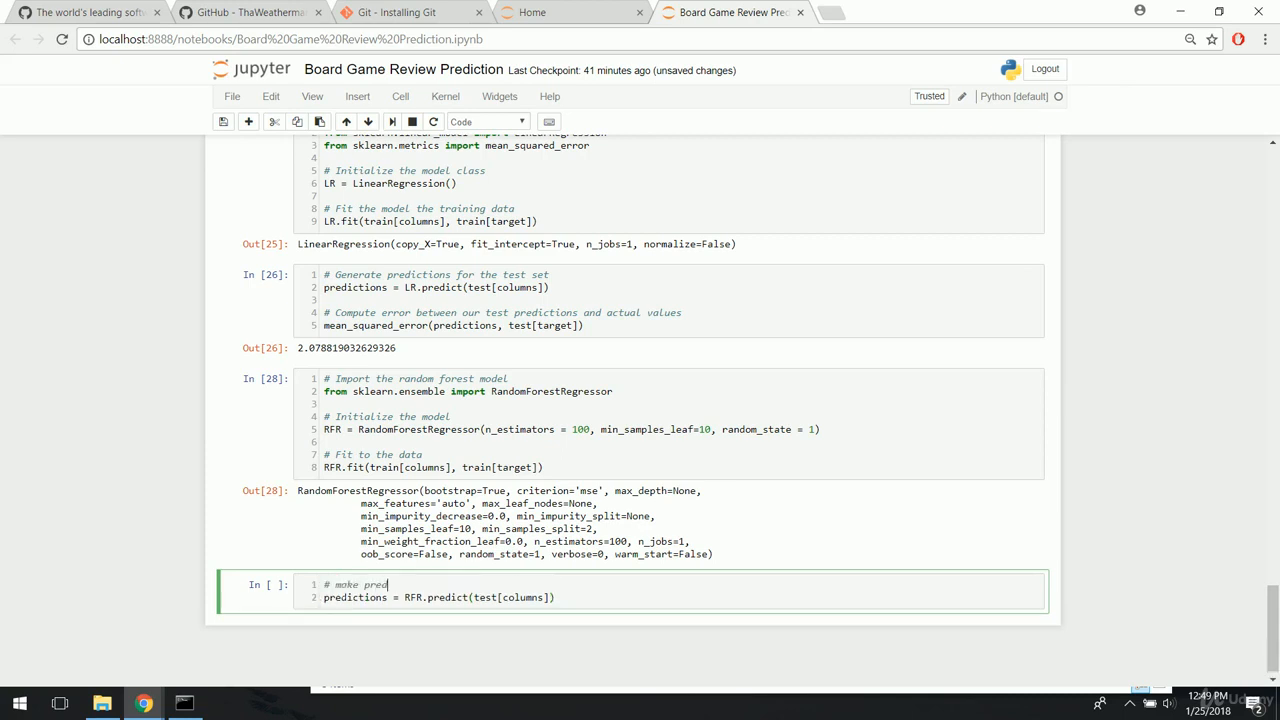
text(ictions)
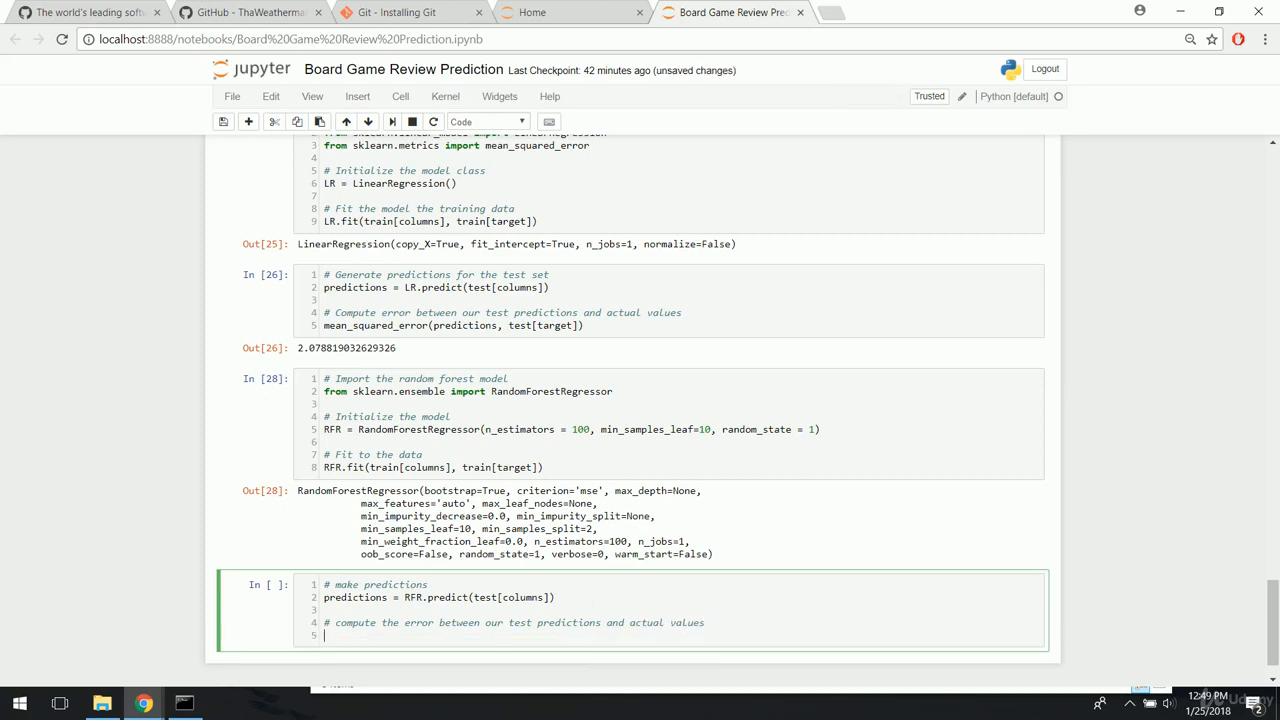
- Add mean_squared_error(predictions, test[target]) and run the cell, giving about 1.4459
text(mean_)
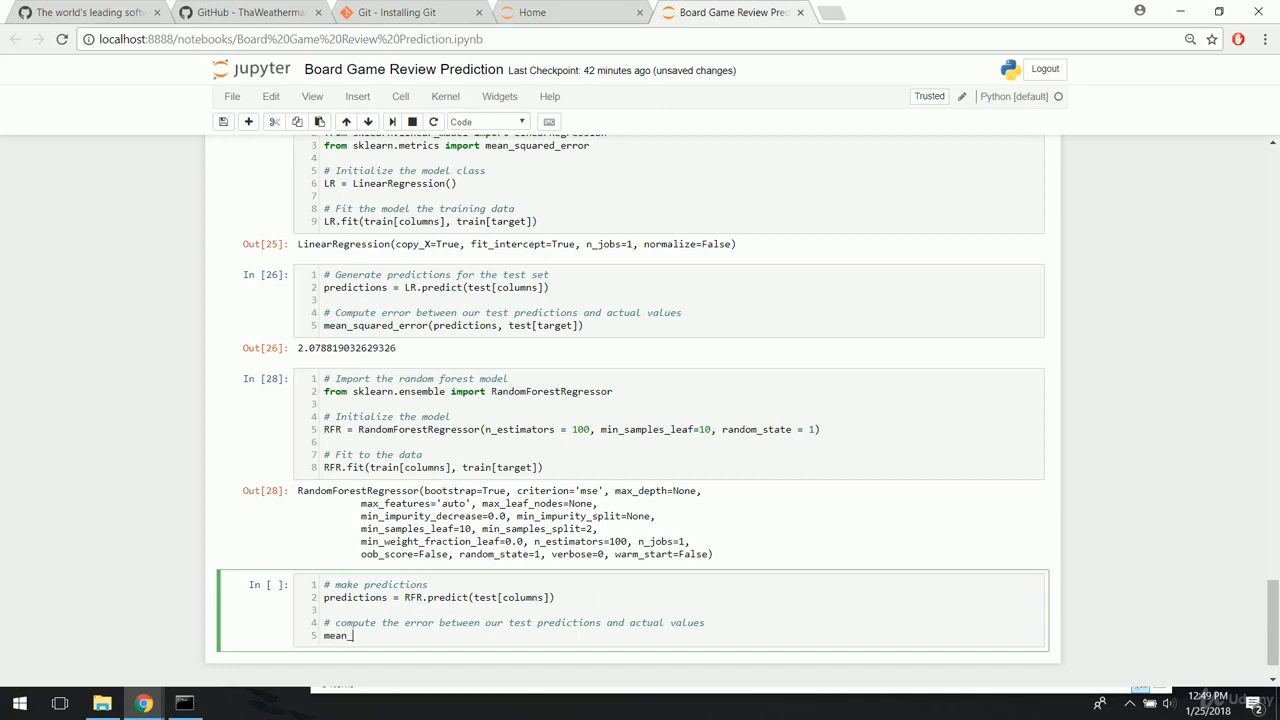
text(squared_error)
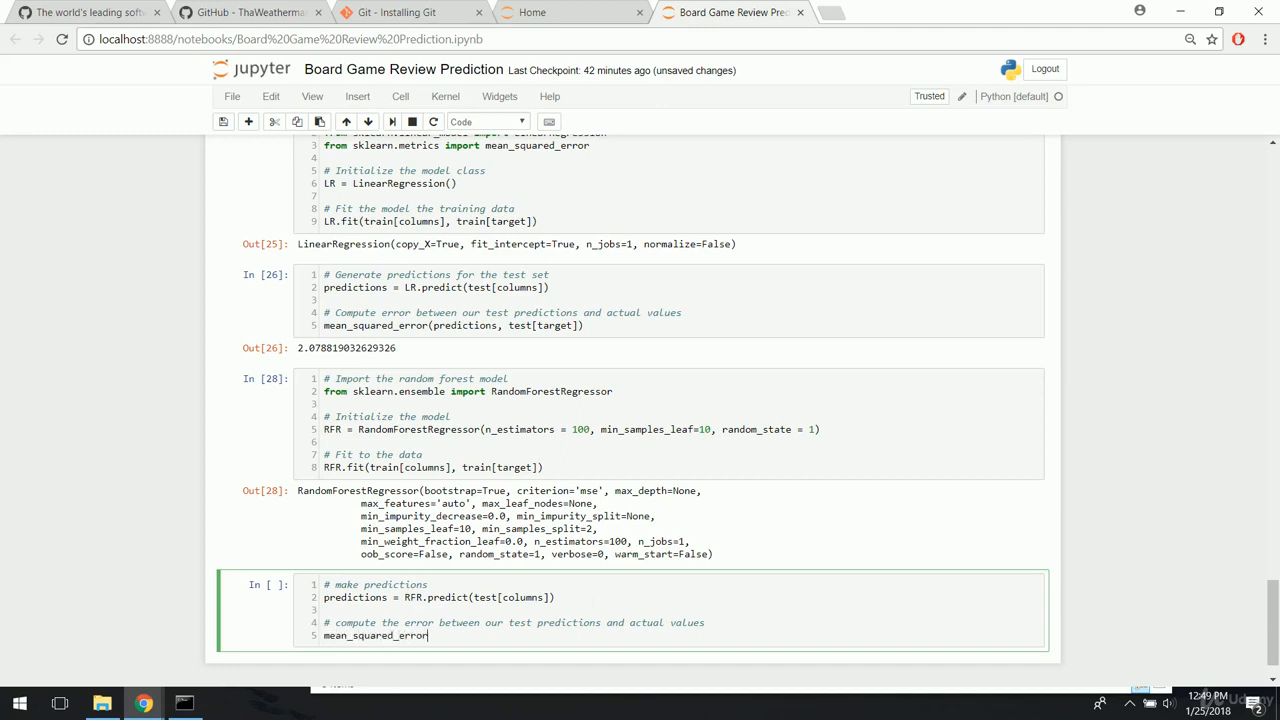
text((predictions, test[target)
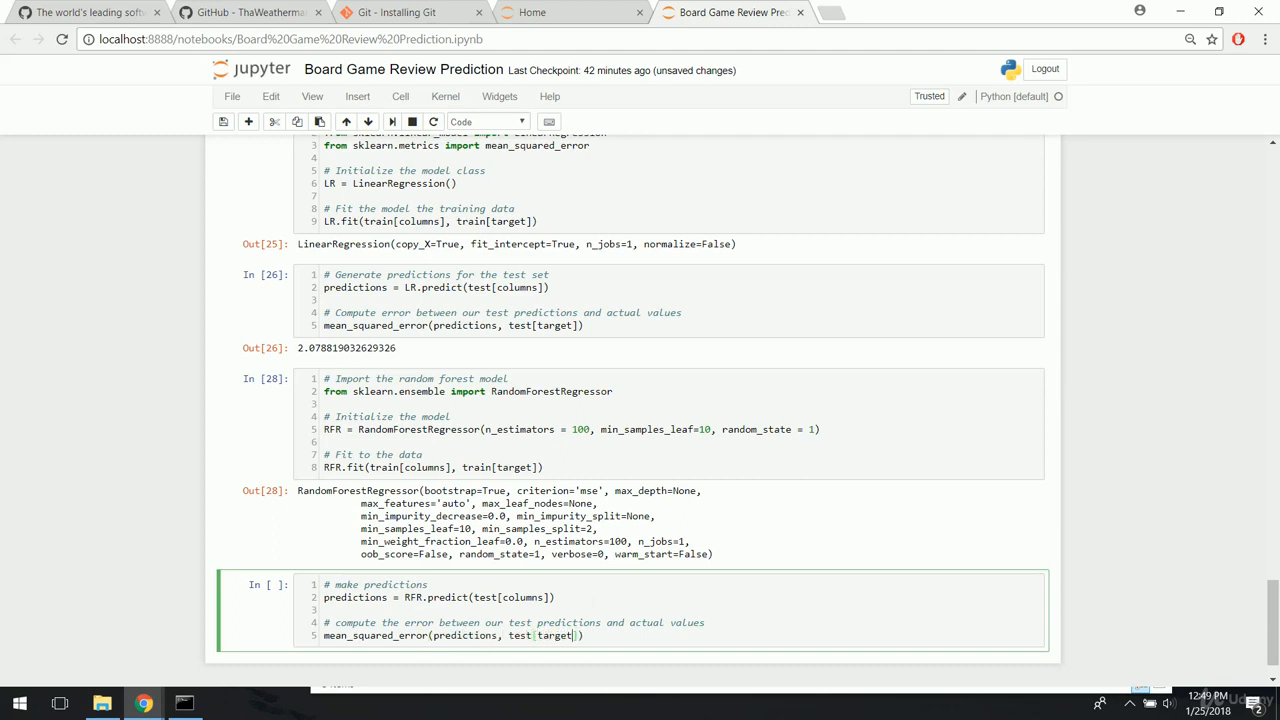
scroll(down, 3)
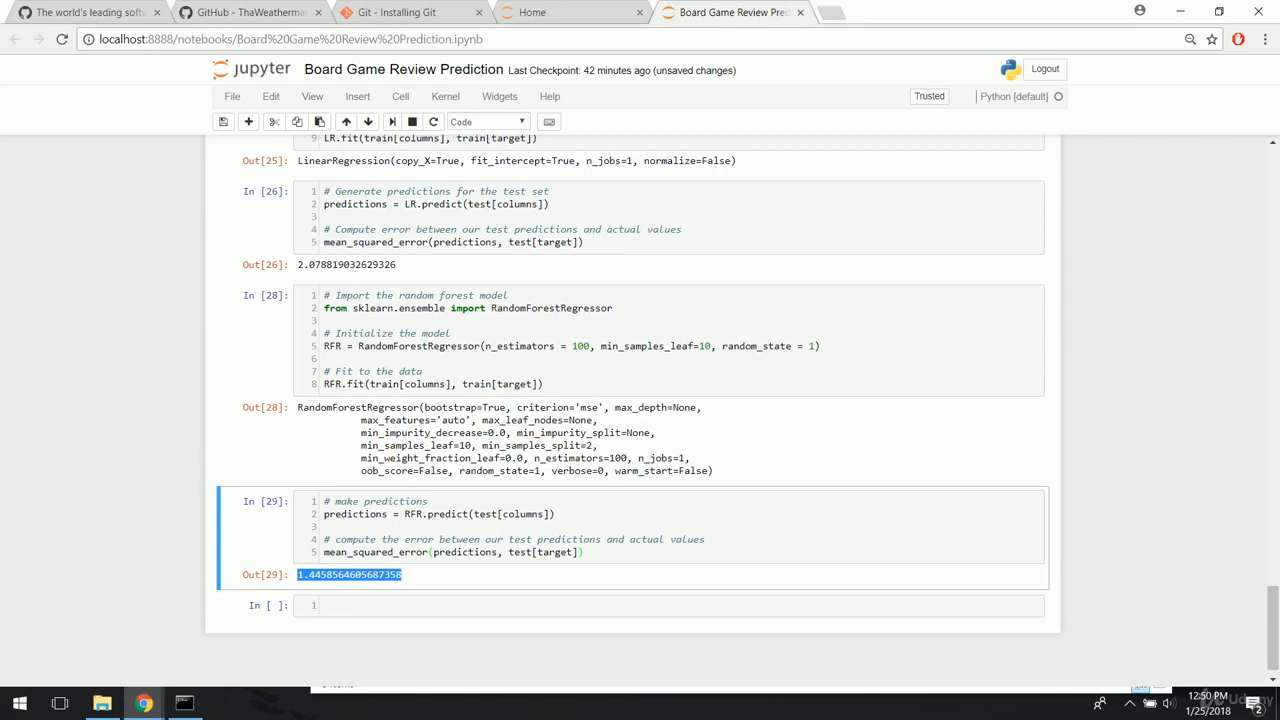
mouse_move(404, 572)
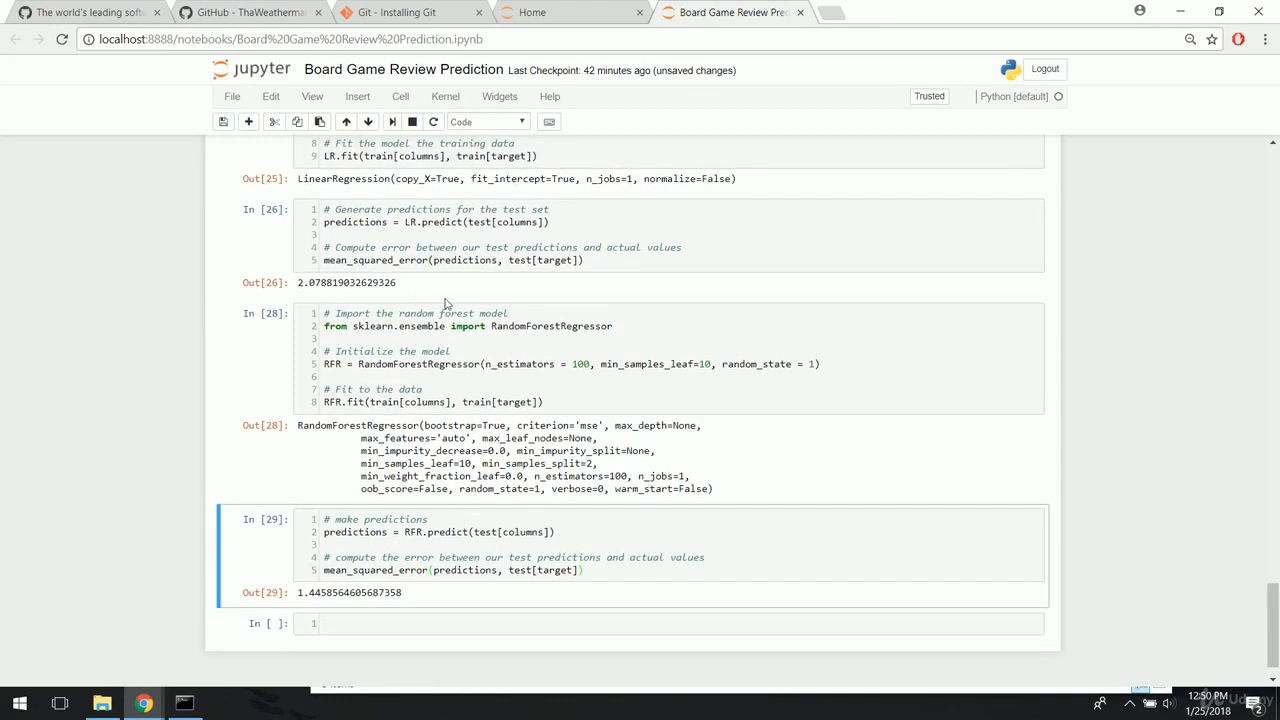
- Review the random forest prediction cell and its error of about 1.4459, highlighting part of the code
scroll(up, 3)
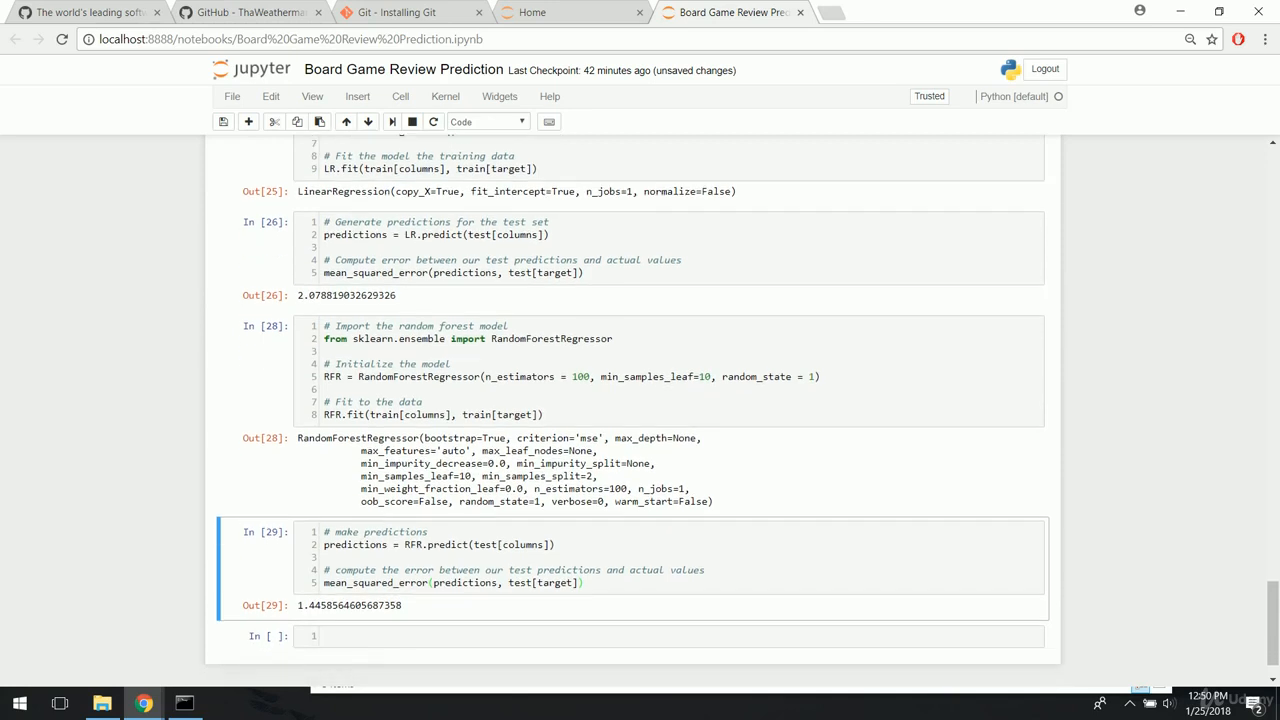
drag(320, 604, 404, 604)
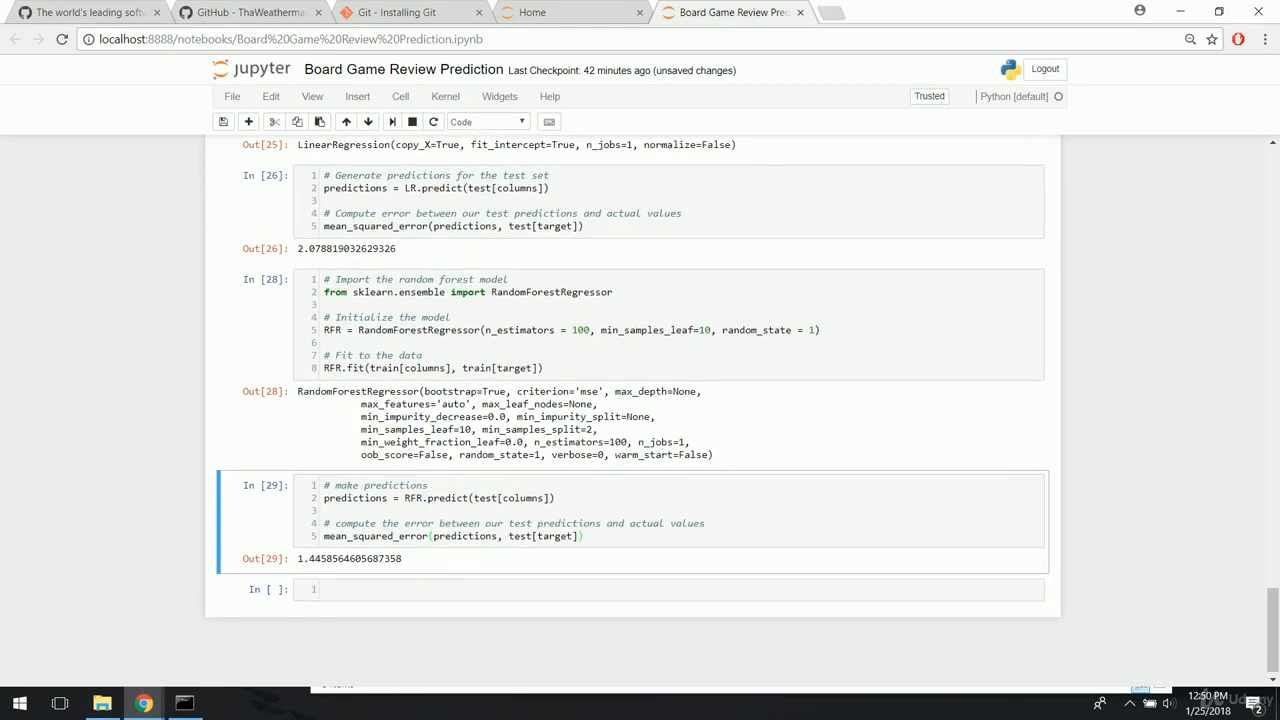
scroll(down, 3)
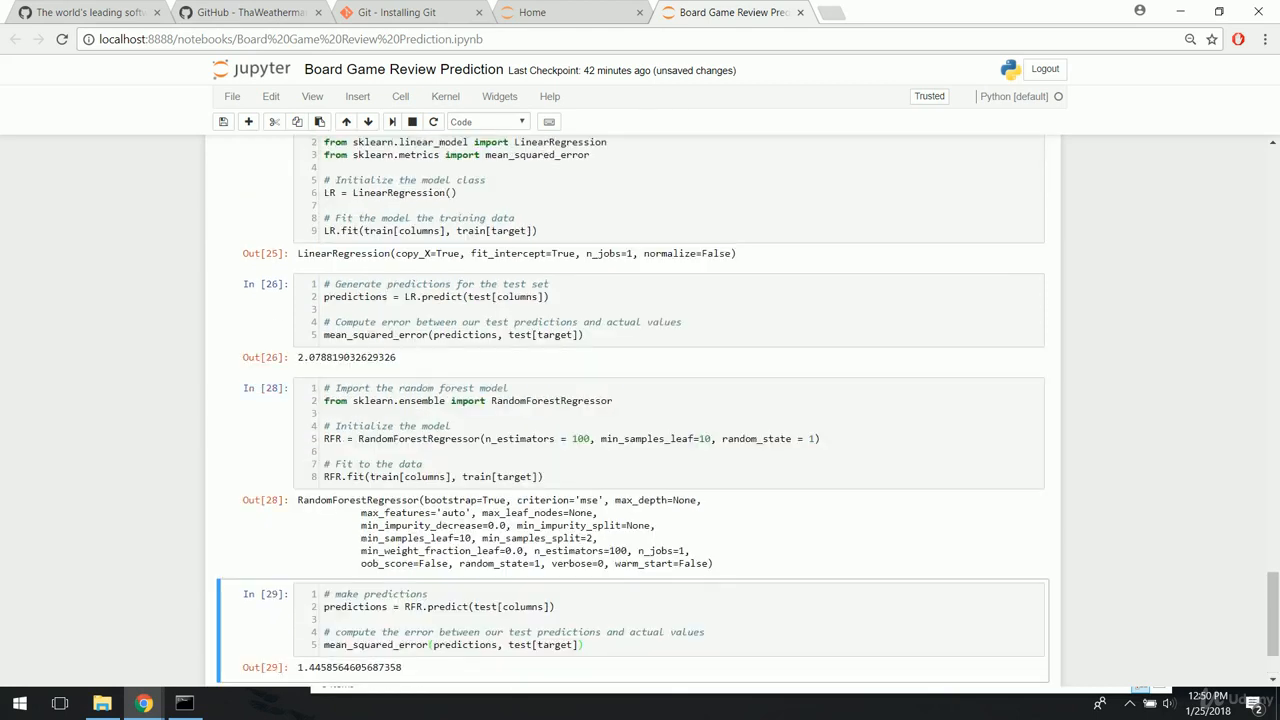
scroll(down, 3)
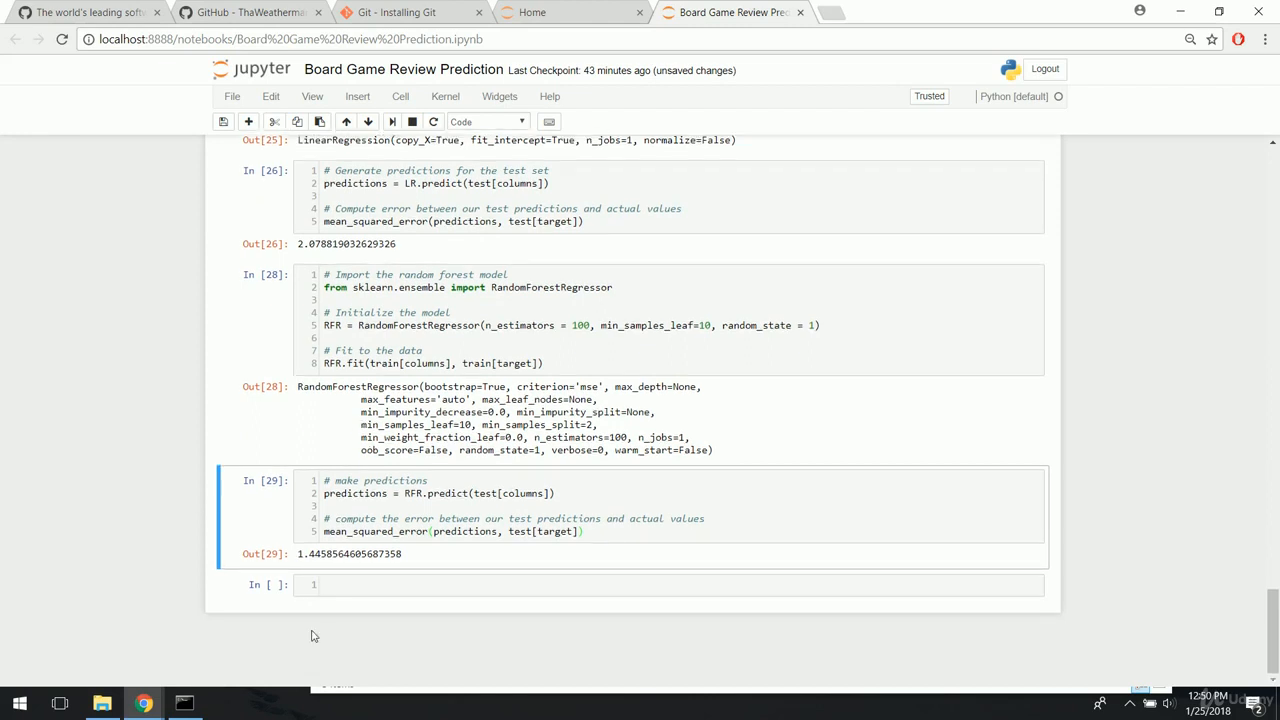
- Run test[columns].iloc[0] in the empty cell to show the first test game's features
click(630, 584)
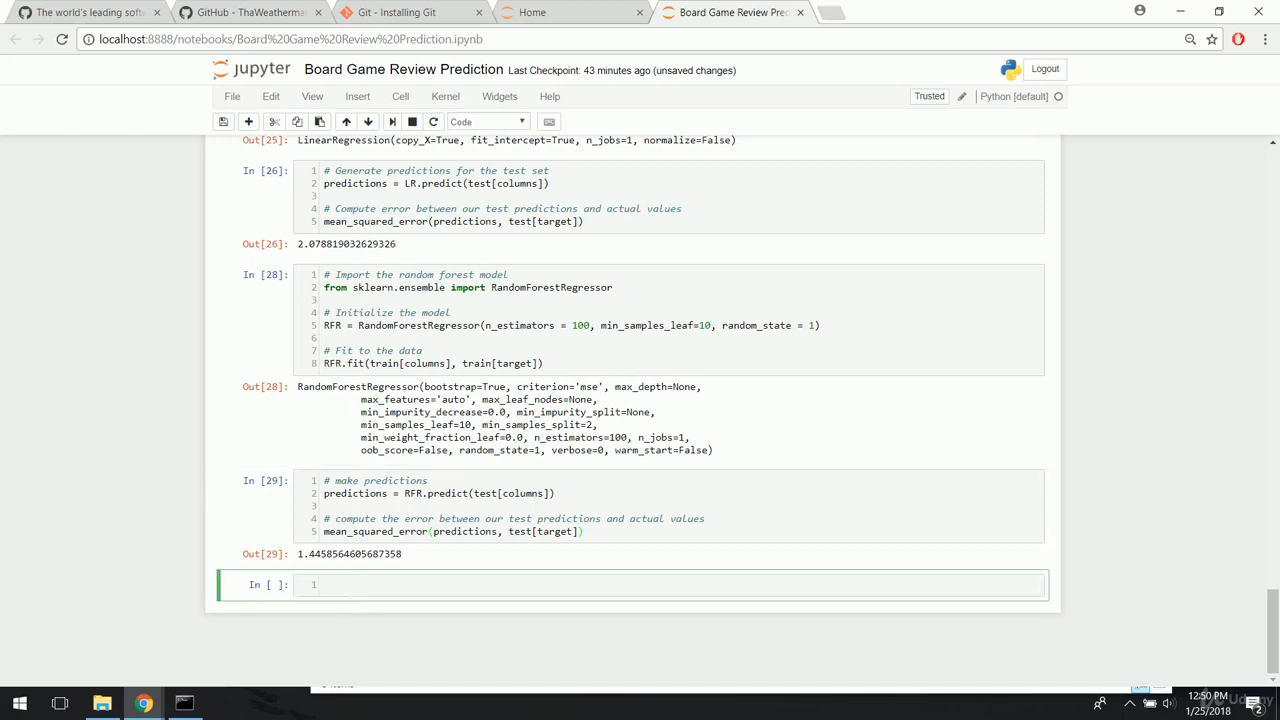
text(test[)
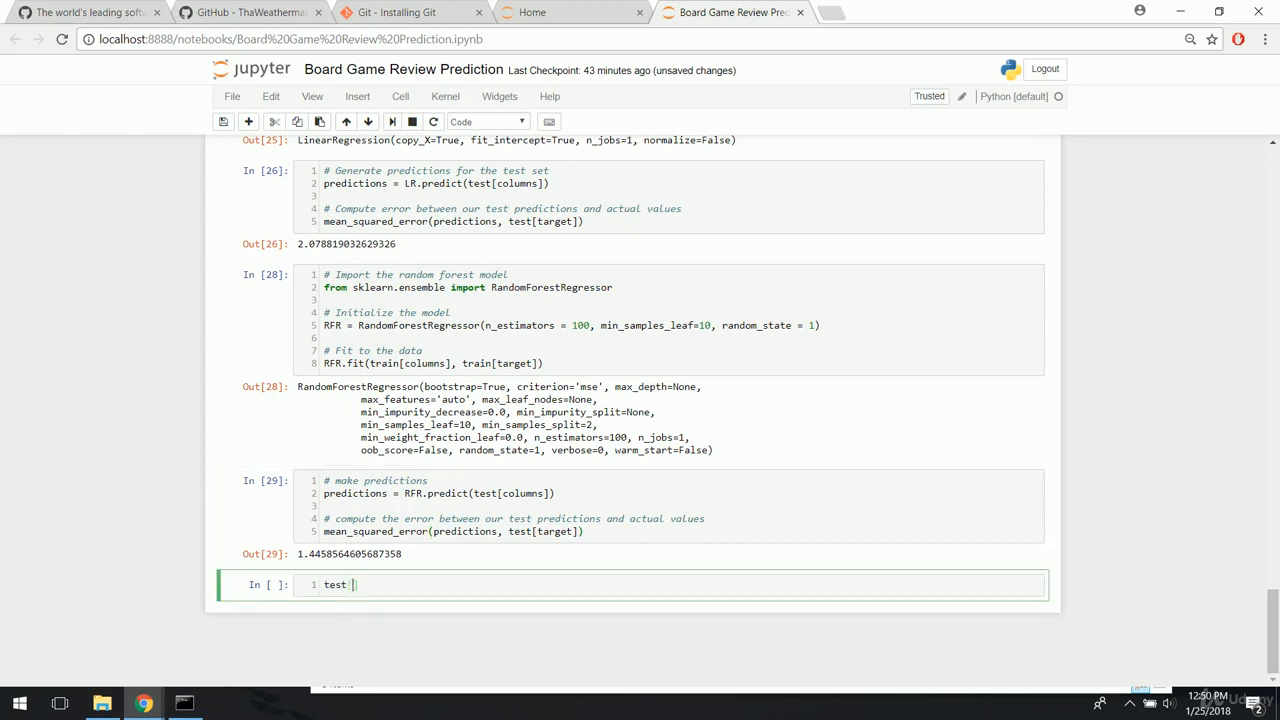
text([columns])
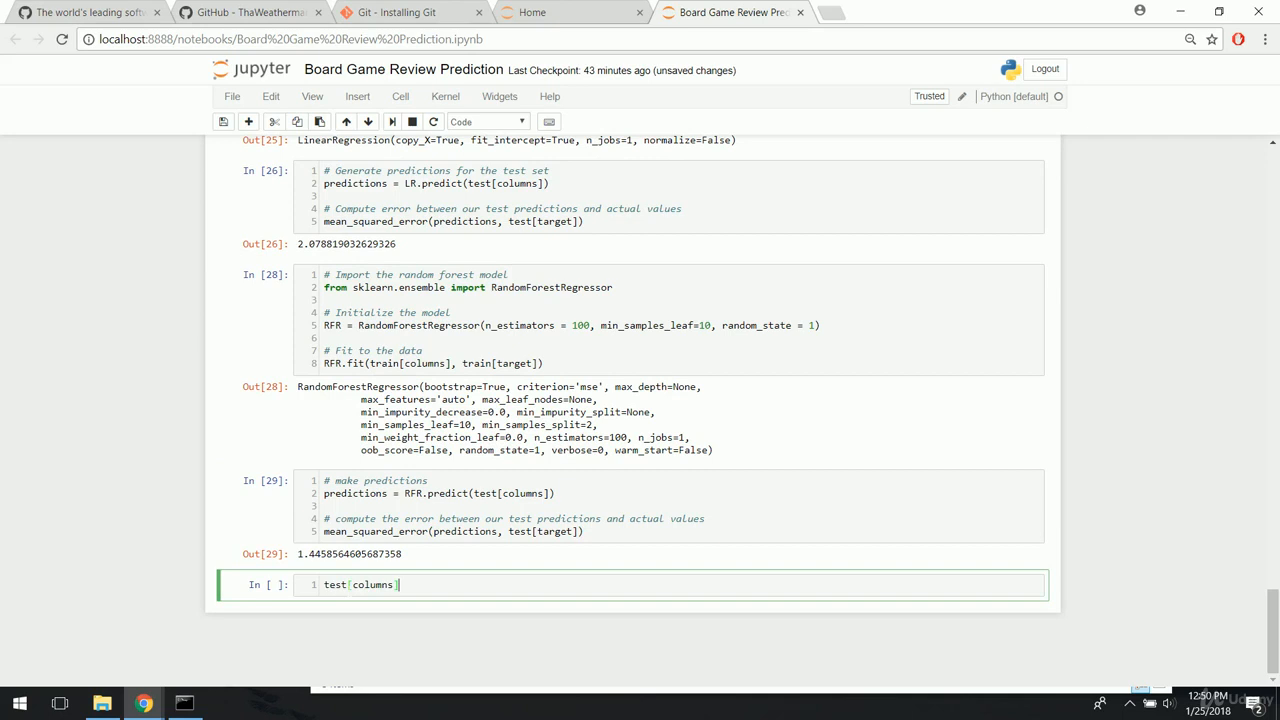
text(.iloc[)
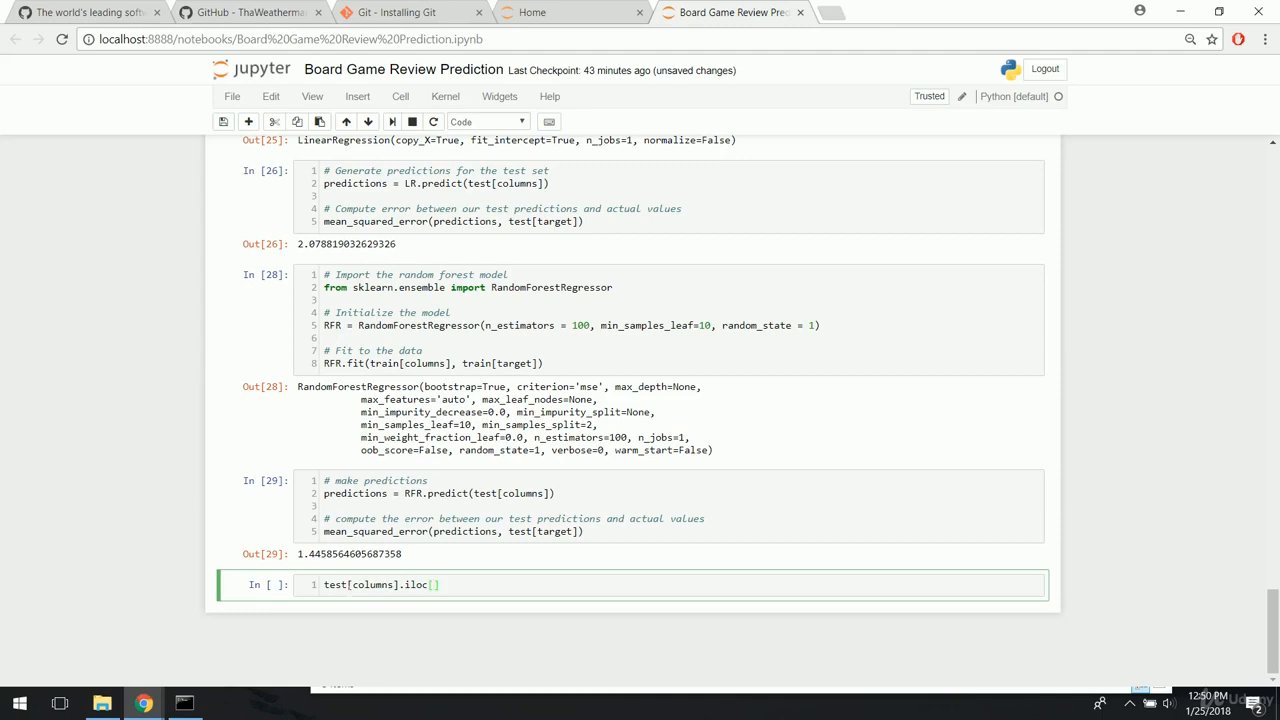
text(0)
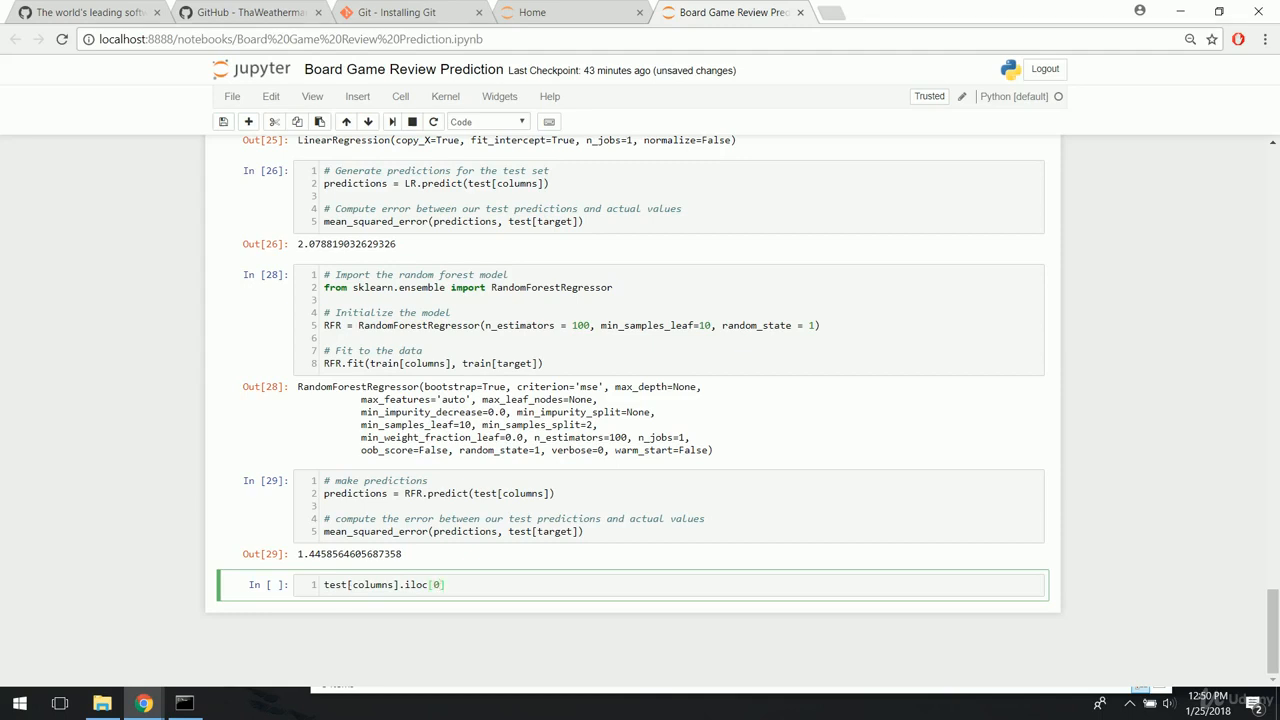
- Try row index 1000 instead, then return to editing the lookup back to iloc[0]
double_click(336, 584)
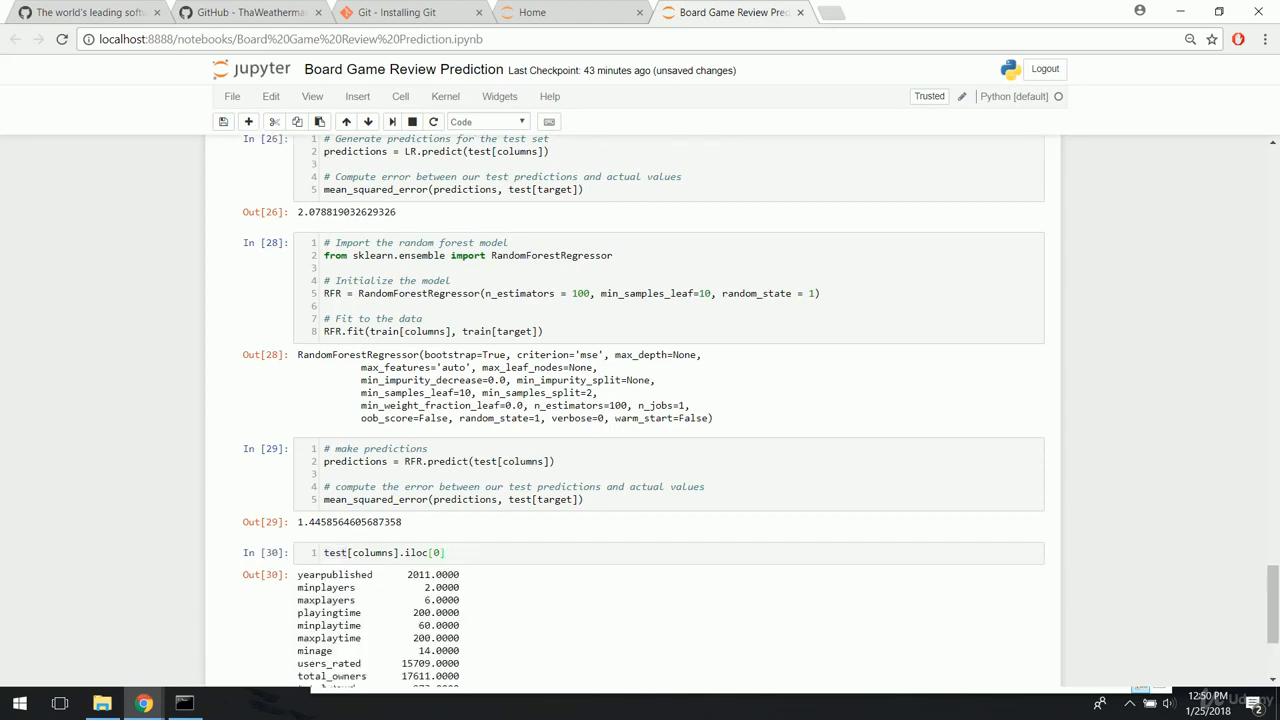
scroll(down, 3)
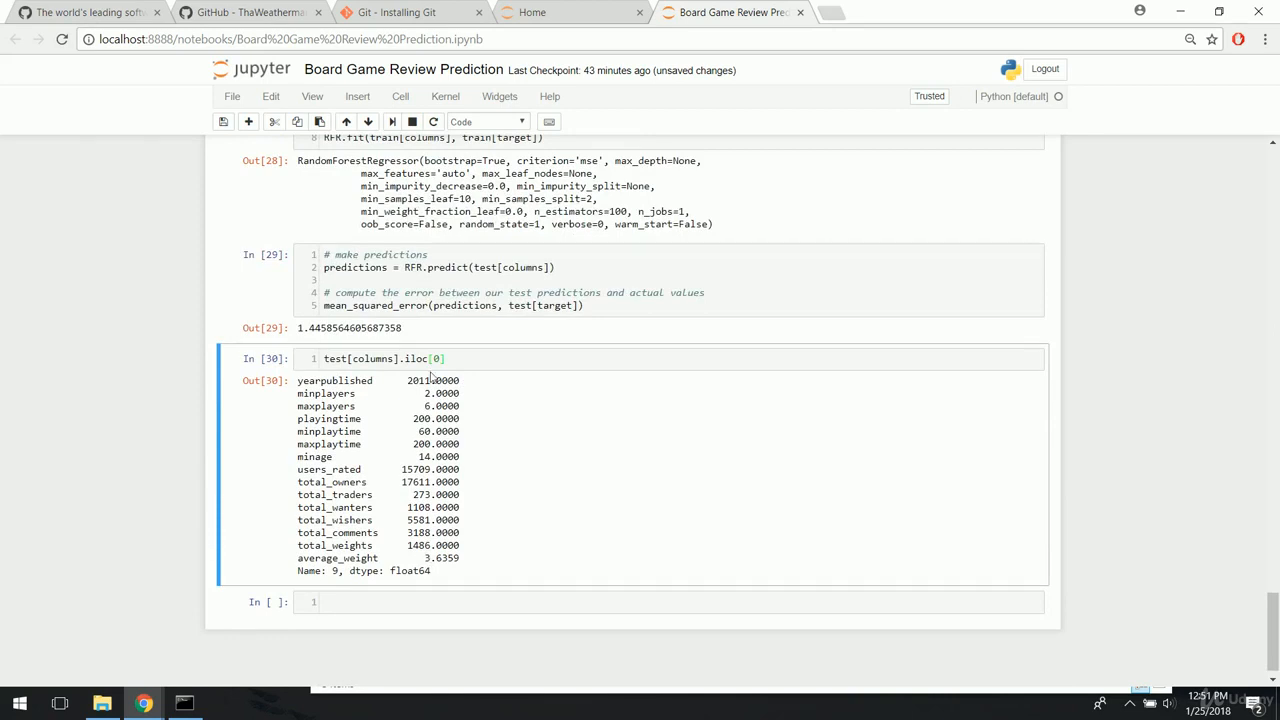
text(1000)
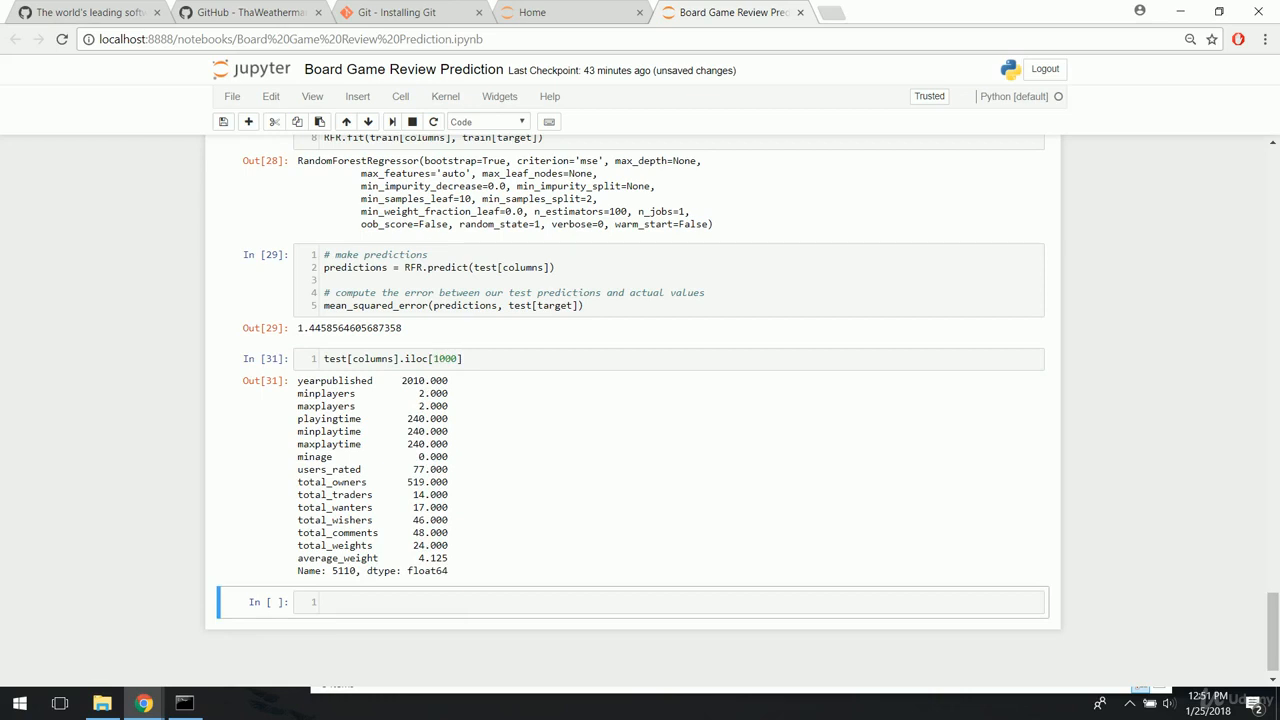
click(444, 358)
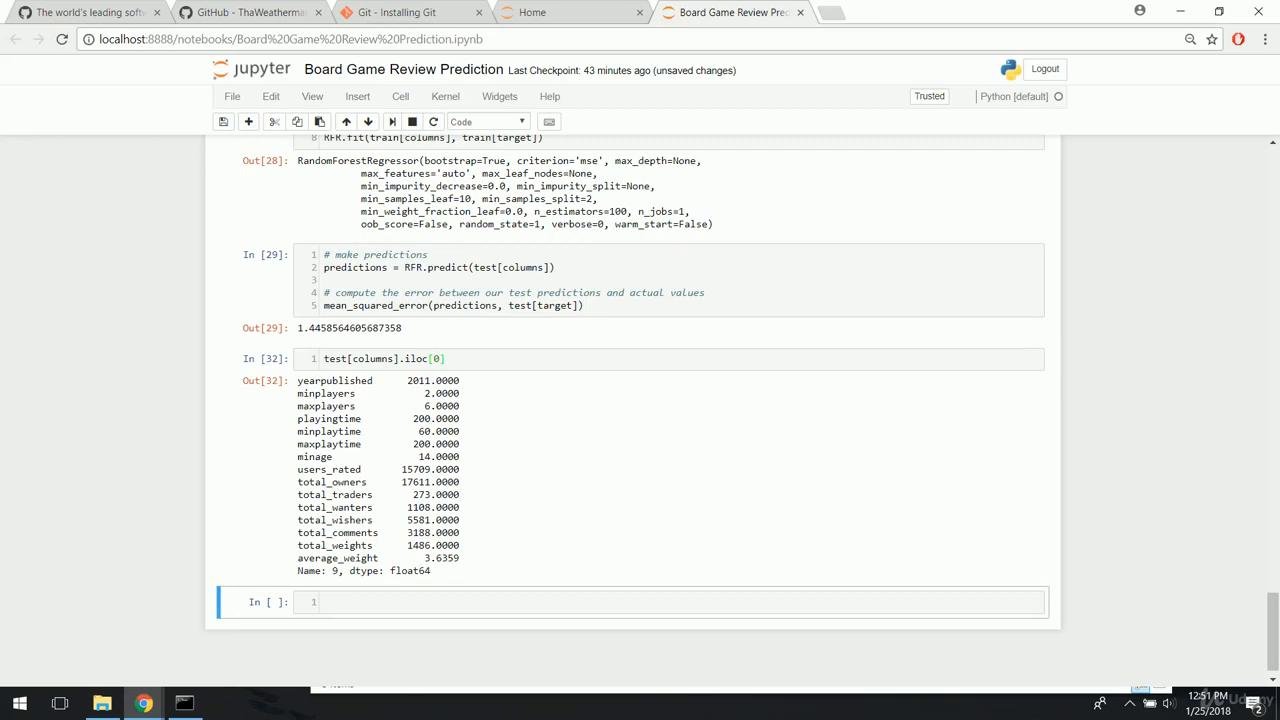
mouse_move(464, 386)
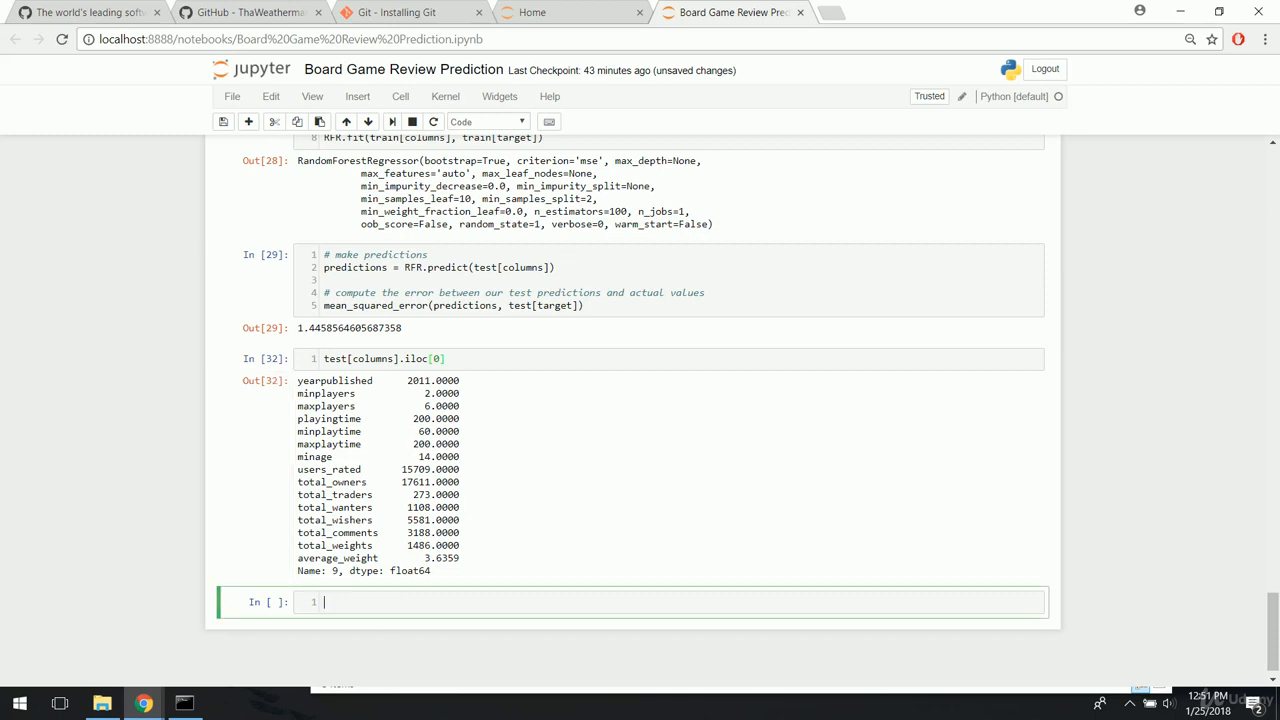
- Predict the first test game's rating with LR and RFR on test[columns].iloc[0] reshaped (1, -1)
text(rating)
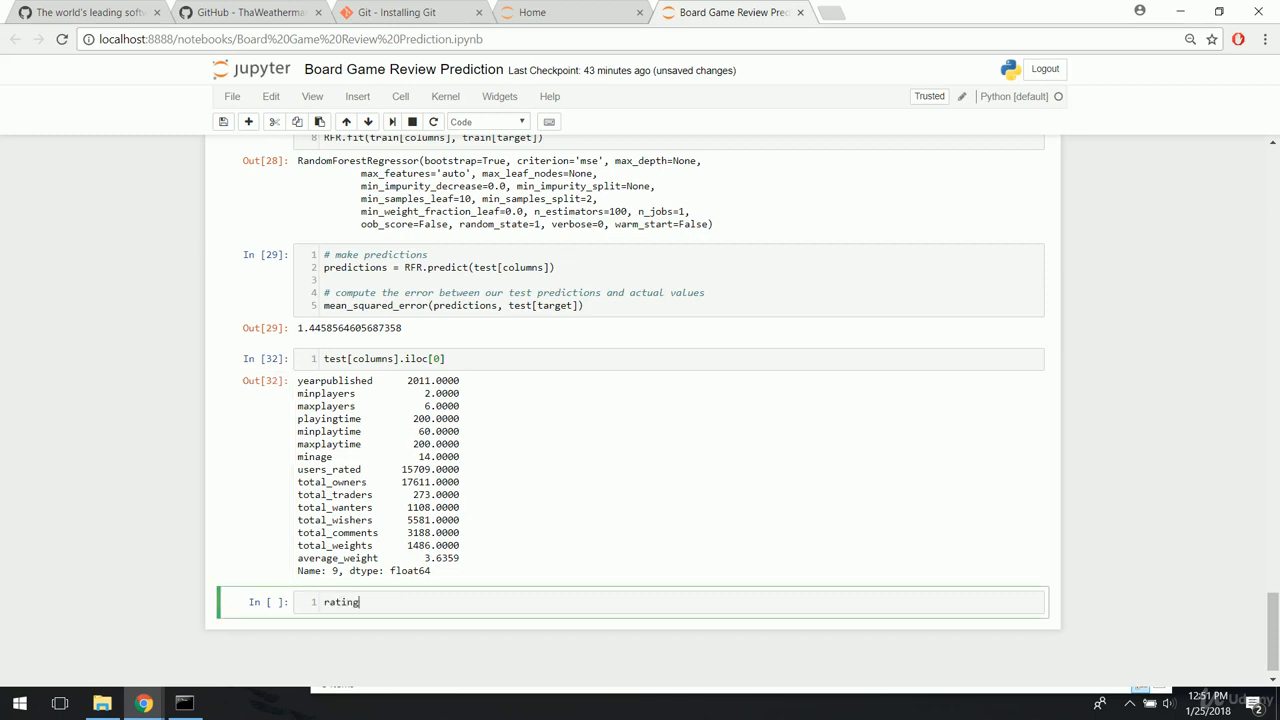
text(=)
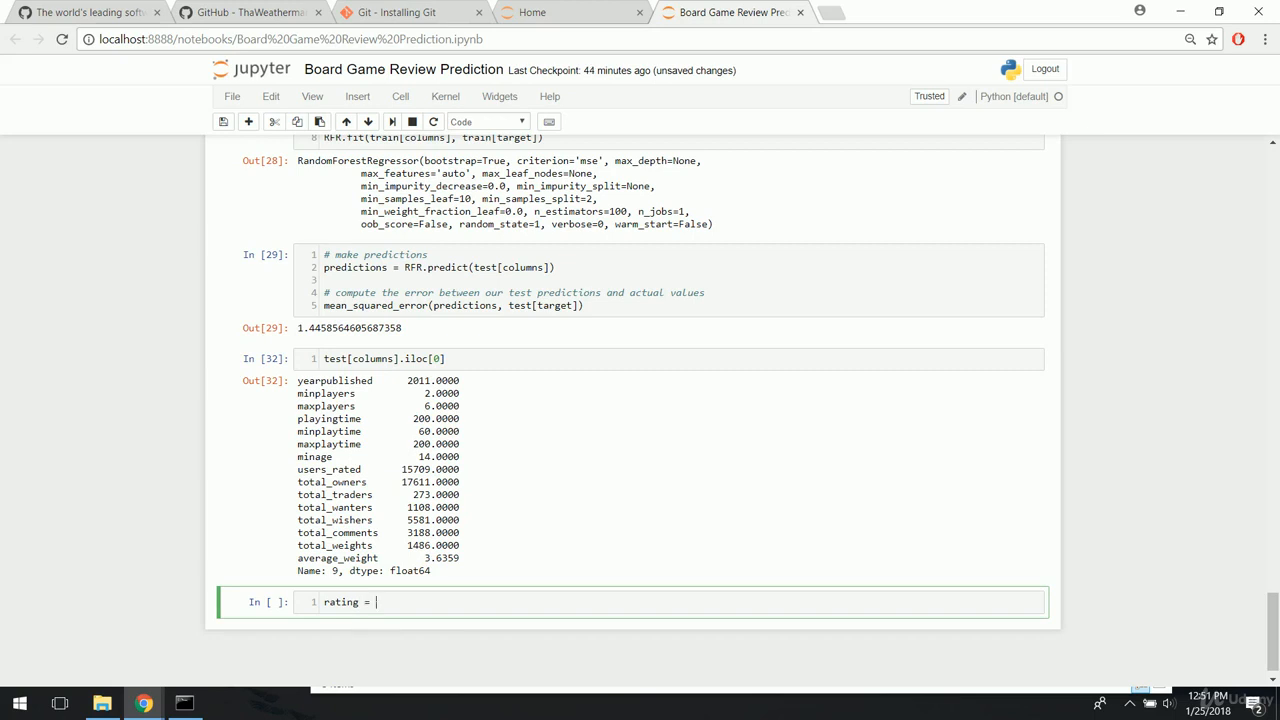
text(RFR)
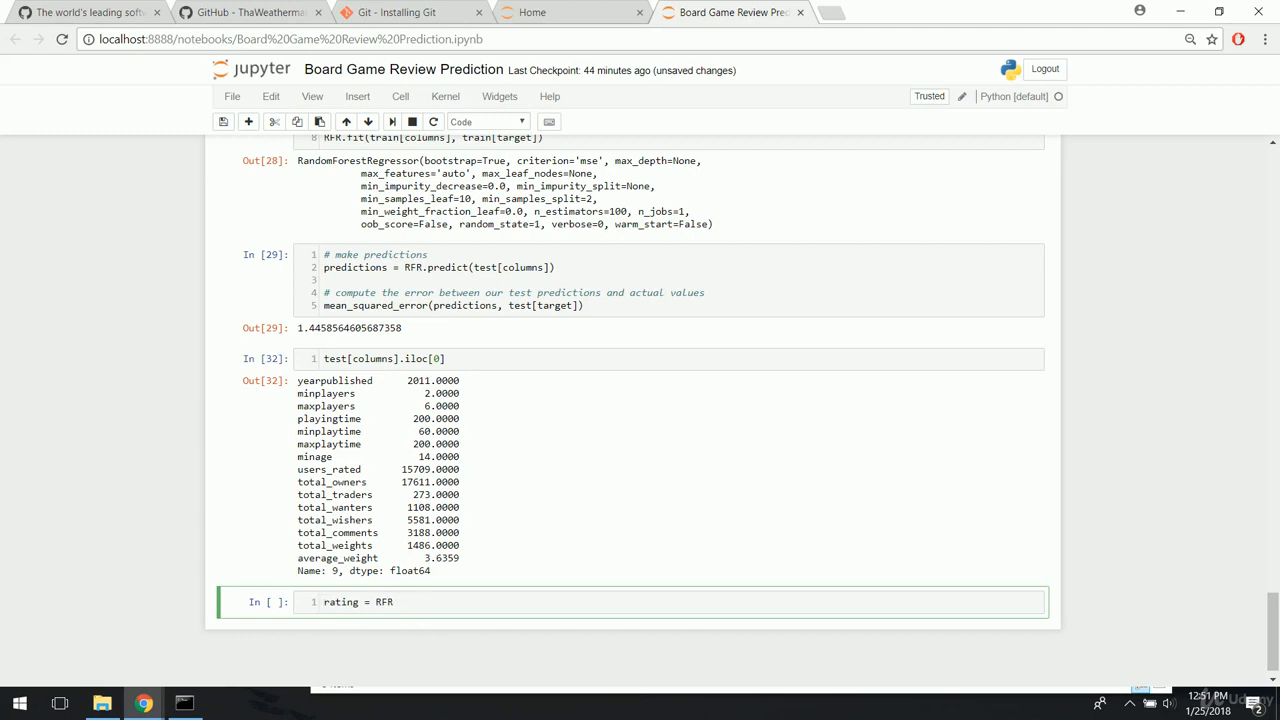
text(LR)
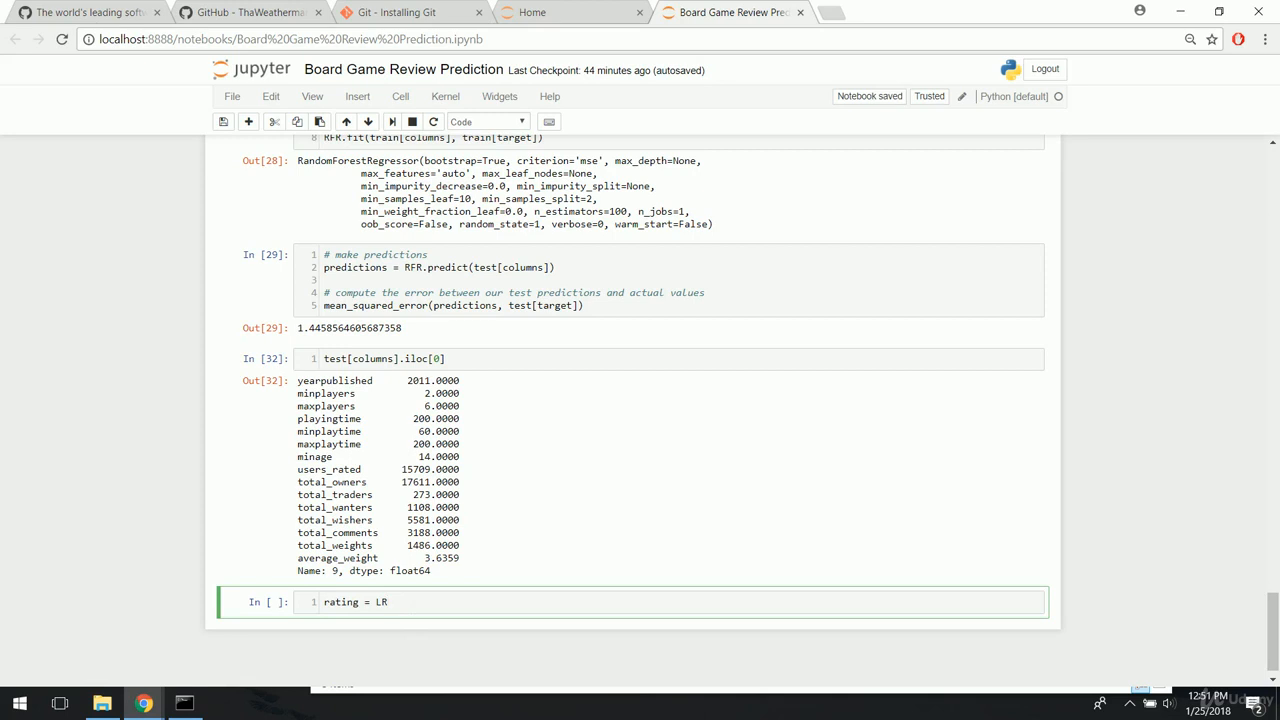
text(.predict(tes)
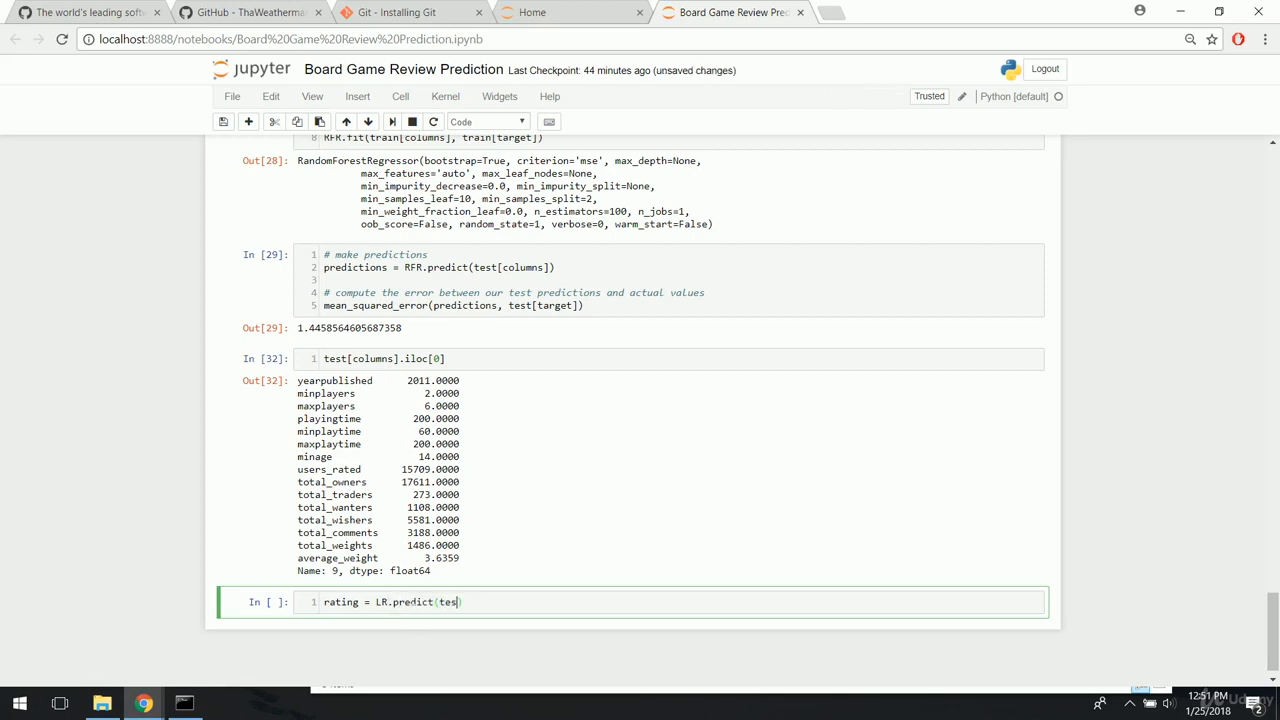
text([columns])
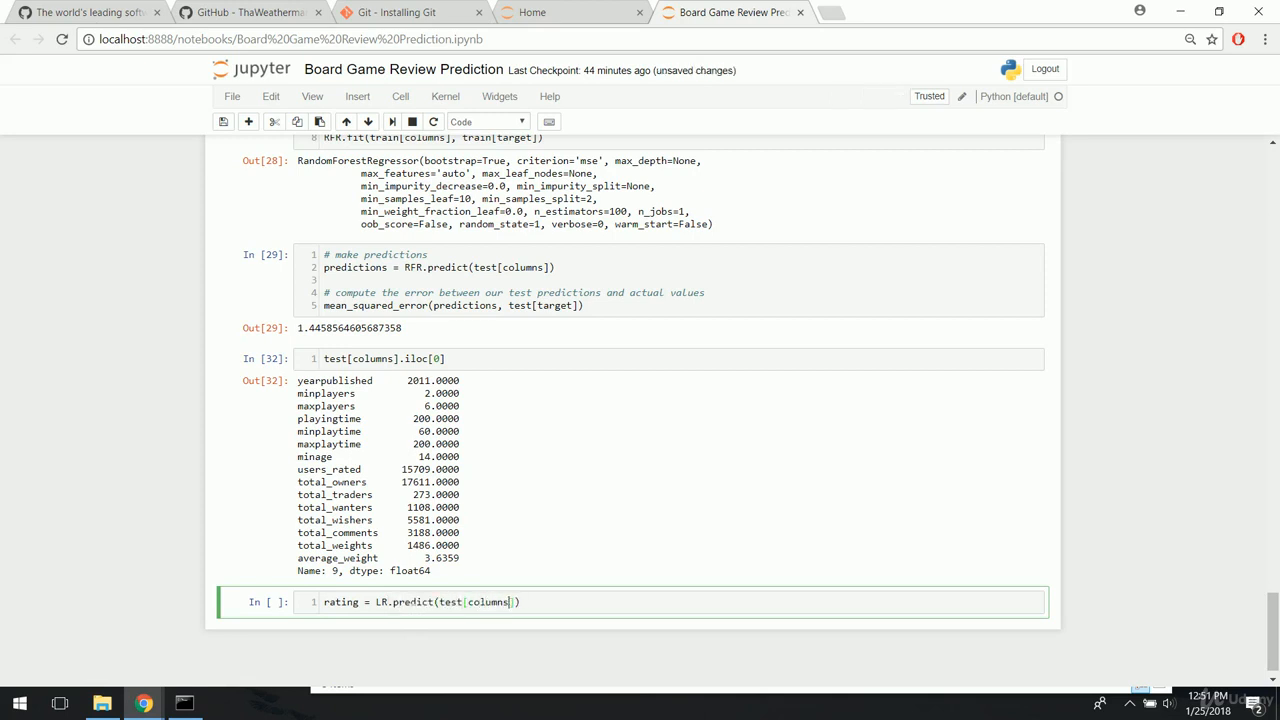
text(.iloc[0)
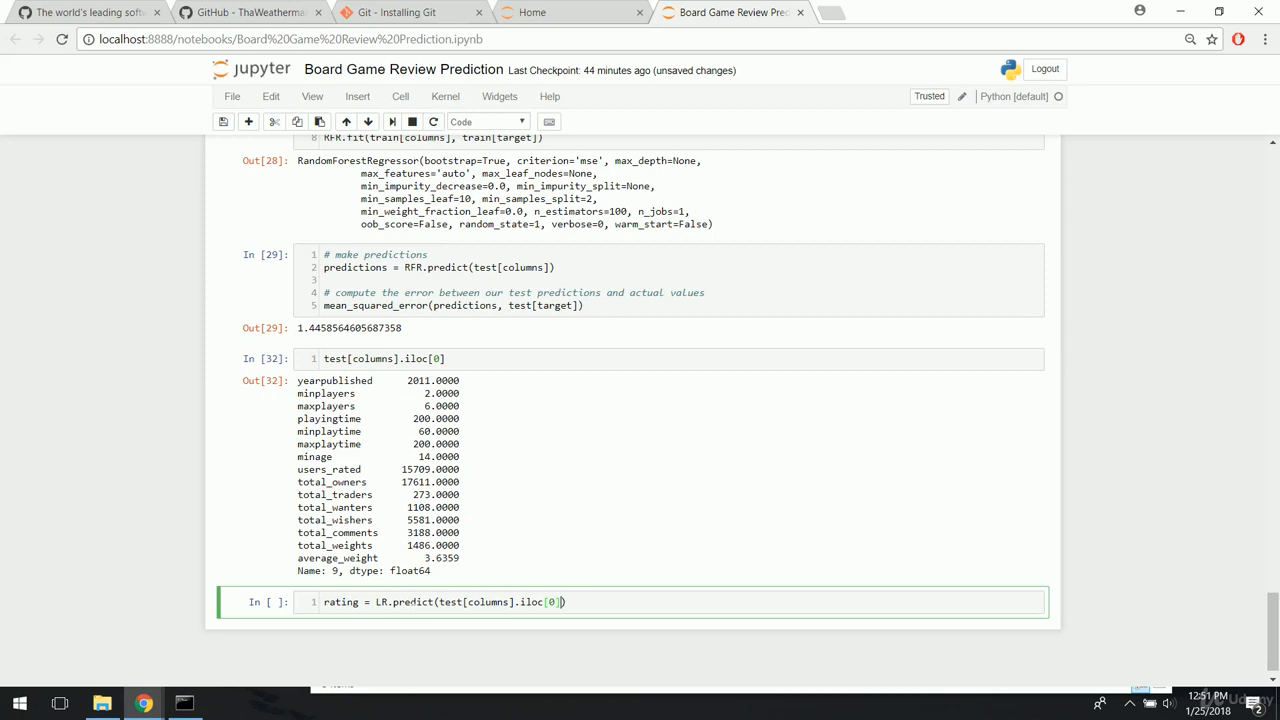
text(.values.reshape)
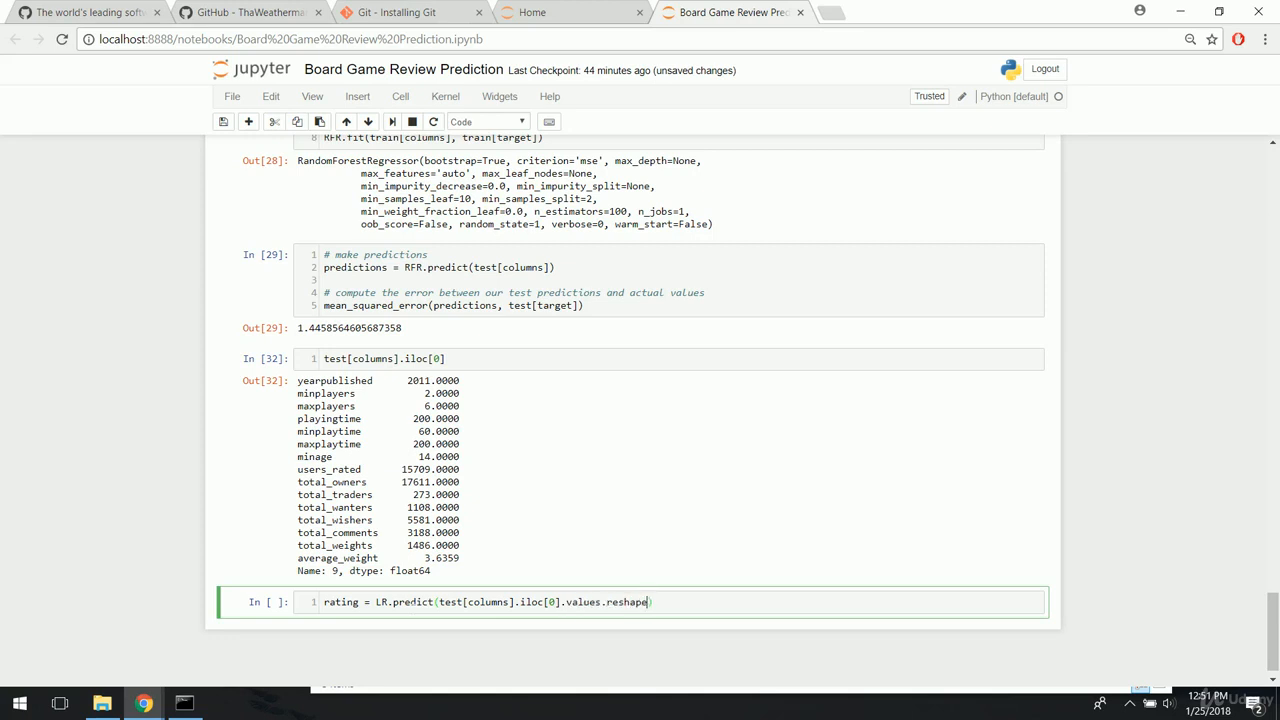
text(()
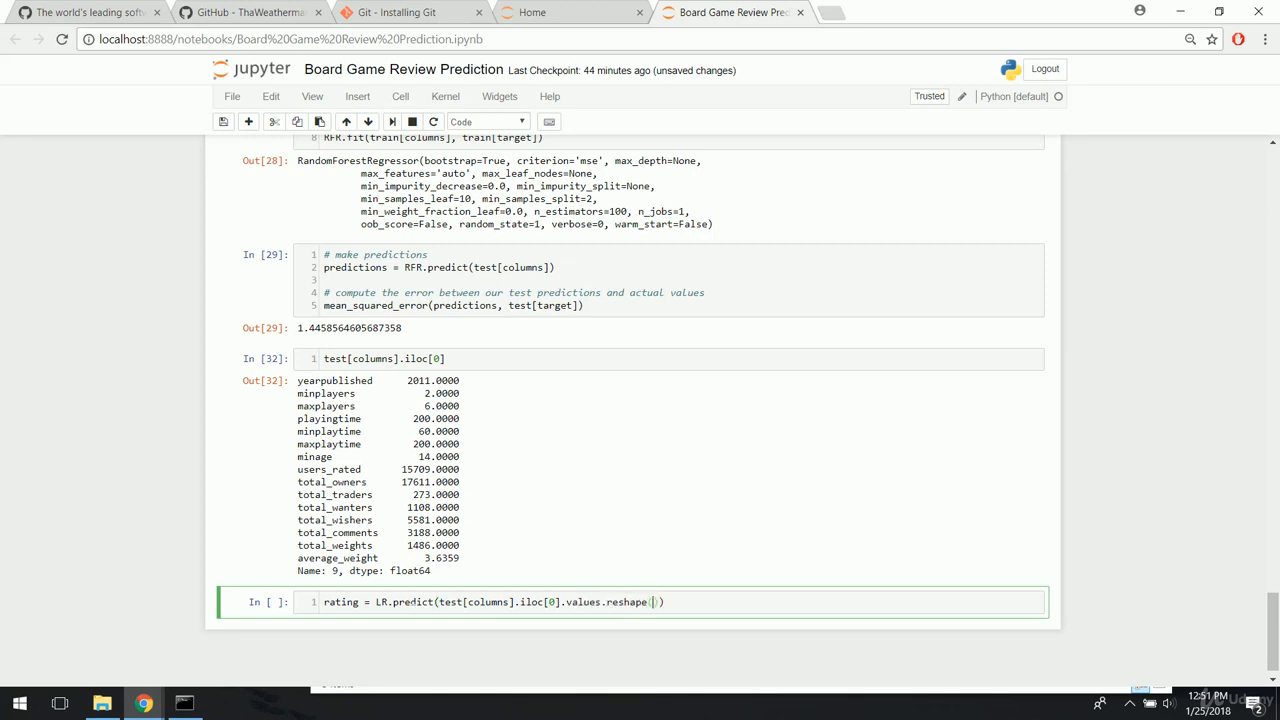
text(1, -1)
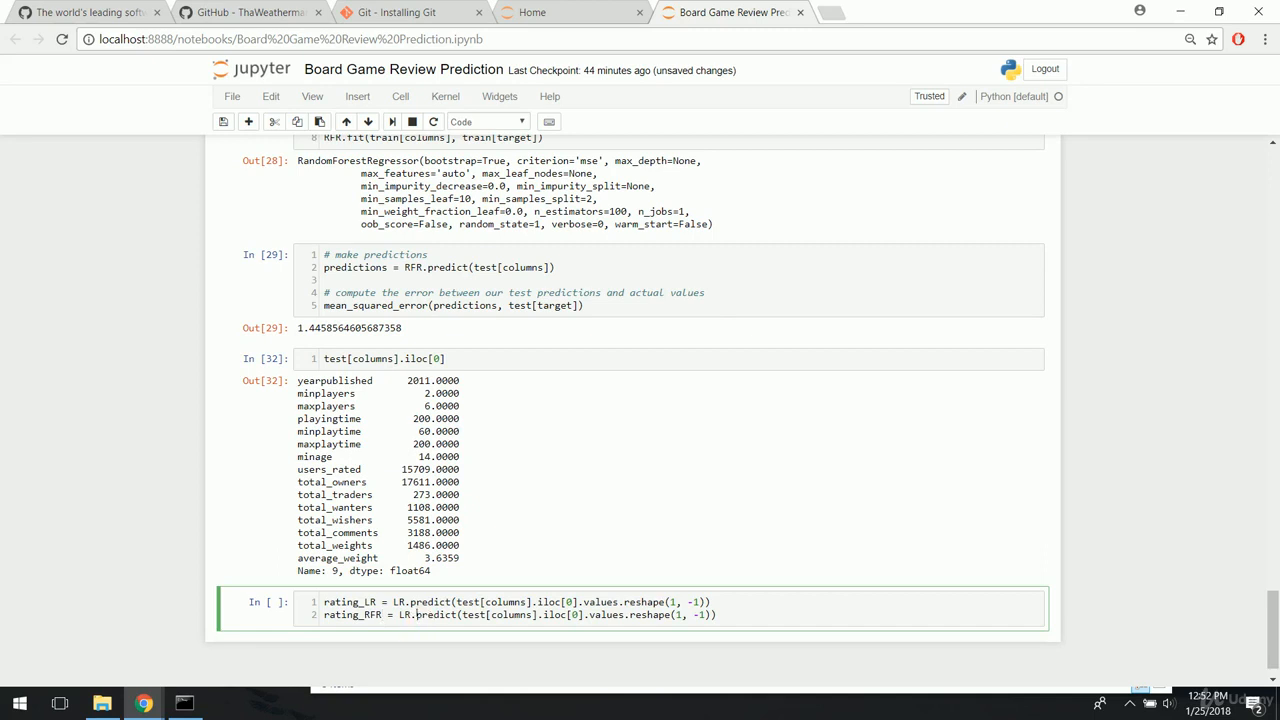
text(RFR)
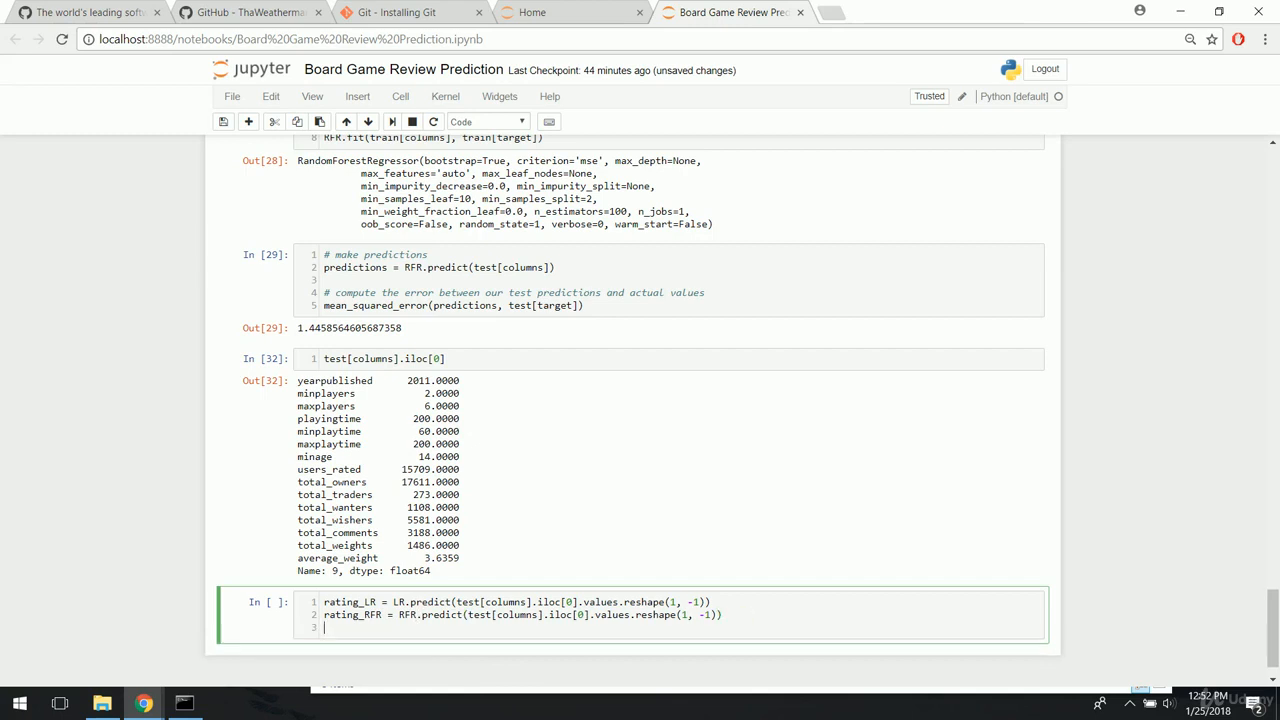
- Comment the cell and print rating_LR and rating_RFR predictions
key(enter)
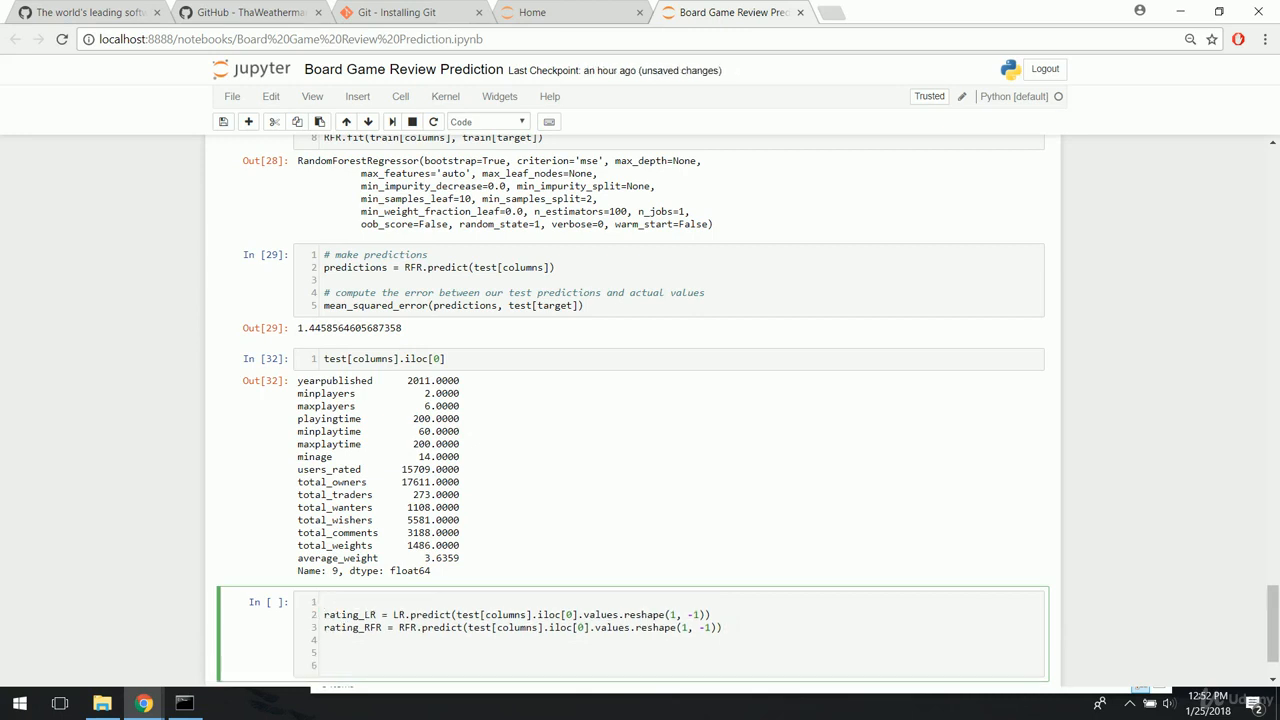
text(# Make prediction with)
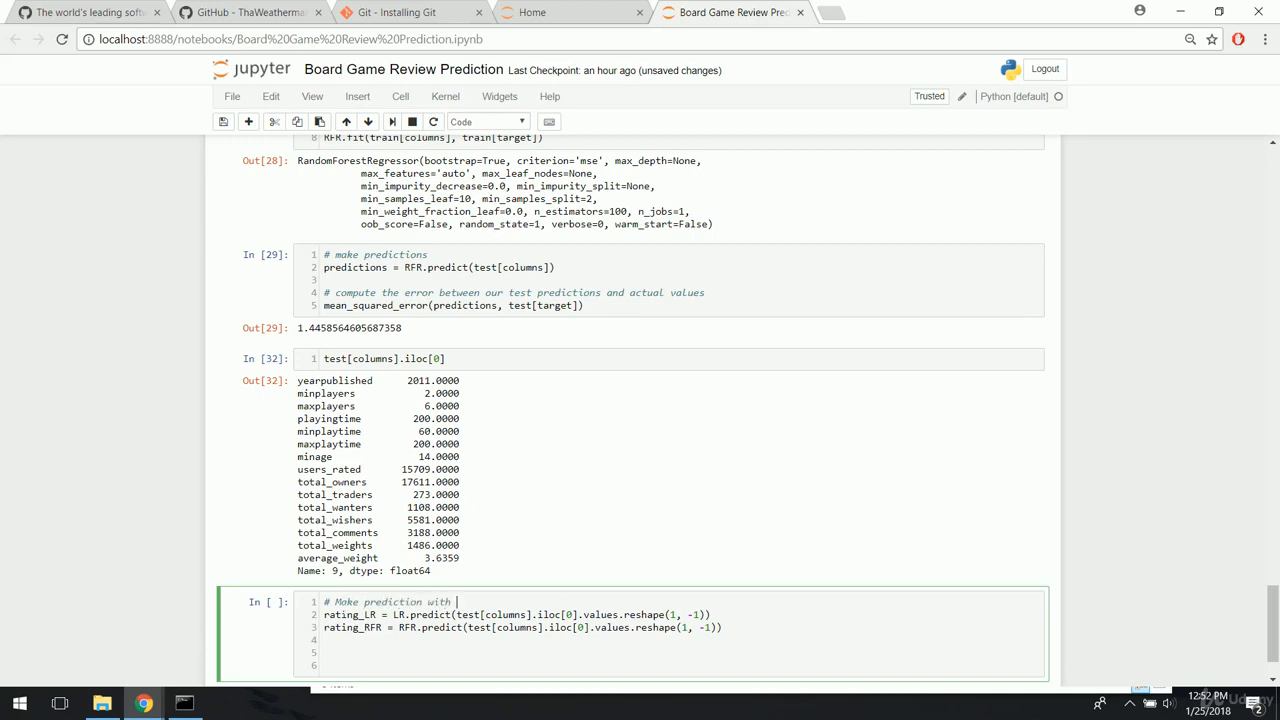
text(both models)
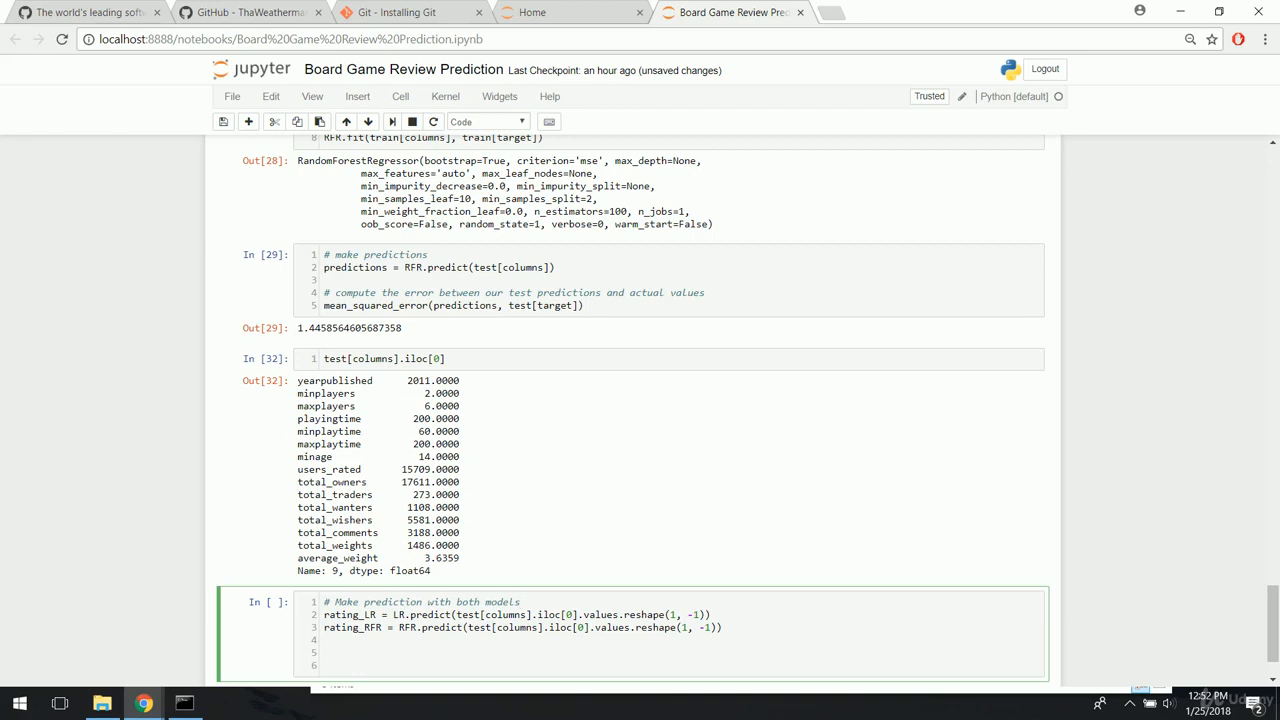
text(# Print out the pre)
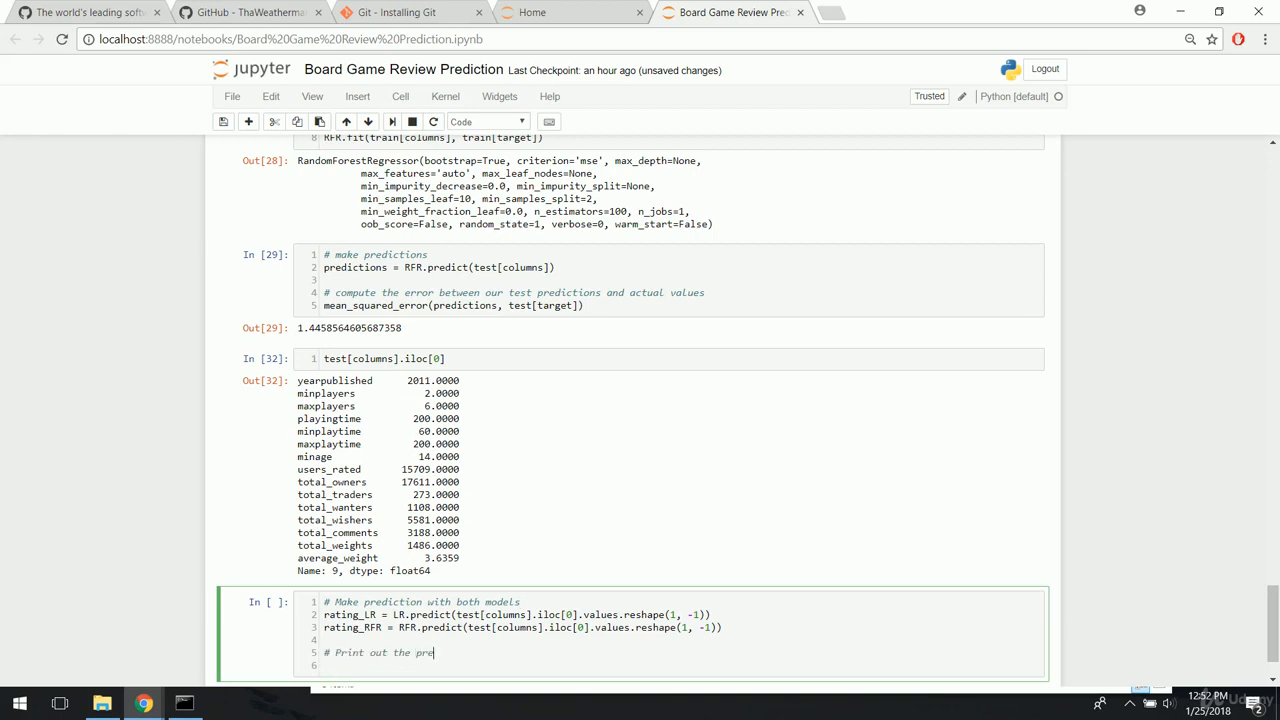
text(dictions)
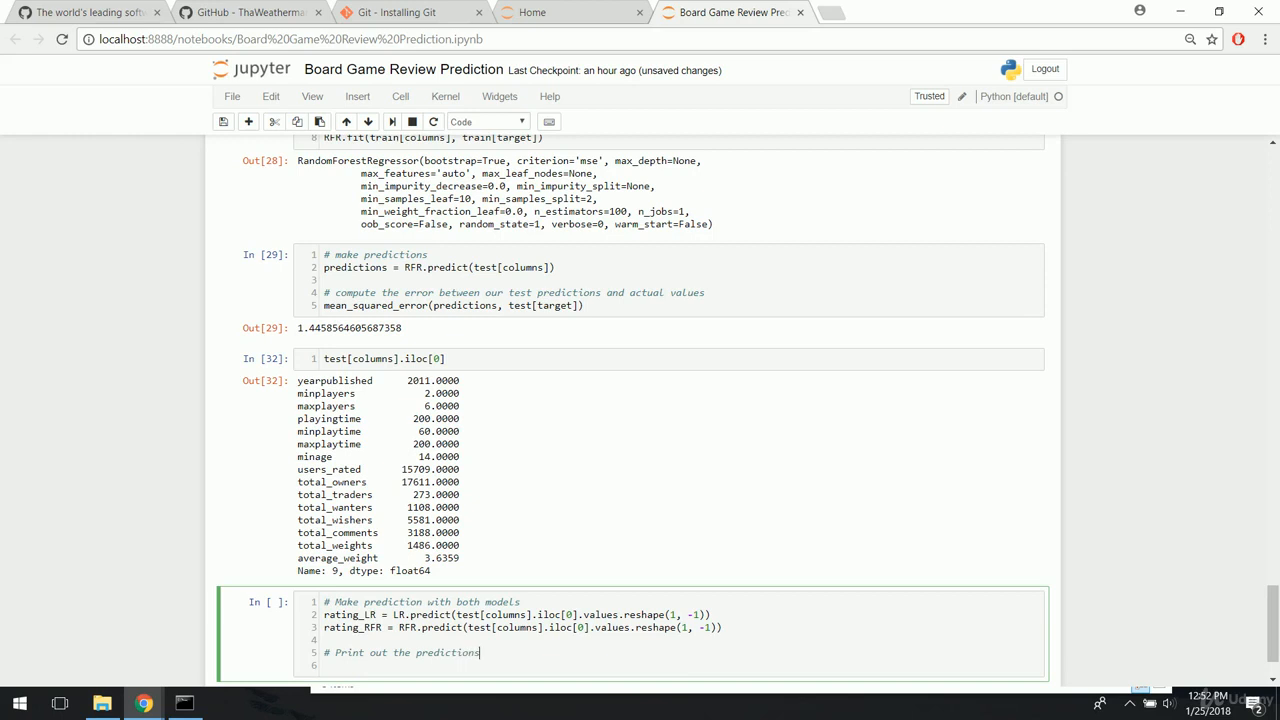
text(print())
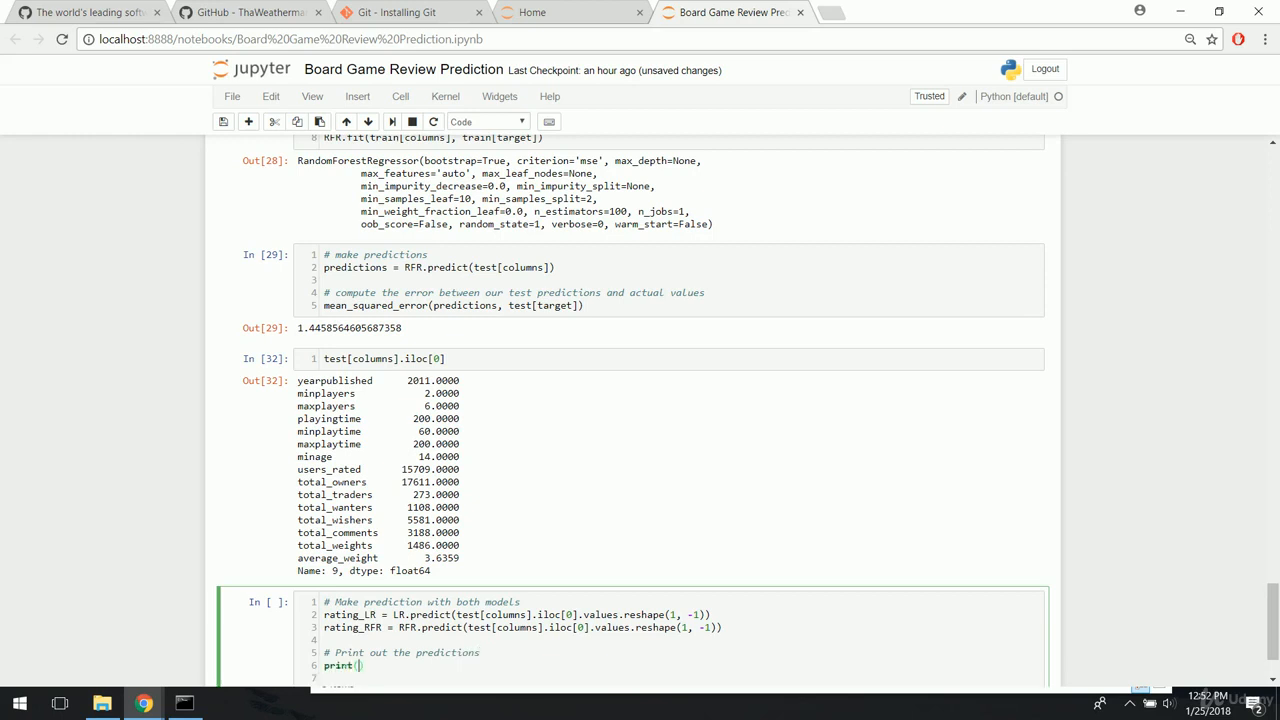
text(rating_LR)
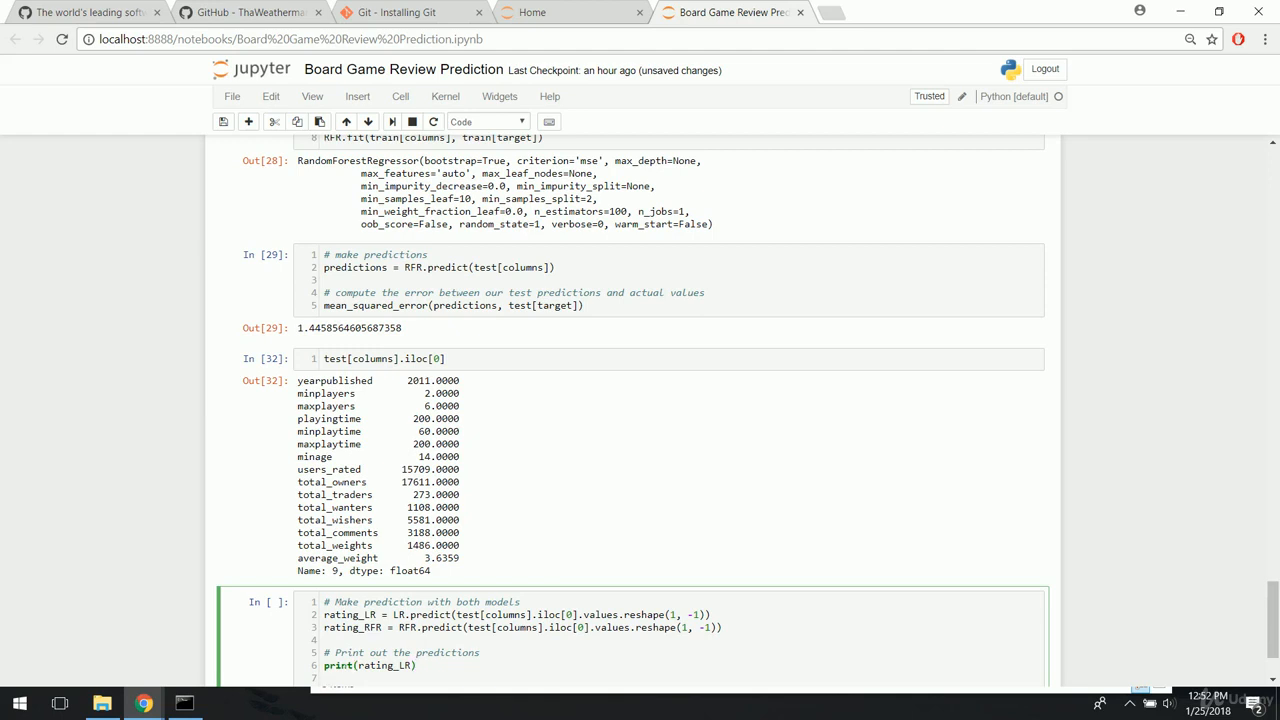
text(print(rating_RFR)
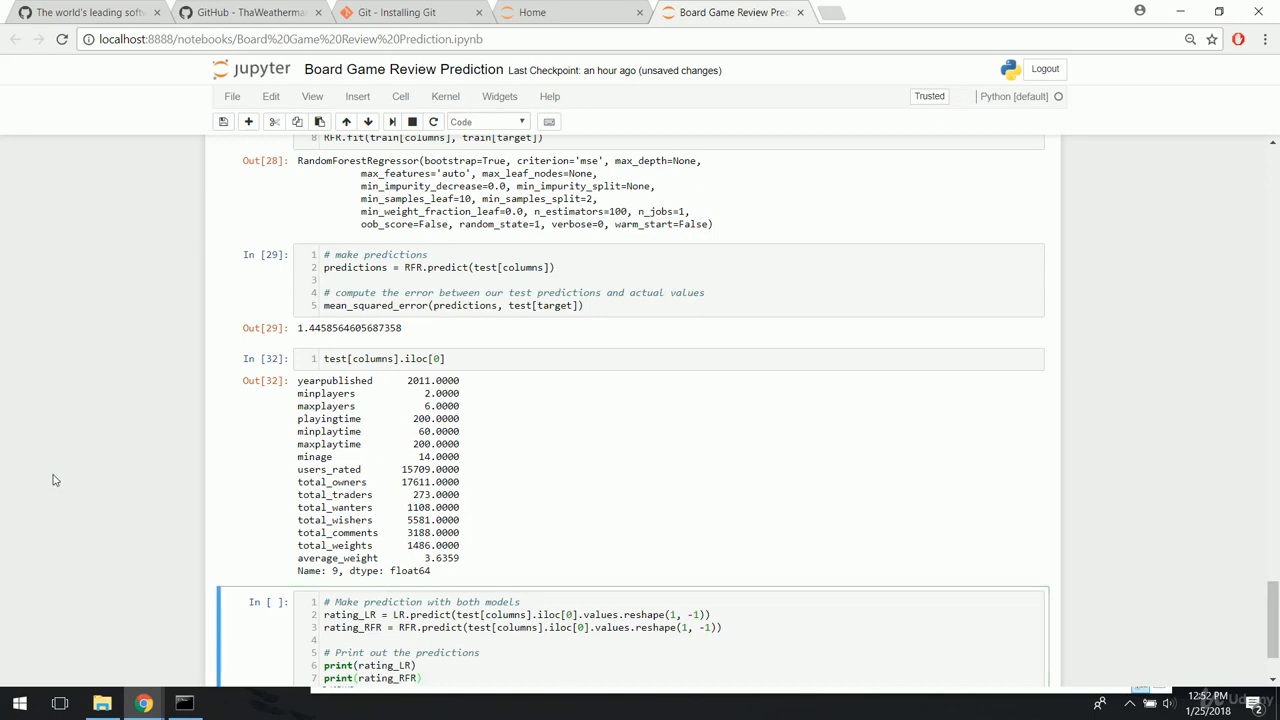
scroll(down, 3)
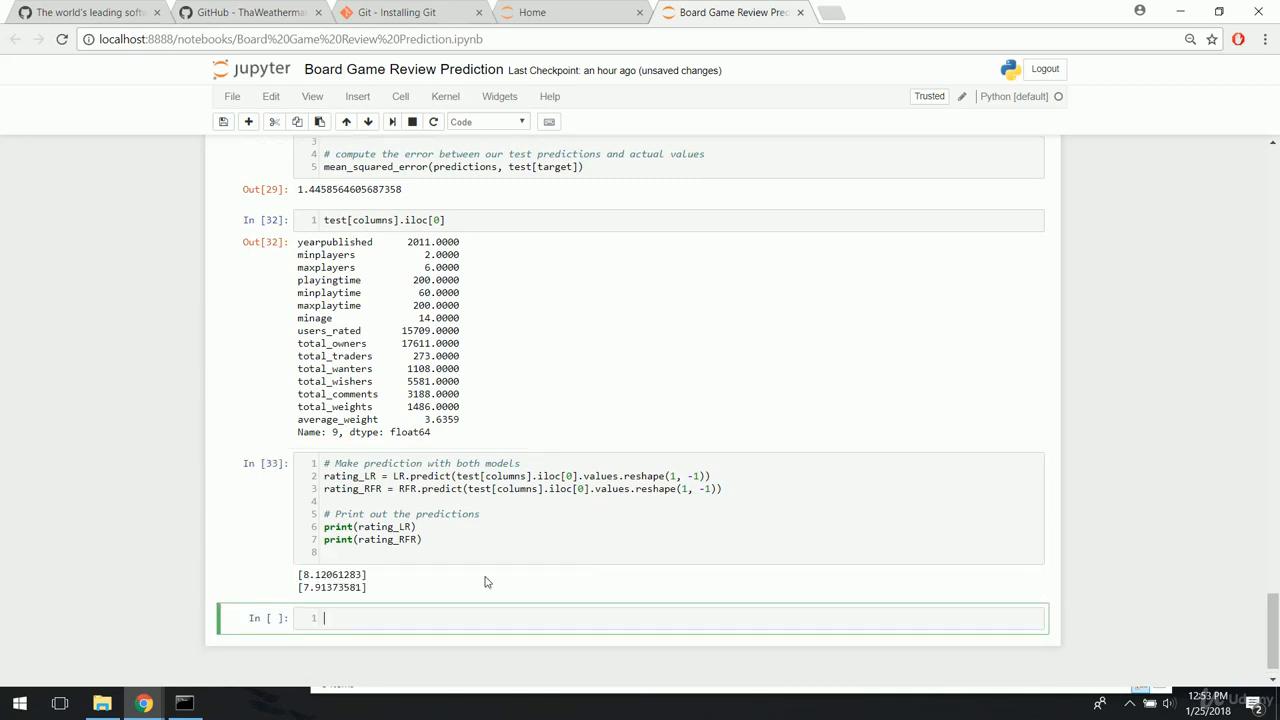
mouse_move(392, 582)
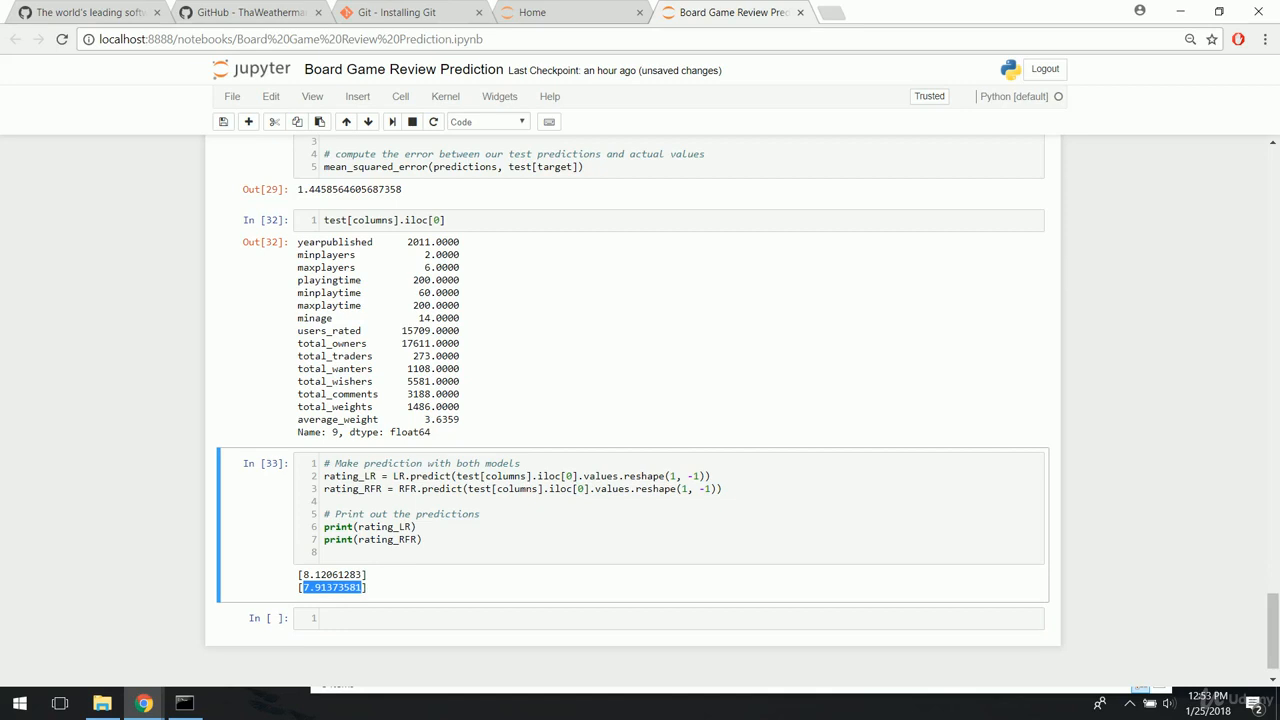
- Scroll down to view the printed predictions, about 8.12 and 7.91
scroll(down, 3)
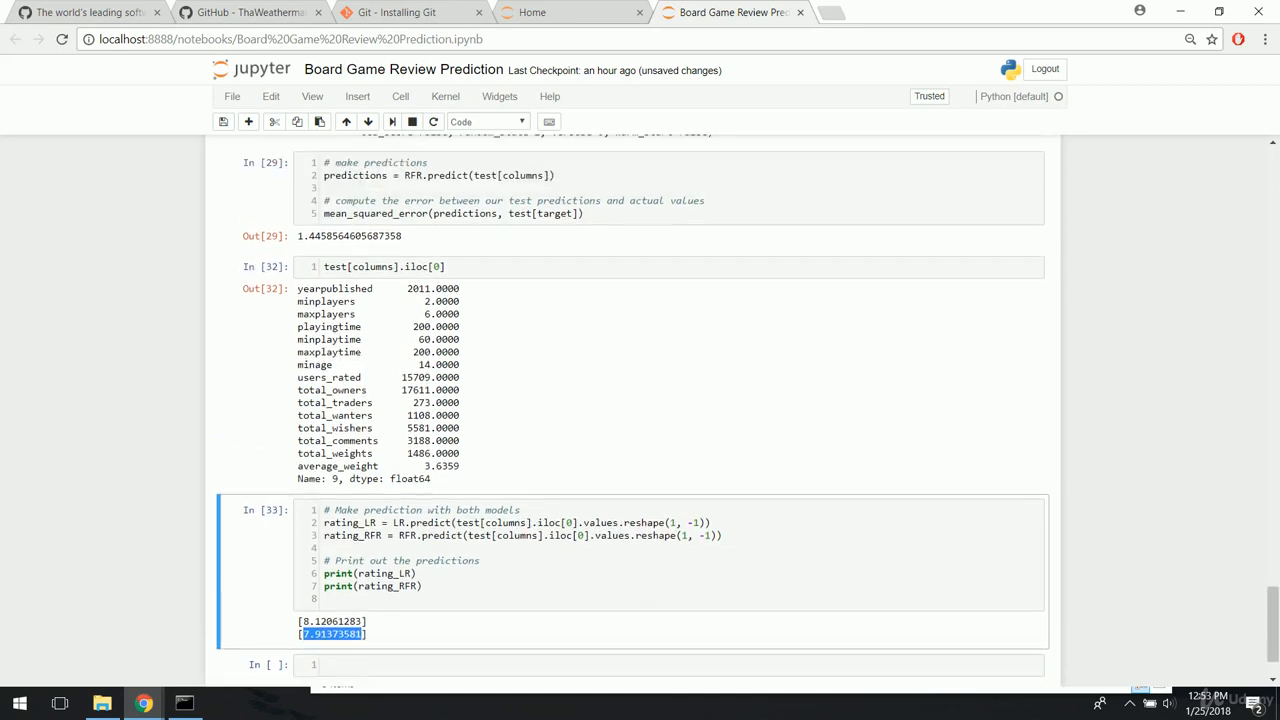
scroll(down, 3)
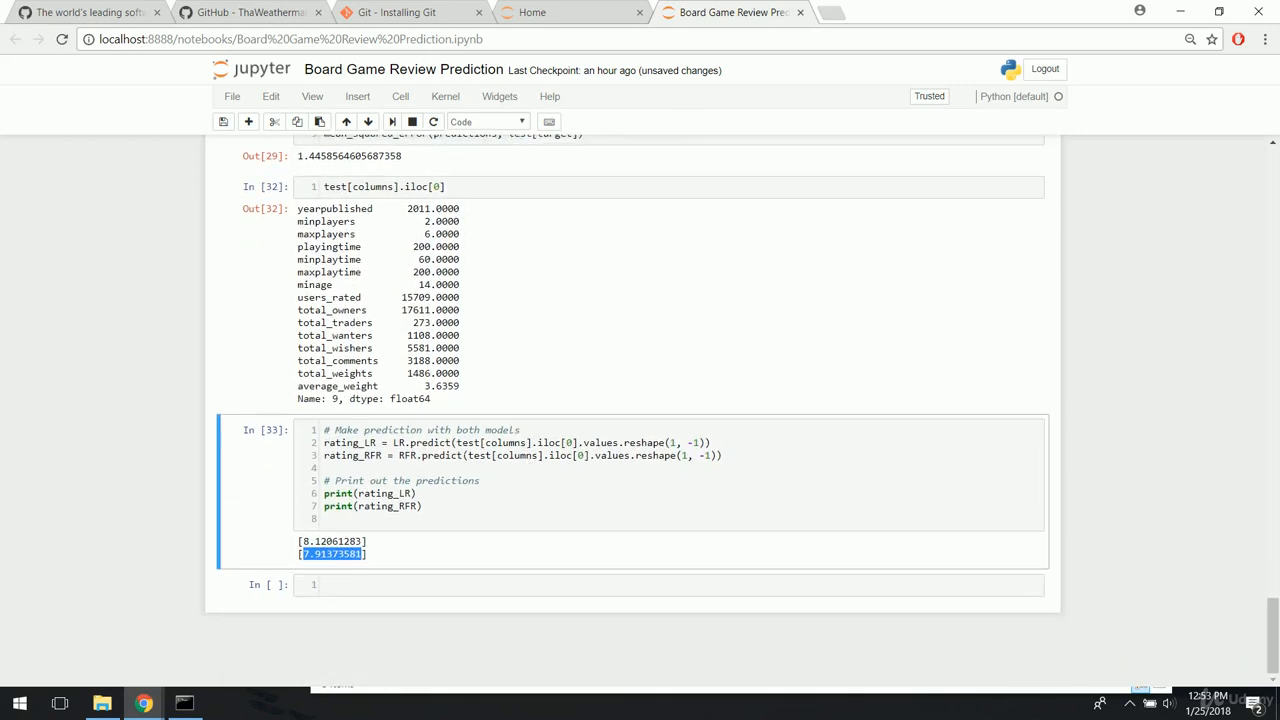
- Show the first test game's actual rating with test[target].iloc[0], giving 8.07933
text(test)
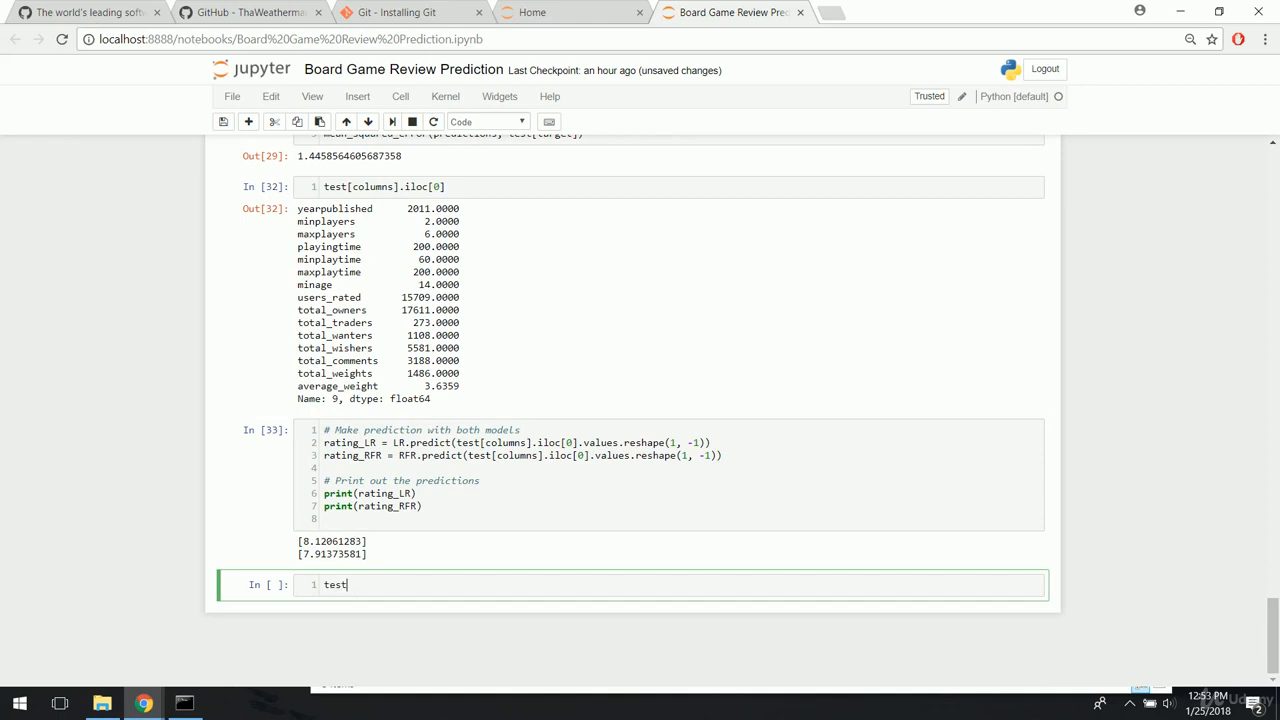
text([tar)
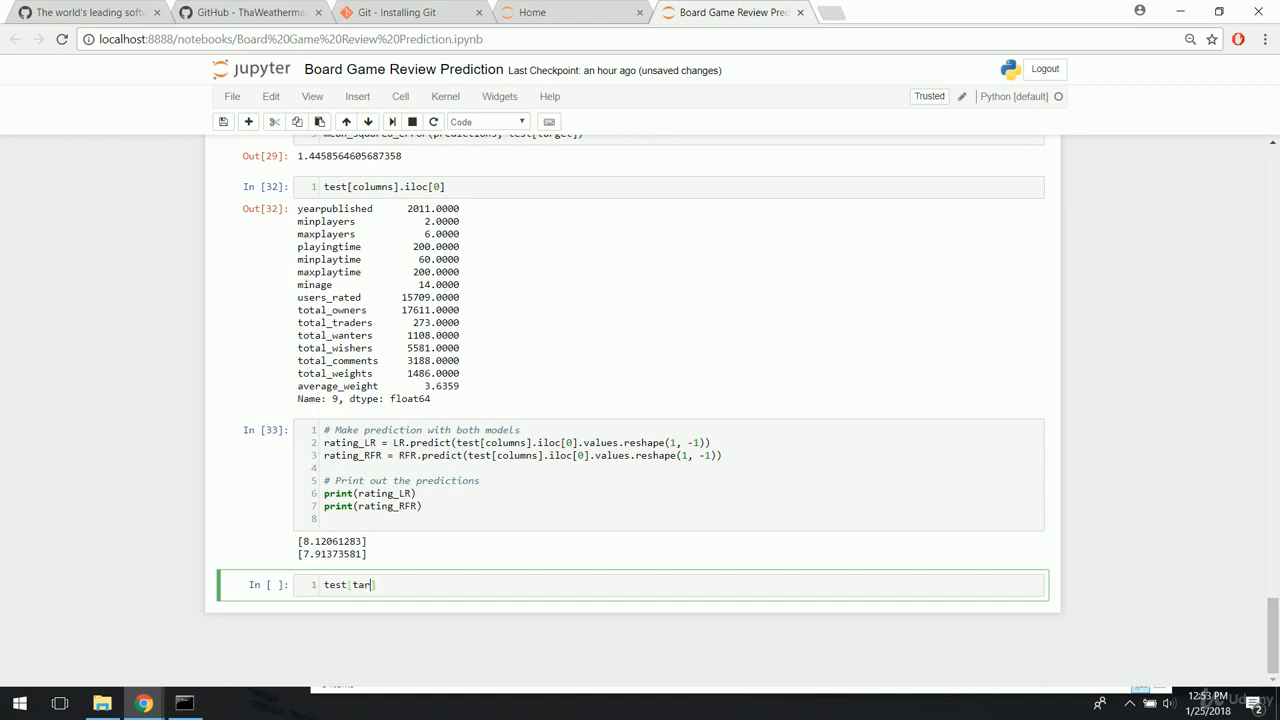
text(get])
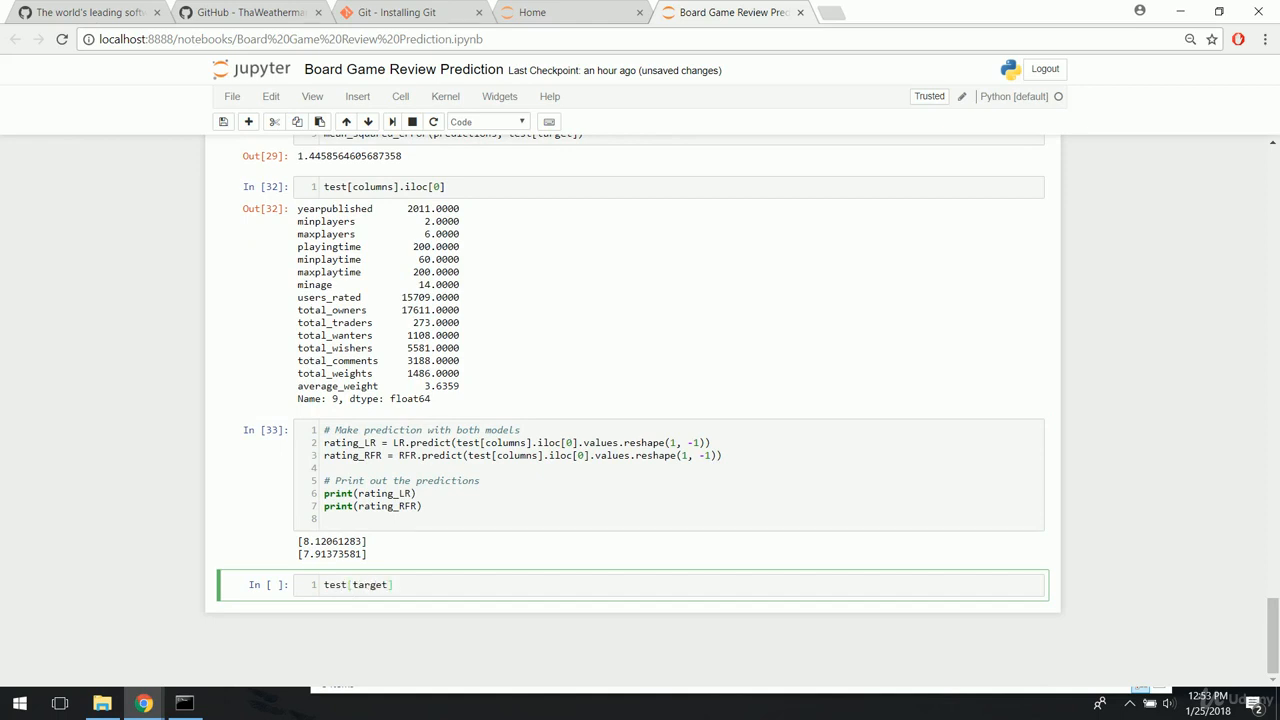
text(.iloc[])
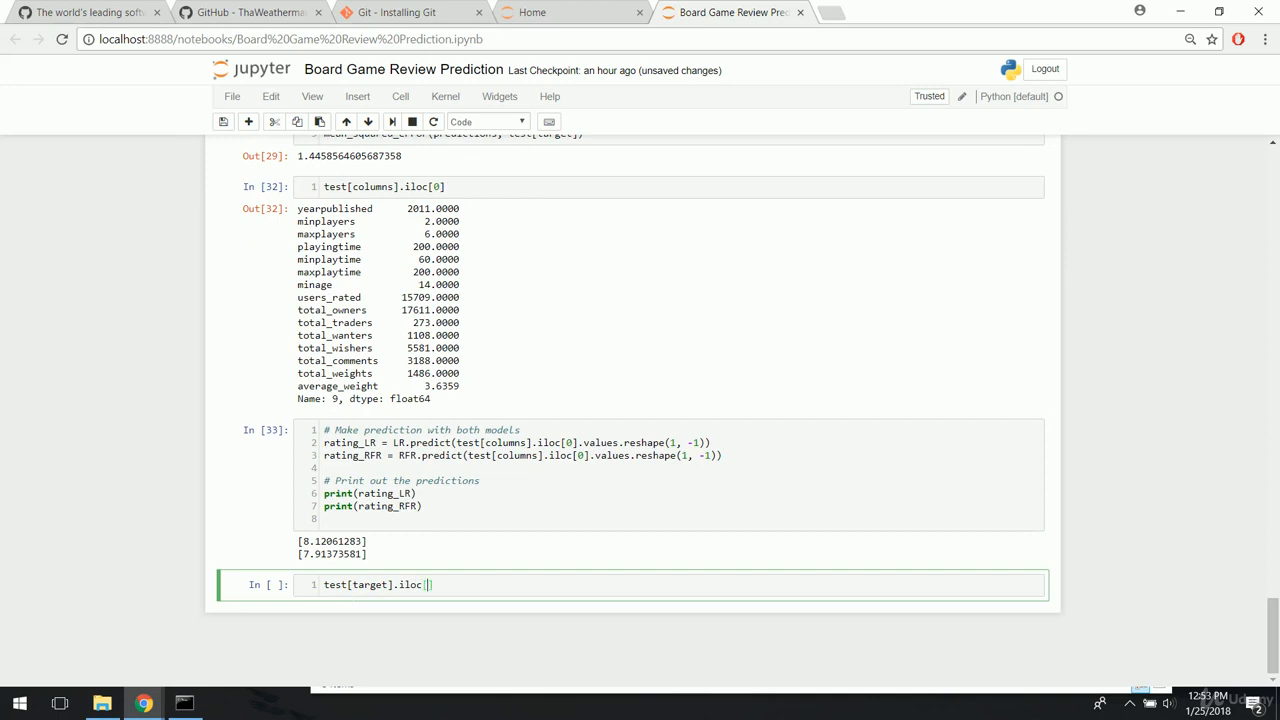
text(0])
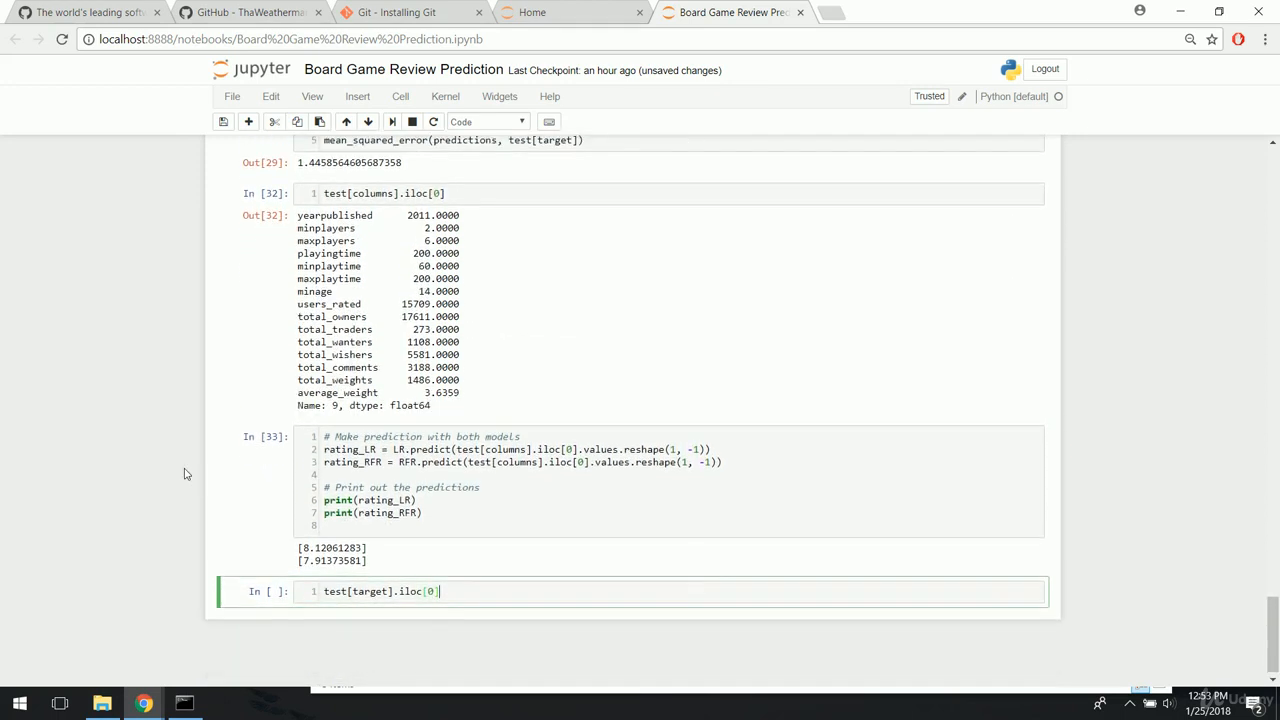
scroll(down, 3)
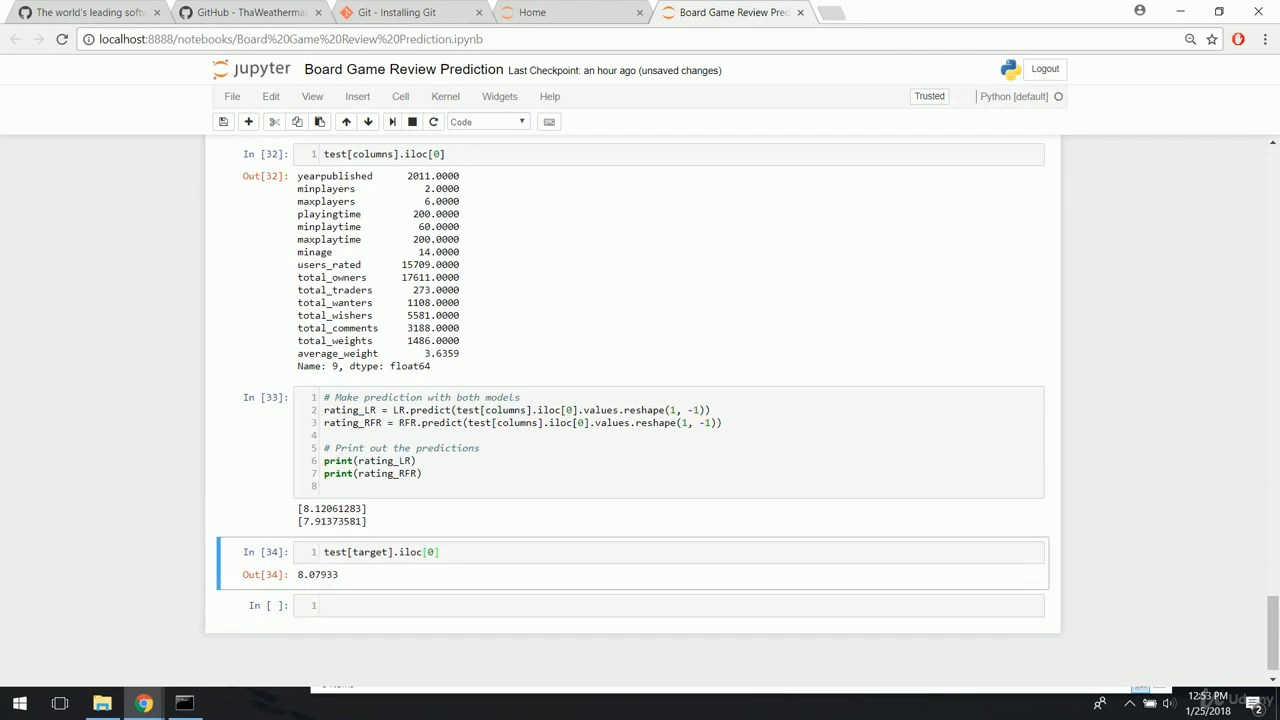
click(410, 552)
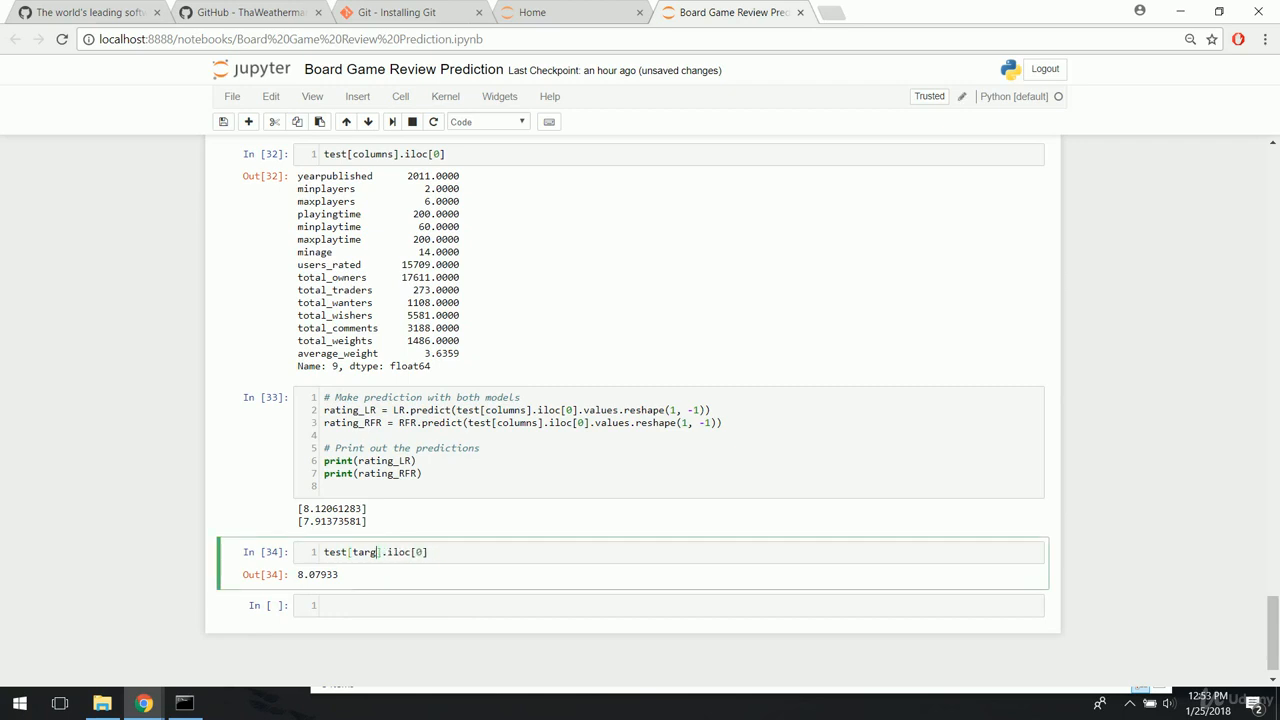
text(et)
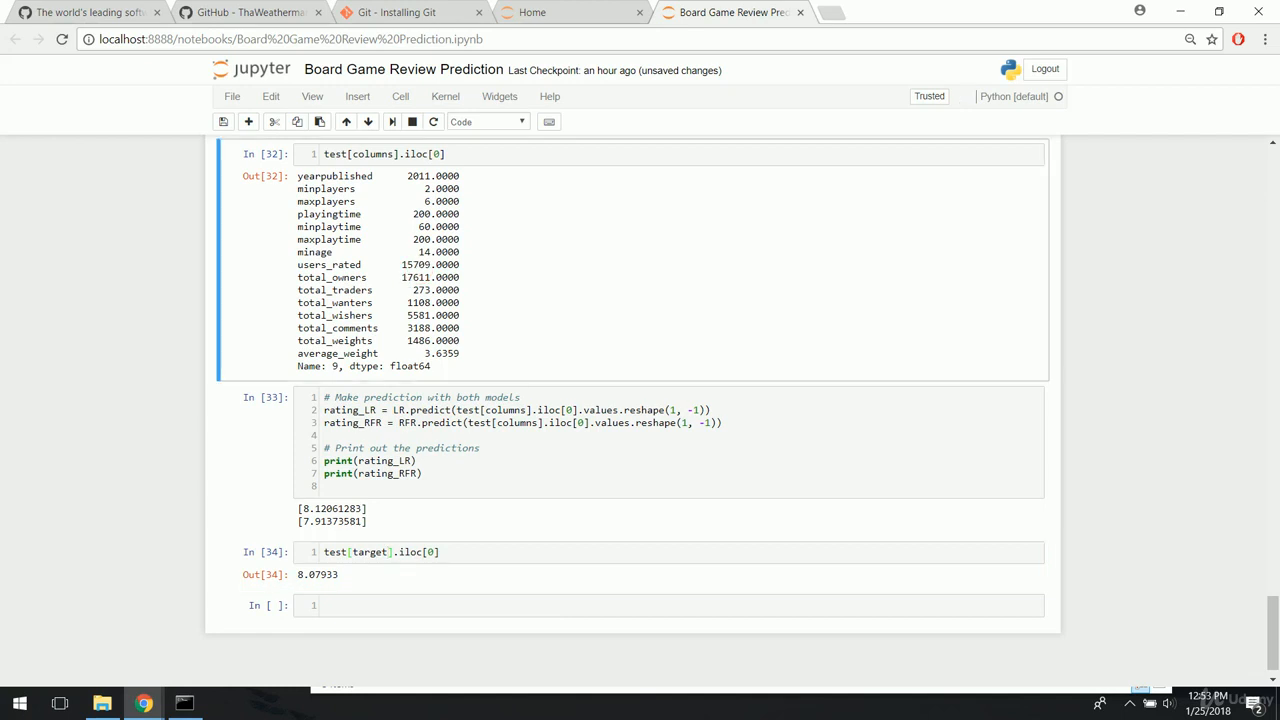
double_click(408, 264)
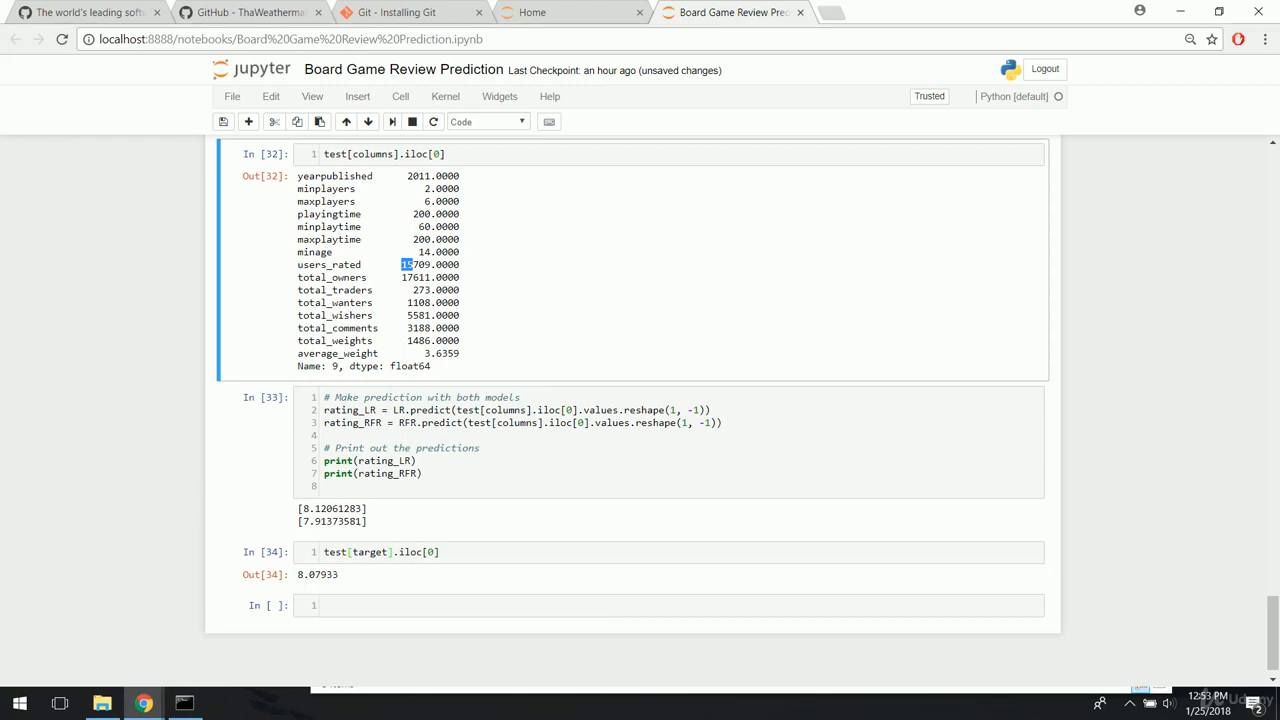
mouse_move(348, 576)
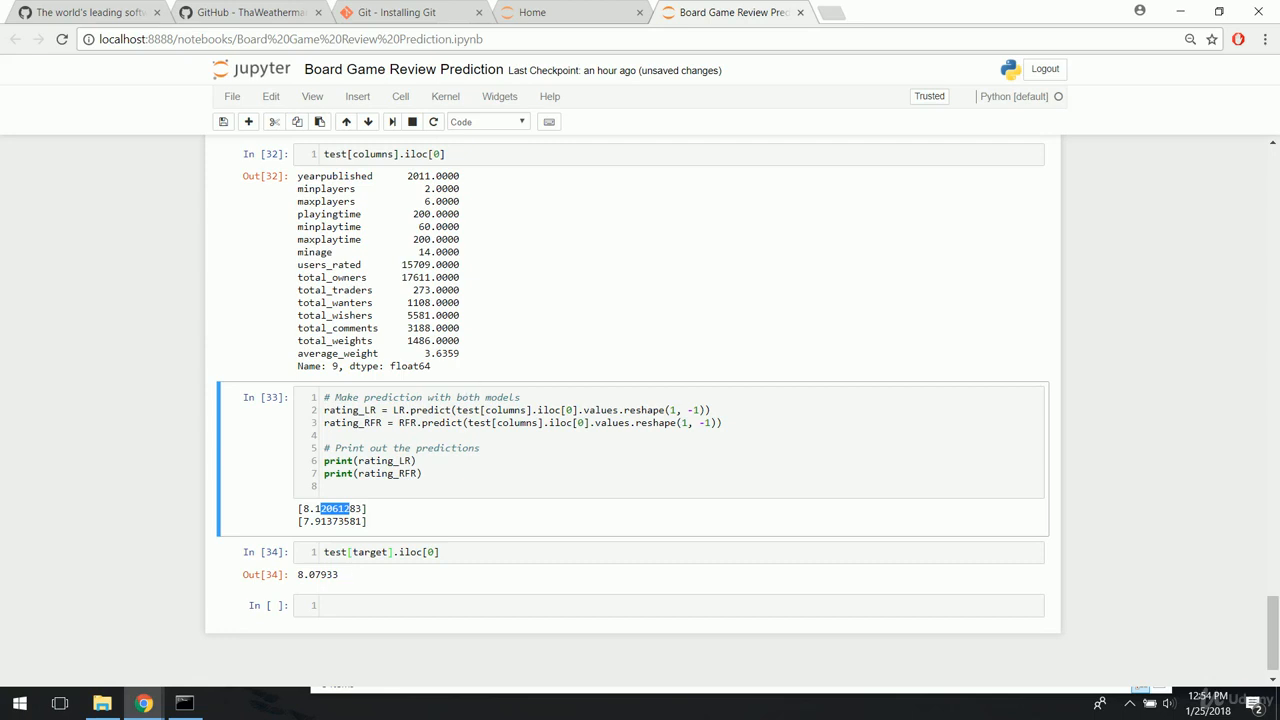
scroll(down, 3)
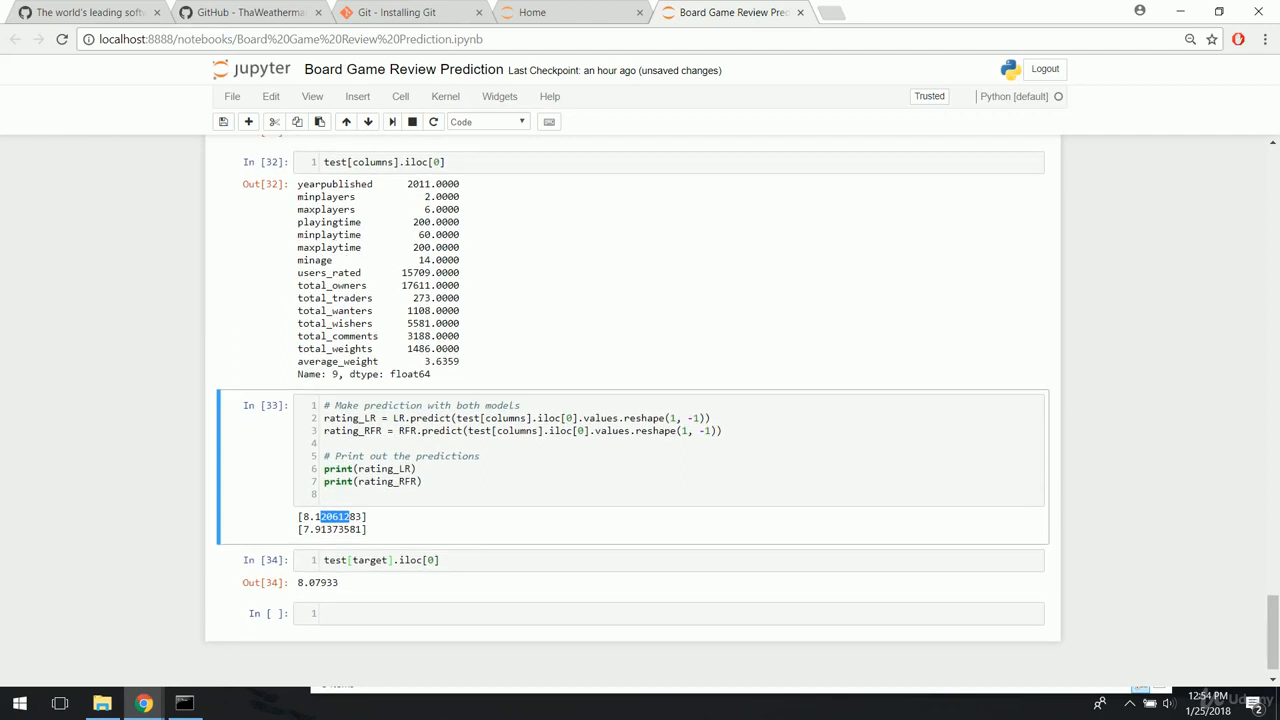
mouse_move(464, 348)
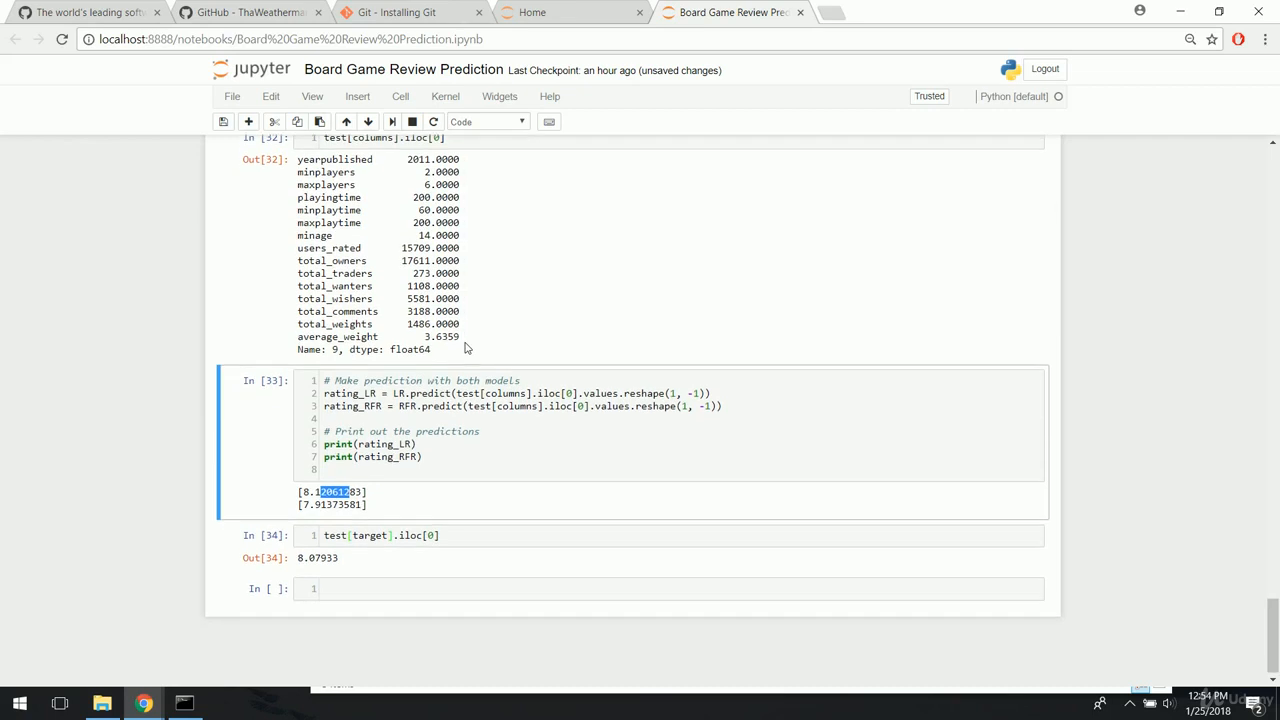
scroll(down, 3)
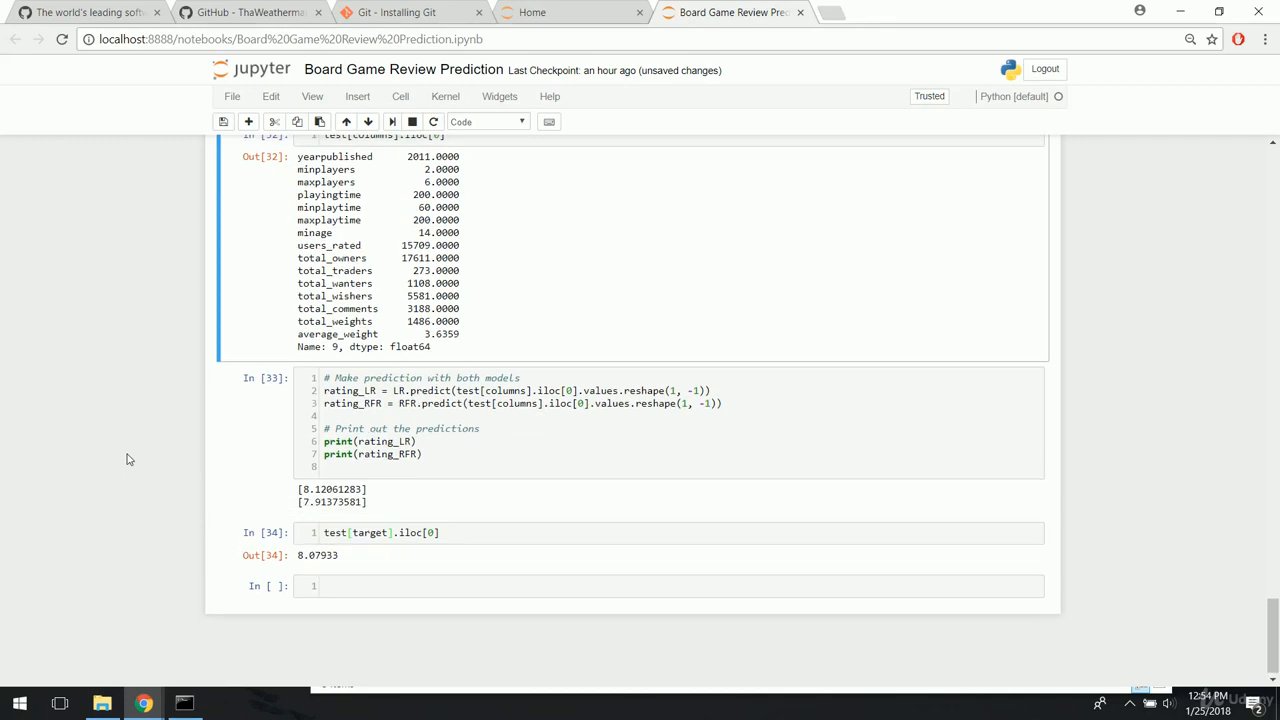
scroll(down, 3)
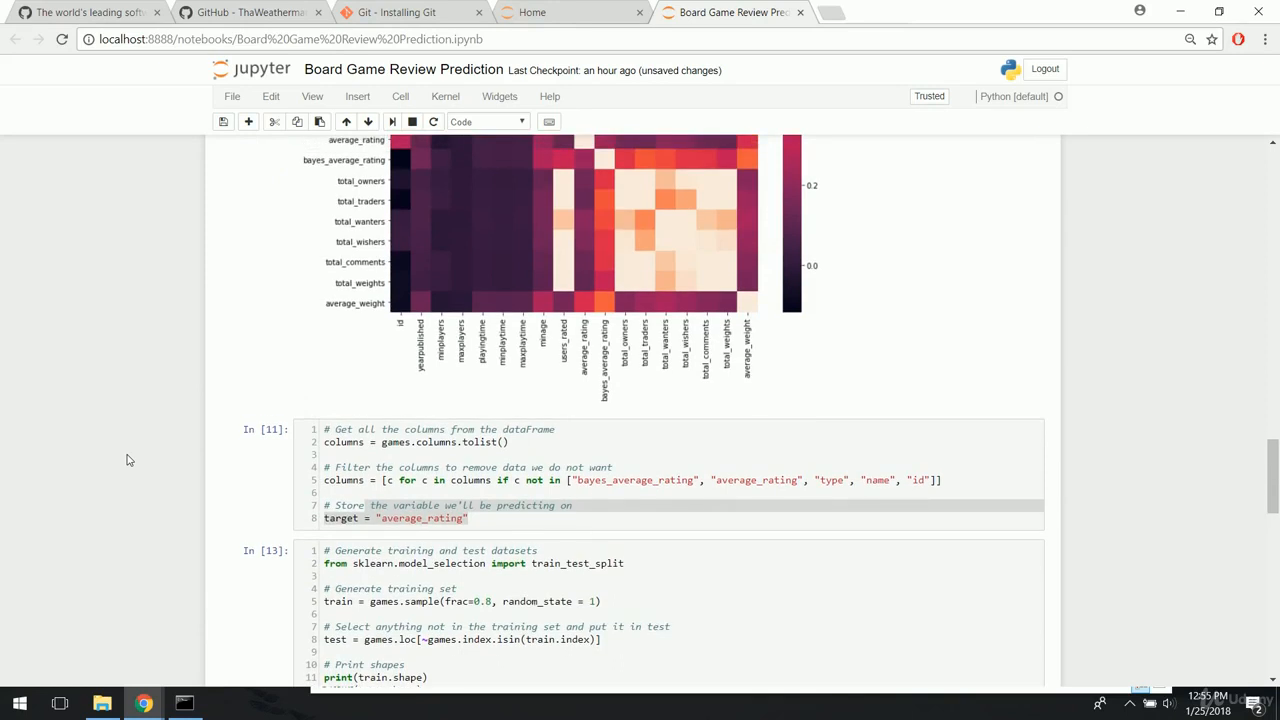
scroll(down, 3)
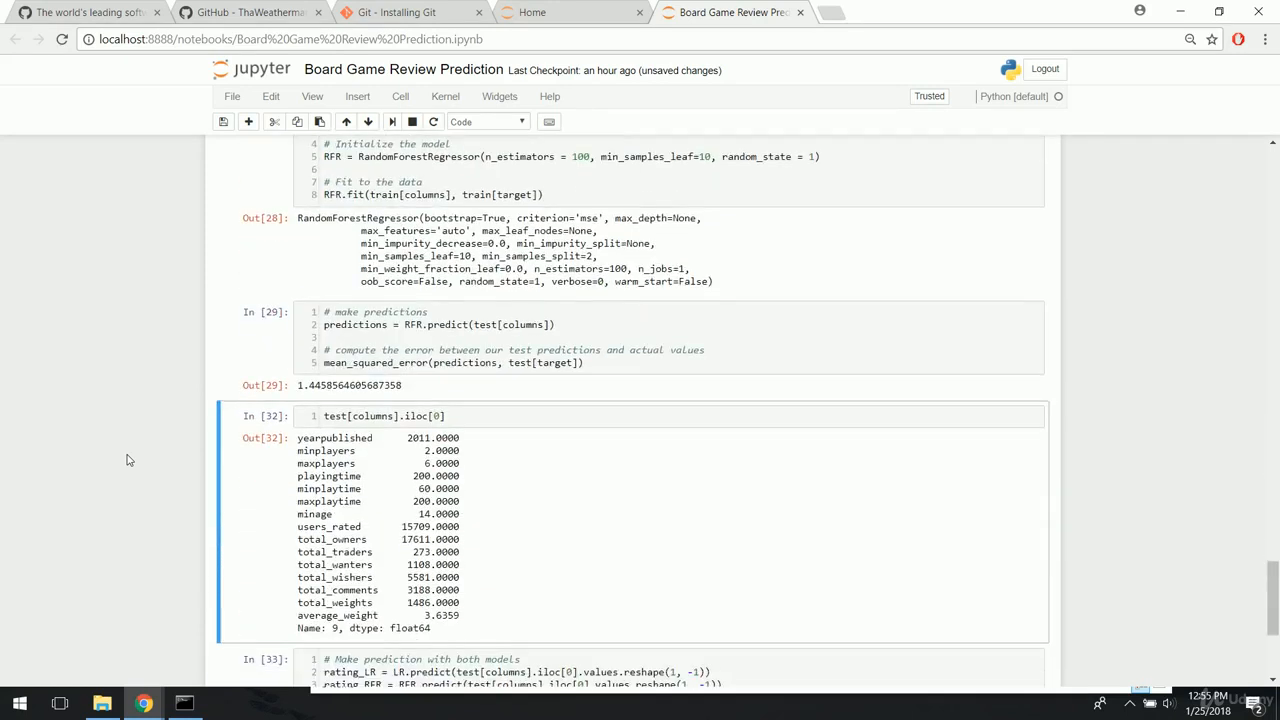
scroll(down, 3)
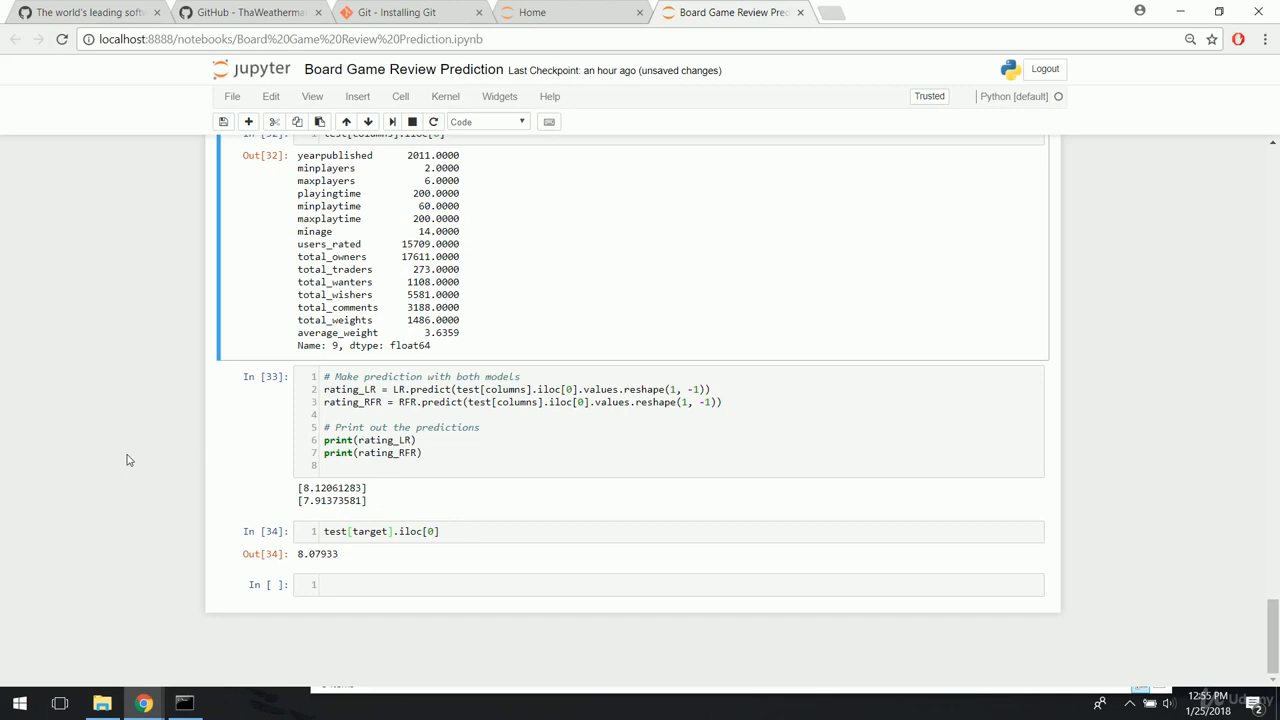
scroll(up, 3)
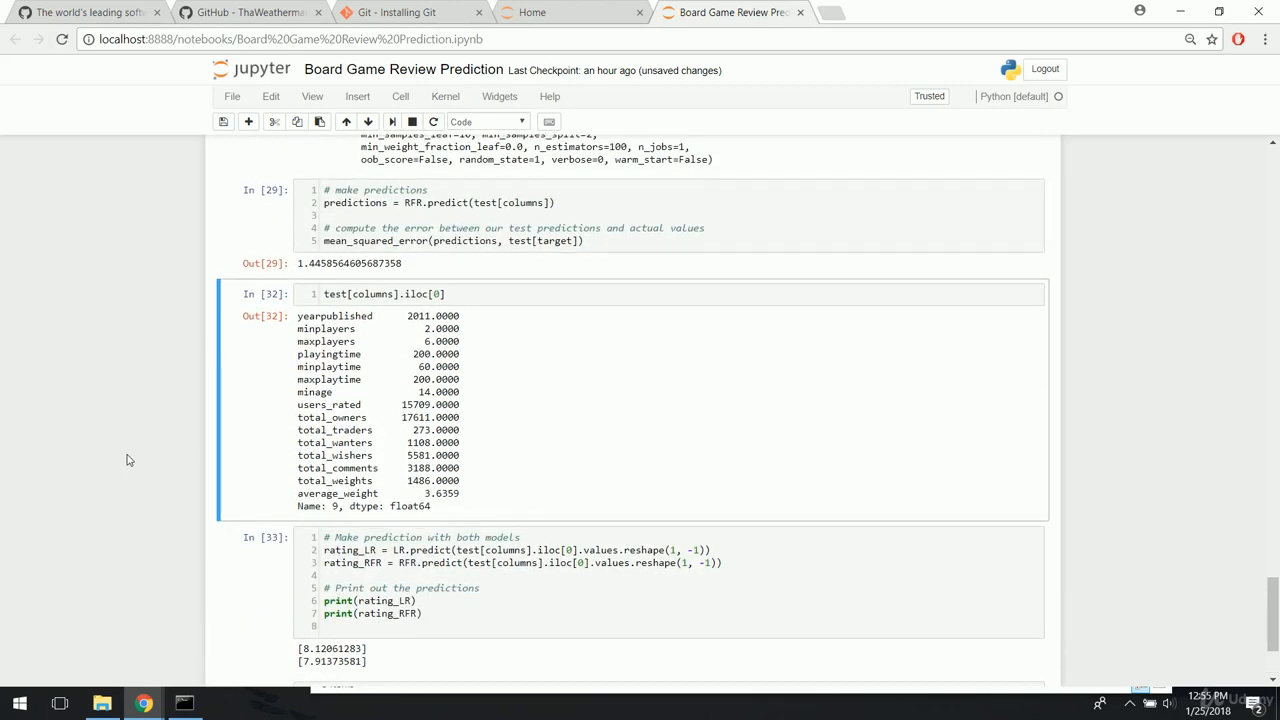
scroll(down, 3)
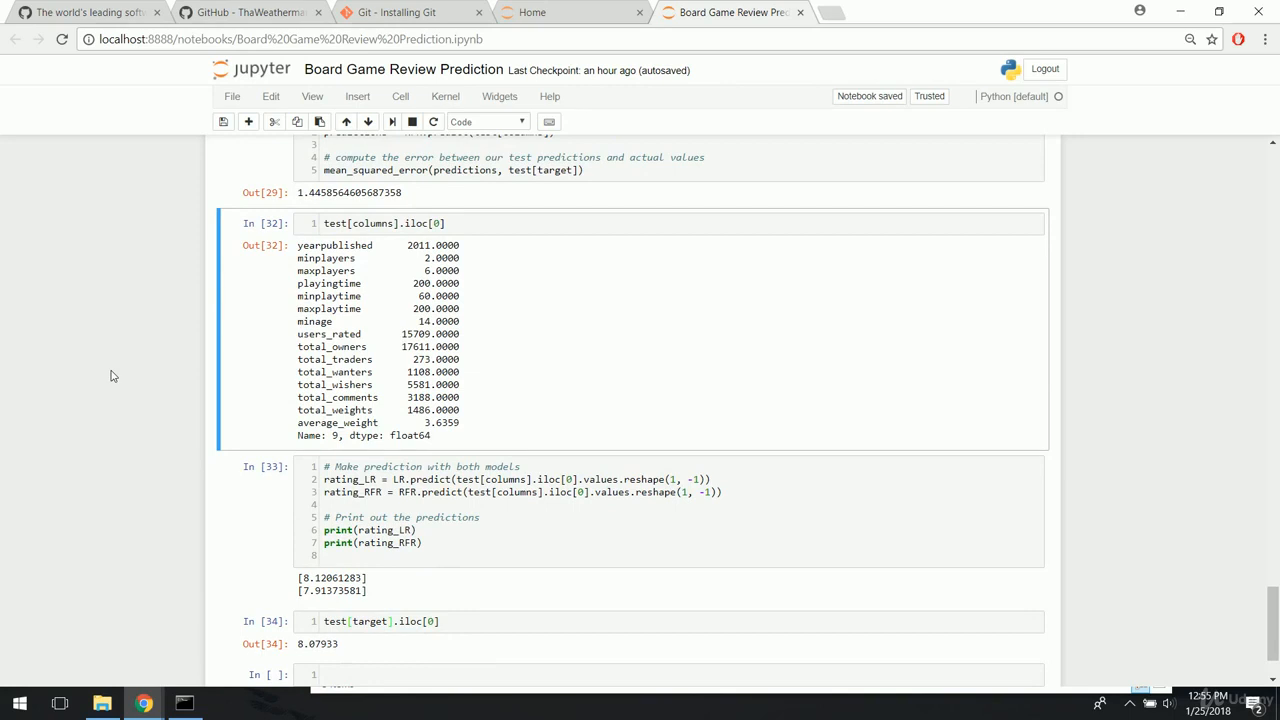
scroll(down, 3)
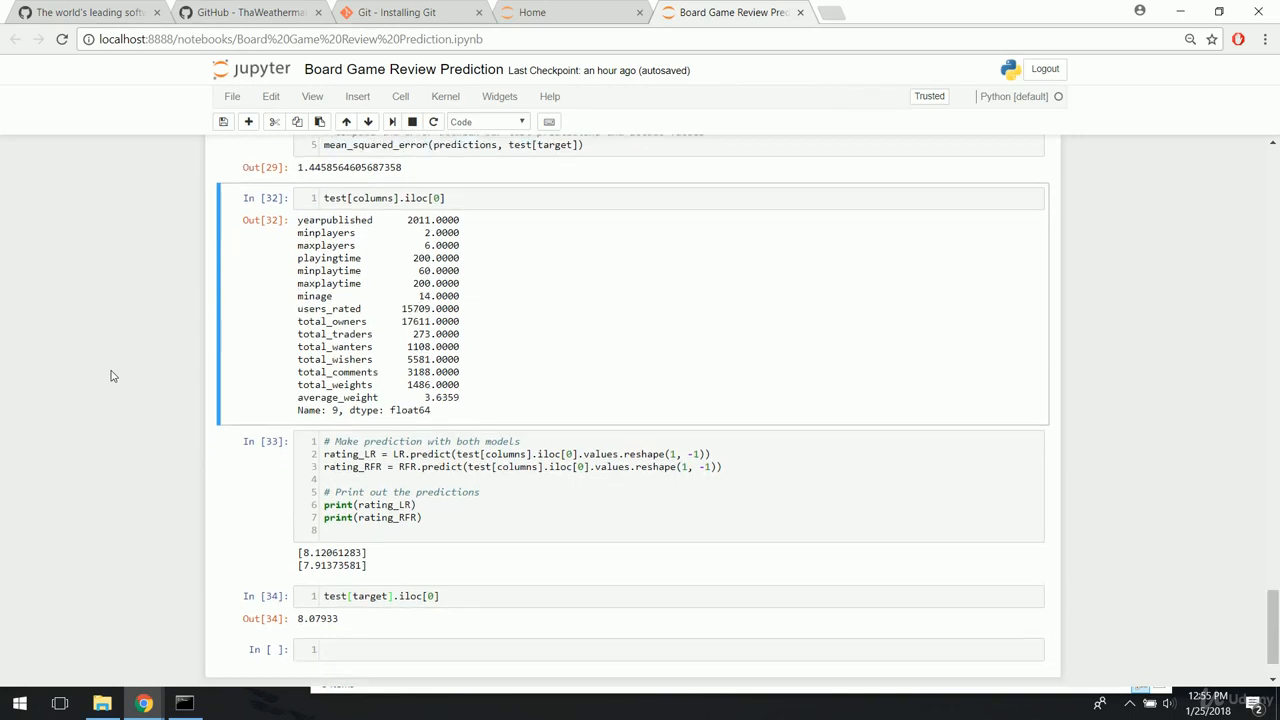
scroll(down, 3)
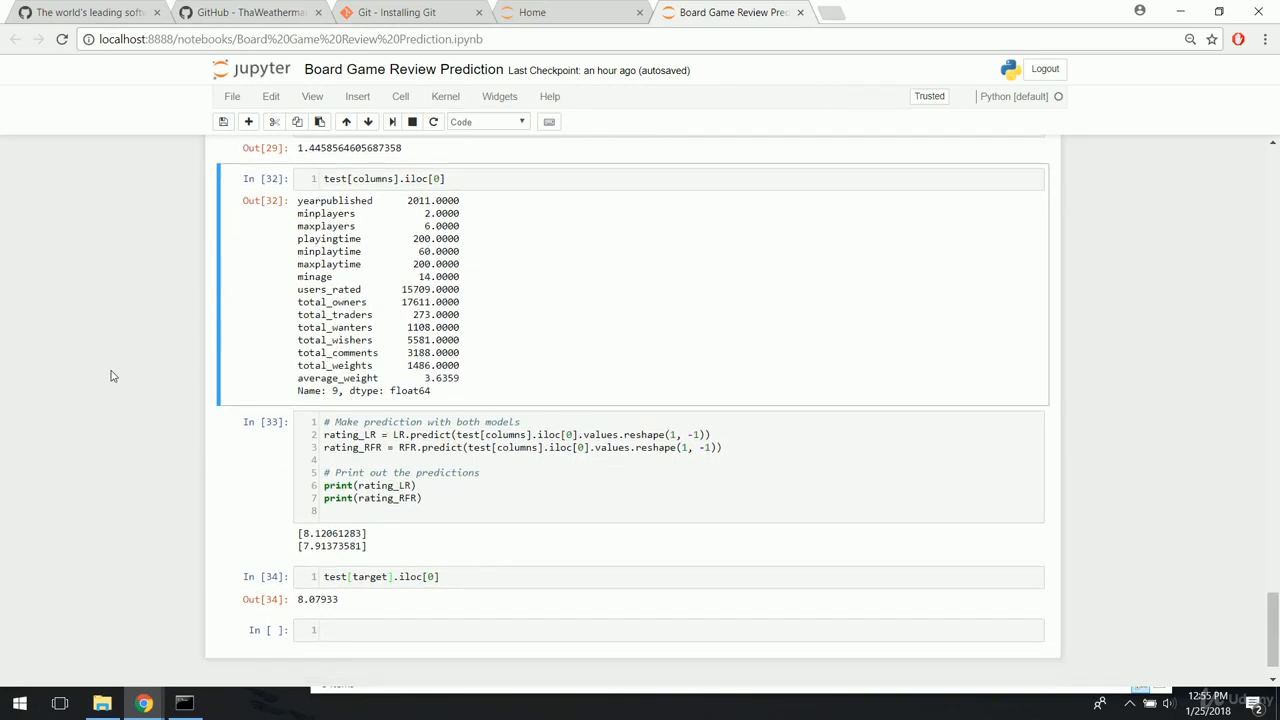